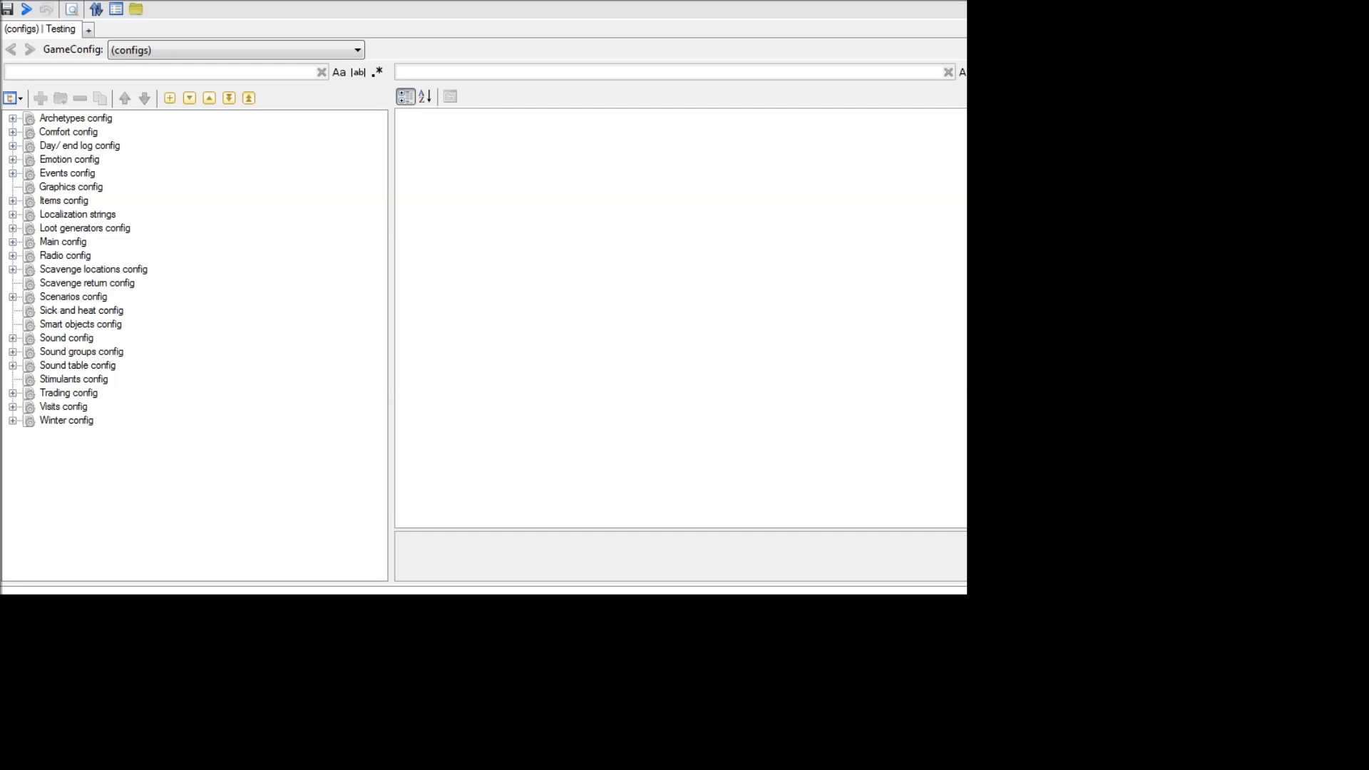
# Locate the Wood entry in the Items config list and show its InventoryItem properties.
pyautogui.click(13, 199)
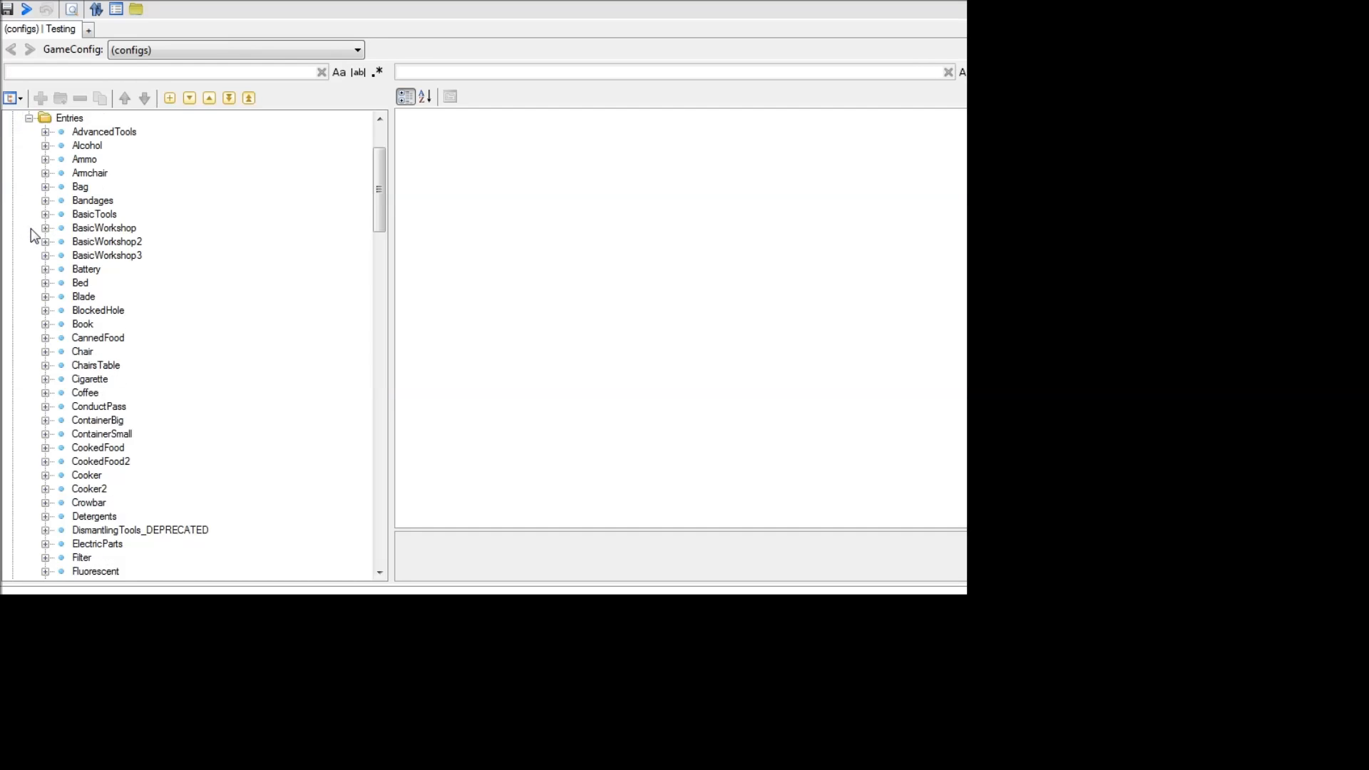
pyautogui.scroll(-3)
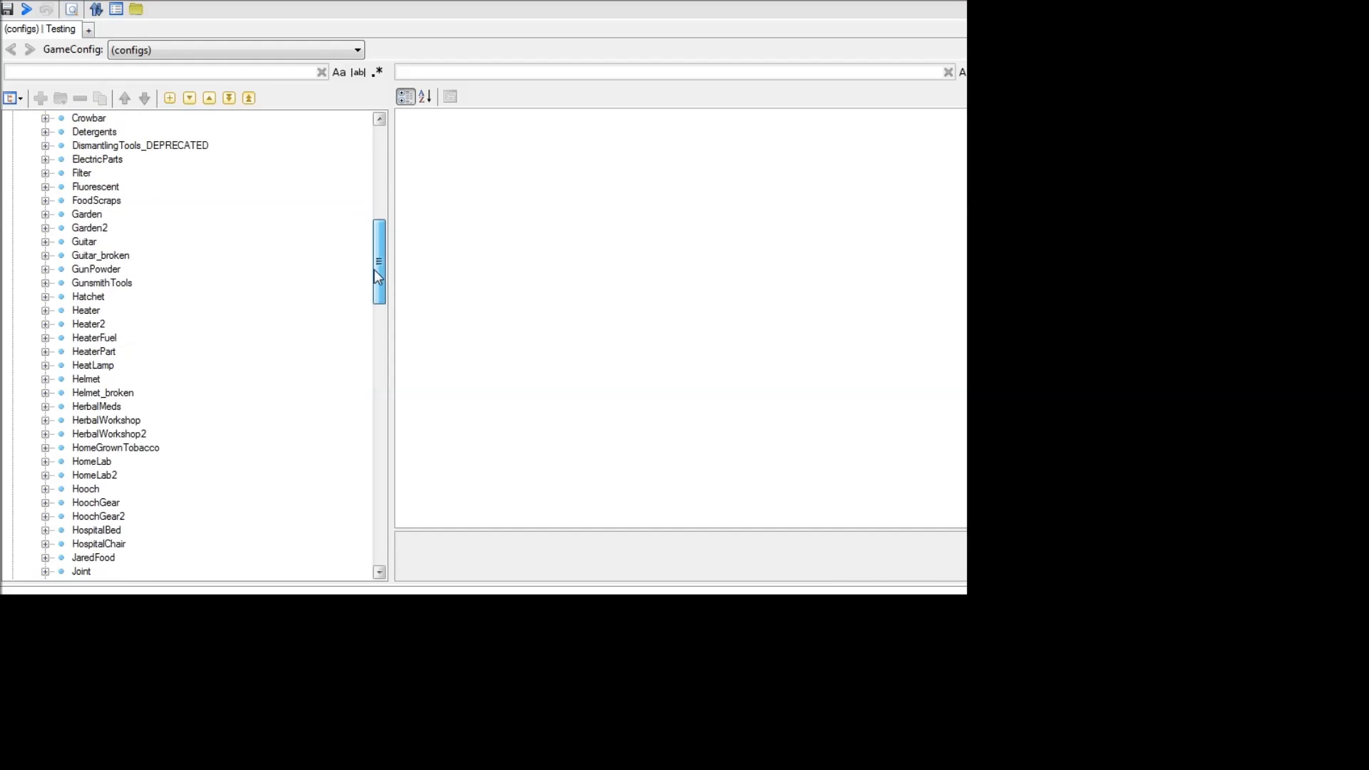
pyautogui.scroll(-3)
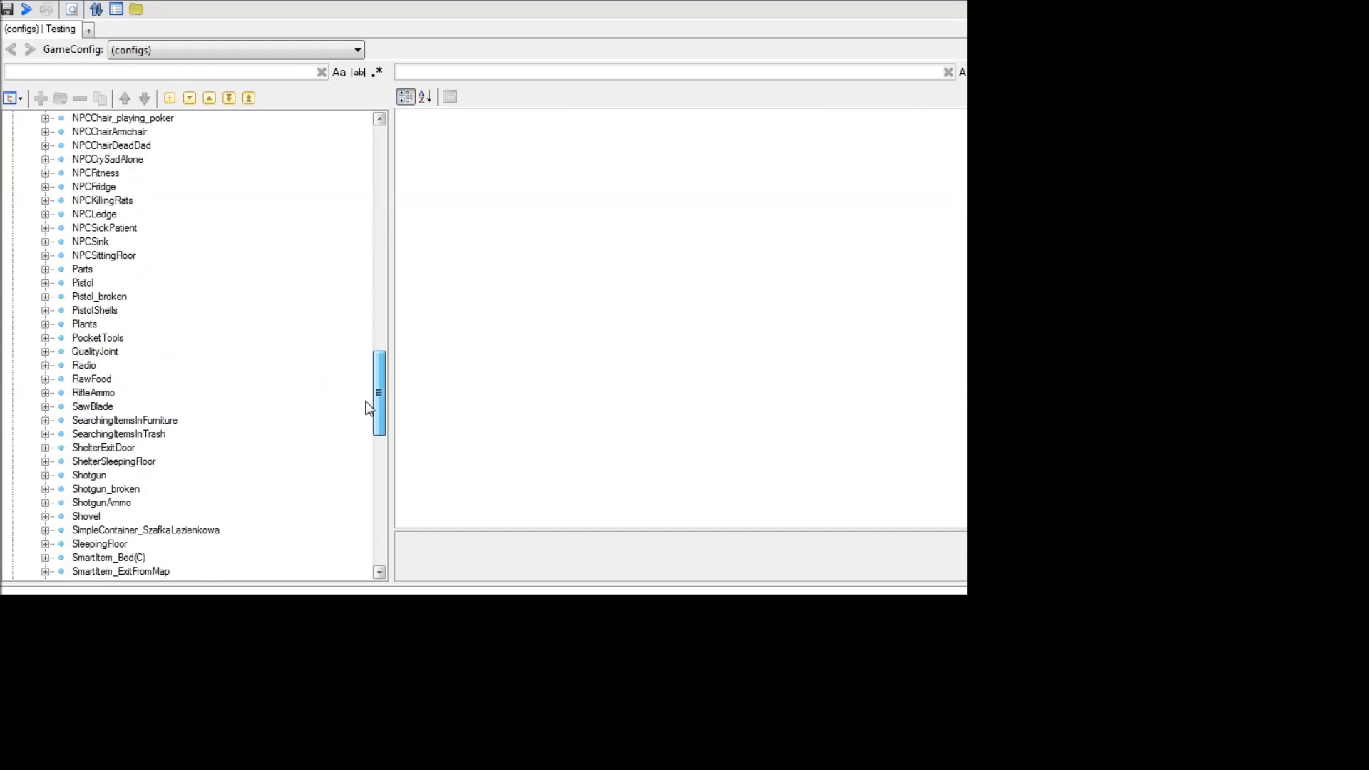
pyautogui.scroll(-3)
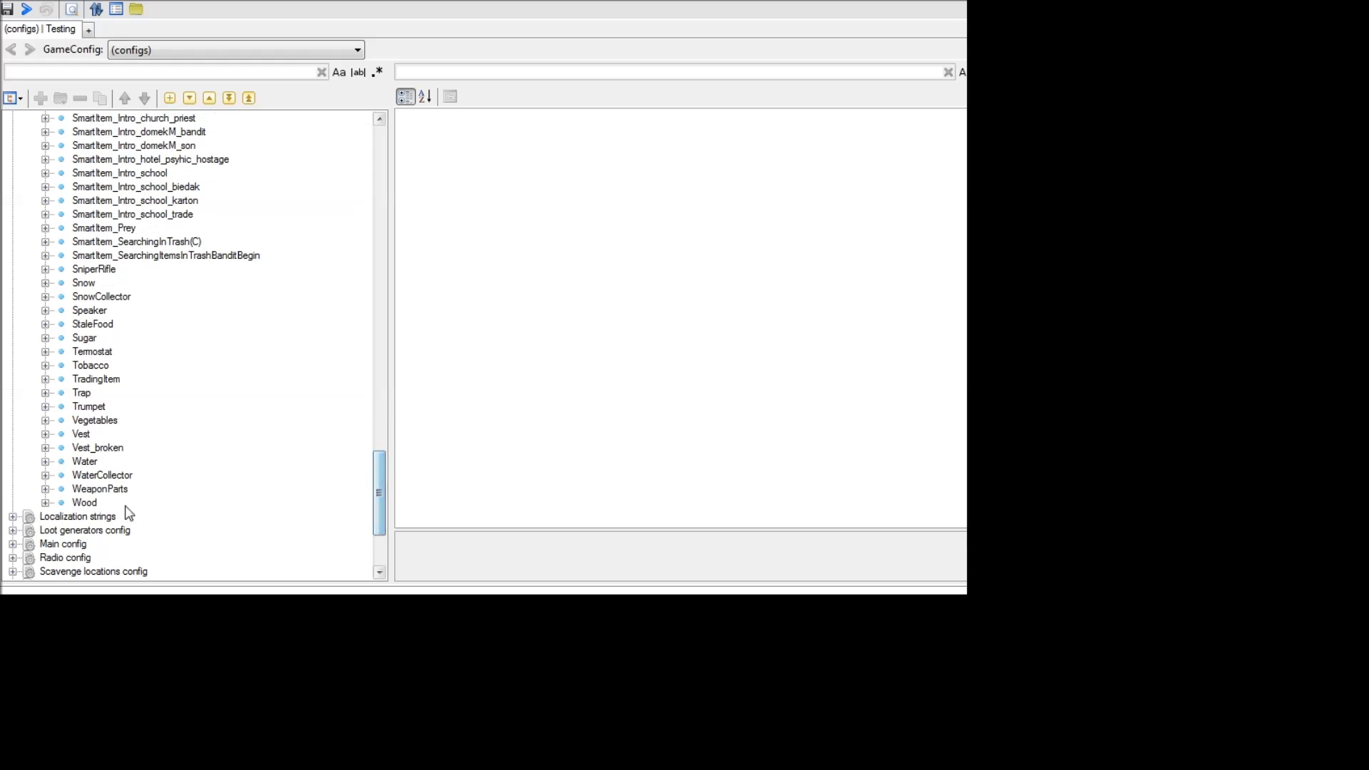
pyautogui.click(84, 502)
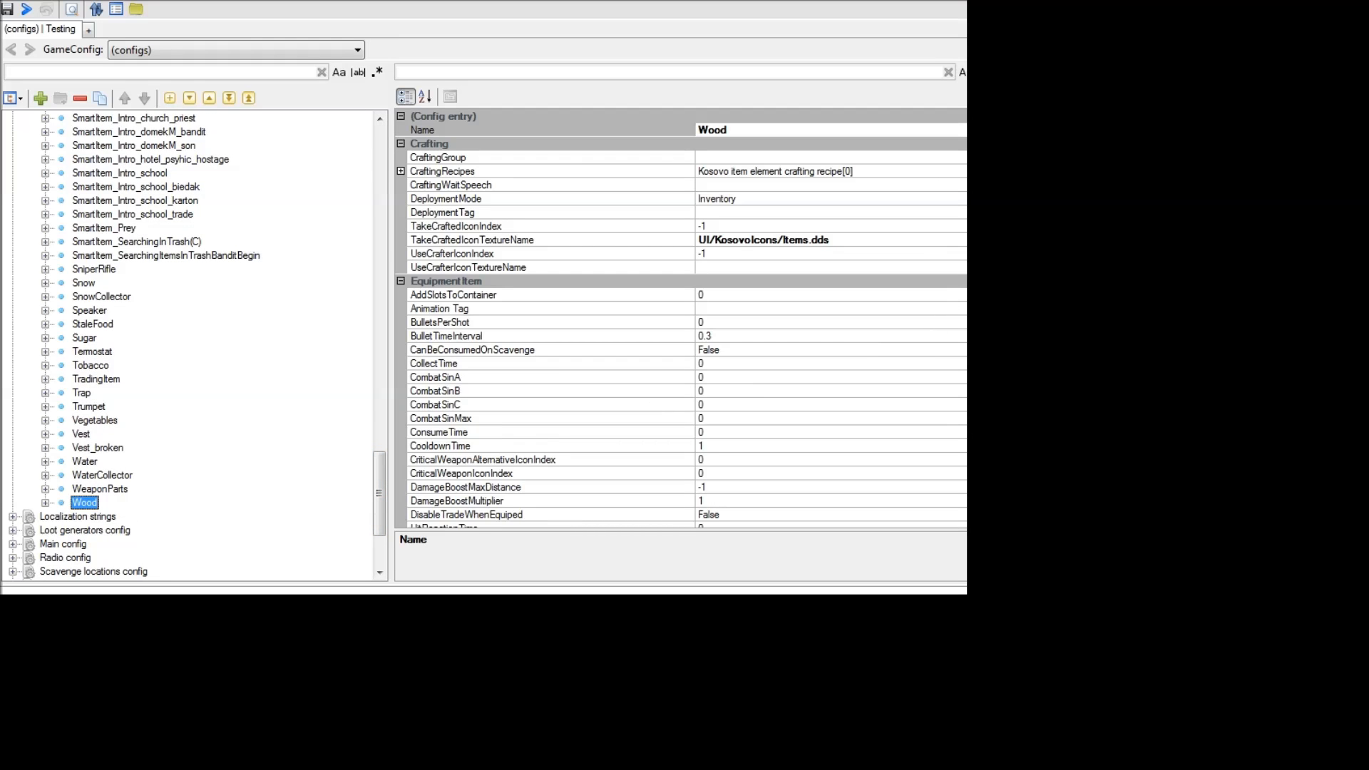
pyautogui.scroll(-3)
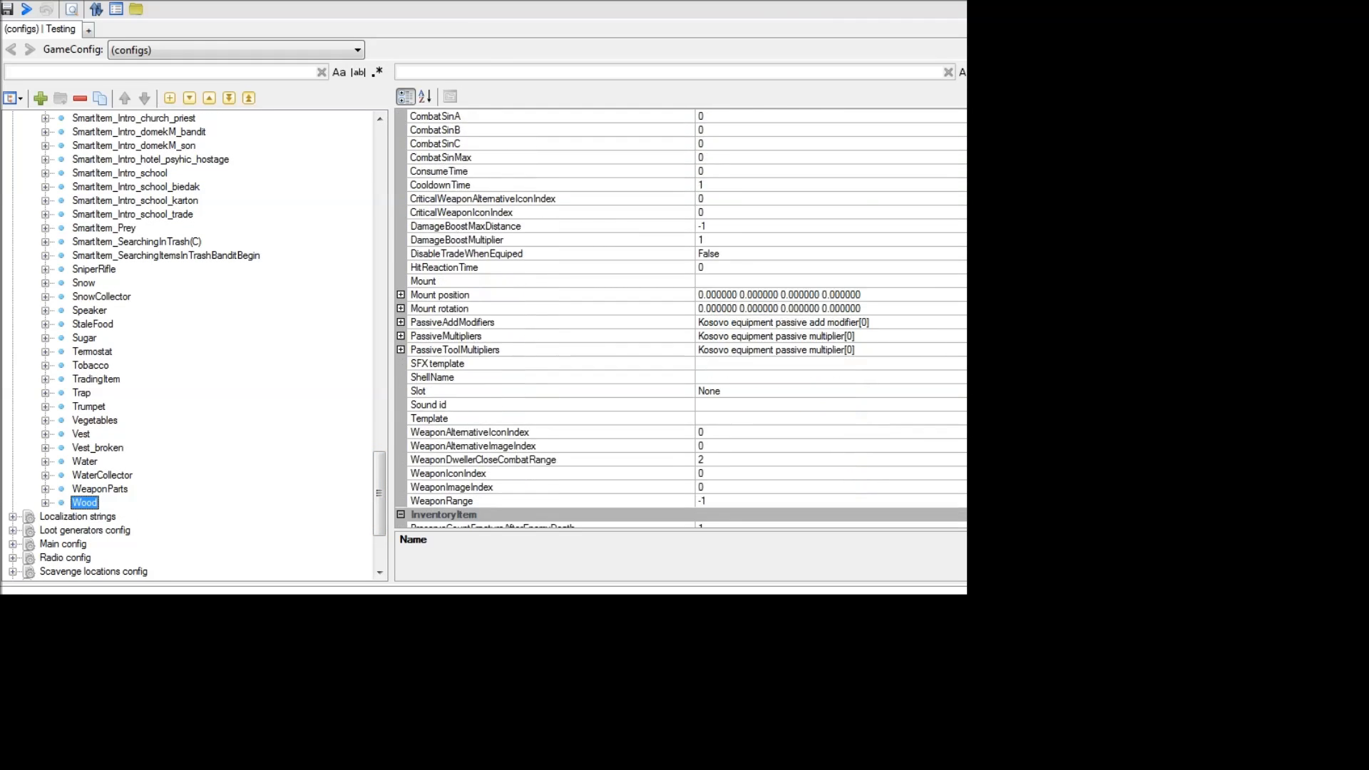
pyautogui.scroll(-3)
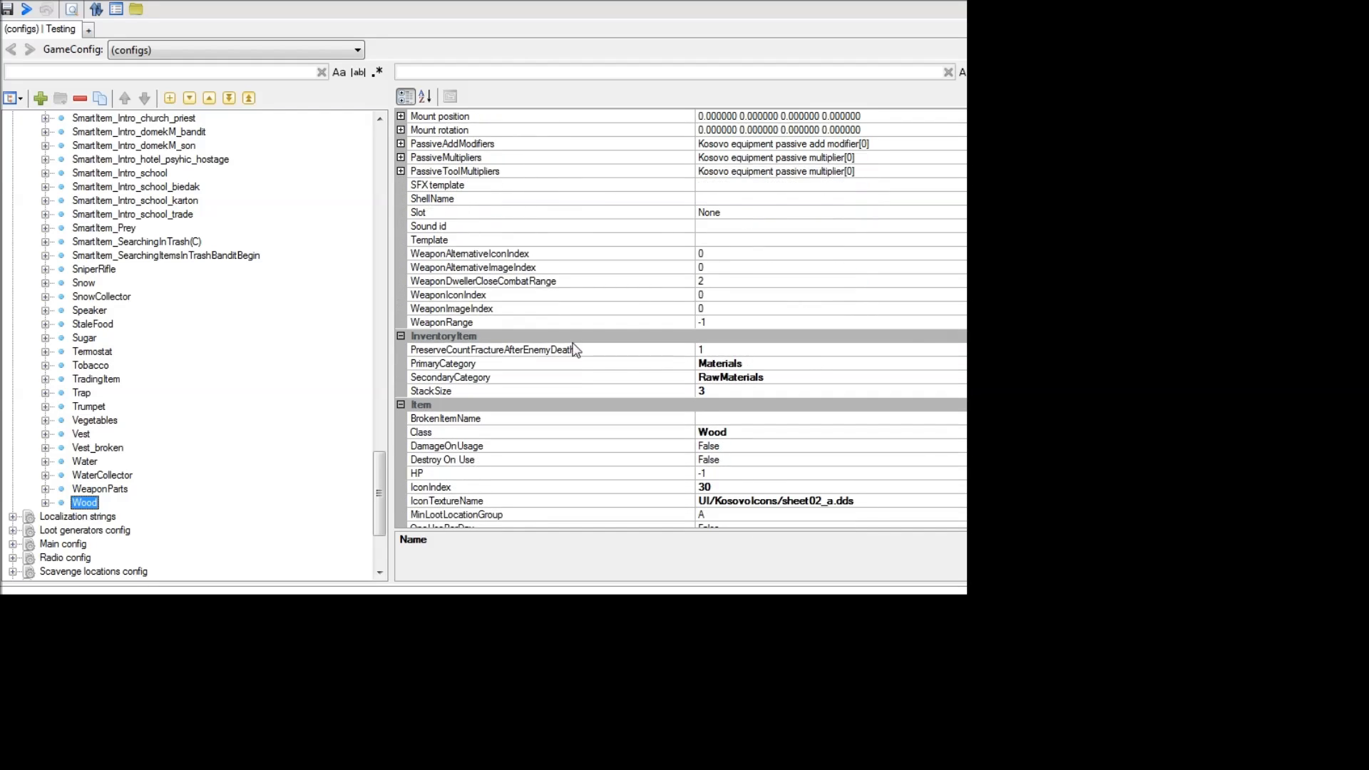
# Change Wood's StackSize from 3 to 10 and commit it.
pyautogui.click(431, 391)
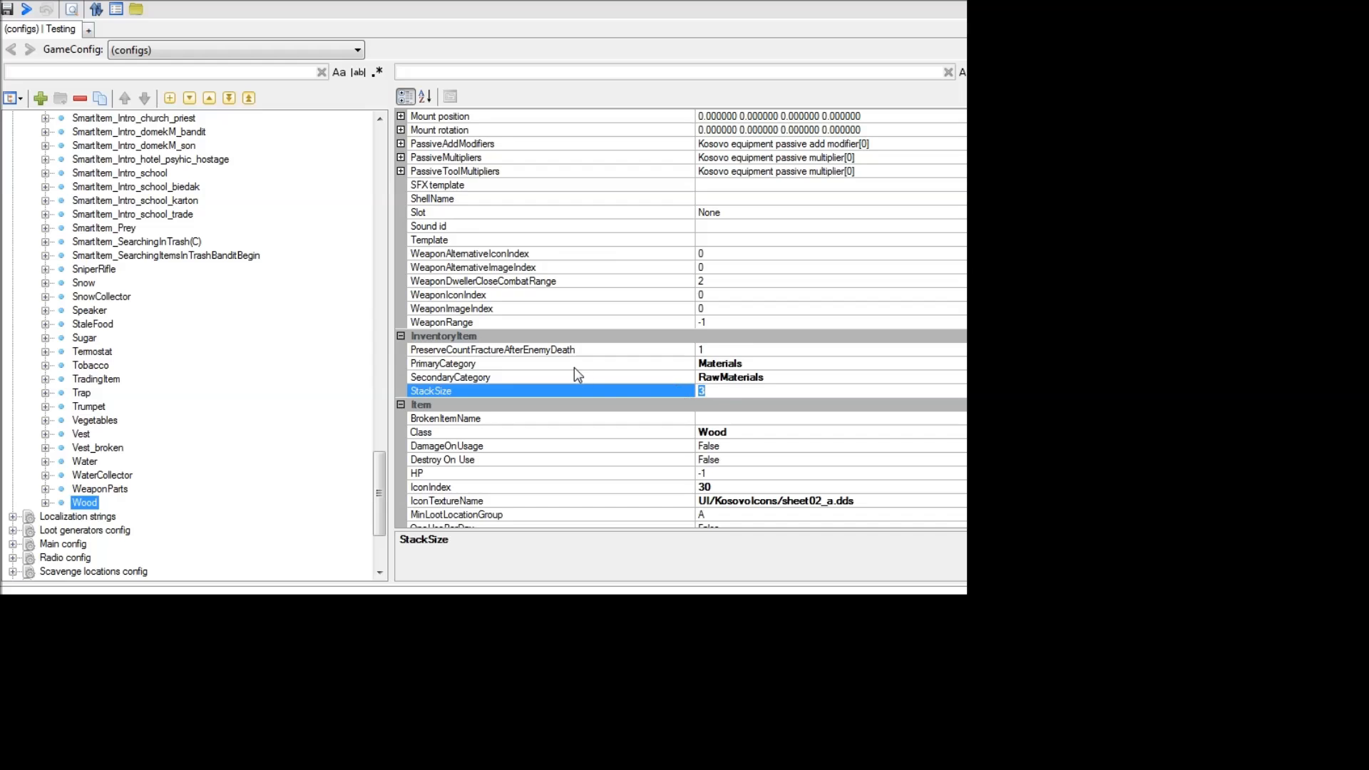
pyautogui.write('10')
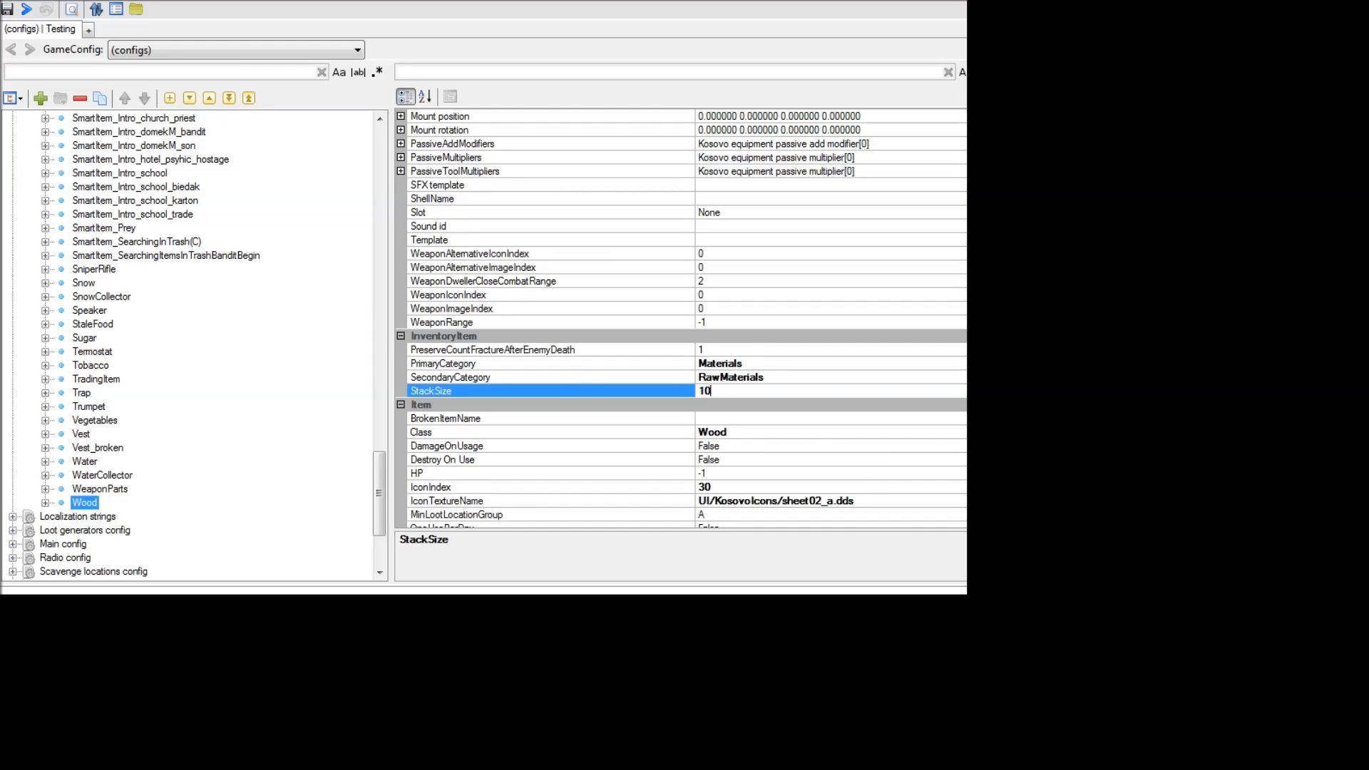
pyautogui.click(489, 349)
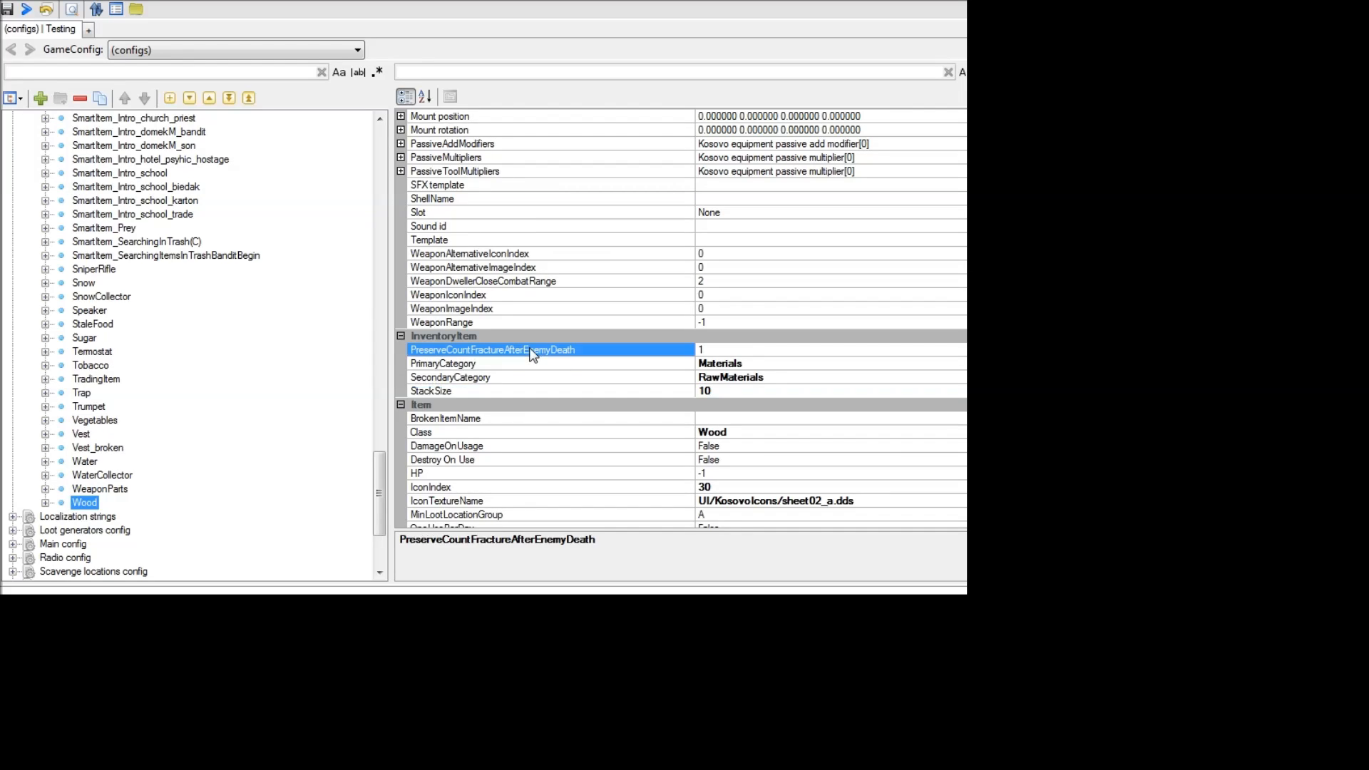
pyautogui.moveTo(706, 408)
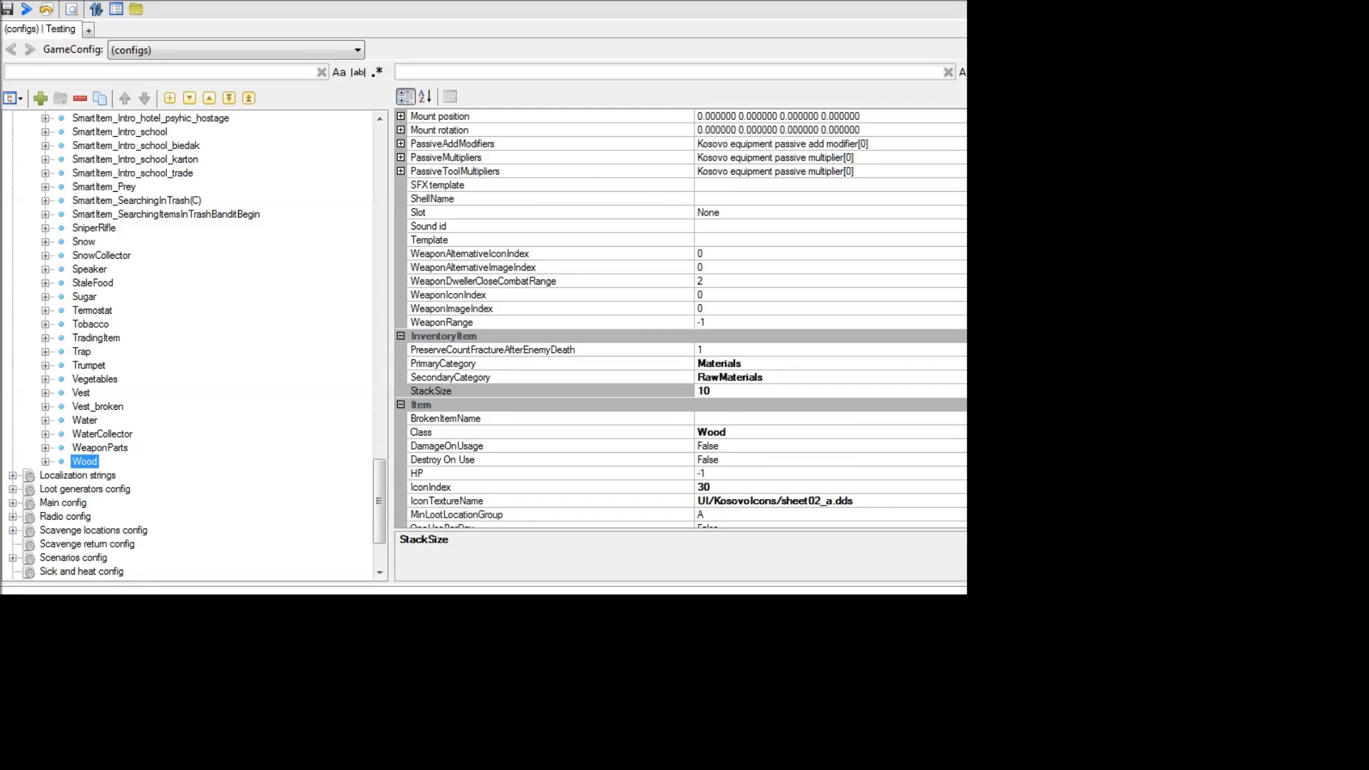
pyautogui.click(430, 391)
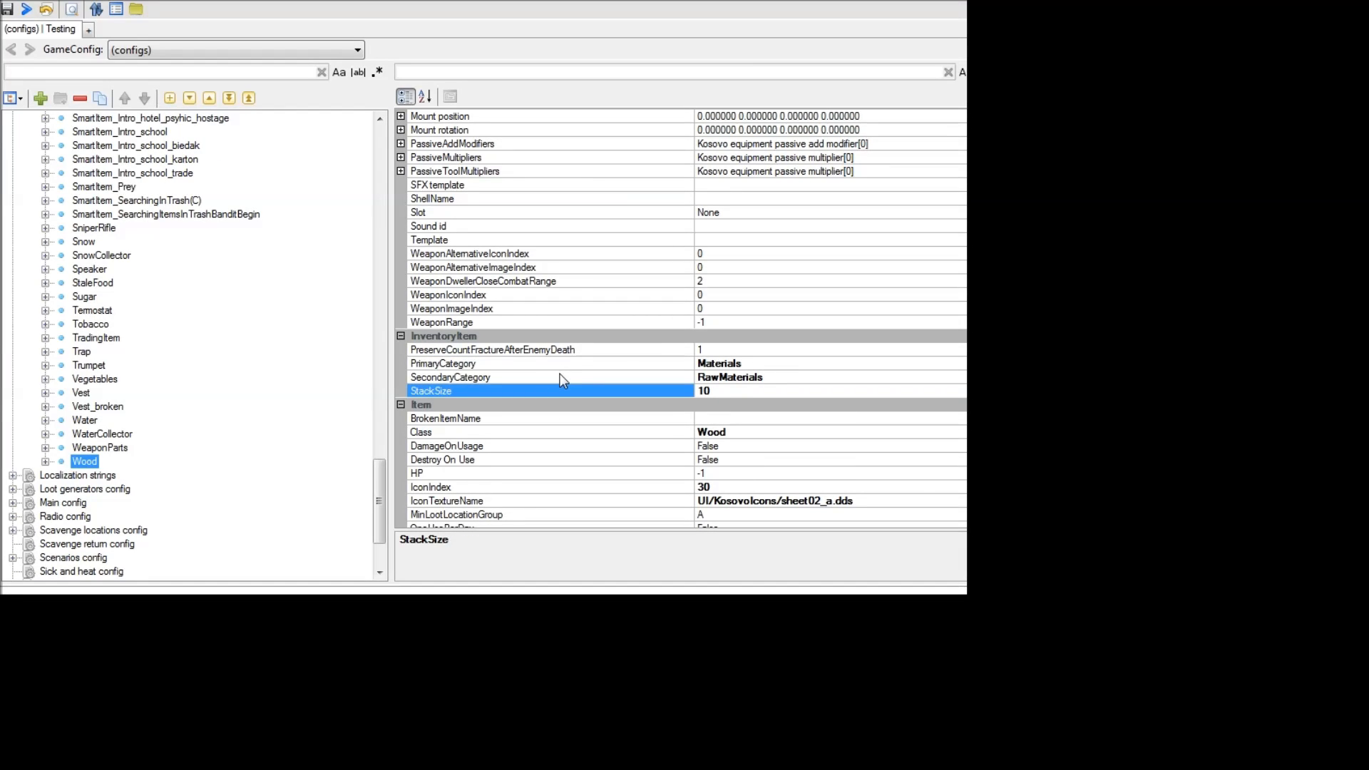
pyautogui.moveTo(539, 330)
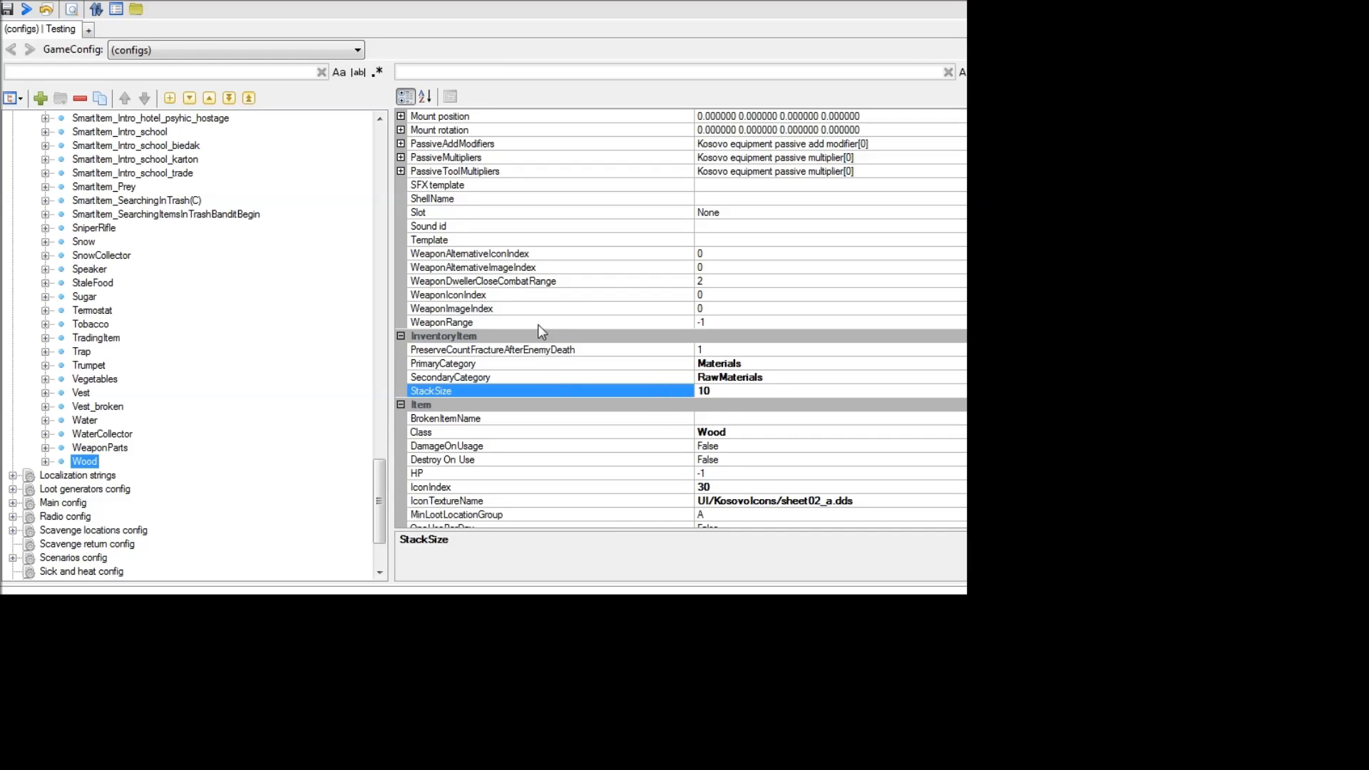
pyautogui.moveTo(527, 383)
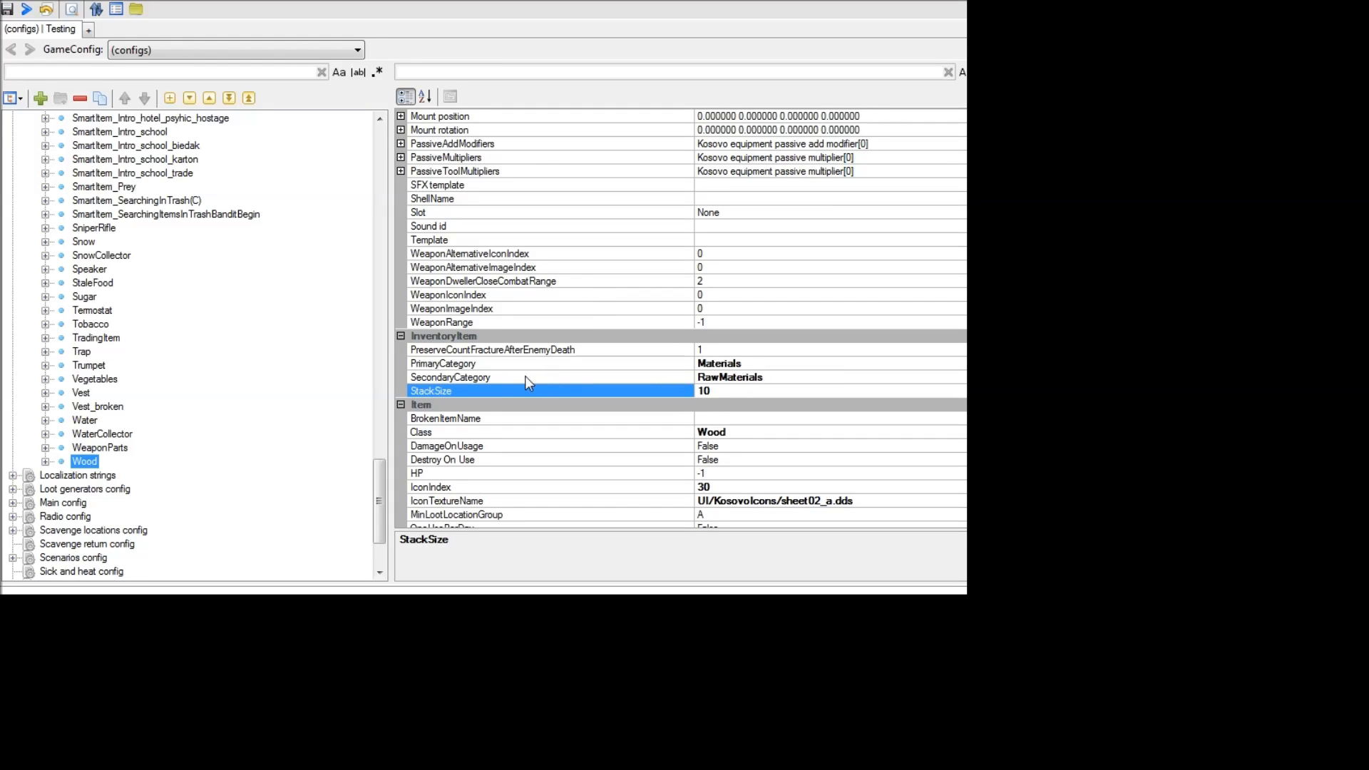
pyautogui.moveTo(516, 392)
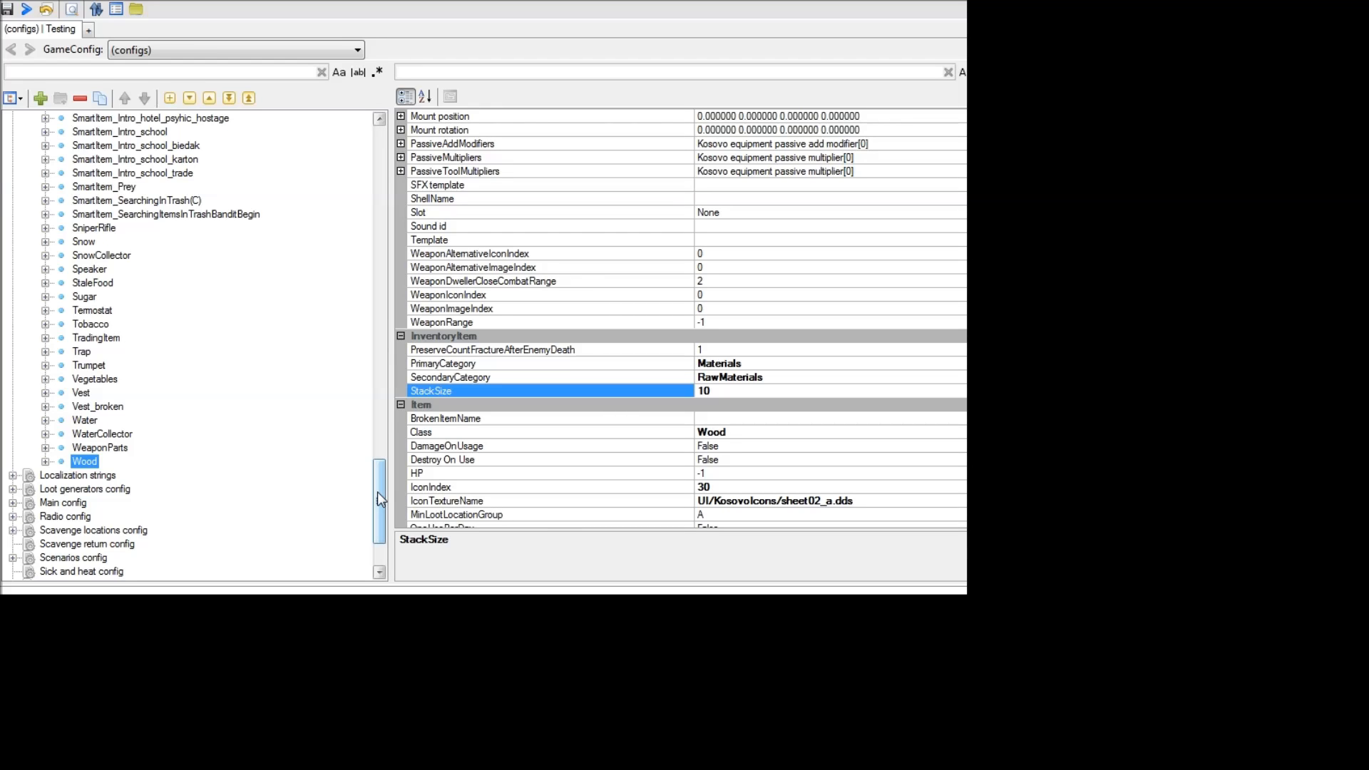
# Change the Crowbar's AddSlotsToContainer equipment value from 0 to 10.
pyautogui.scroll(3)
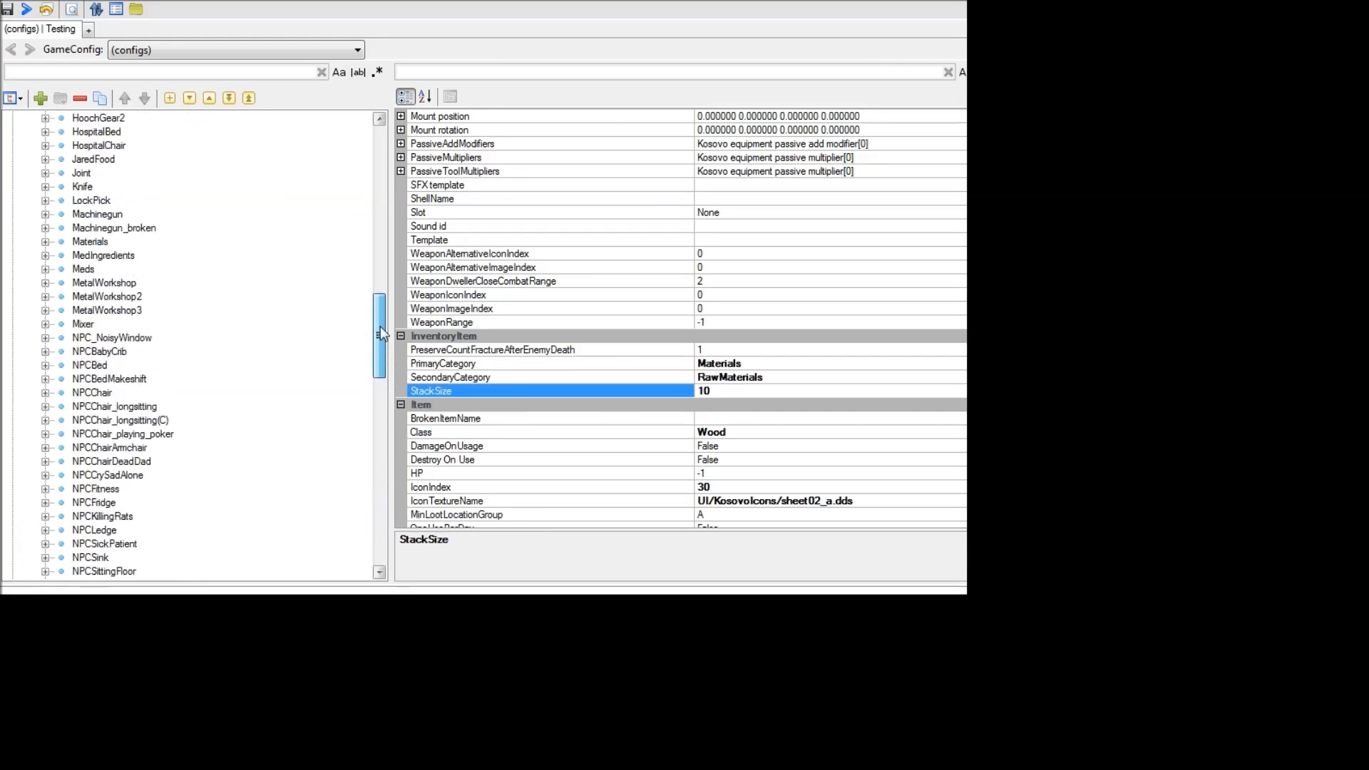
pyautogui.scroll(3)
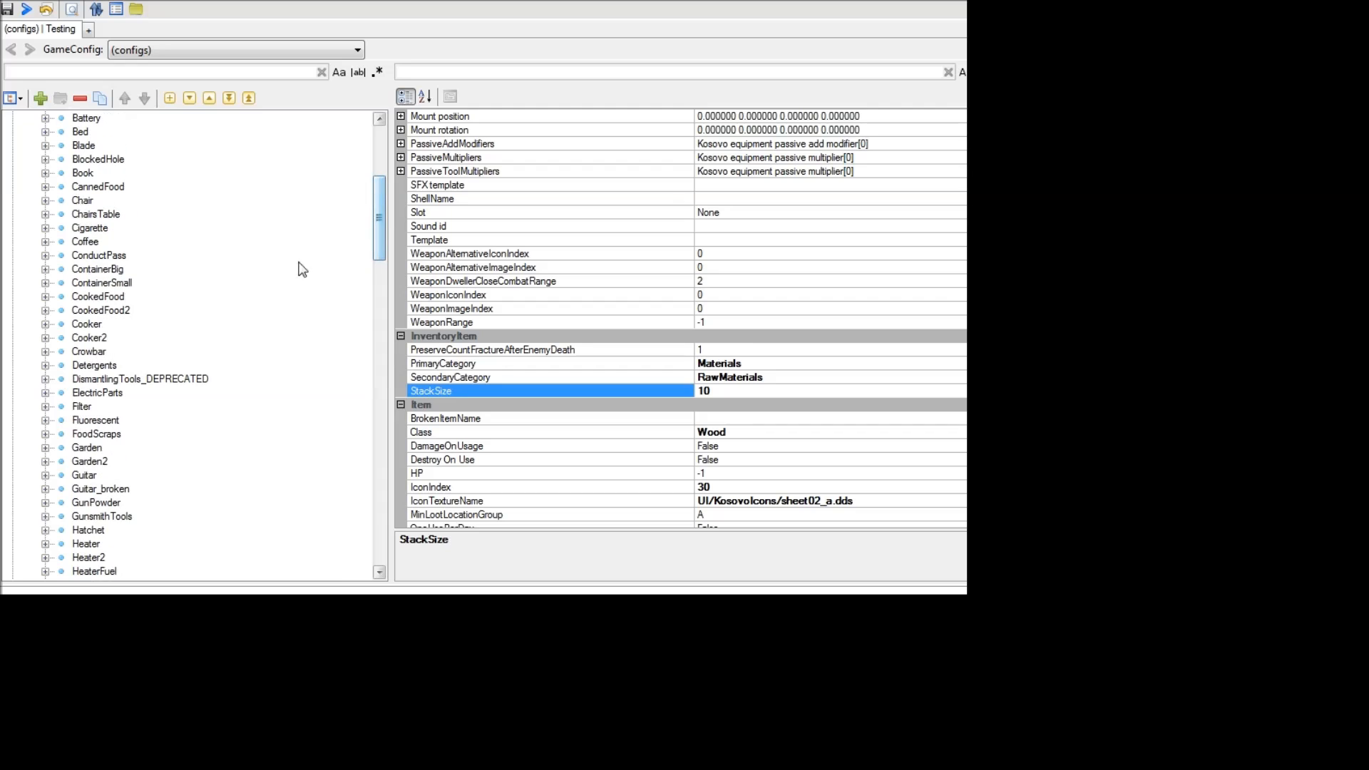
pyautogui.moveTo(96, 325)
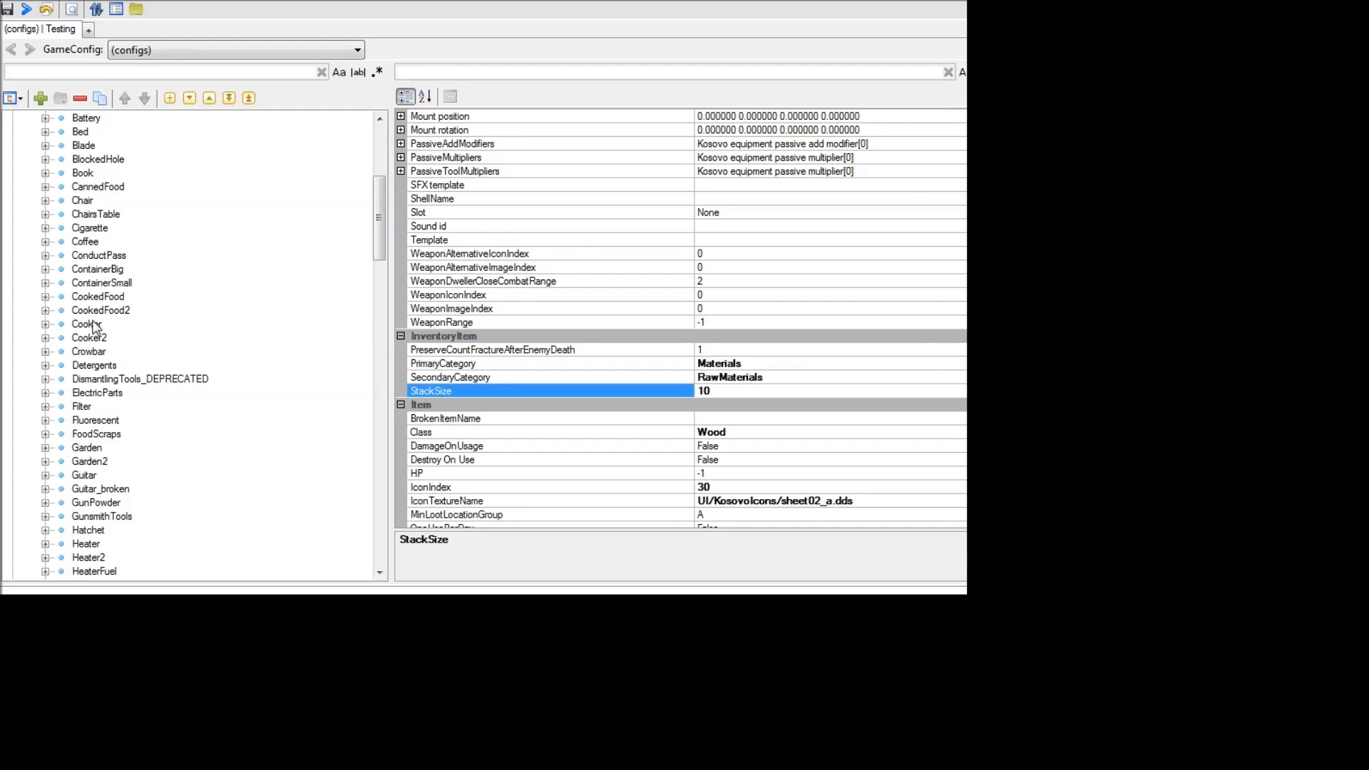
pyautogui.click(89, 351)
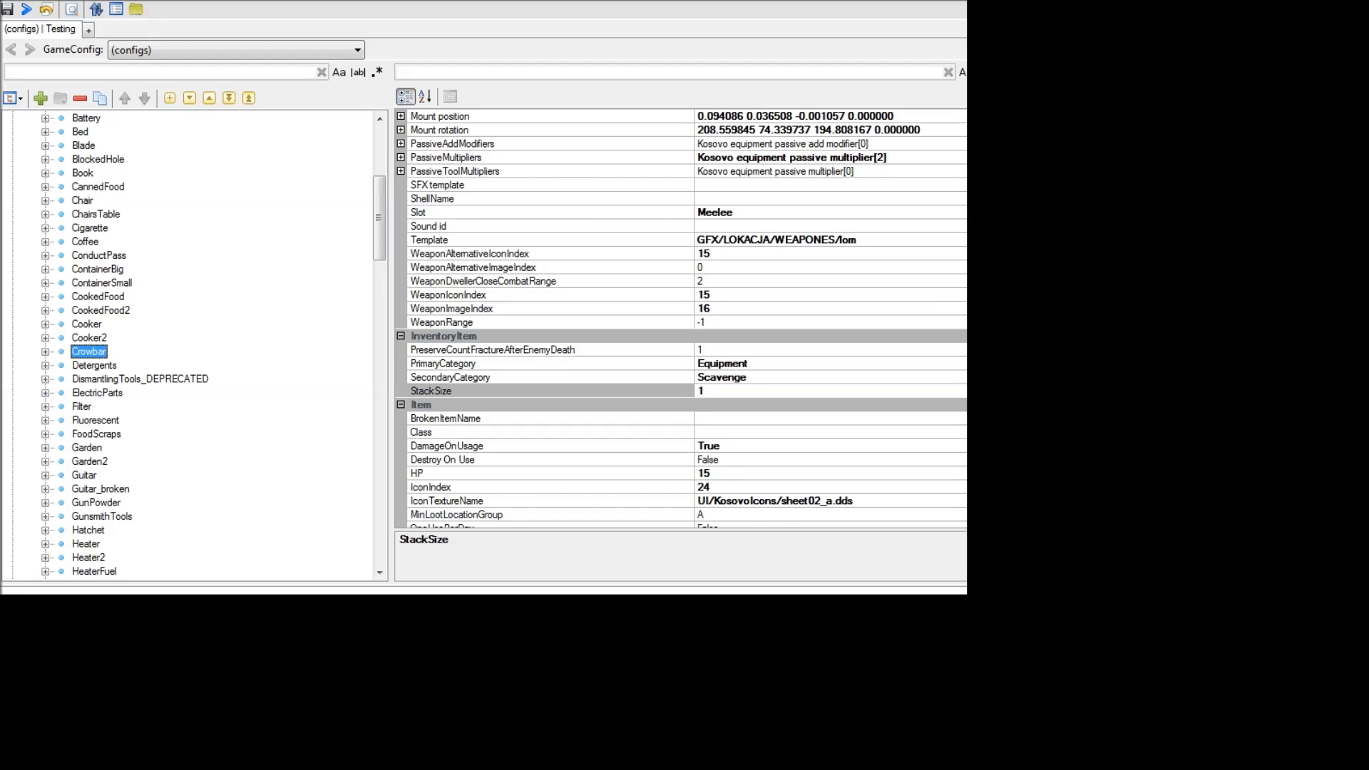
pyautogui.scroll(3)
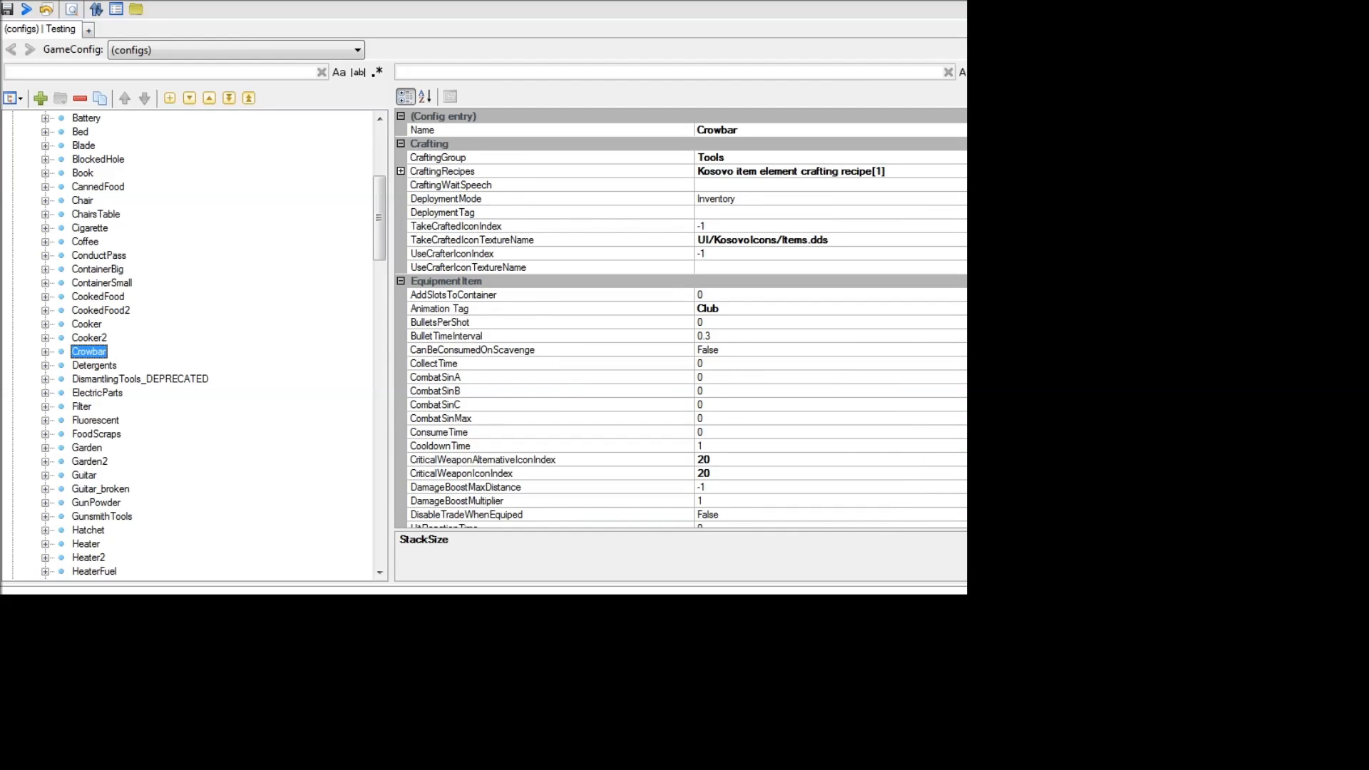
pyautogui.moveTo(461, 288)
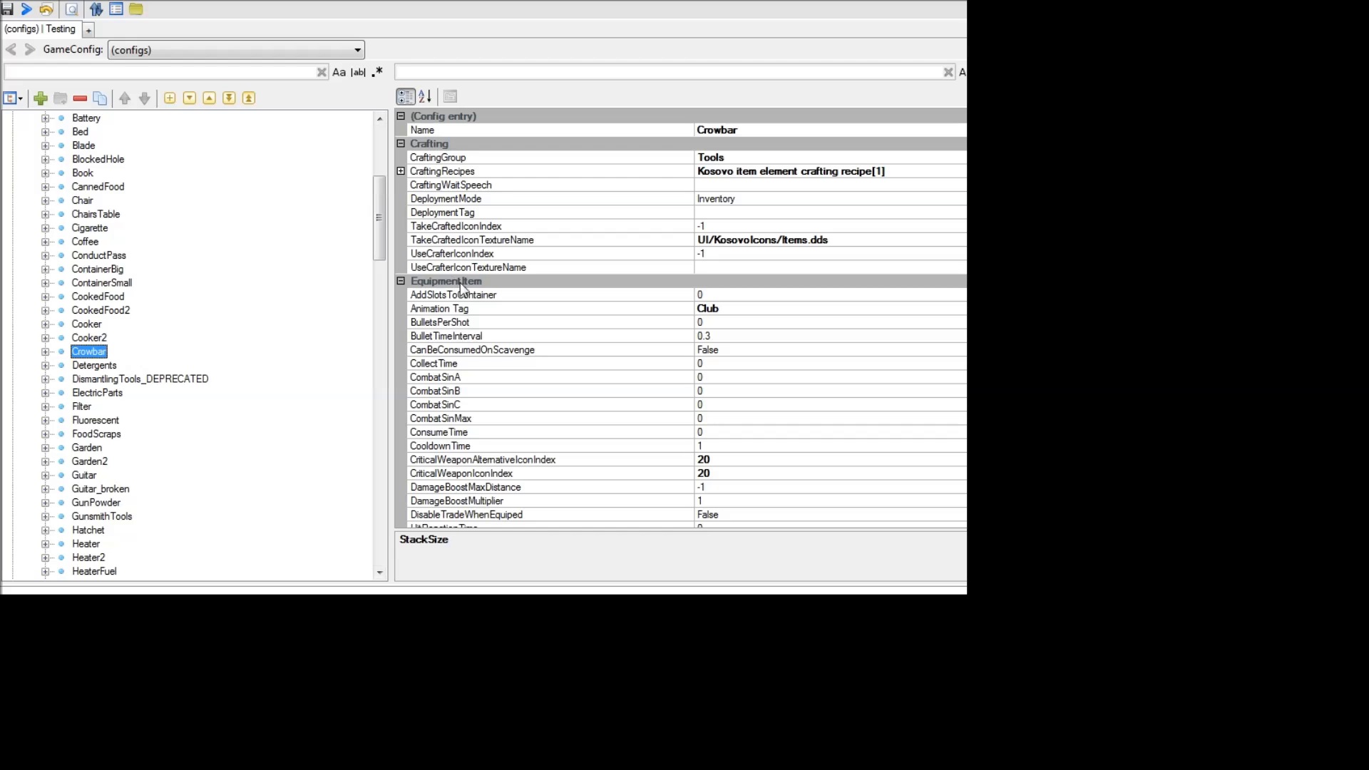
pyautogui.click(452, 294)
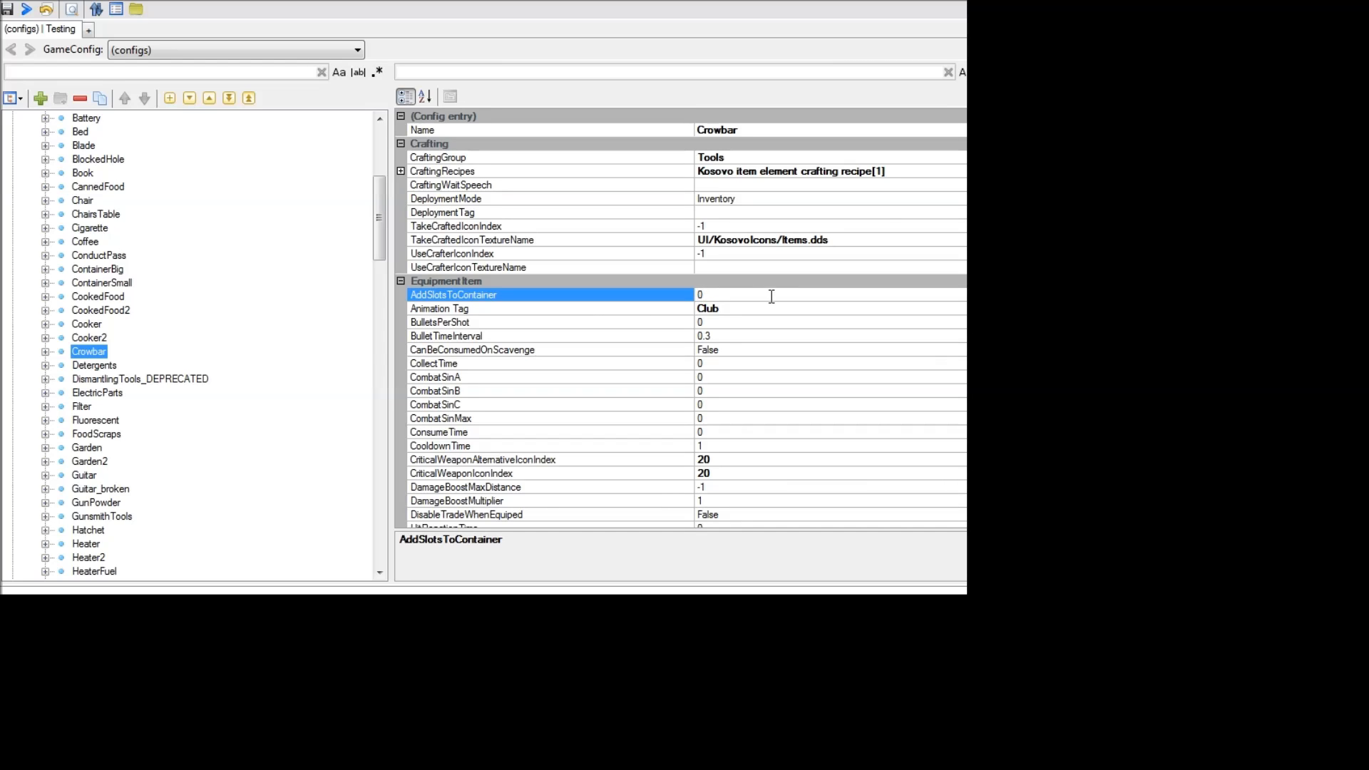
pyautogui.write('10')
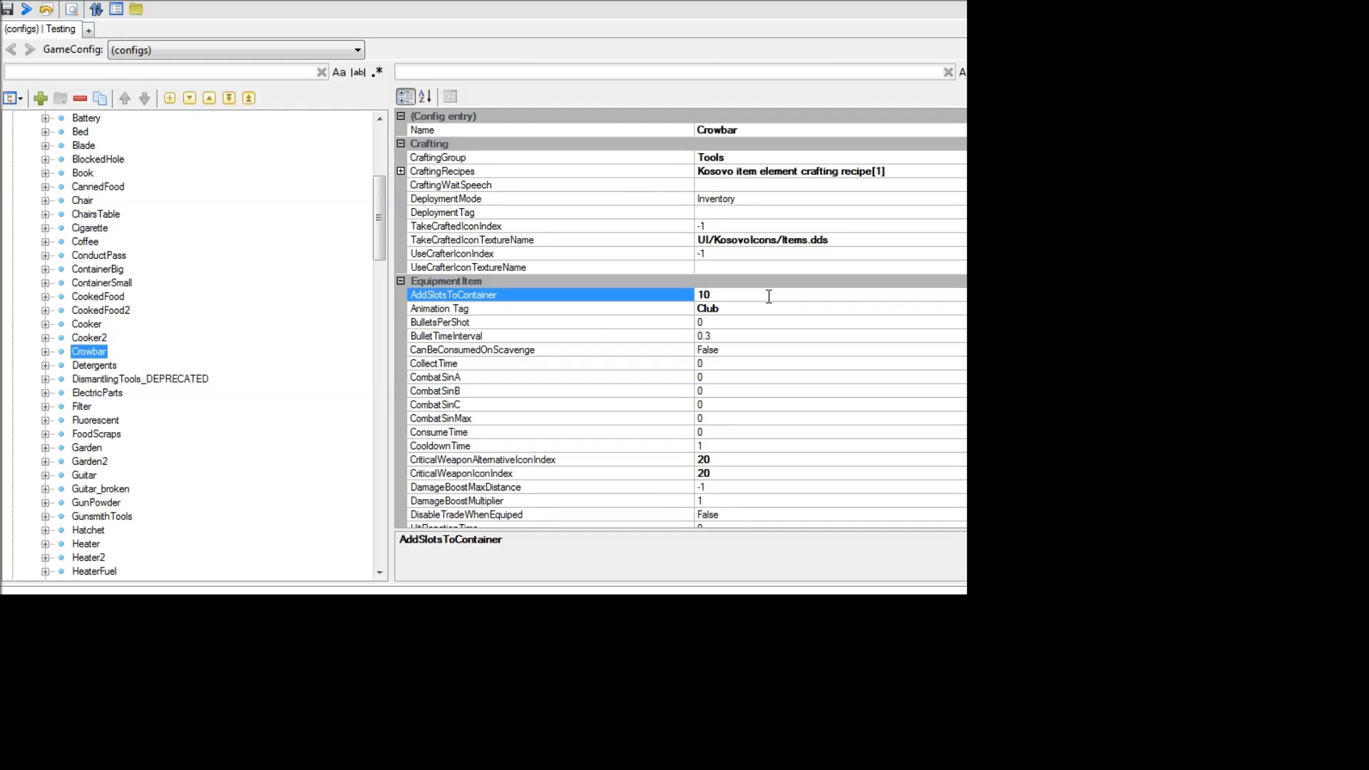
pyautogui.moveTo(511, 307)
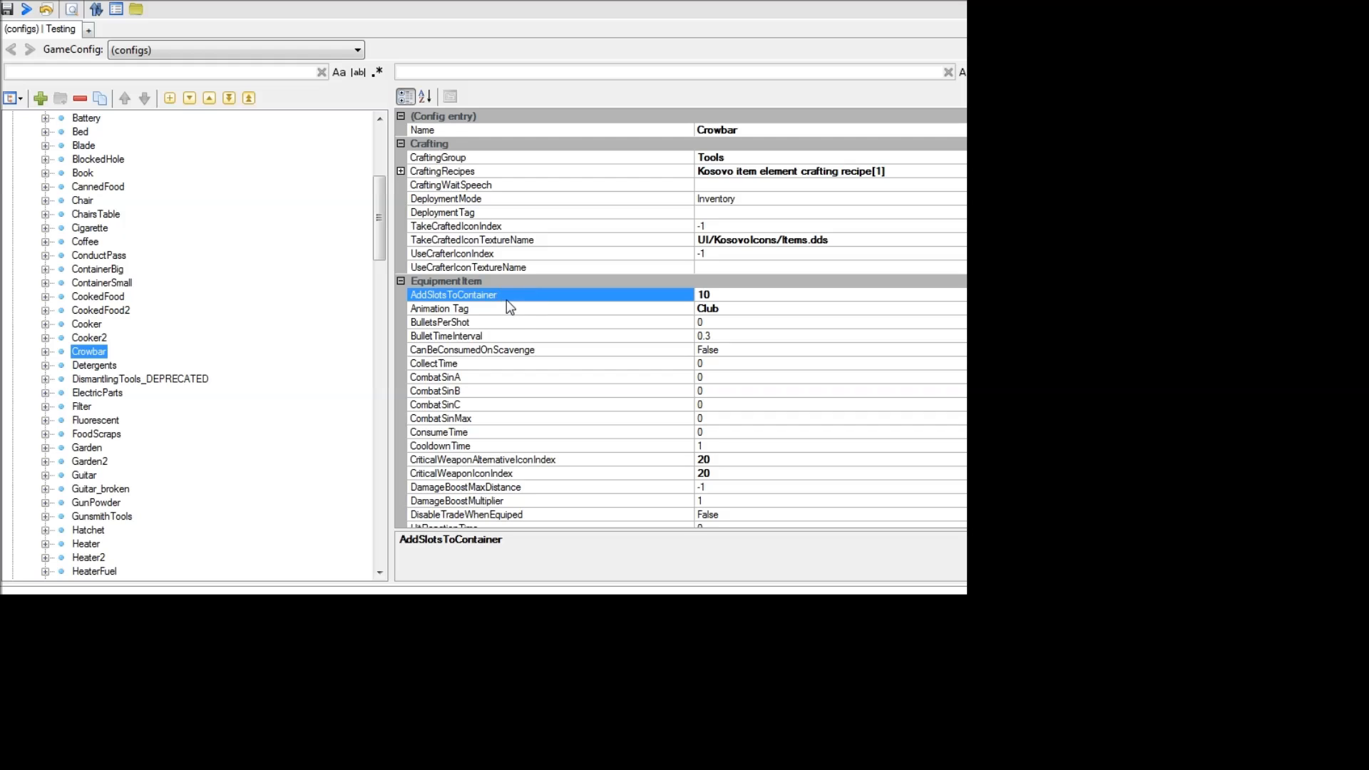
pyautogui.moveTo(502, 280)
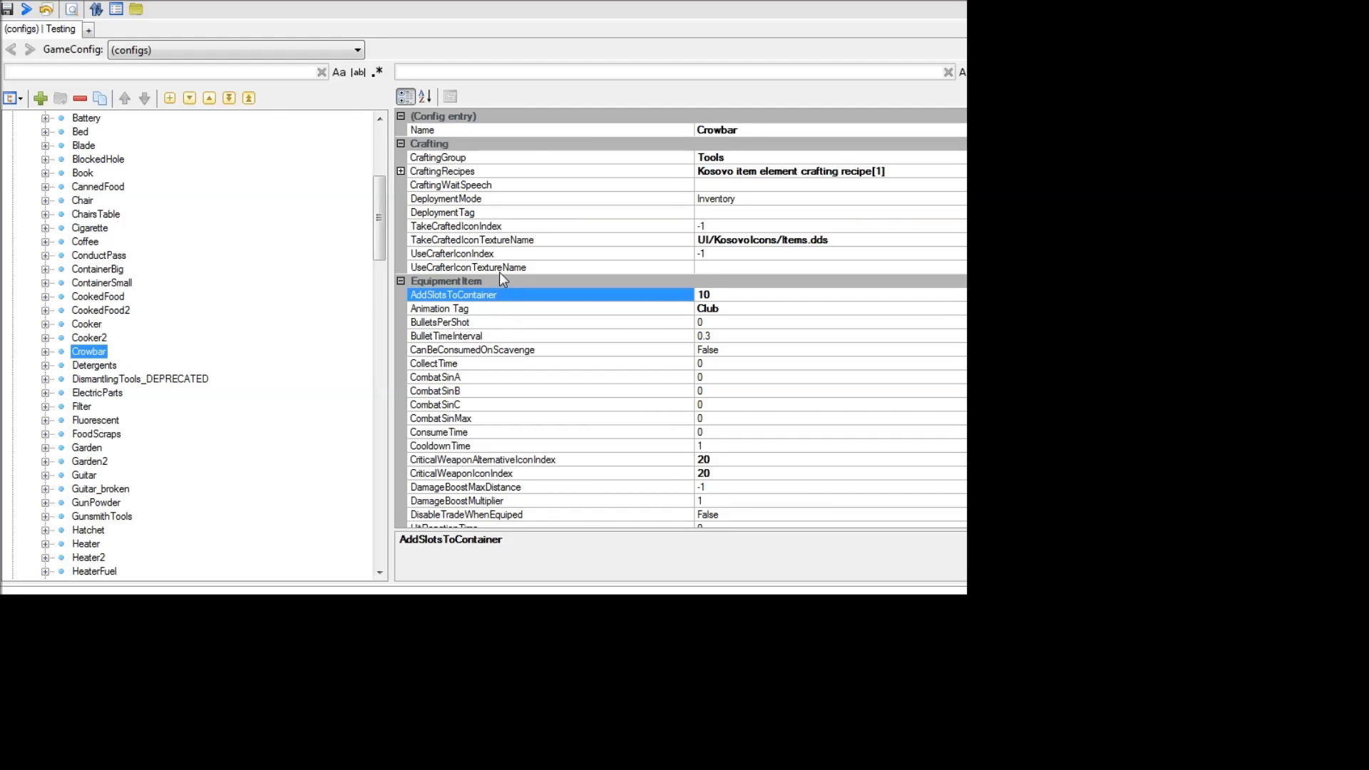
pyautogui.moveTo(465, 321)
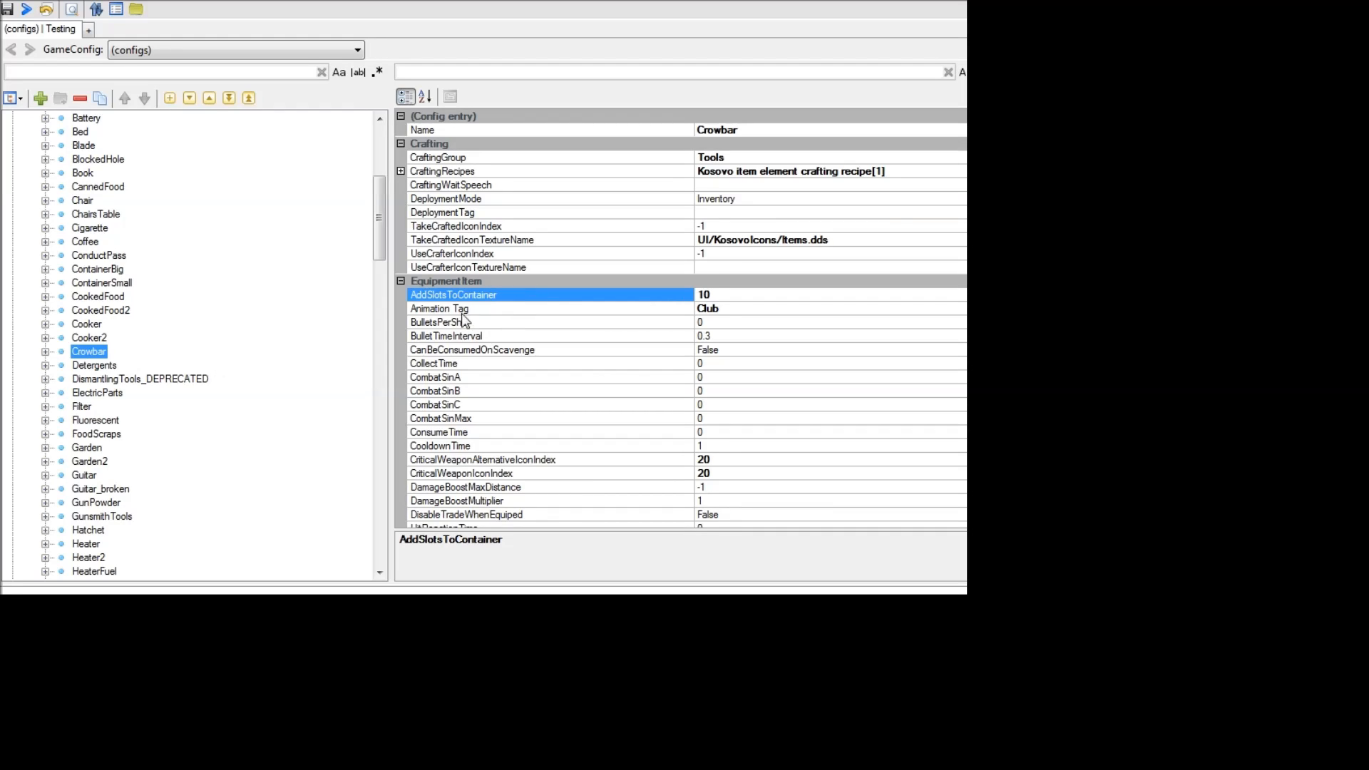
pyautogui.moveTo(690, 270)
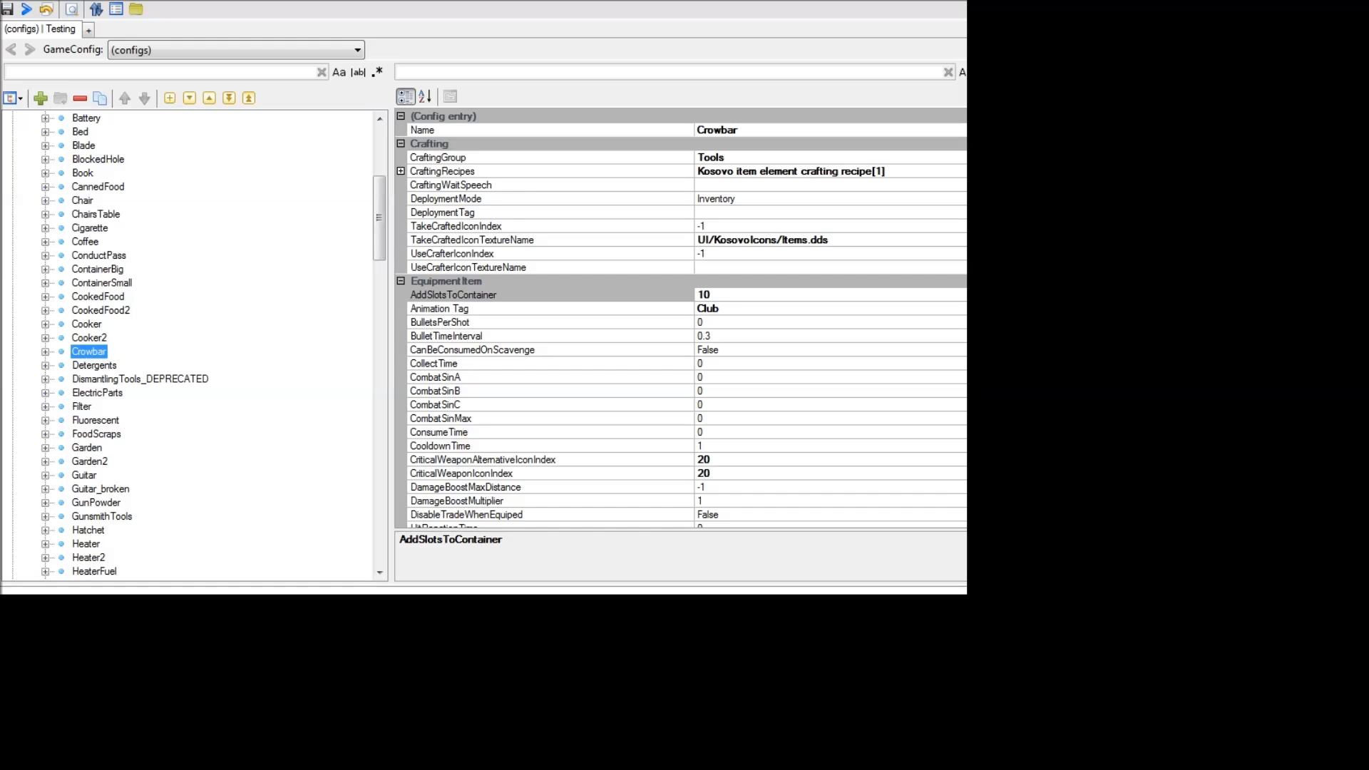
pyautogui.click(453, 294)
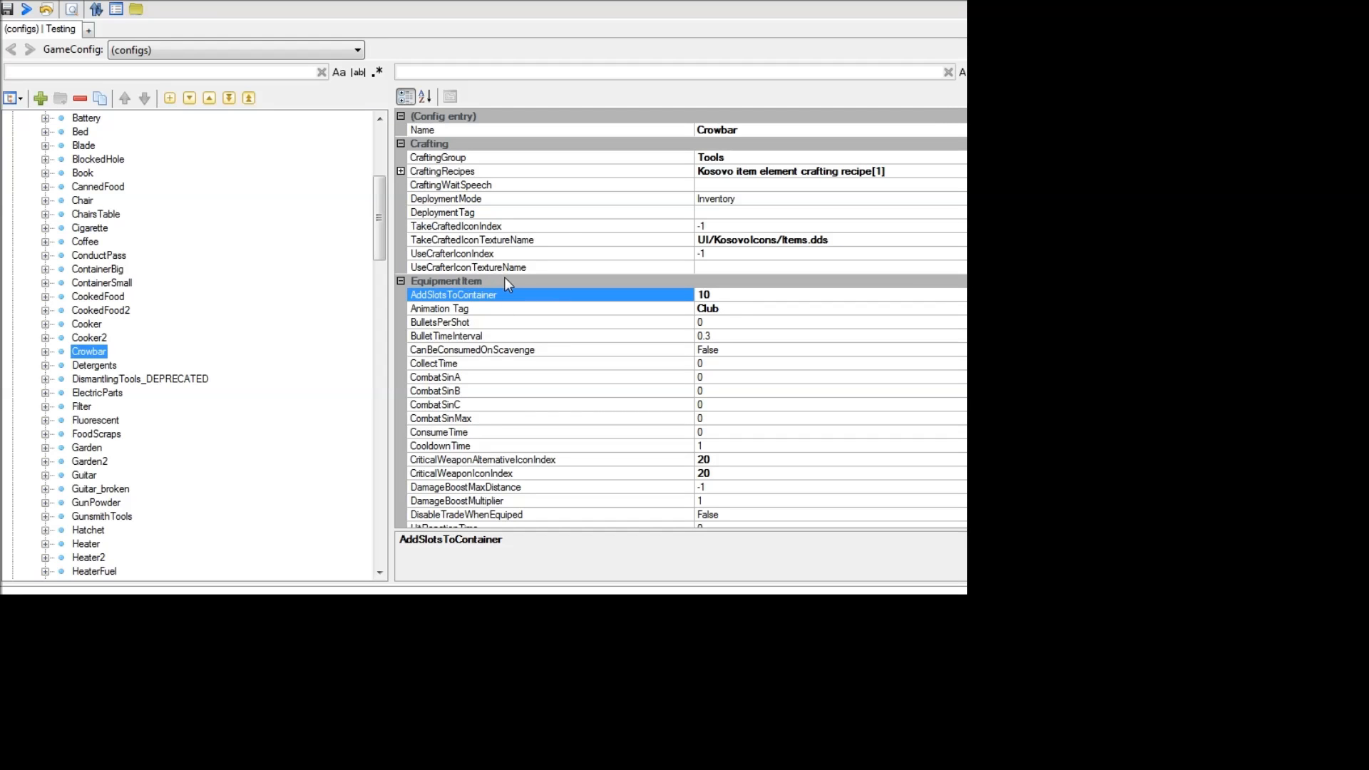
pyautogui.scroll(-3)
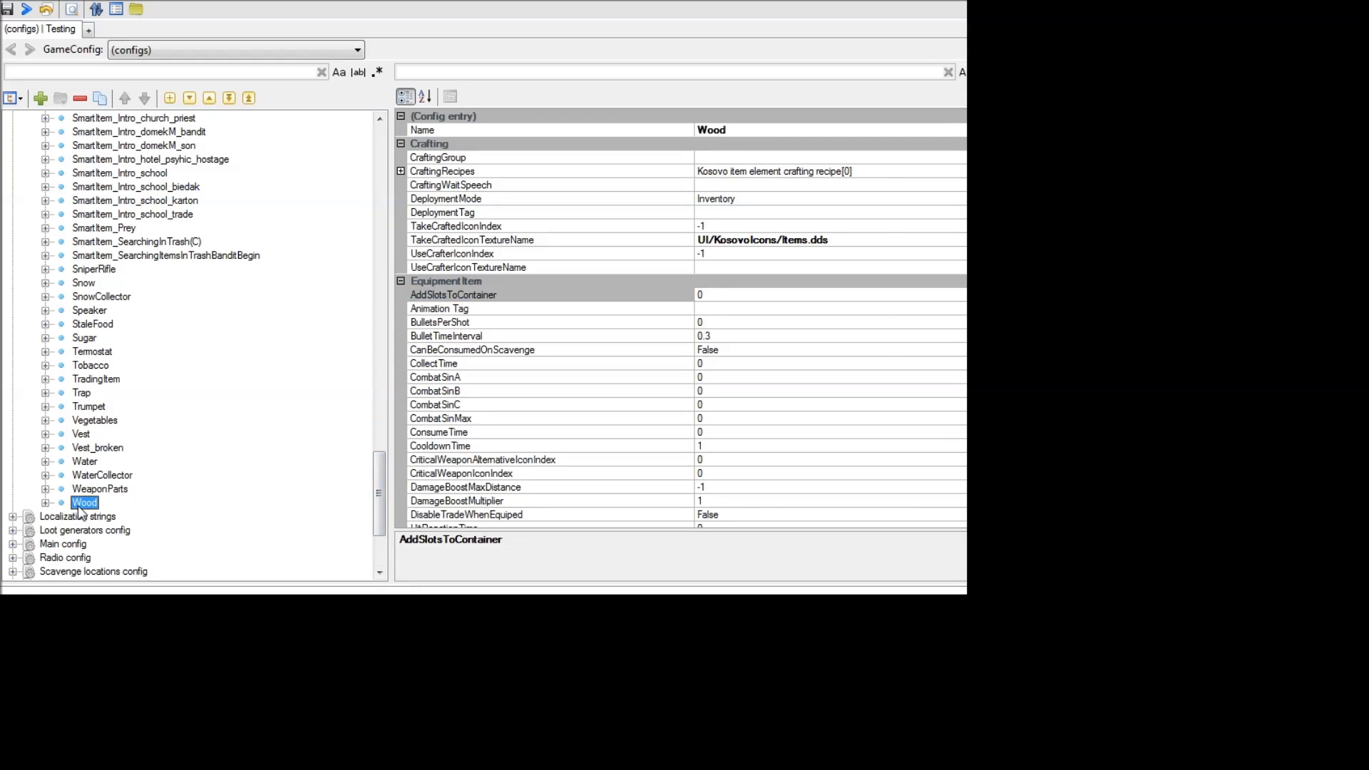
pyautogui.moveTo(476, 308)
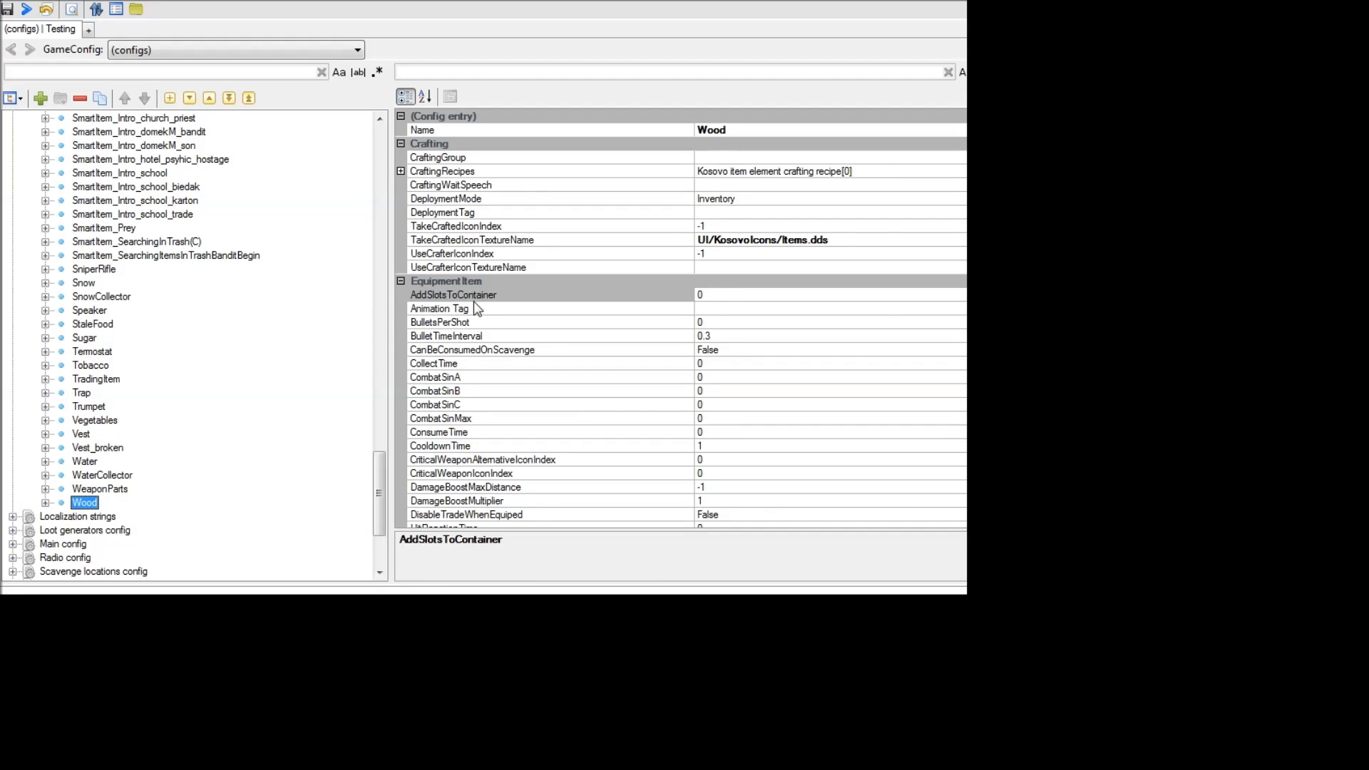
pyautogui.moveTo(711, 297)
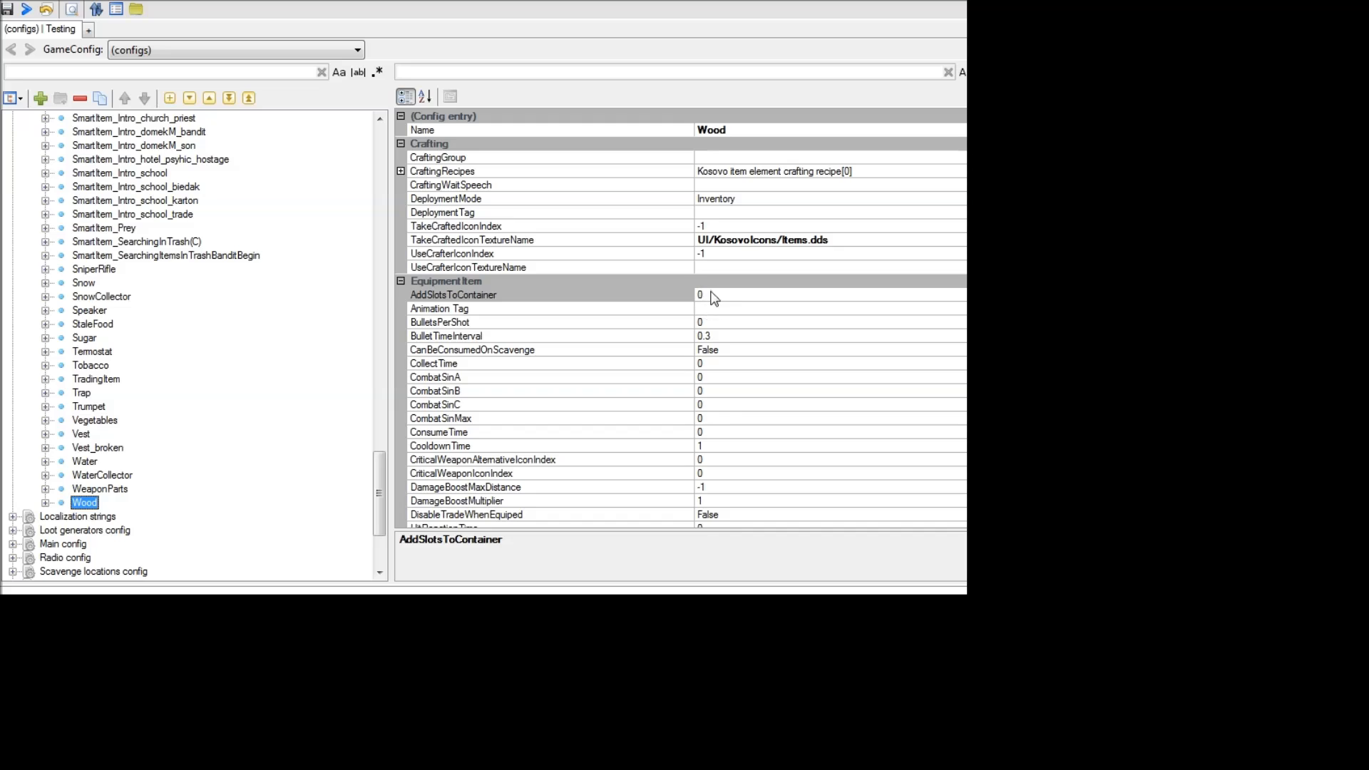
pyautogui.moveTo(691, 312)
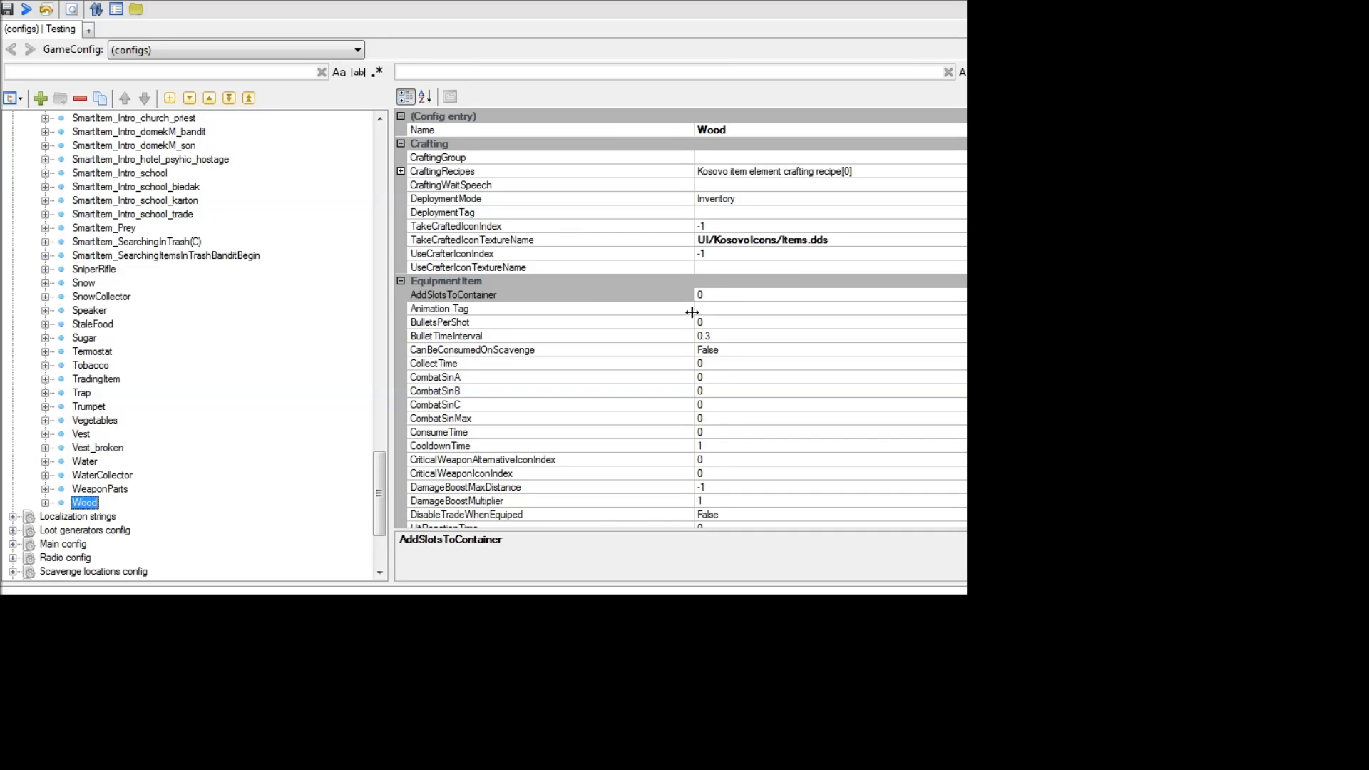
pyautogui.moveTo(504, 262)
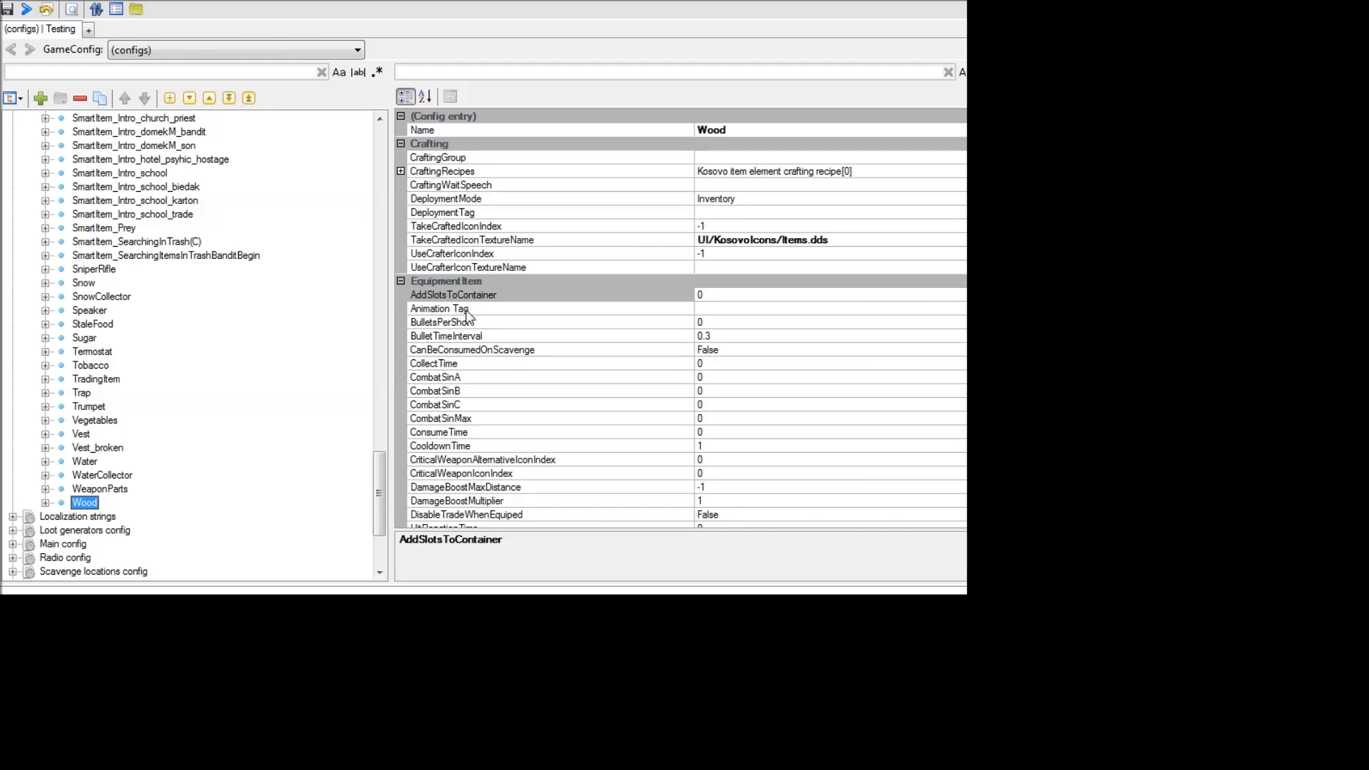
pyautogui.moveTo(428, 308)
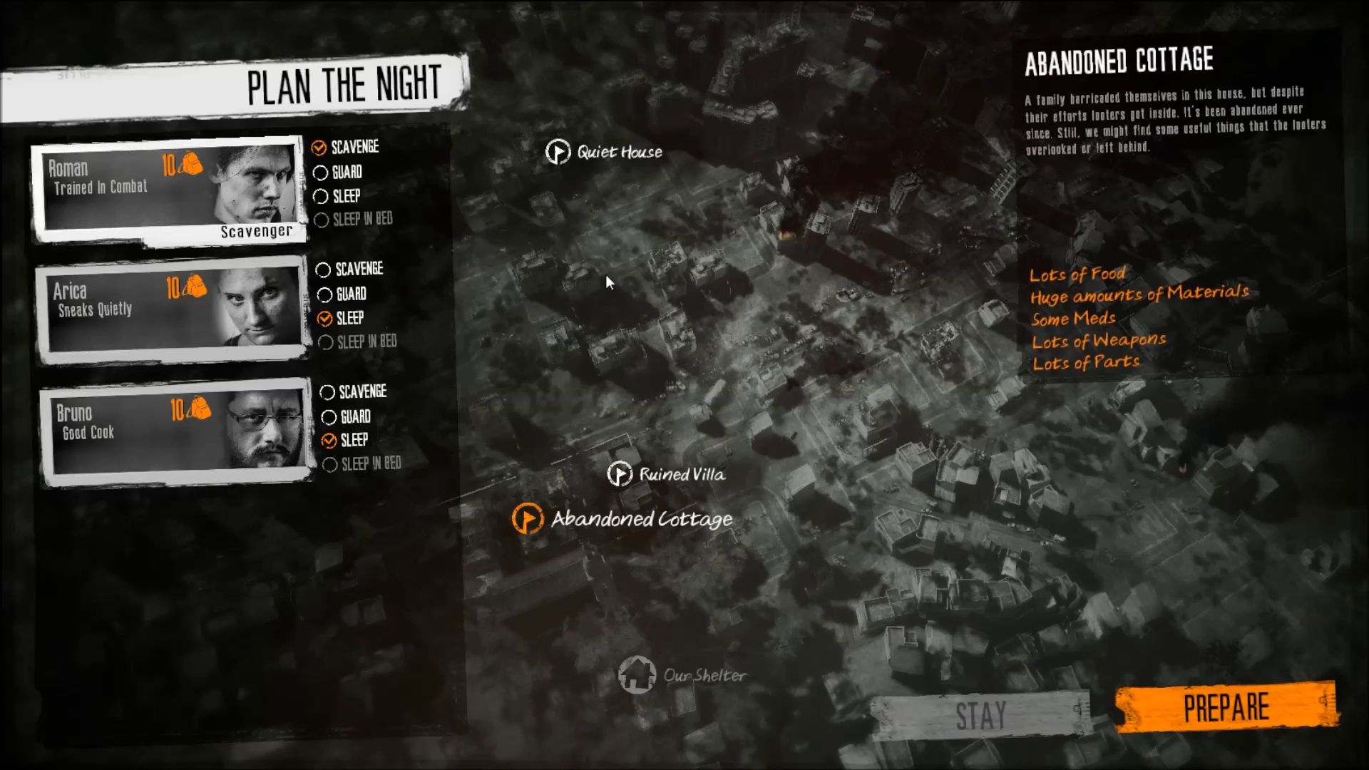
pyautogui.moveTo(166, 172)
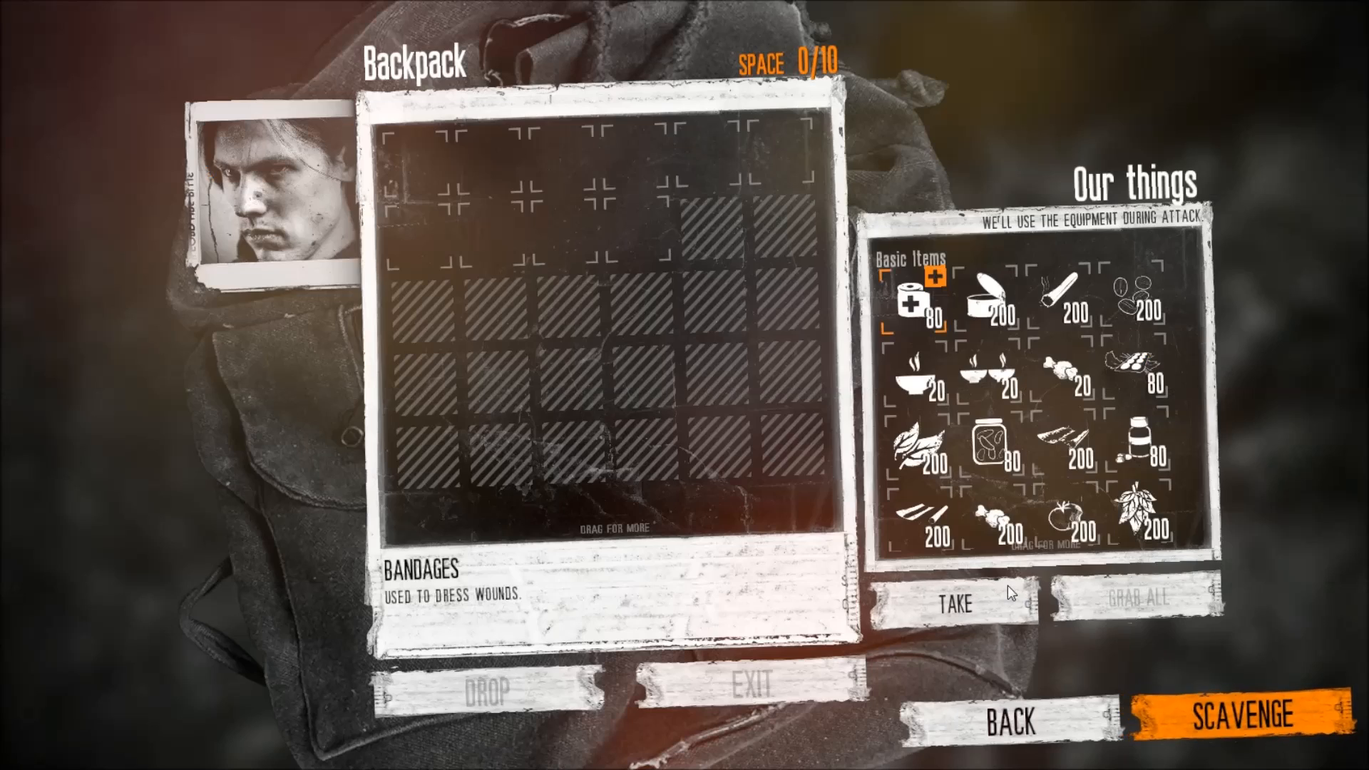
# Take the Crowbar into the backpack and check the 1/20 backpack space while scavenging.
pyautogui.click(955, 603)
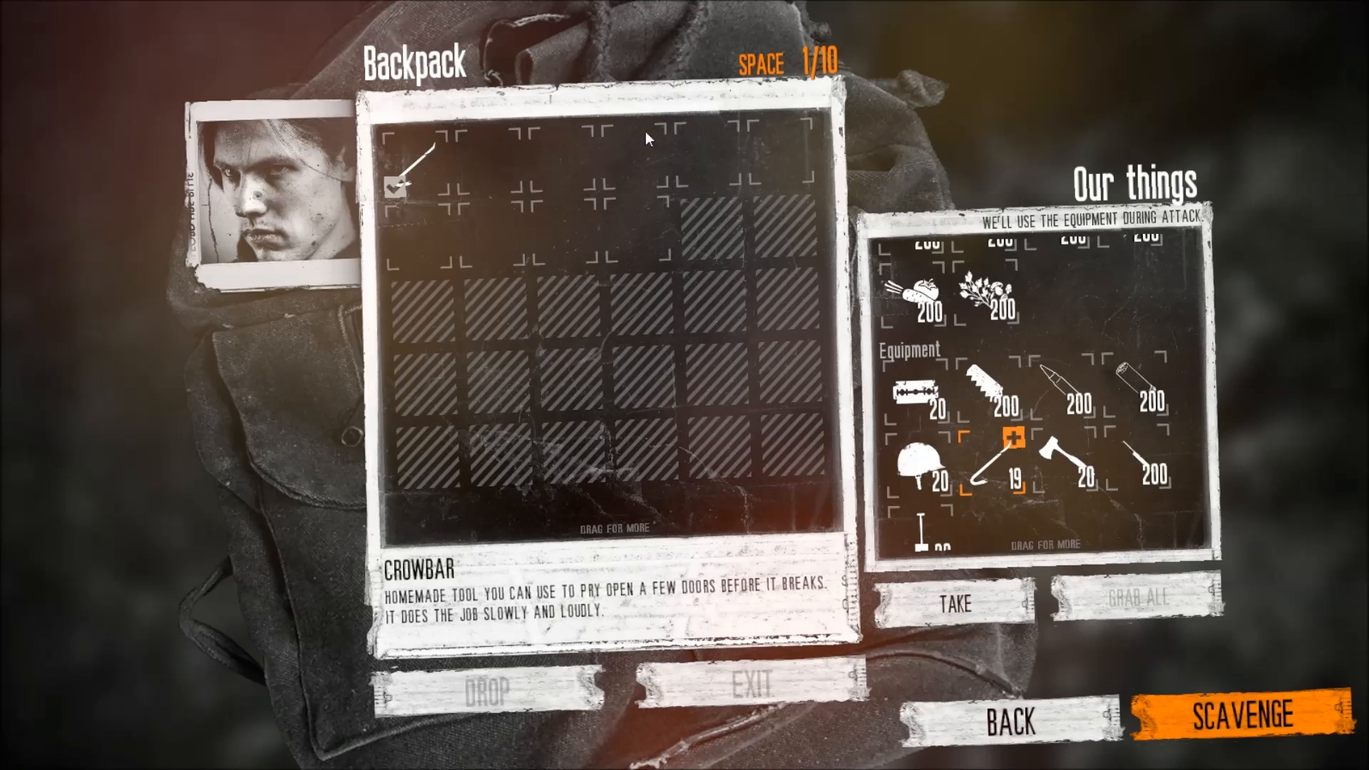
pyautogui.moveTo(488, 225)
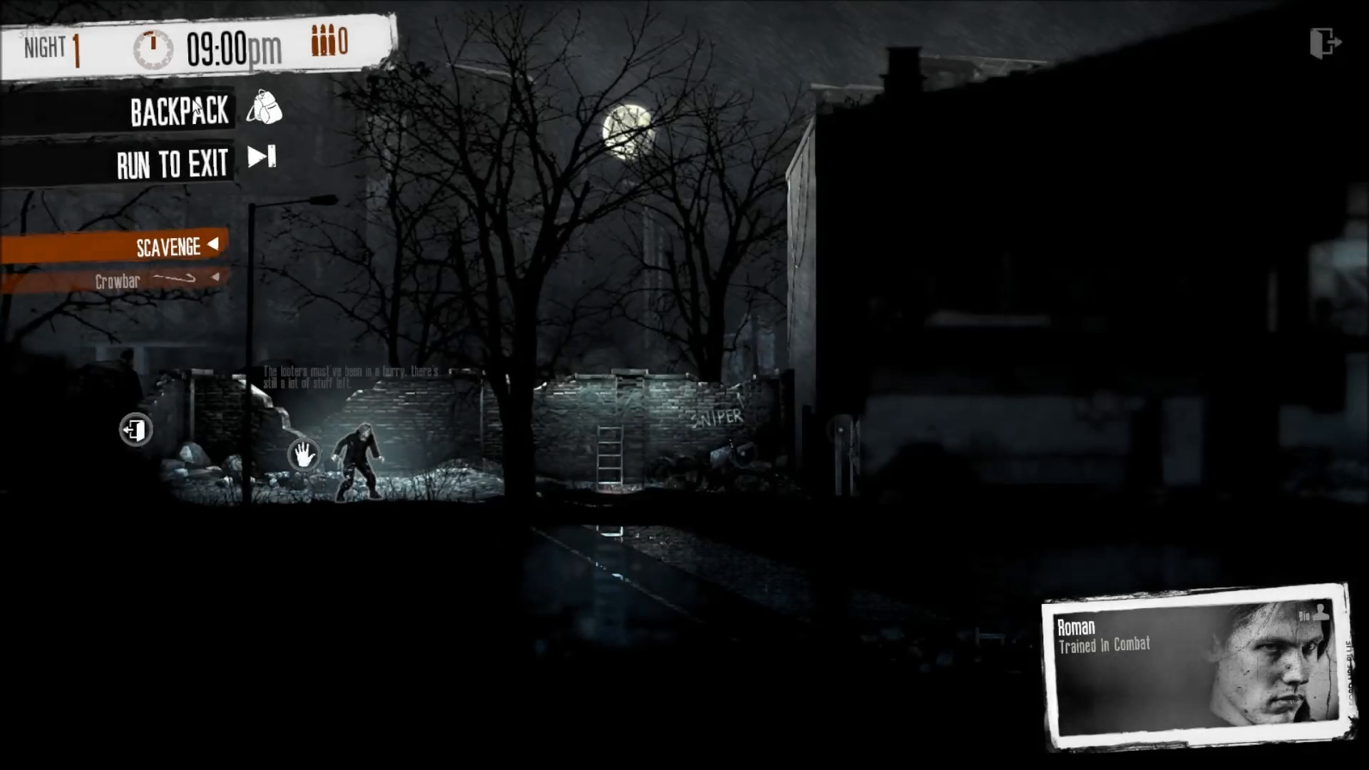
pyautogui.click(181, 111)
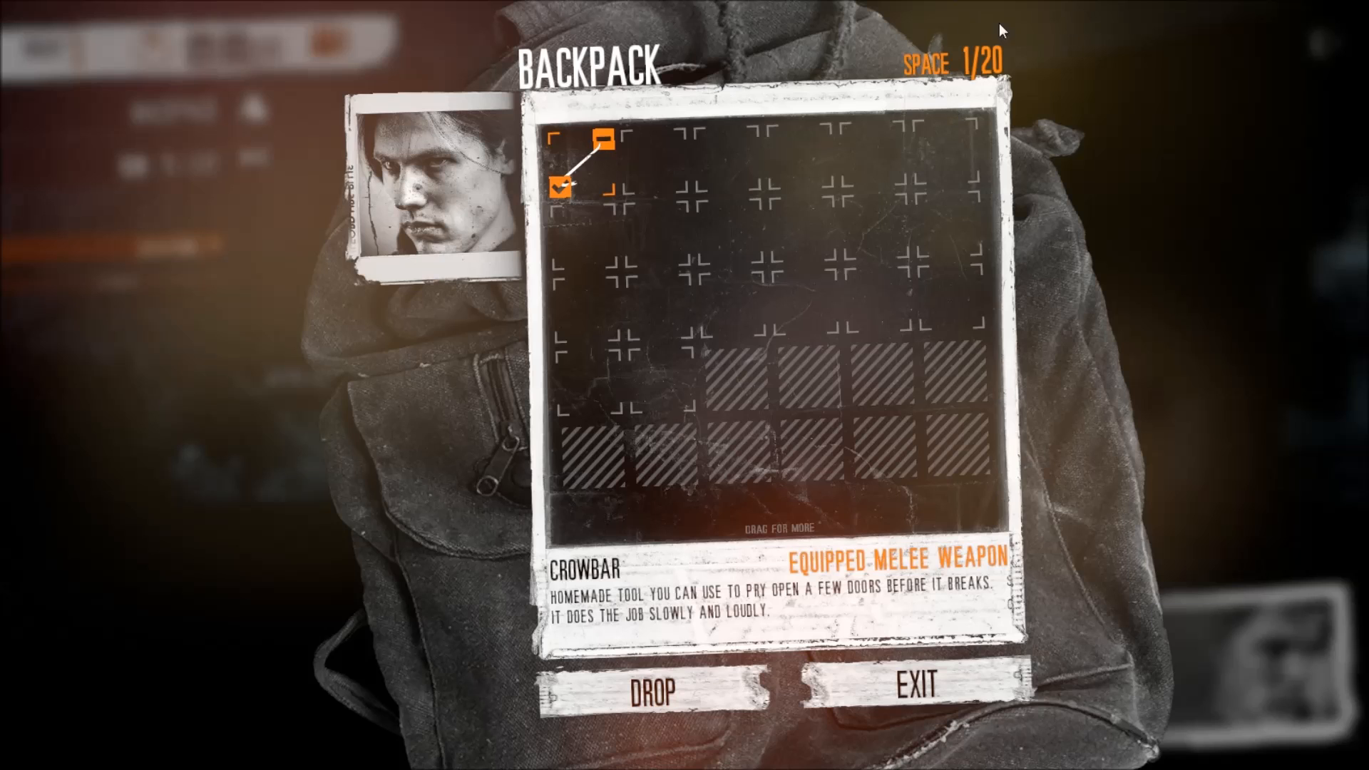
pyautogui.moveTo(998, 91)
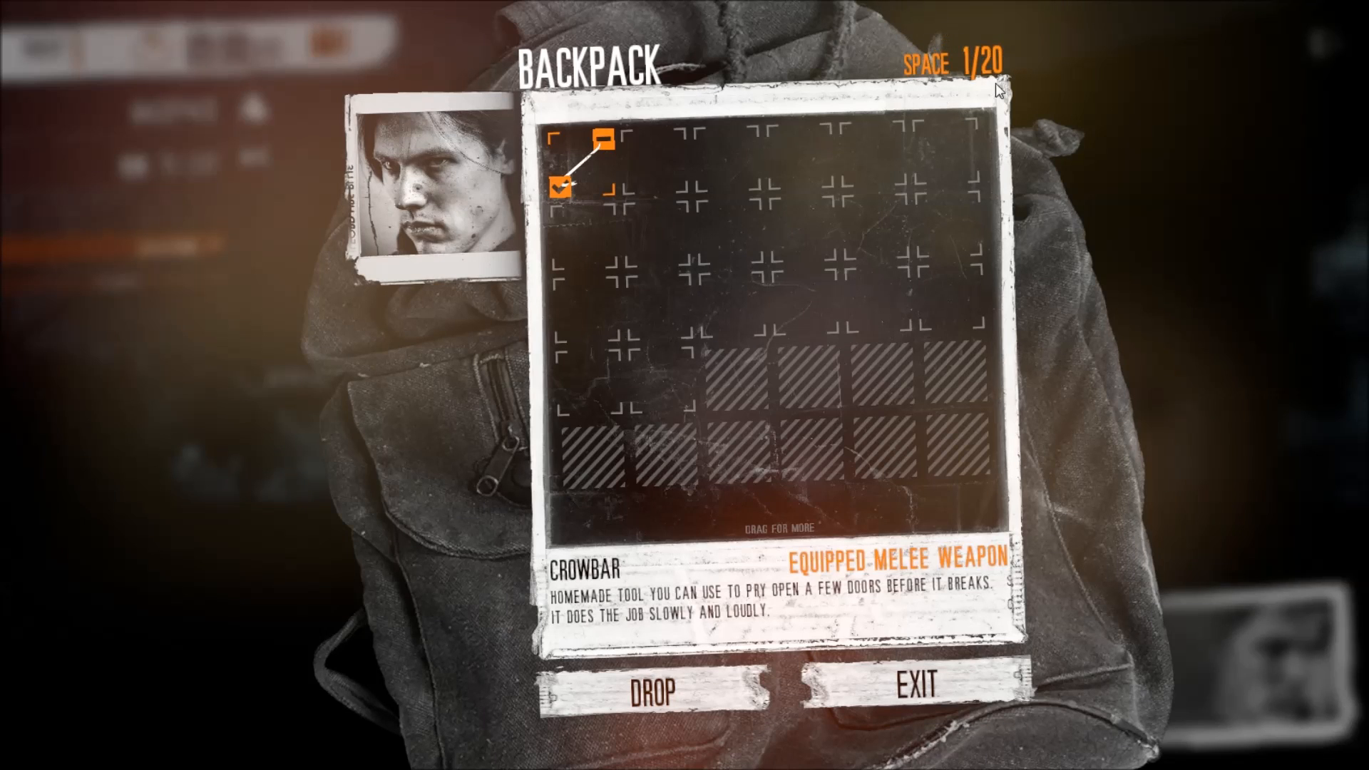
pyautogui.moveTo(581, 170)
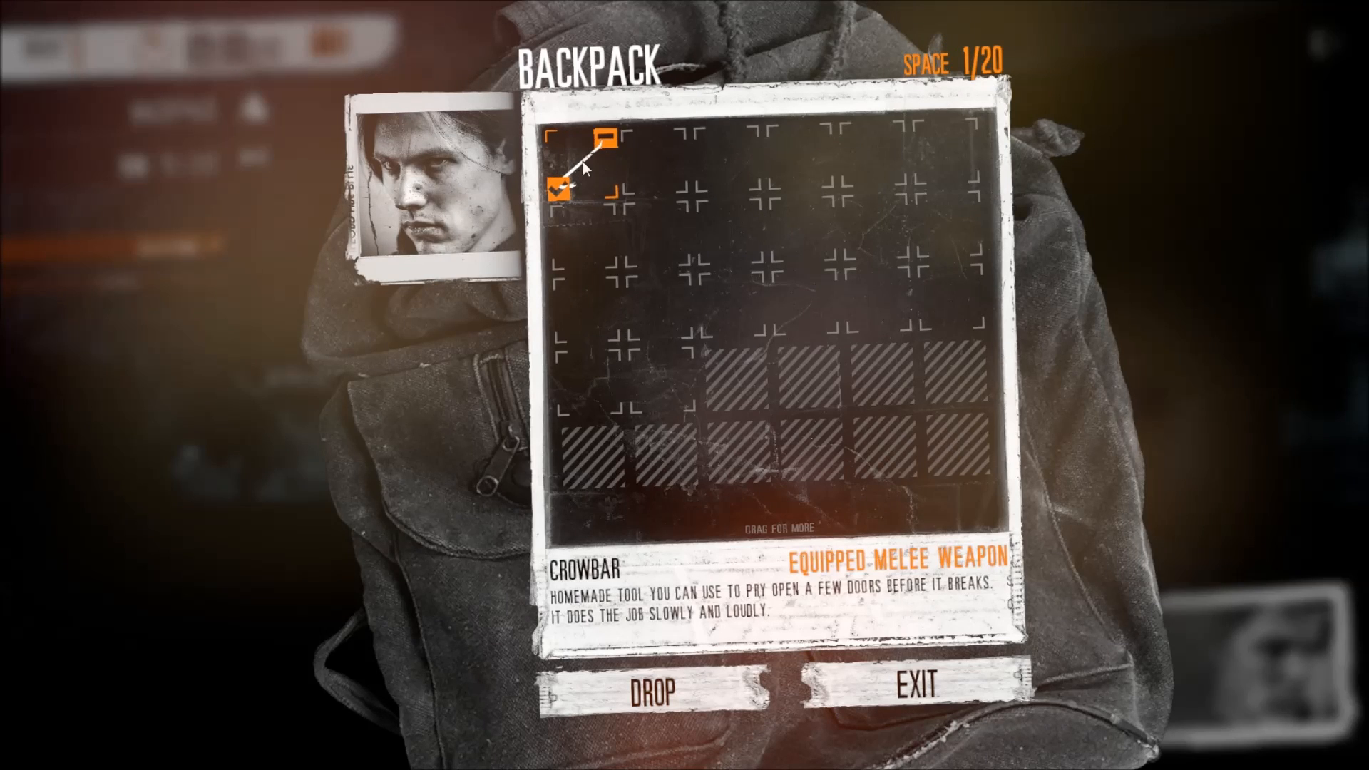
pyautogui.moveTo(836, 546)
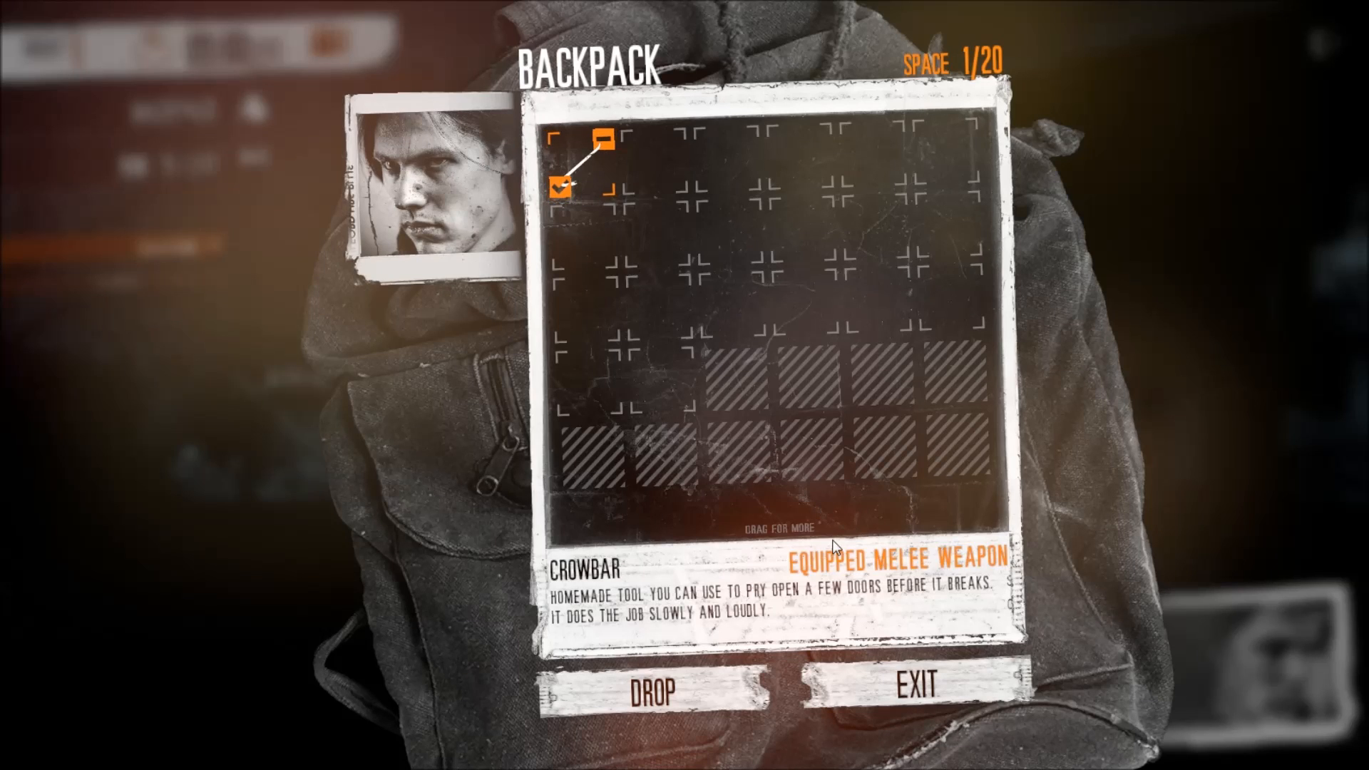
pyautogui.moveTo(877, 553)
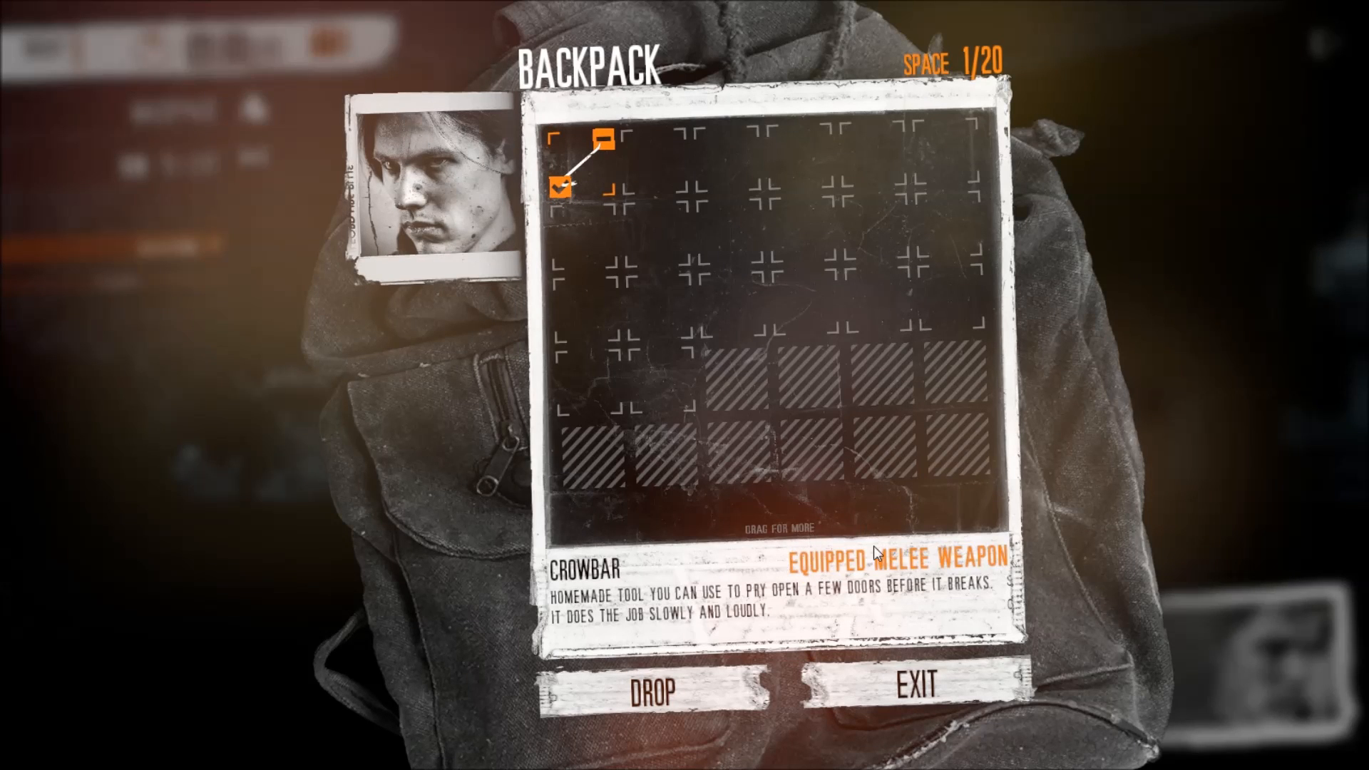
pyautogui.moveTo(864, 557)
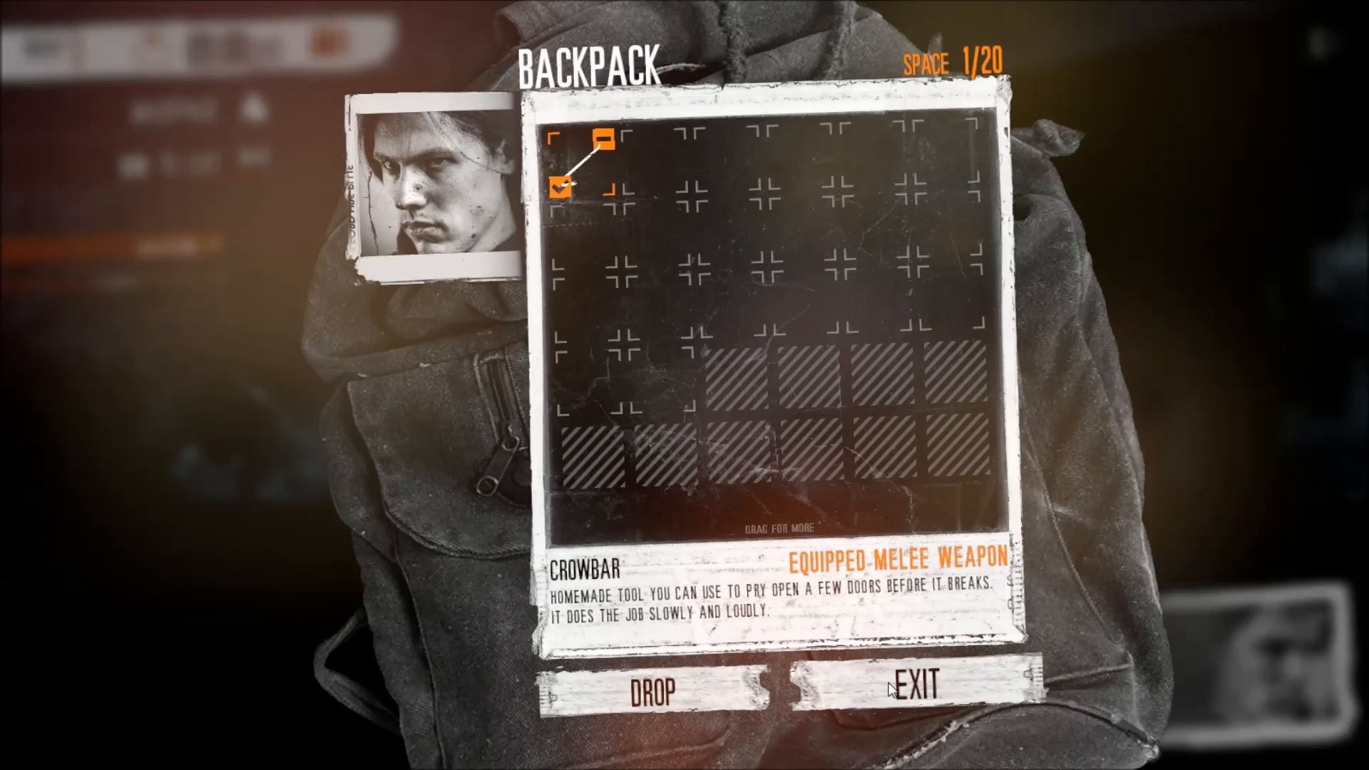
pyautogui.click(911, 691)
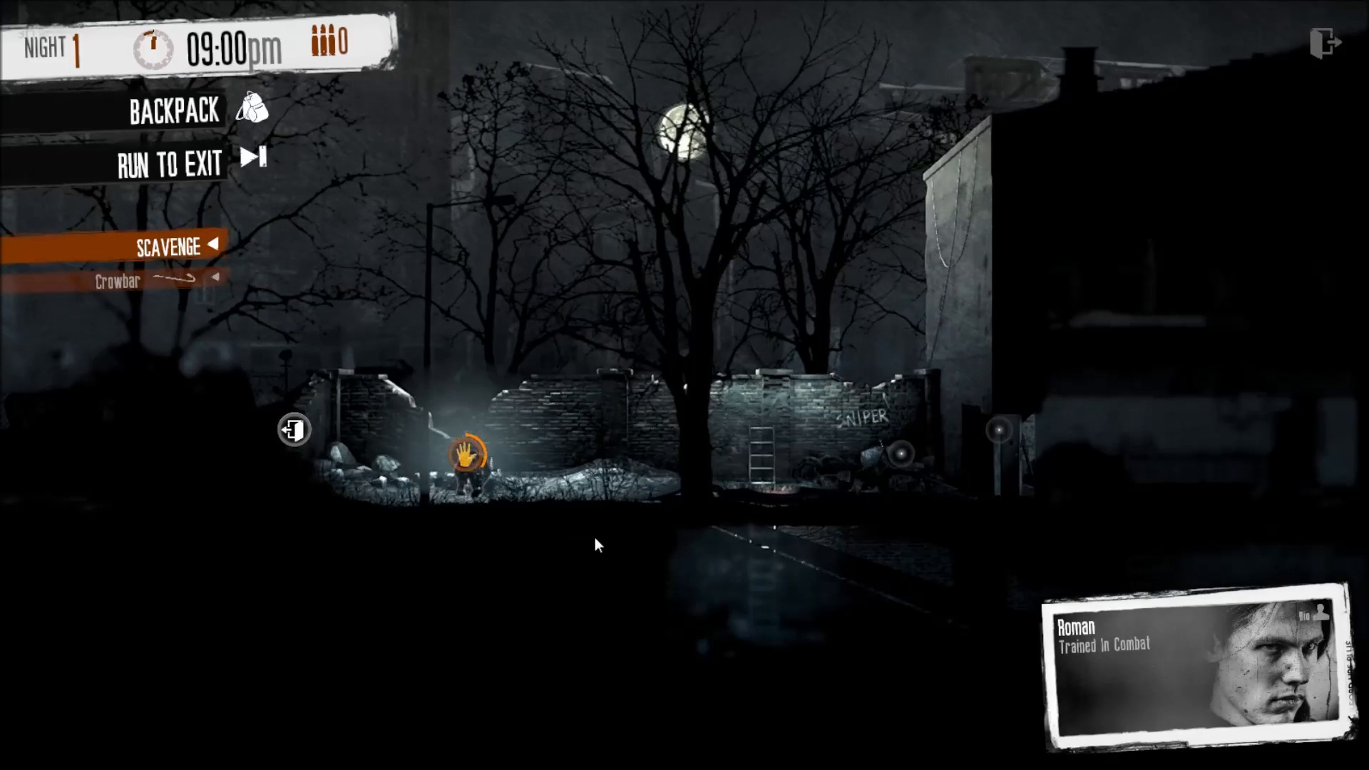
# Search the rubble pile and the ladder-base spot, moving the survivor between loot spots.
pyautogui.click(172, 110)
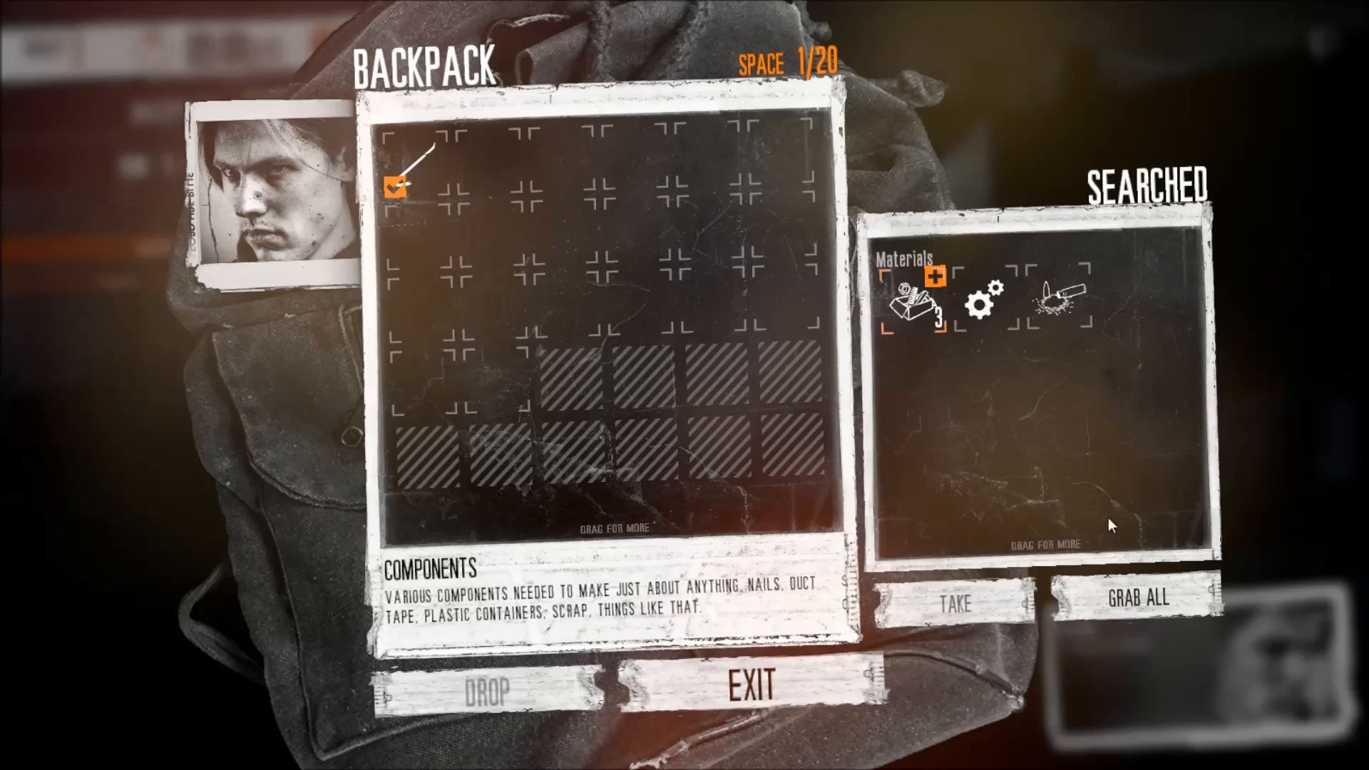
pyautogui.click(751, 686)
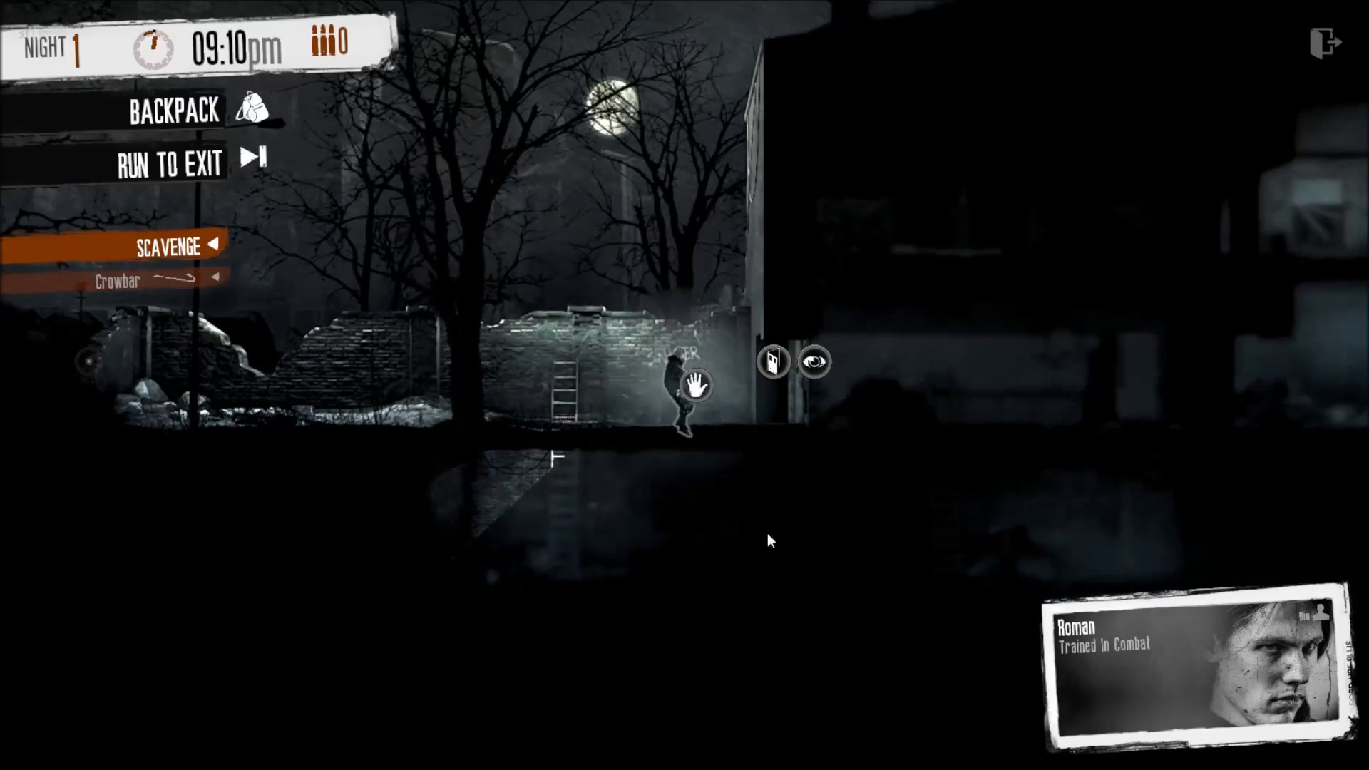
pyautogui.click(695, 387)
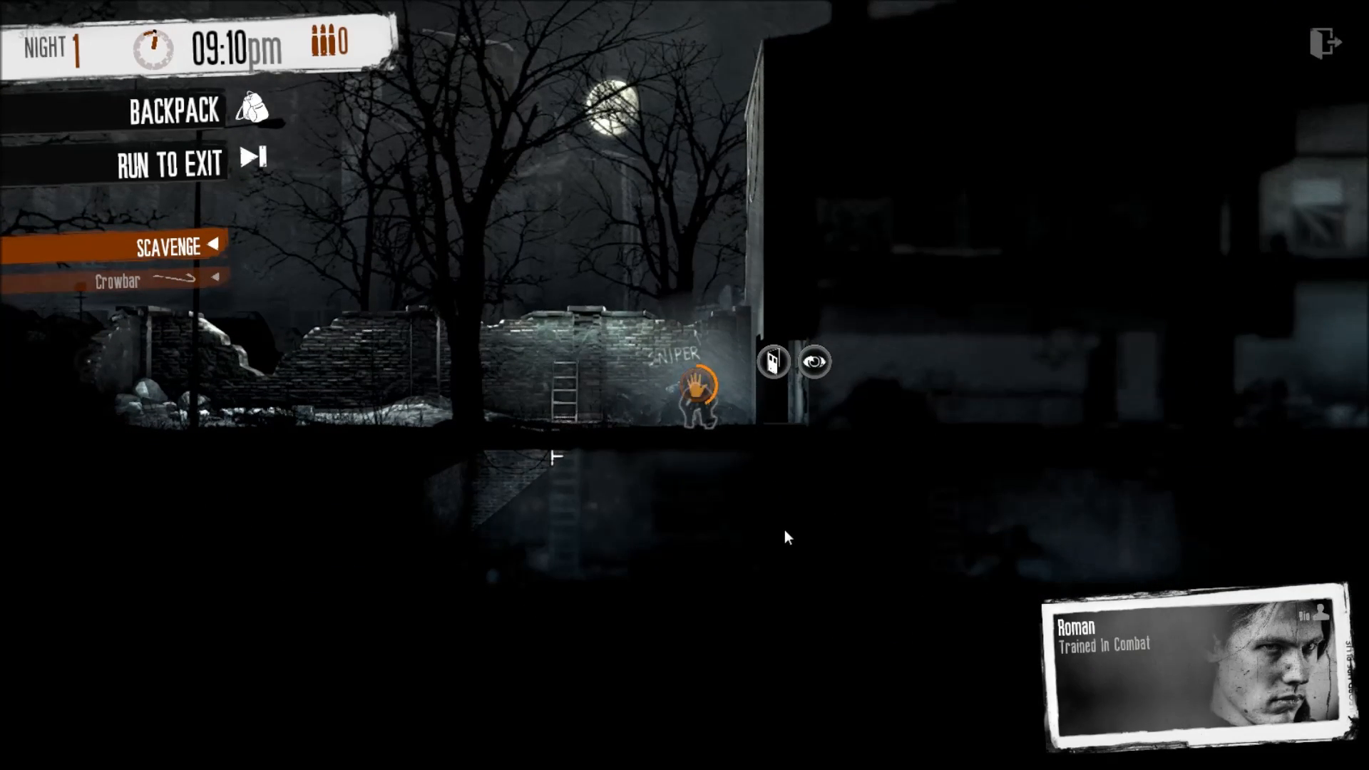
pyautogui.click(173, 110)
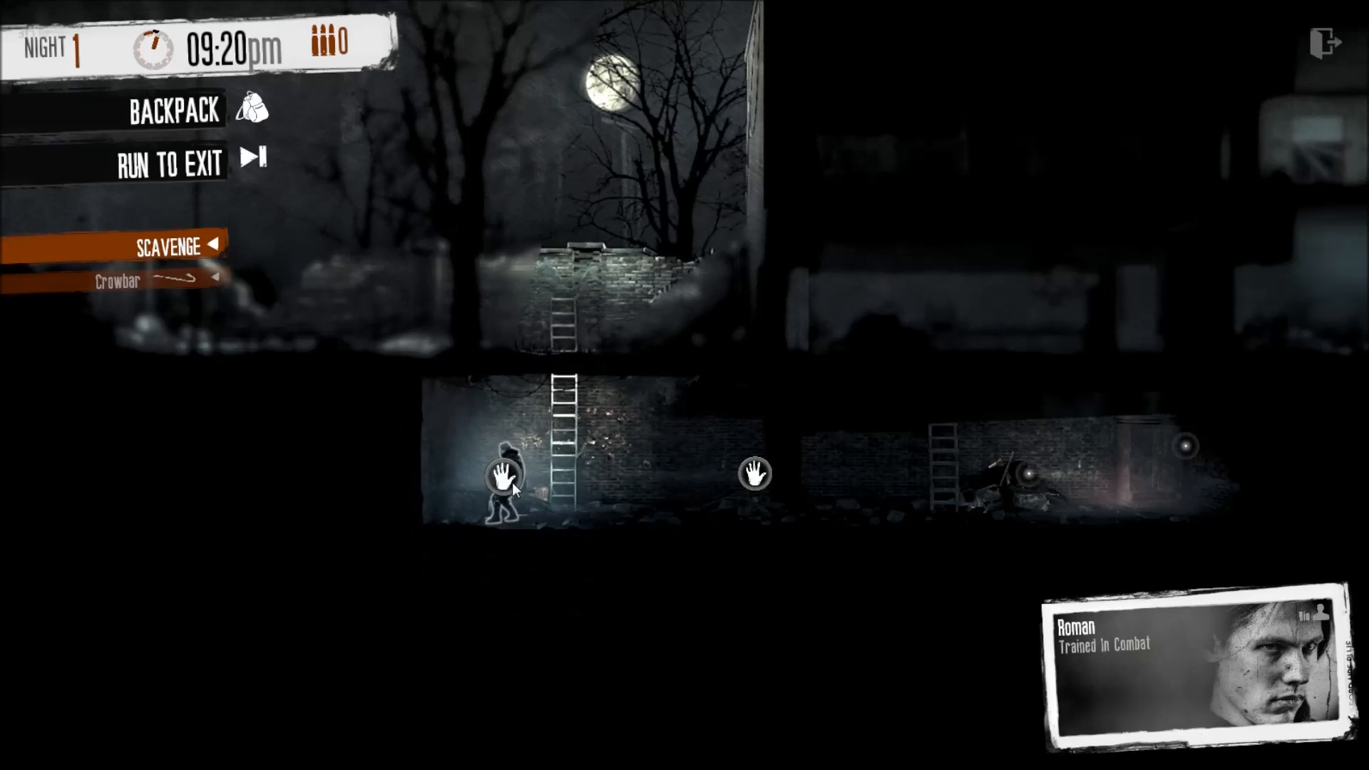
pyautogui.click(506, 476)
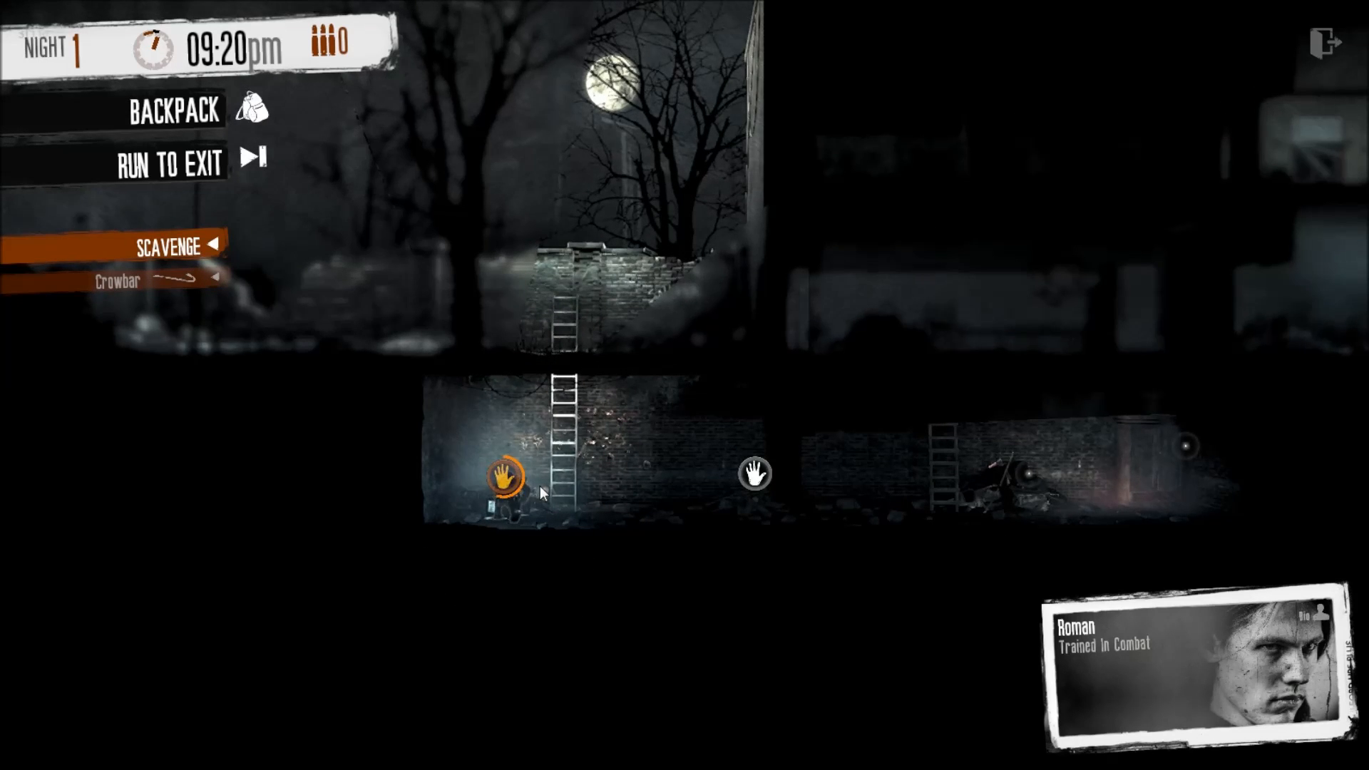
pyautogui.click(173, 109)
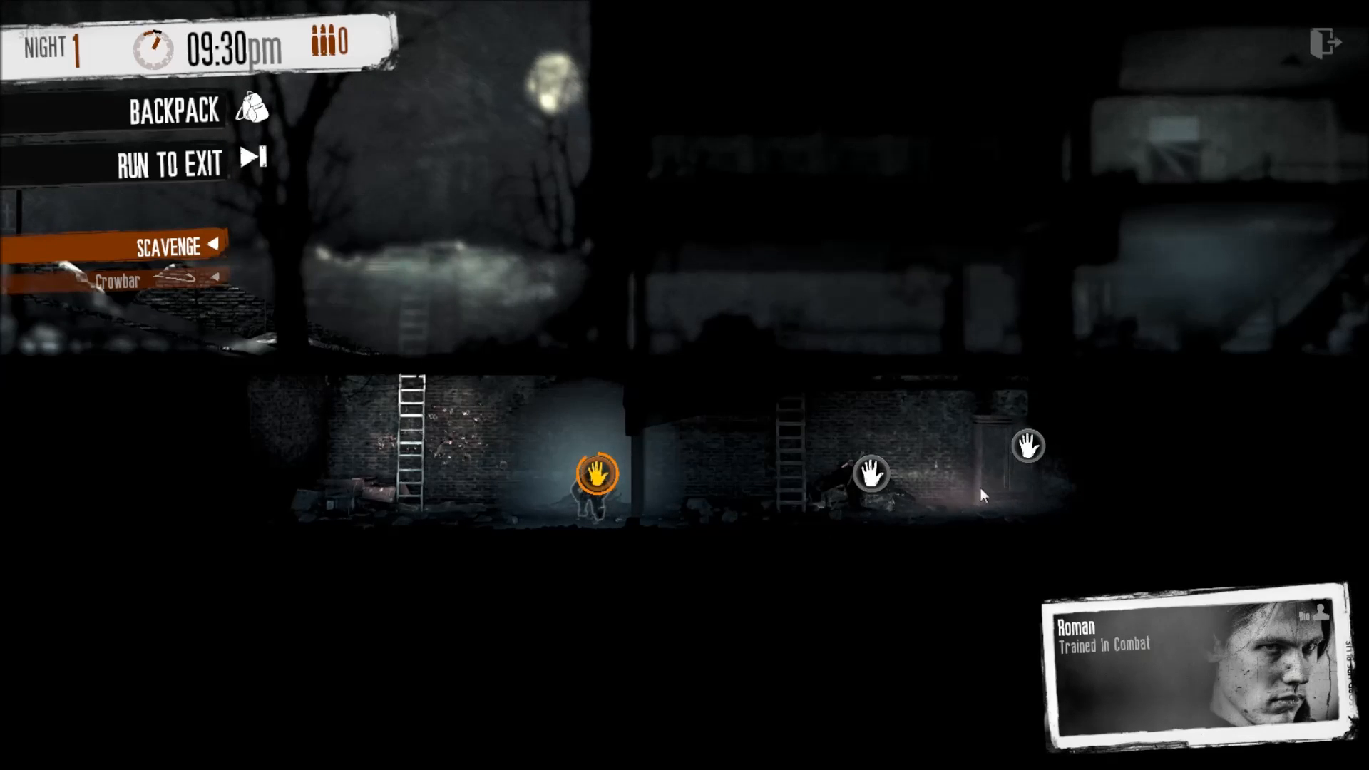
pyautogui.click(172, 111)
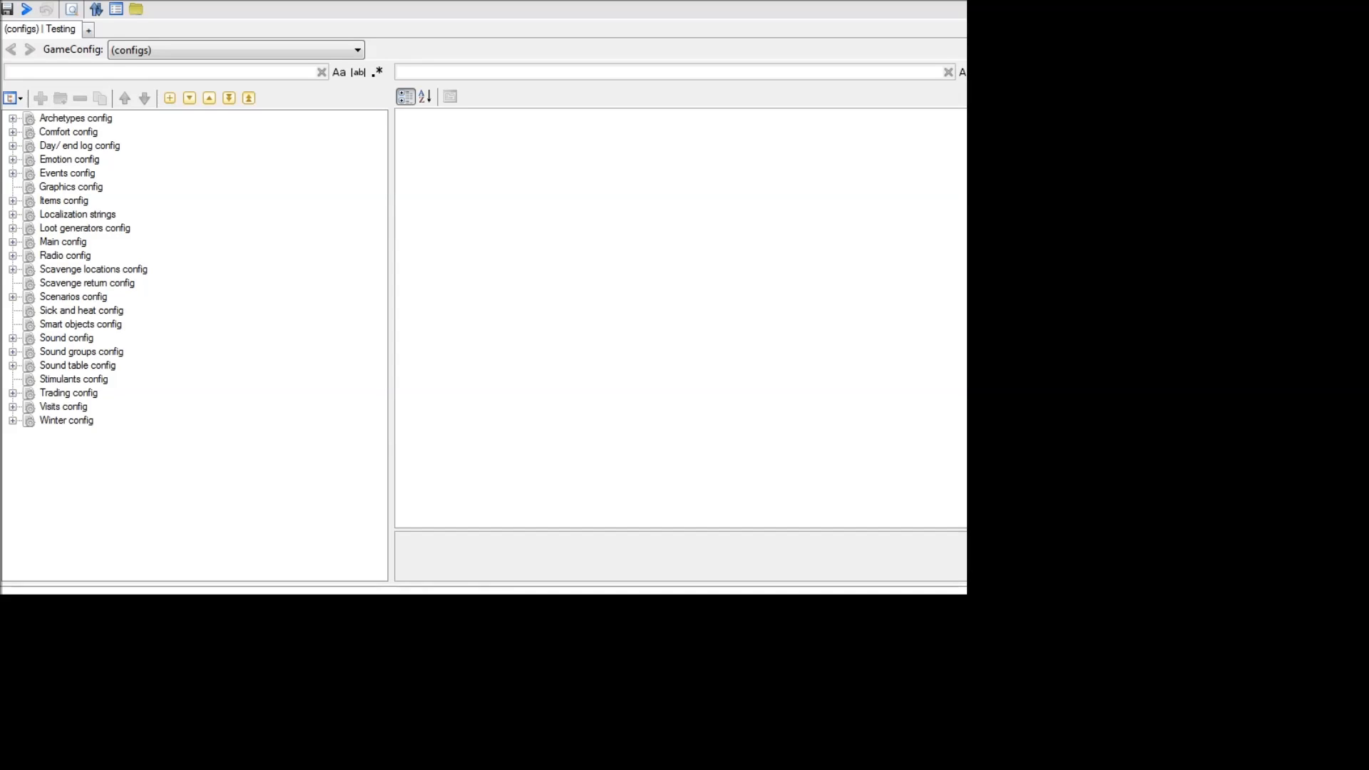
pyautogui.moveTo(457, 431)
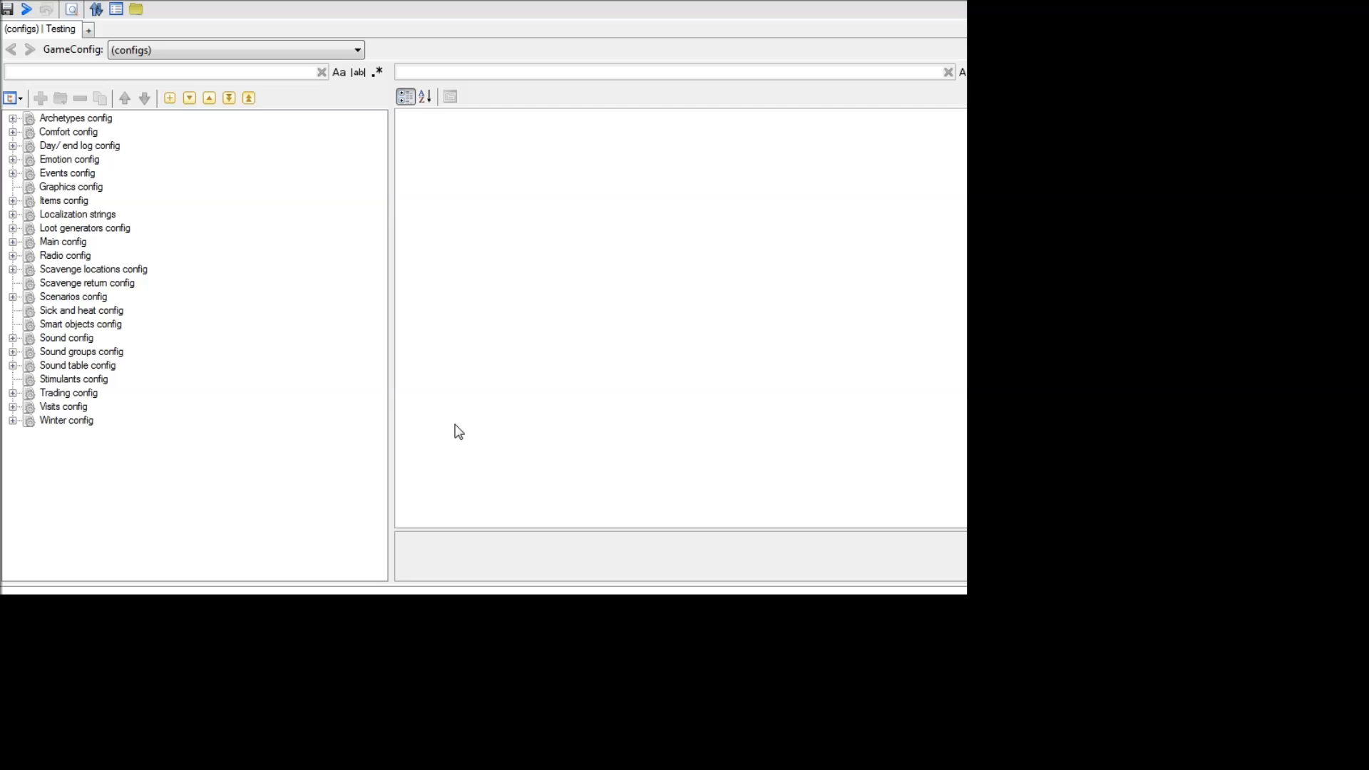
pyautogui.moveTo(208, 278)
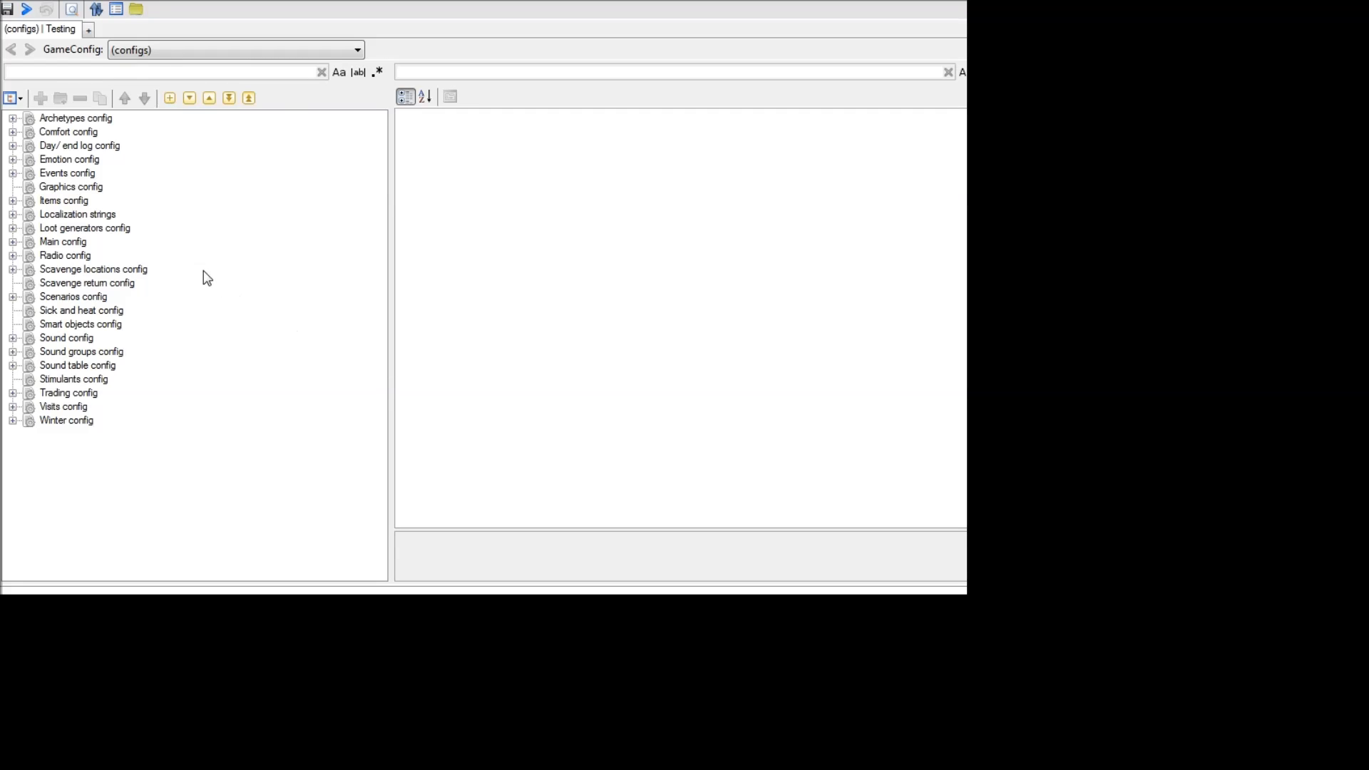
pyautogui.moveTo(30, 211)
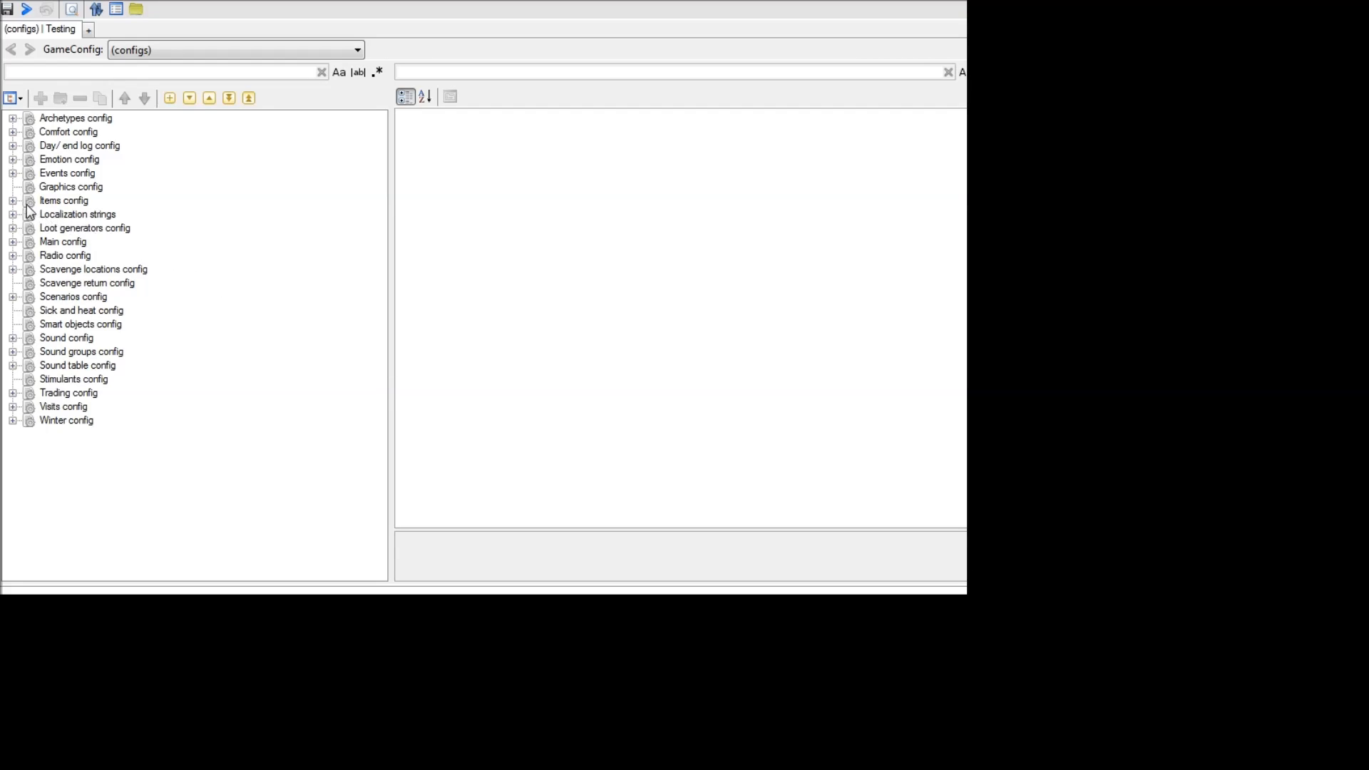
# Expand the Items config entries and bring WeaponParts and Wood into view.
pyautogui.click(13, 200)
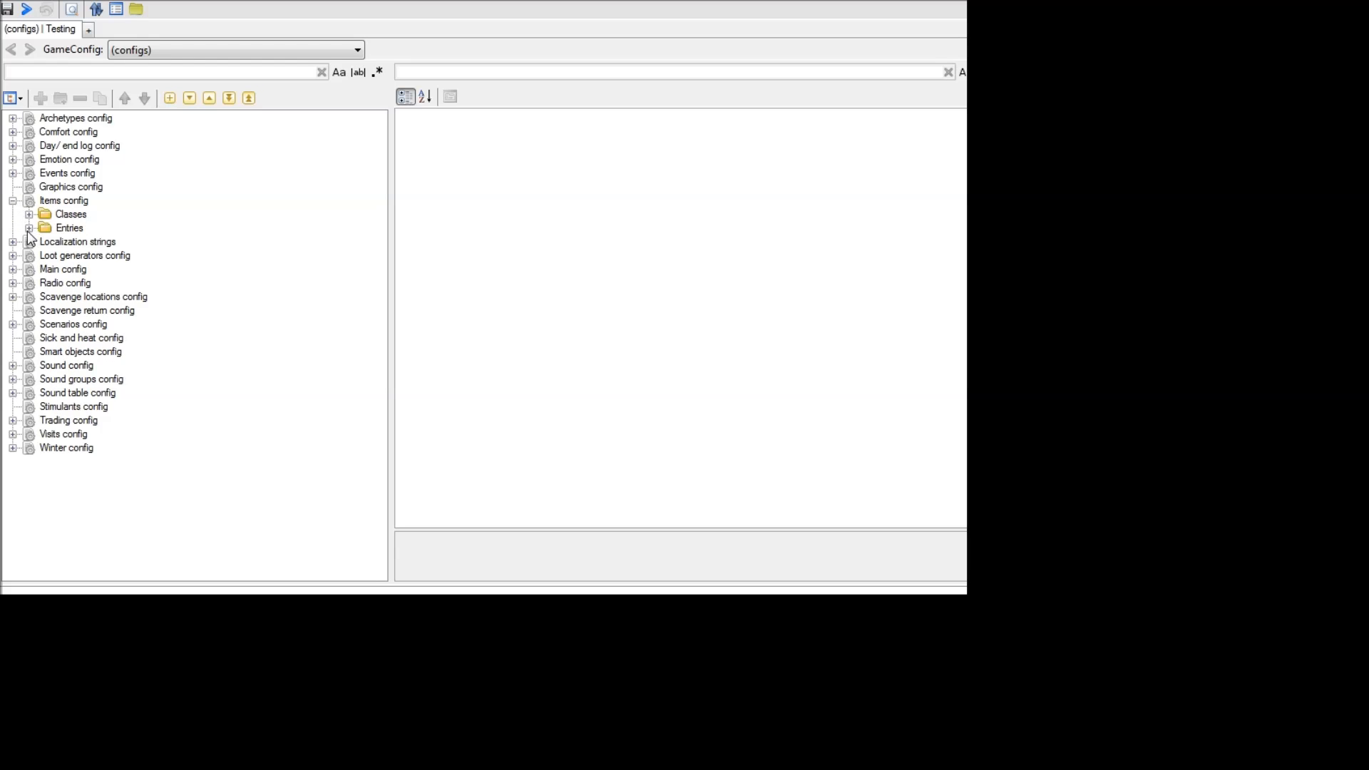
pyautogui.click(68, 228)
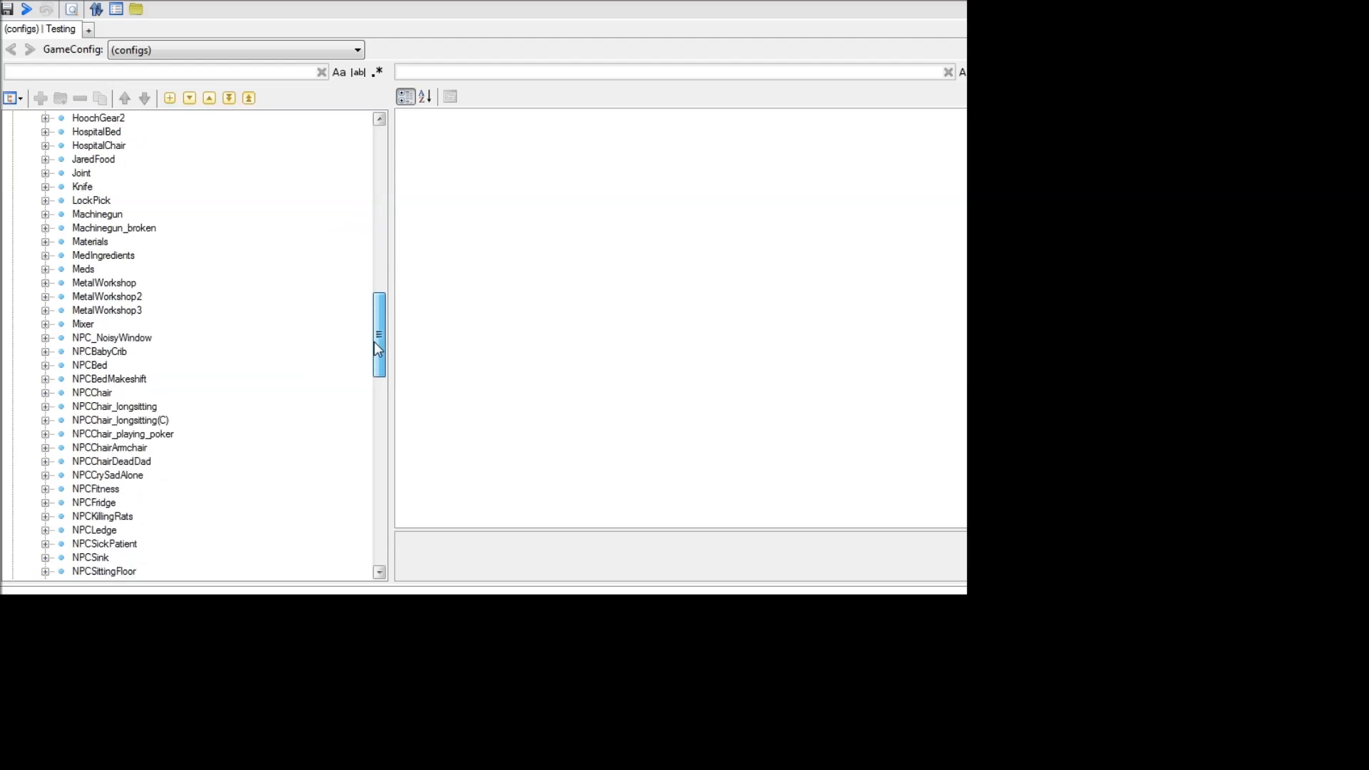
pyautogui.scroll(-3)
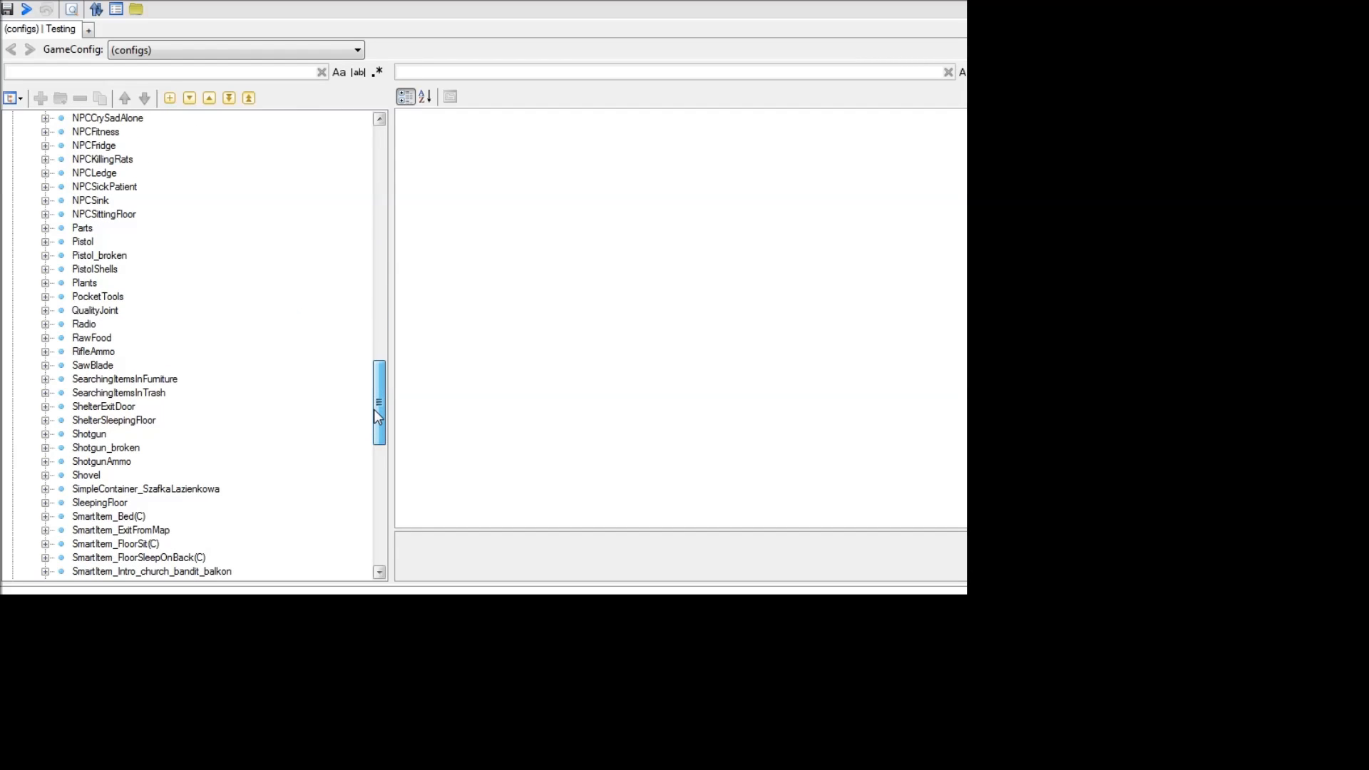
pyautogui.scroll(-3)
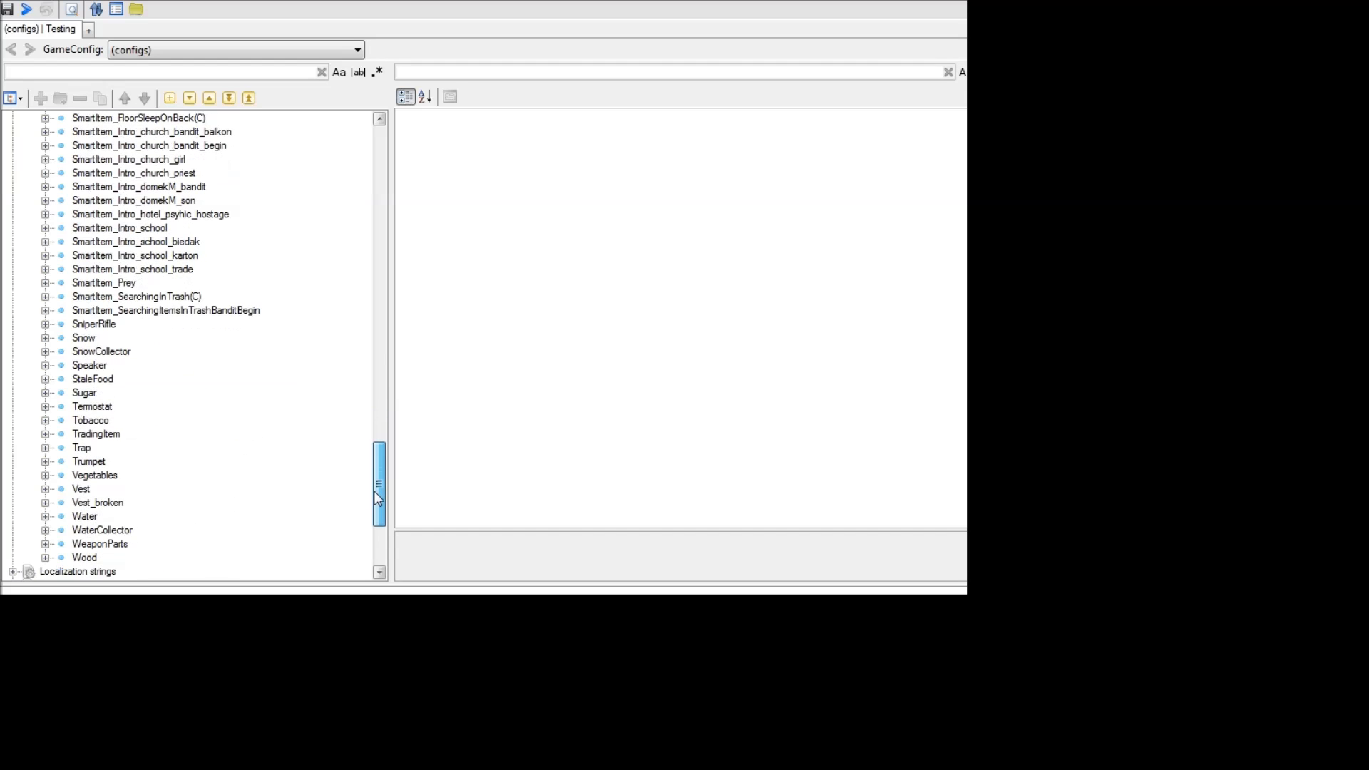
# Lay open WaterCollector's BasicWorkshop recipe down to its first ingredient, 15 Materials.
pyautogui.click(103, 530)
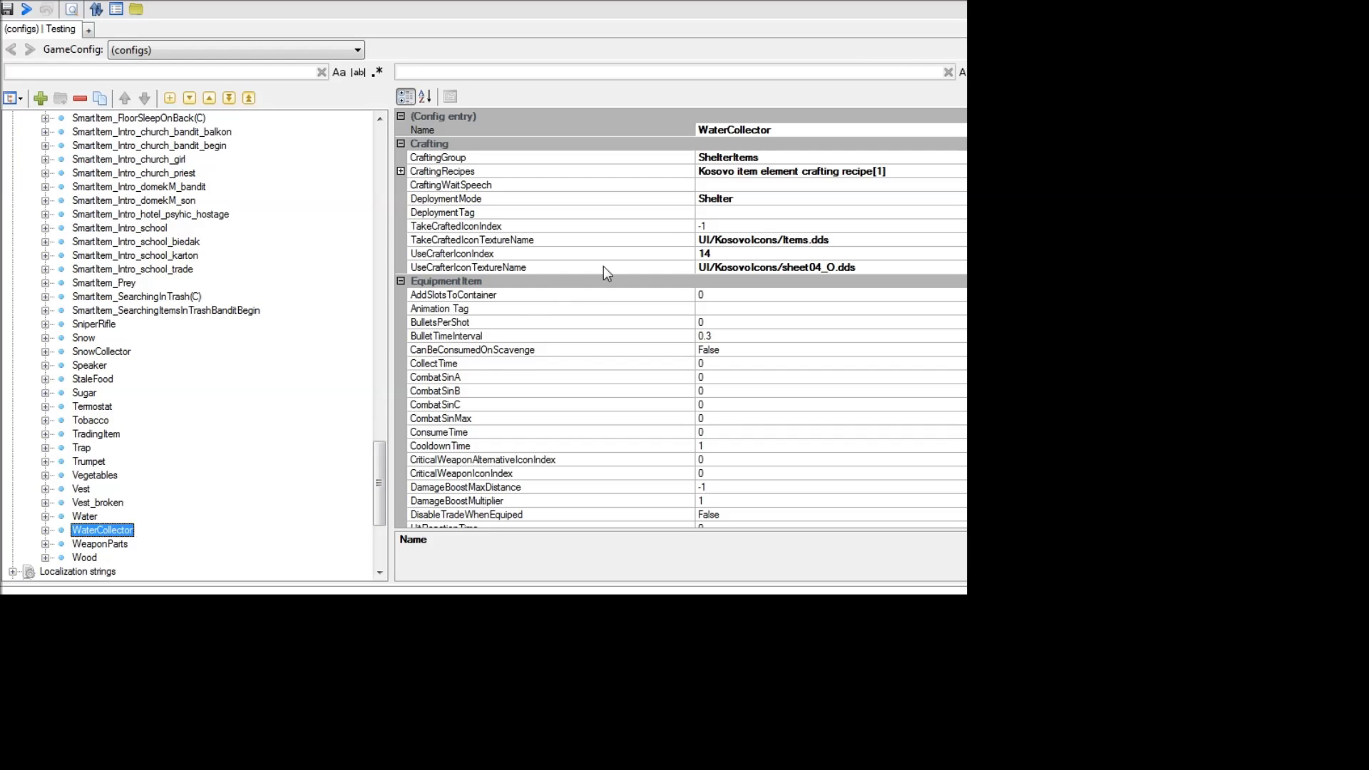
pyautogui.moveTo(489, 181)
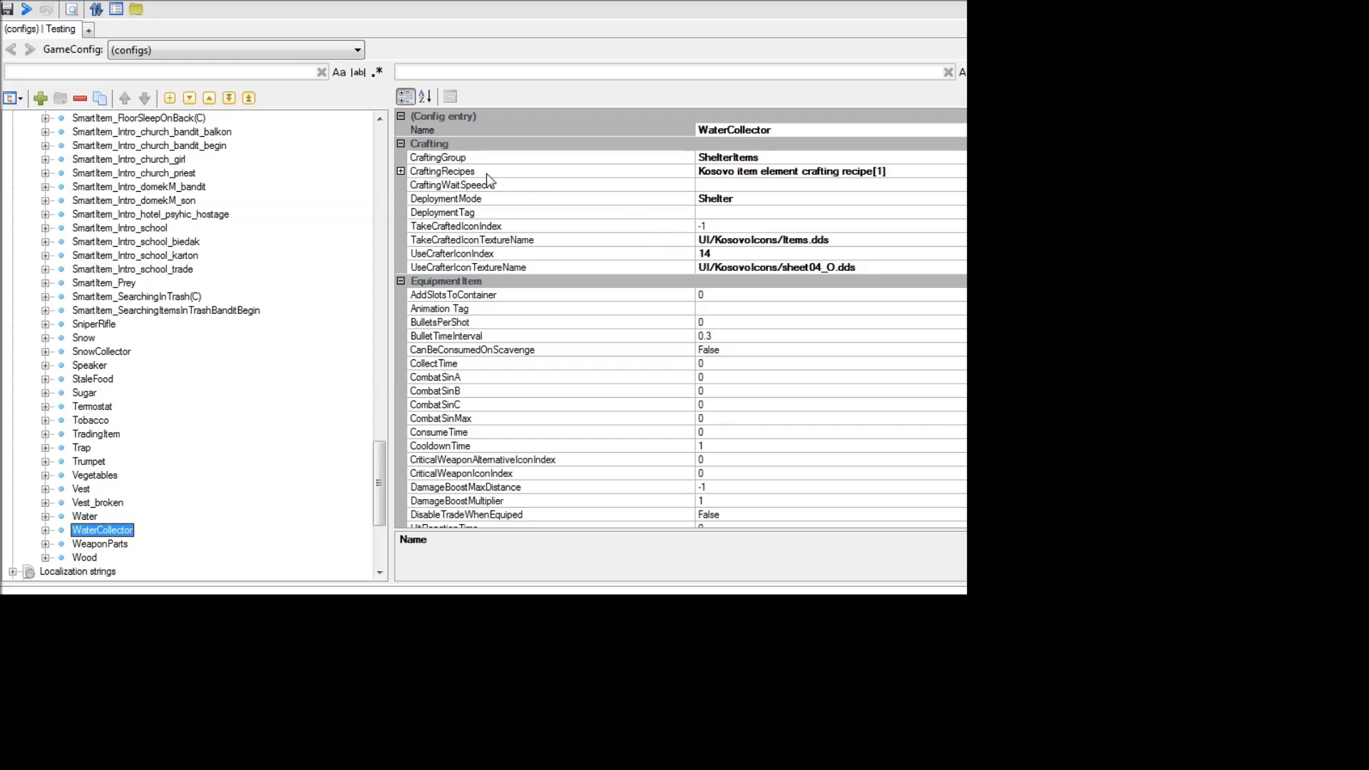
pyautogui.click(442, 170)
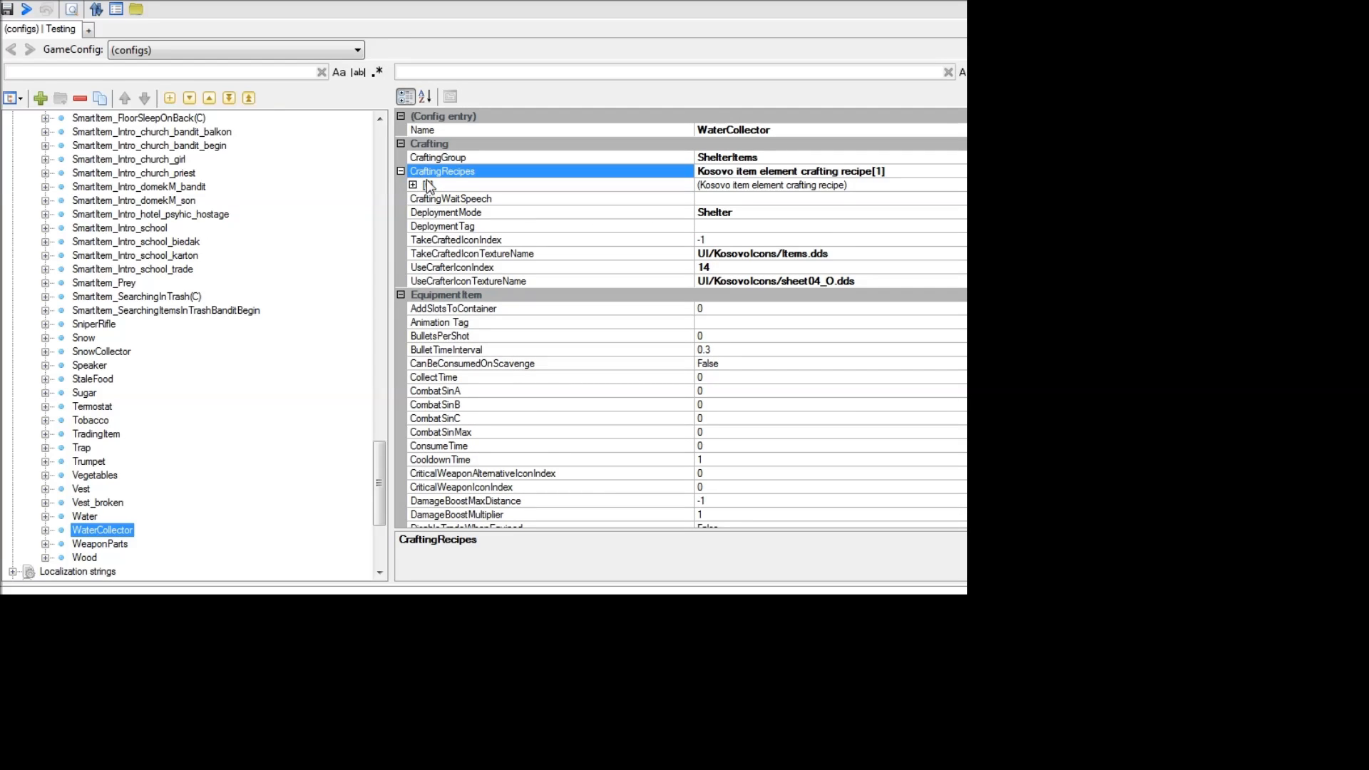
pyautogui.click(414, 184)
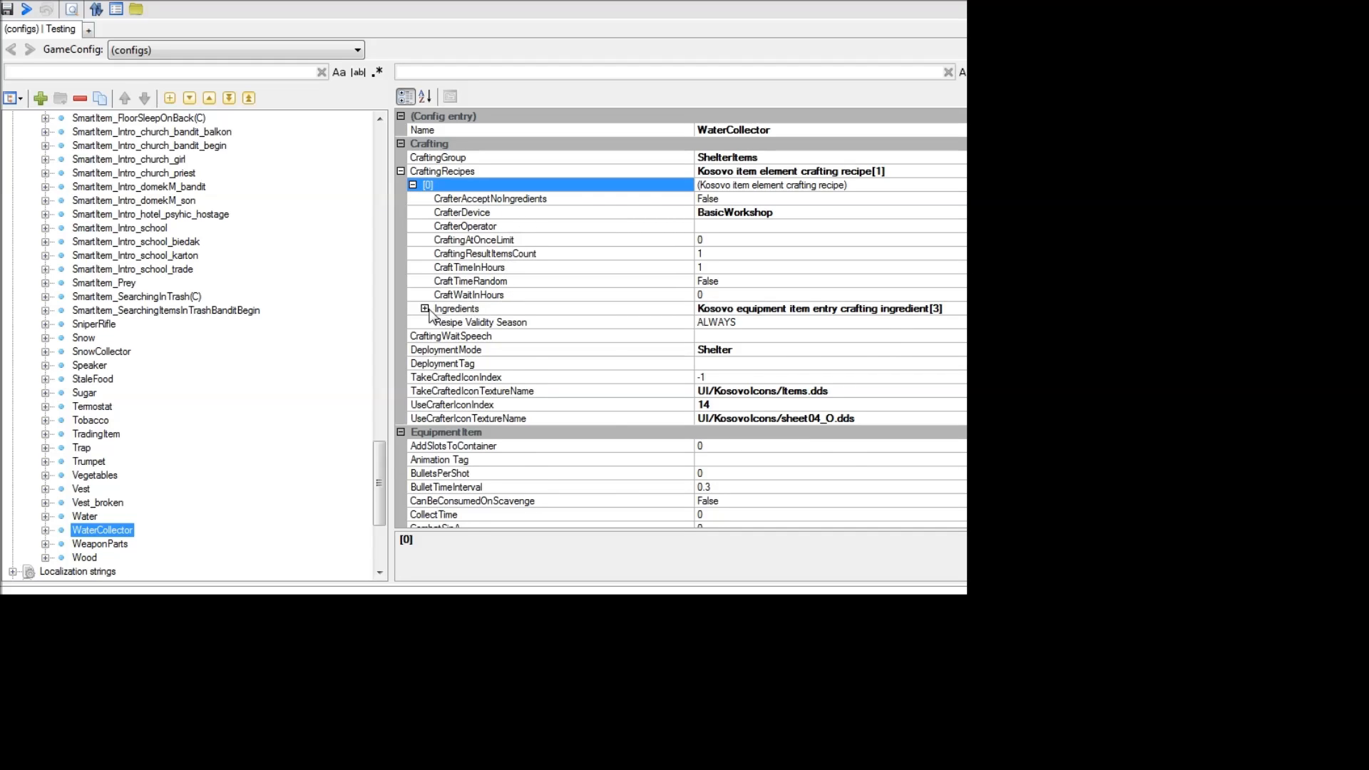
pyautogui.click(425, 308)
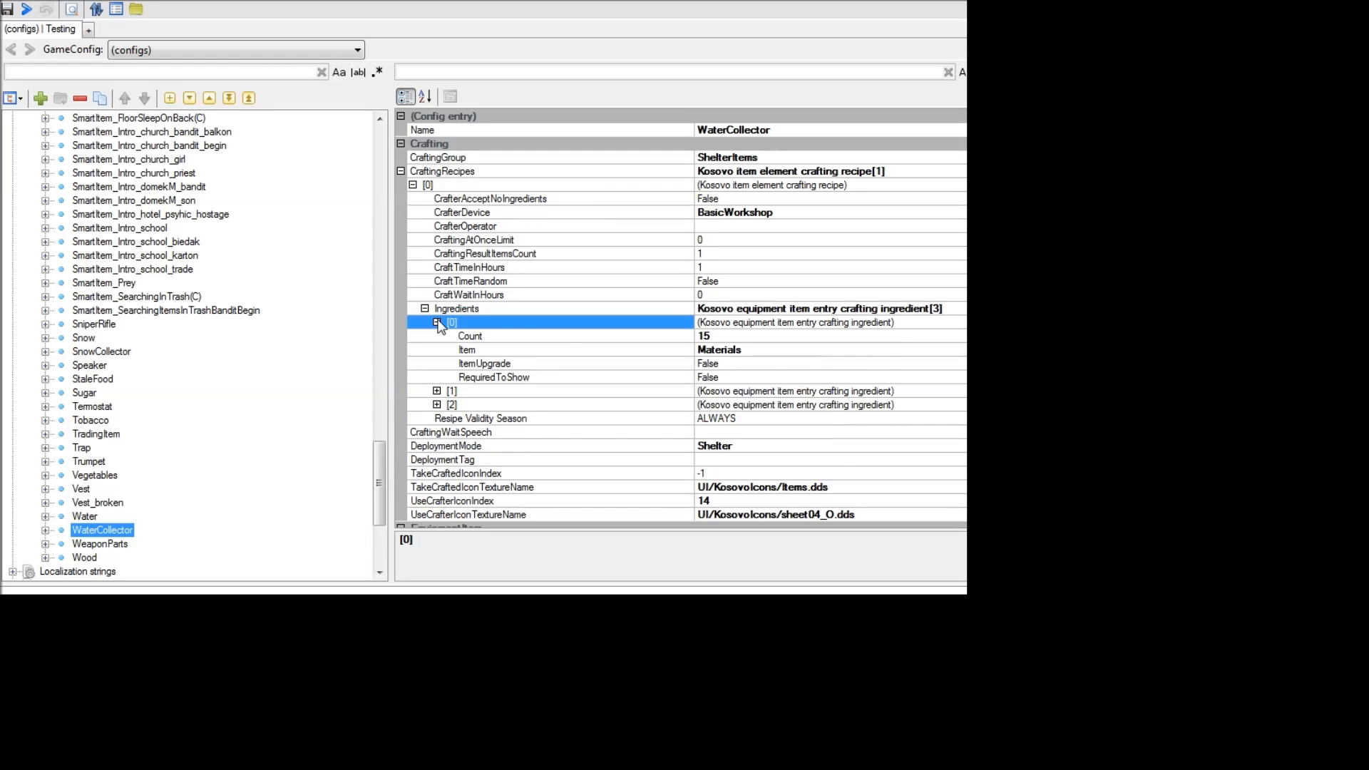
pyautogui.click(436, 323)
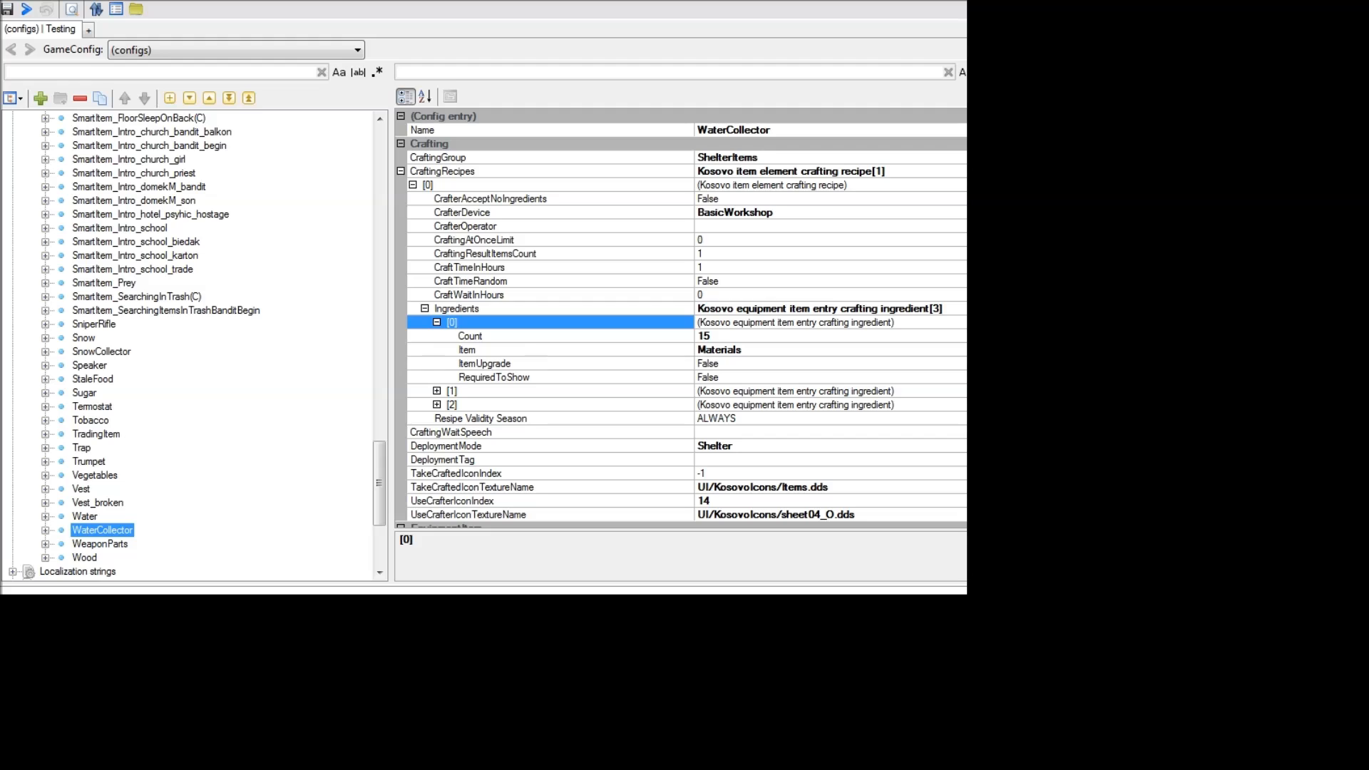
pyautogui.moveTo(476, 33)
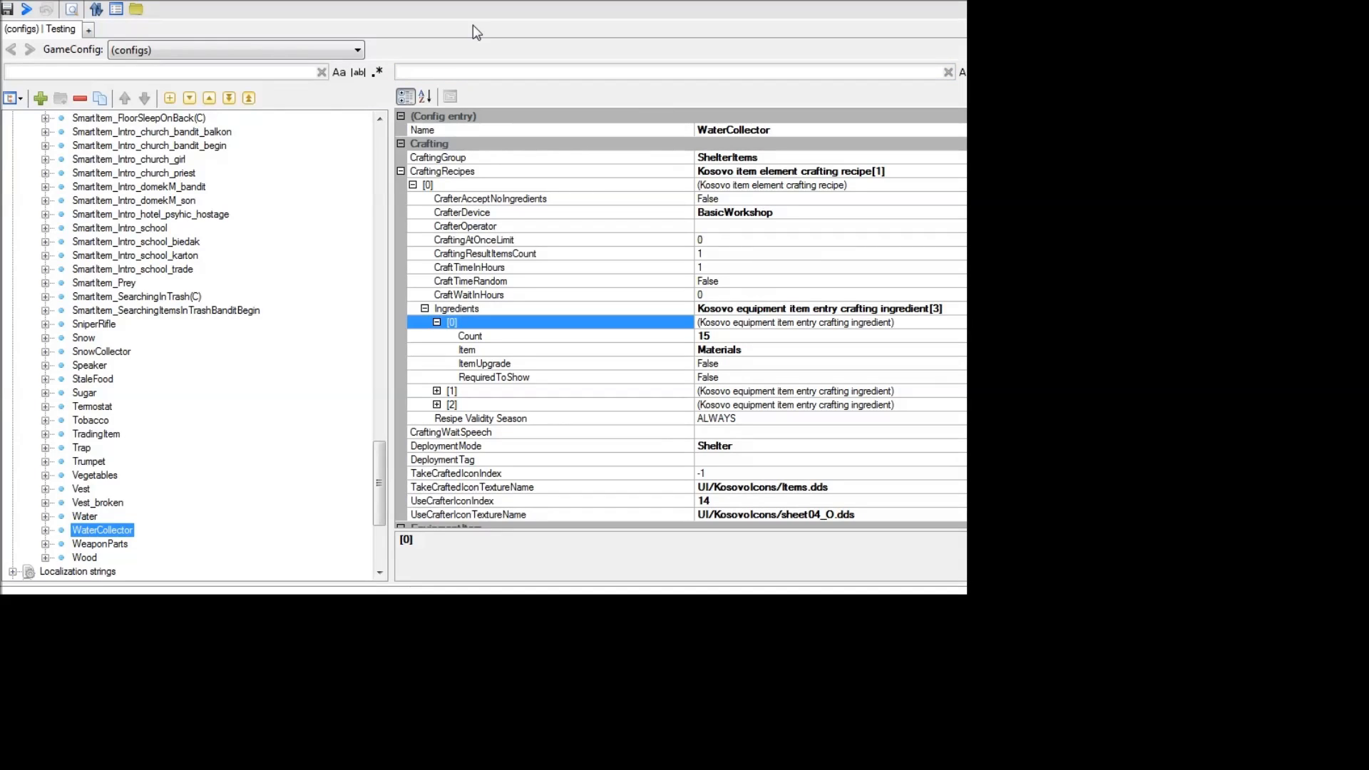
pyautogui.moveTo(262, 447)
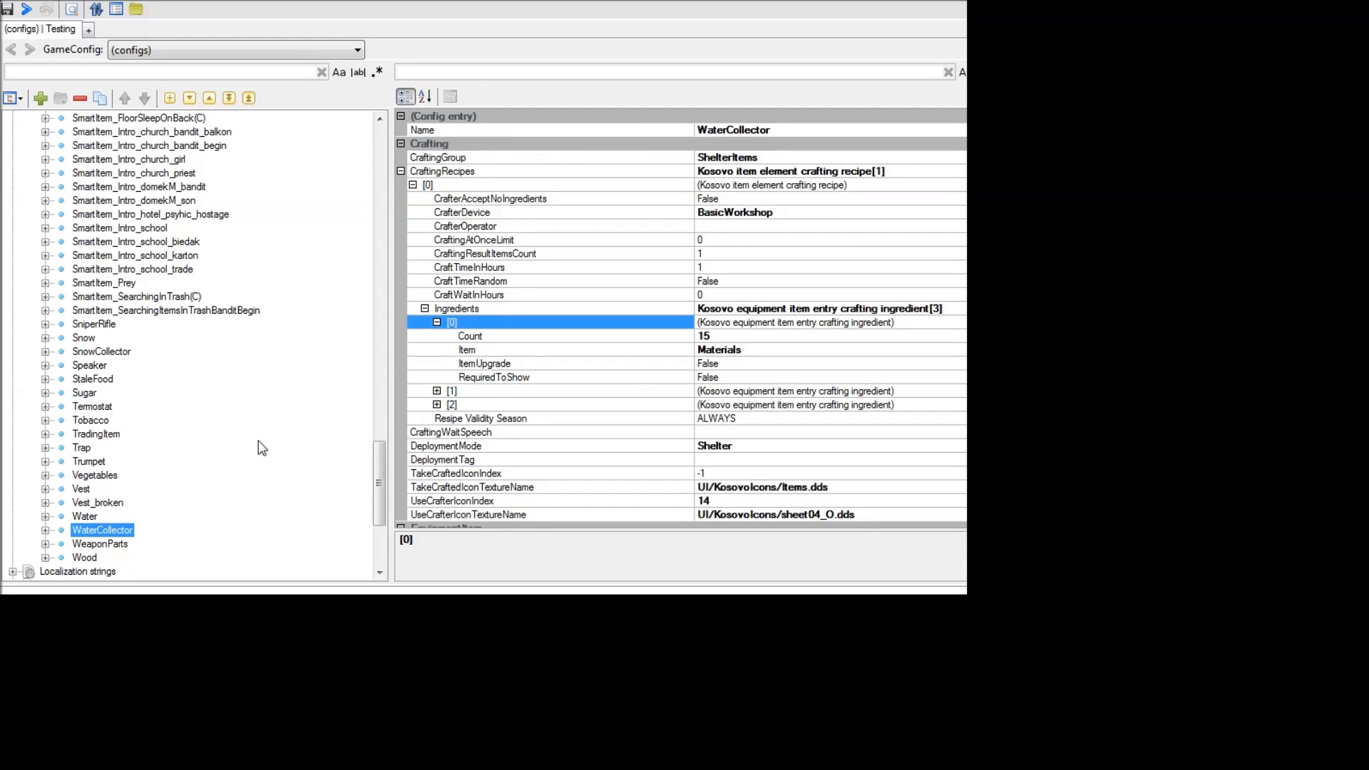
pyautogui.moveTo(141, 522)
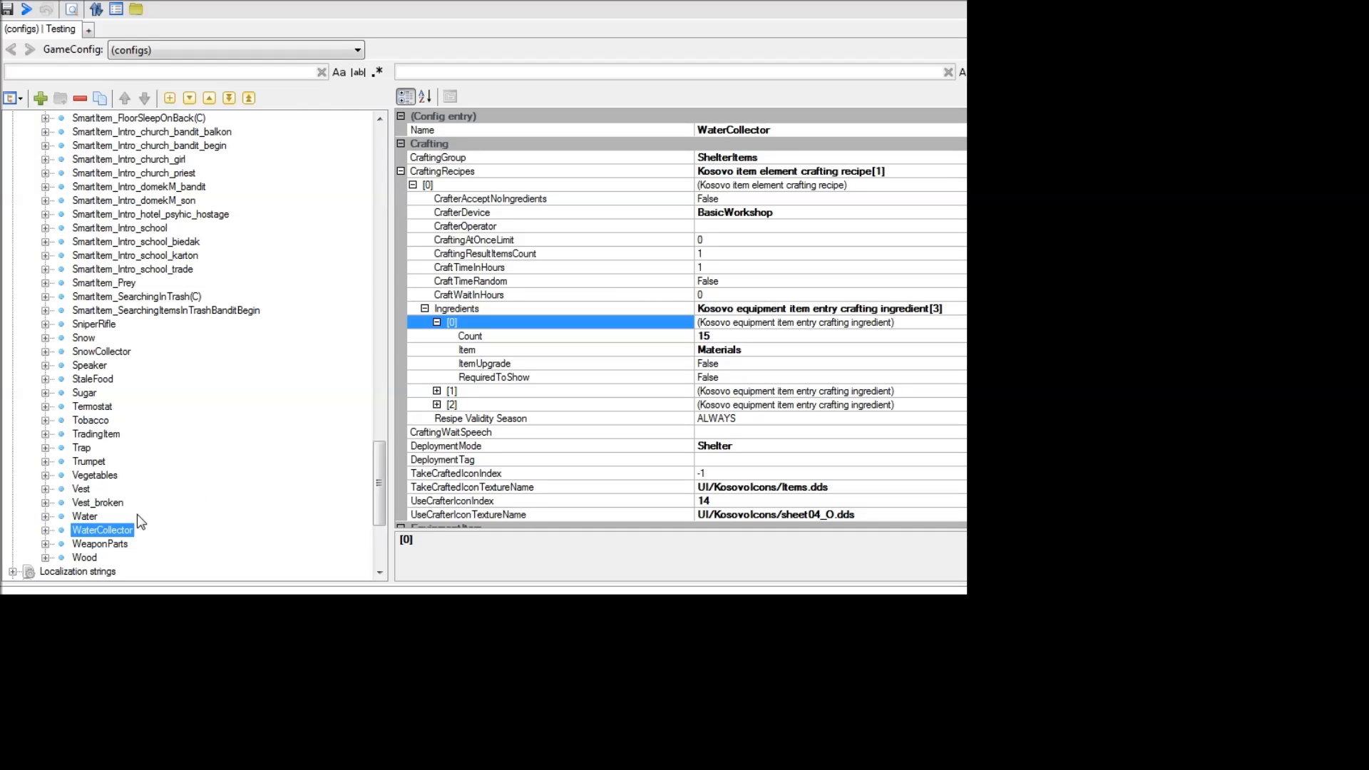
# Show the Water item's WaterCollector recipe and its WINTER-only Cooker recipe.
pyautogui.click(84, 516)
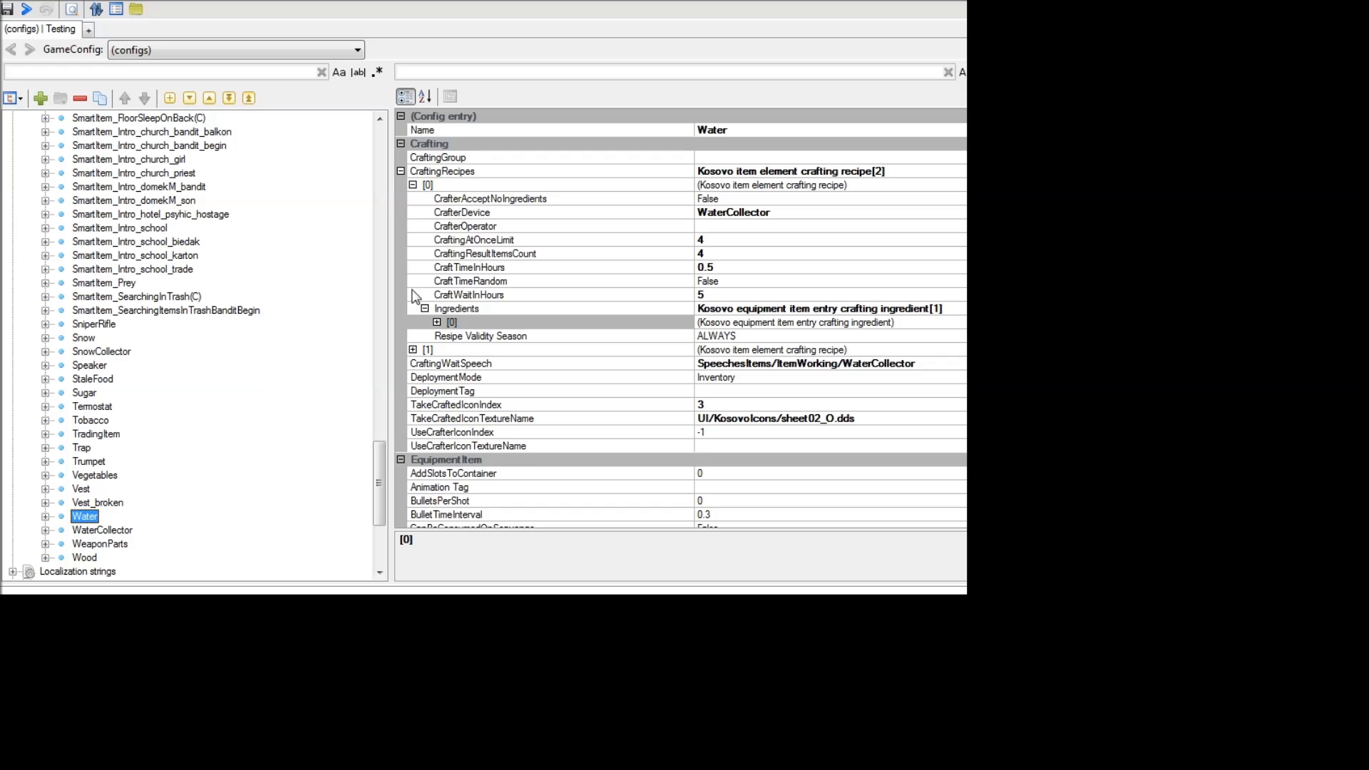
pyautogui.moveTo(439, 192)
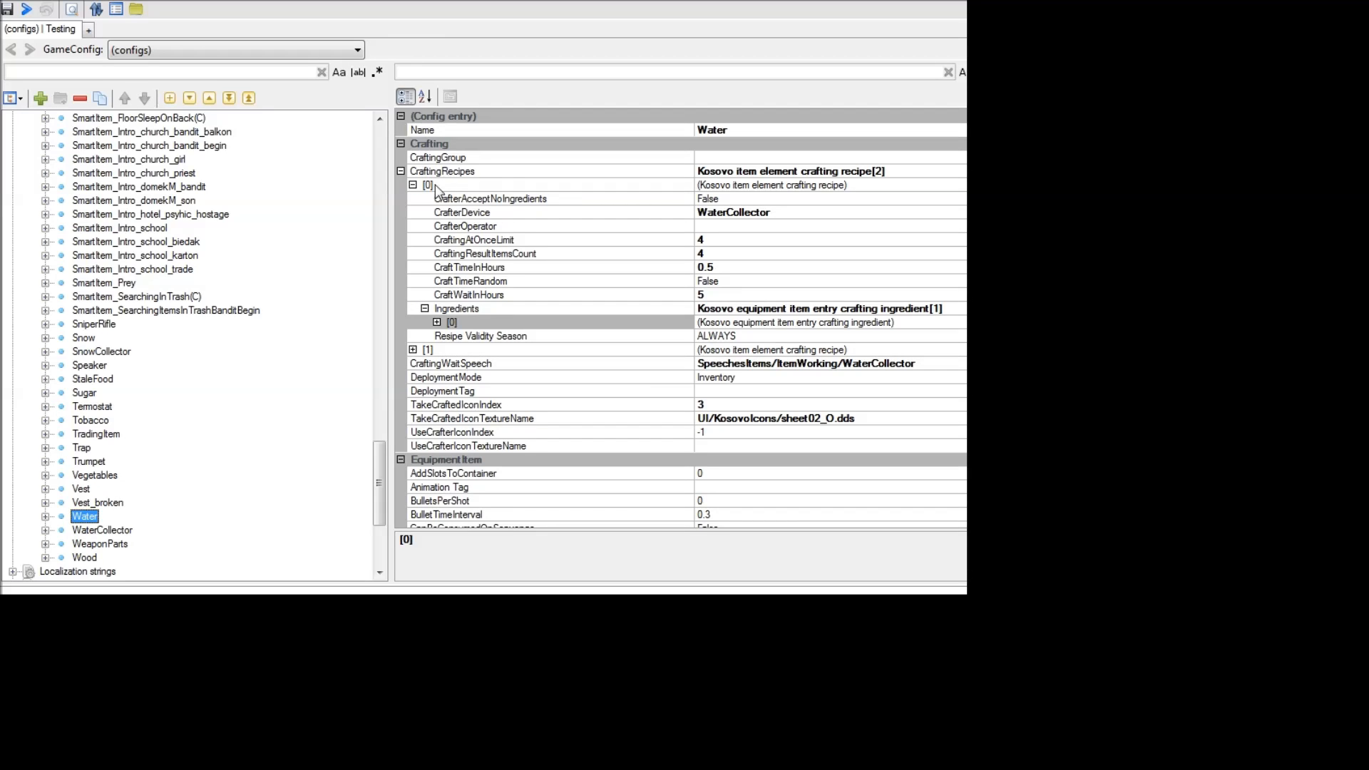
pyautogui.click(414, 184)
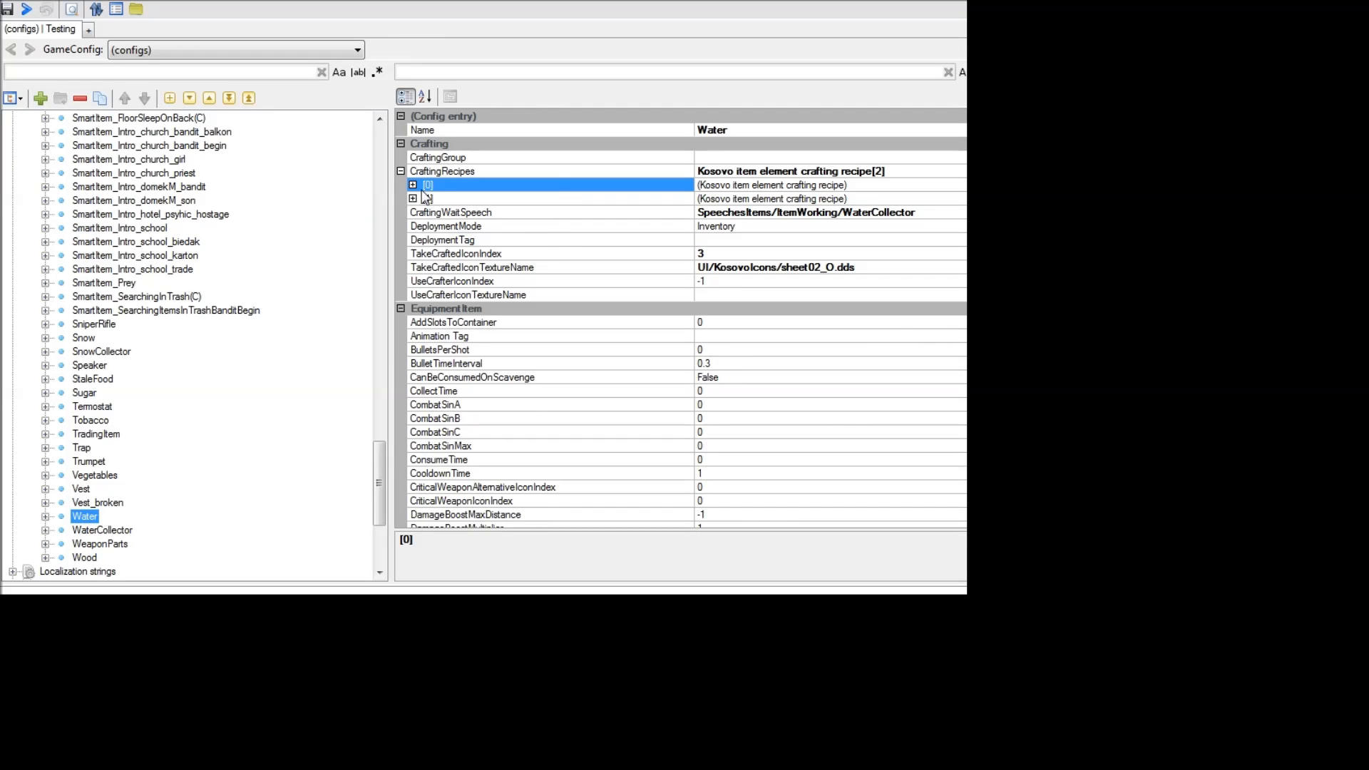
pyautogui.click(413, 184)
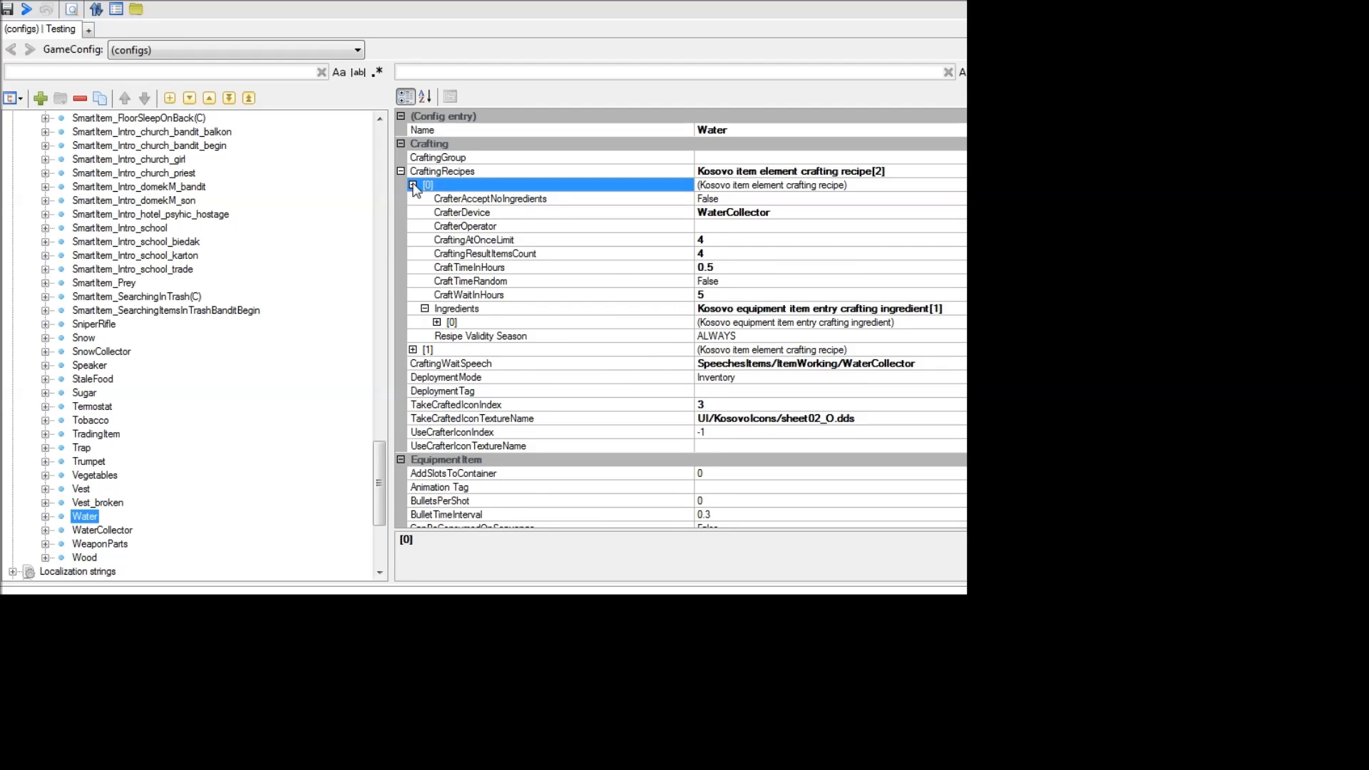
pyautogui.moveTo(80, 531)
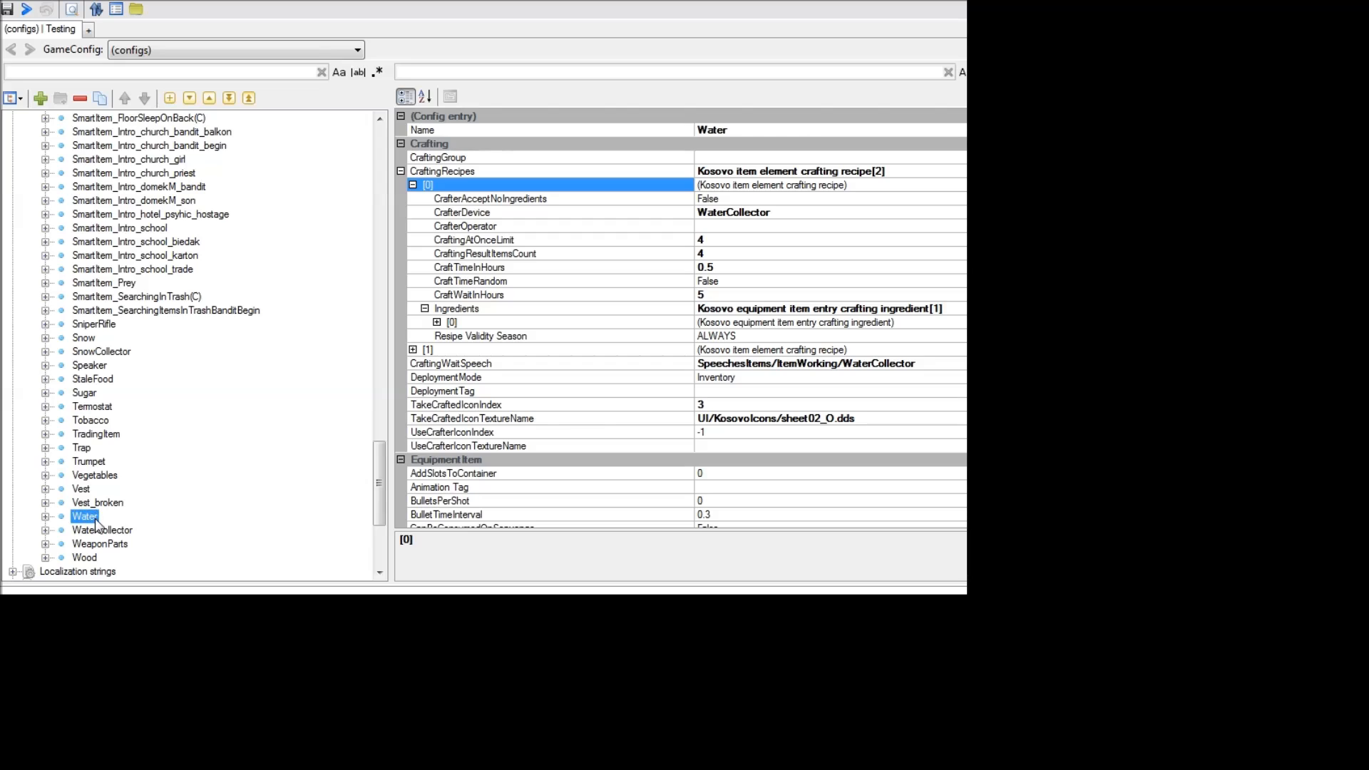
pyautogui.moveTo(580, 232)
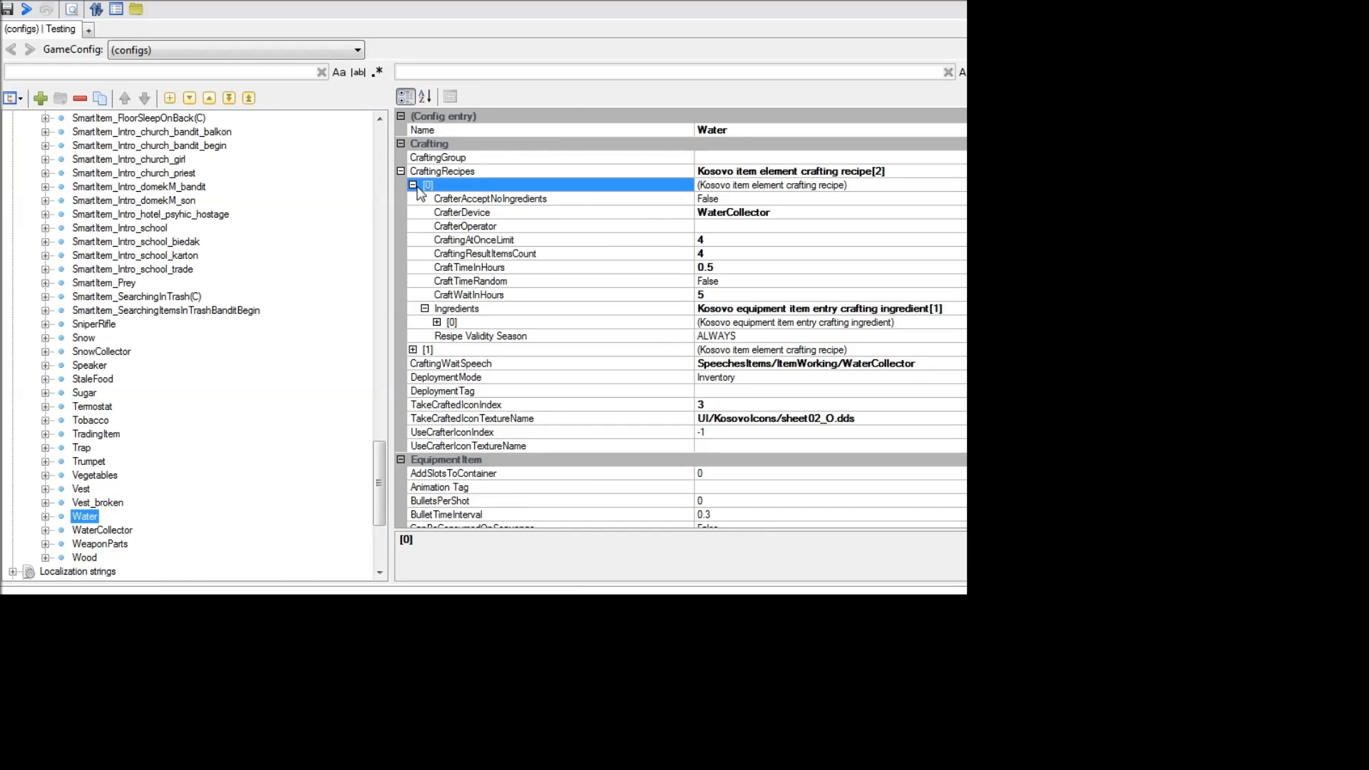
pyautogui.moveTo(424, 194)
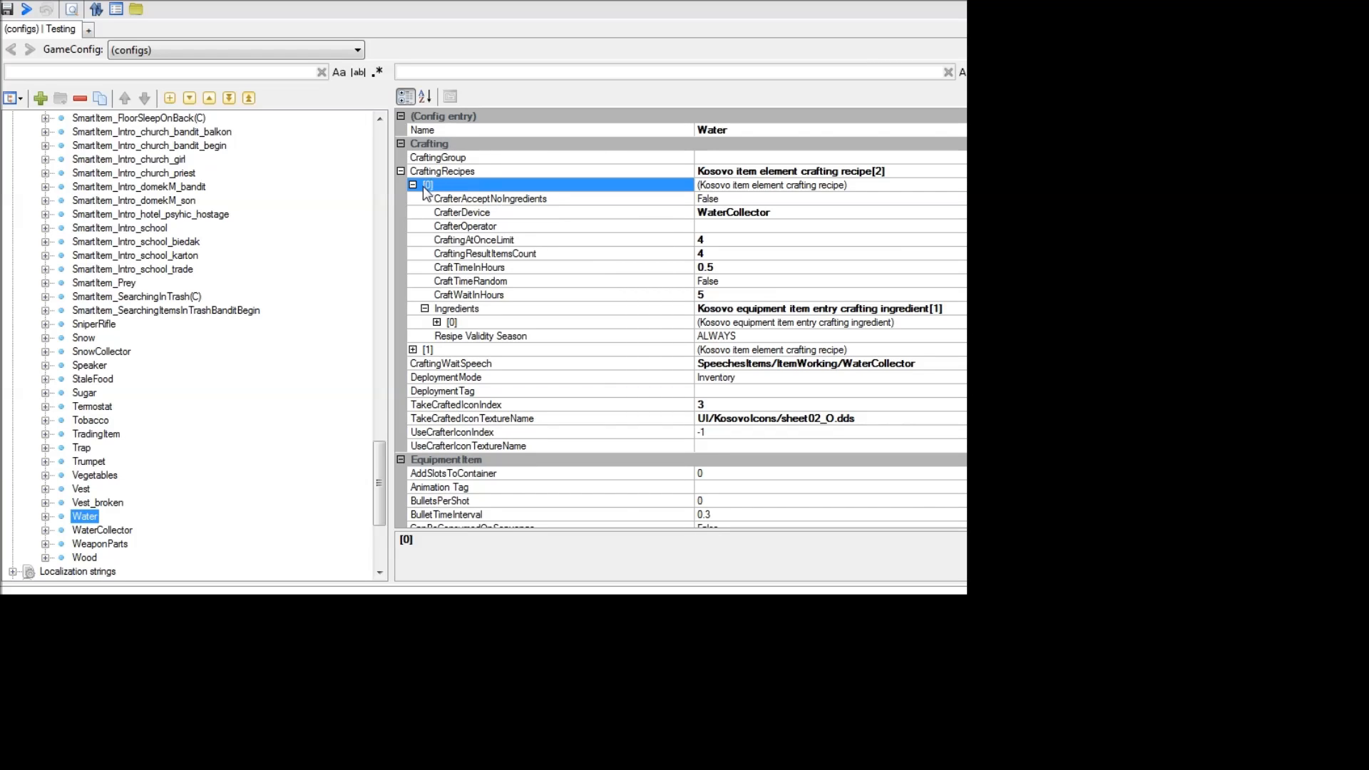
pyautogui.click(427, 349)
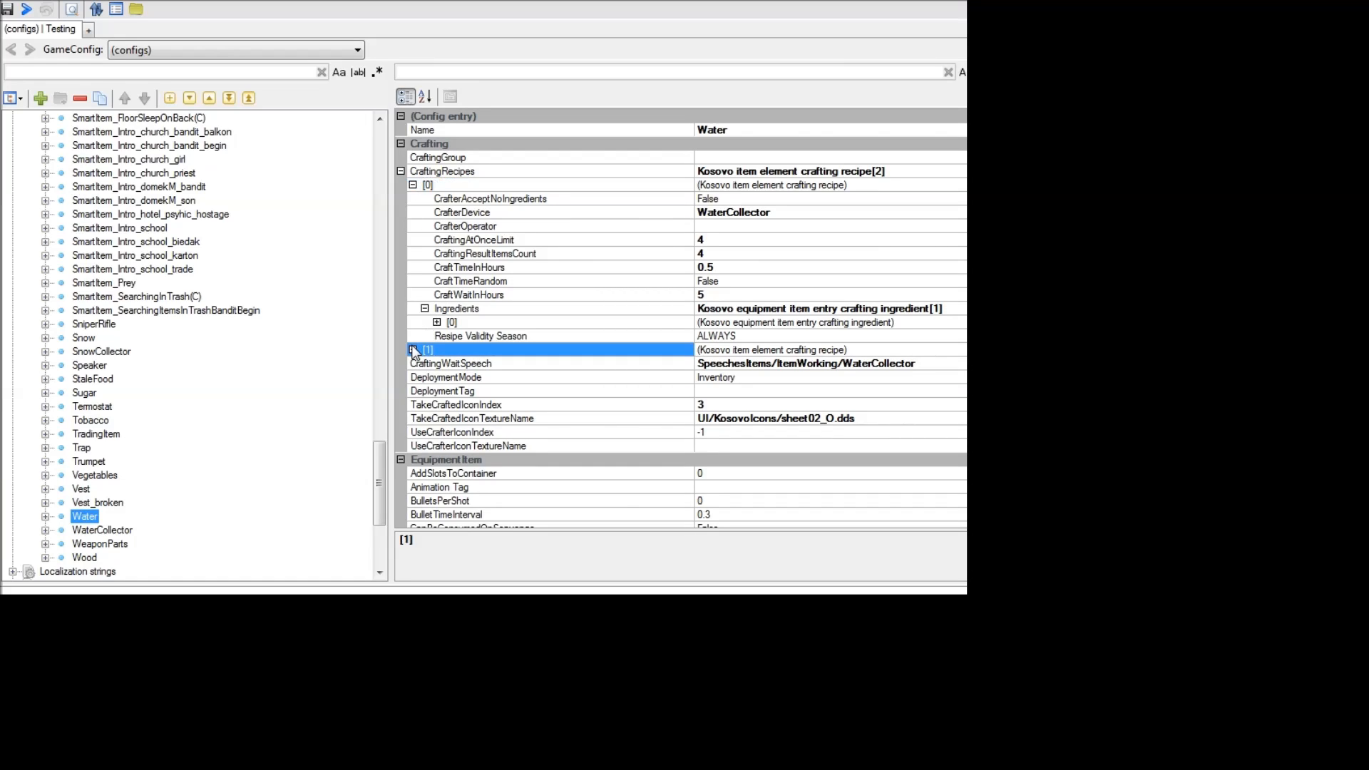
pyautogui.click(412, 349)
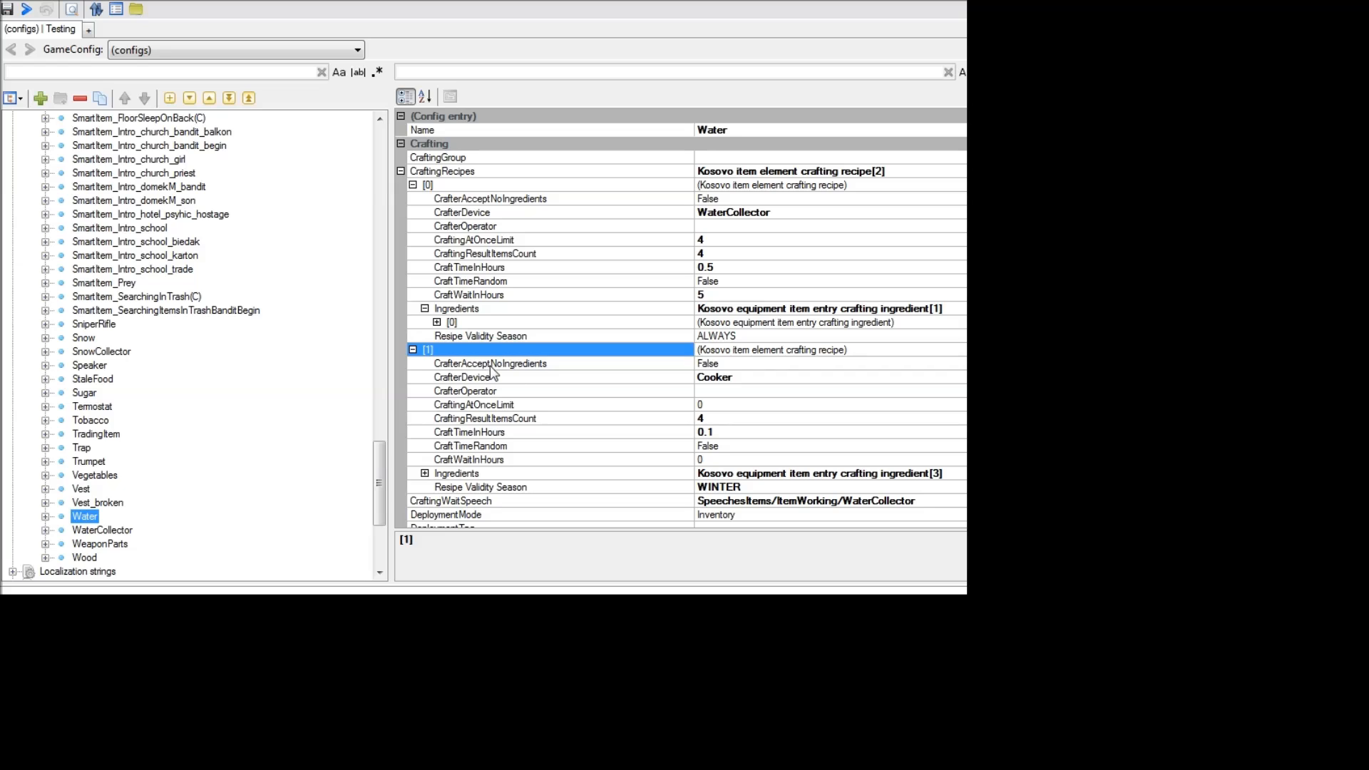
pyautogui.moveTo(421, 355)
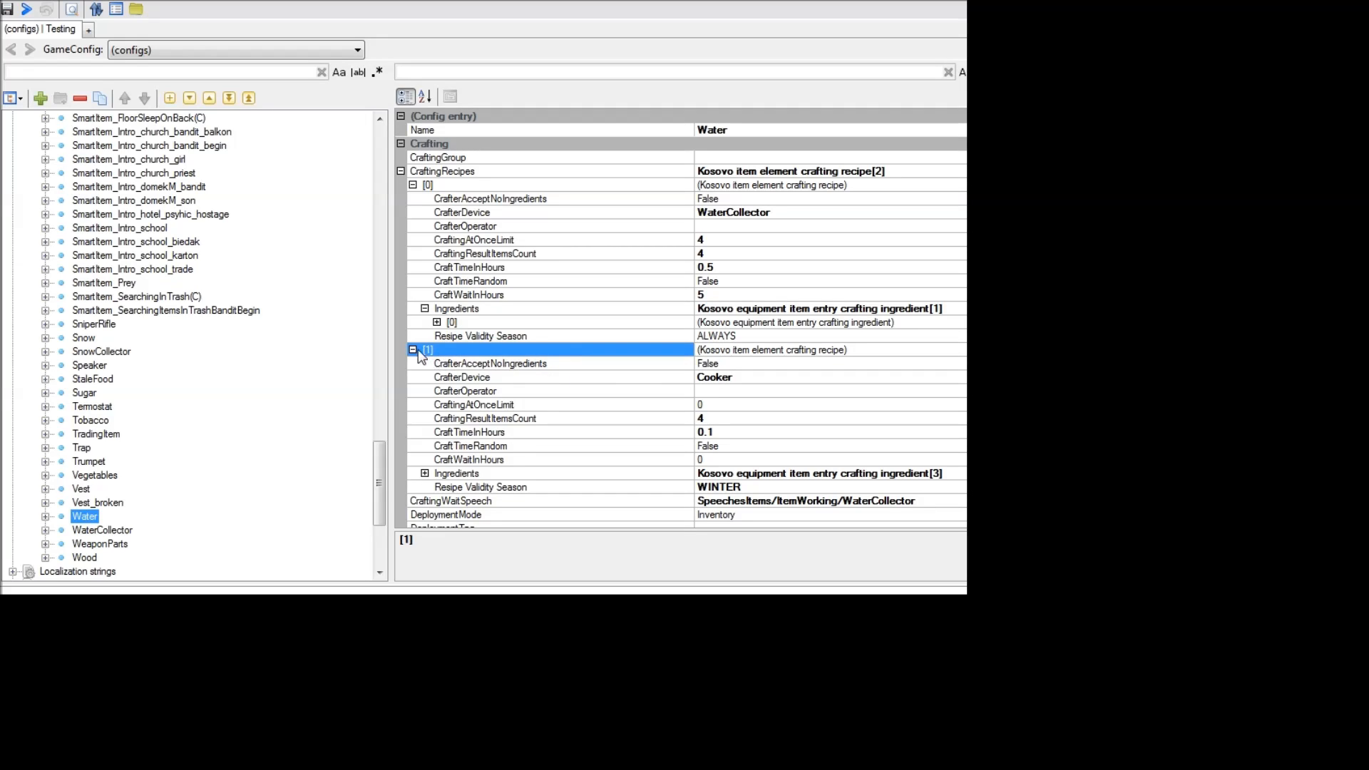
pyautogui.moveTo(537, 314)
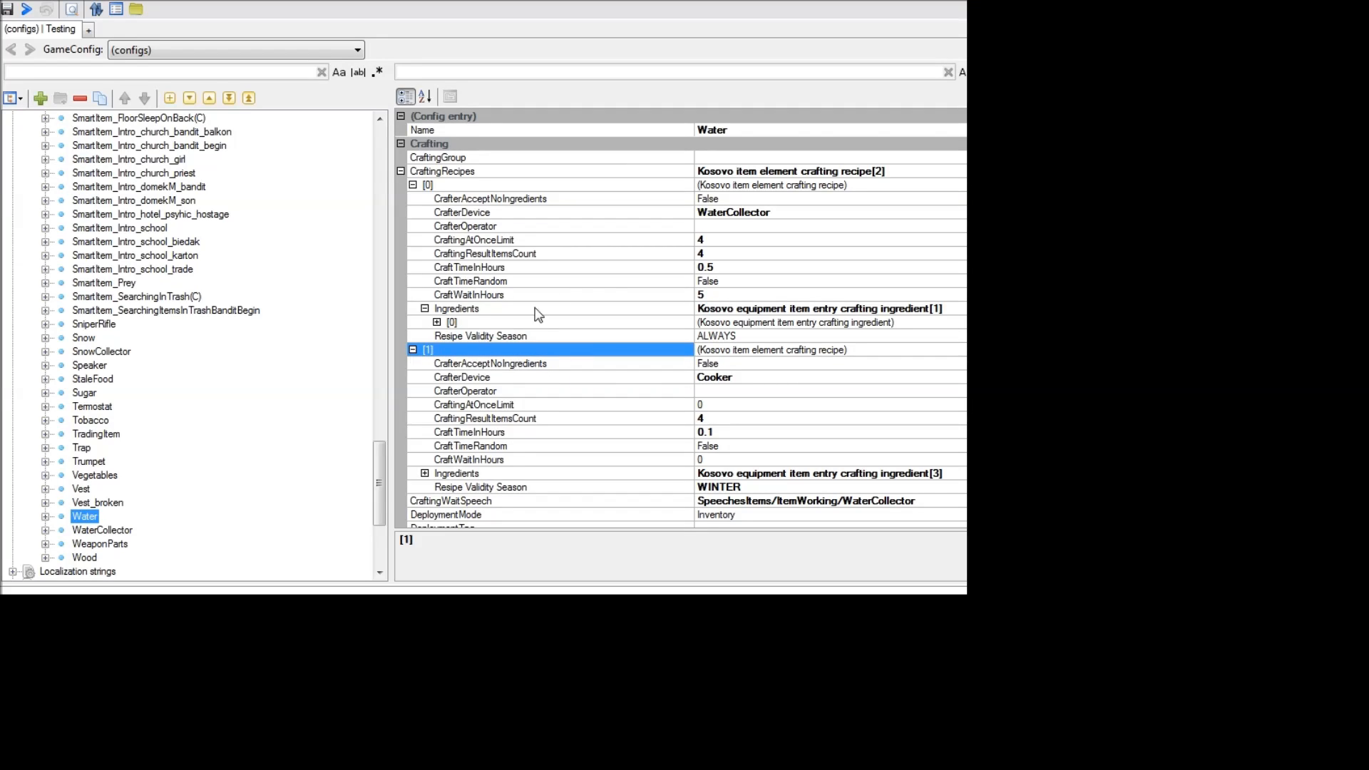
# Review the at-once limit 4, result count 4 and 5-hour wait without editing, then move to RawFood.
pyautogui.click(473, 240)
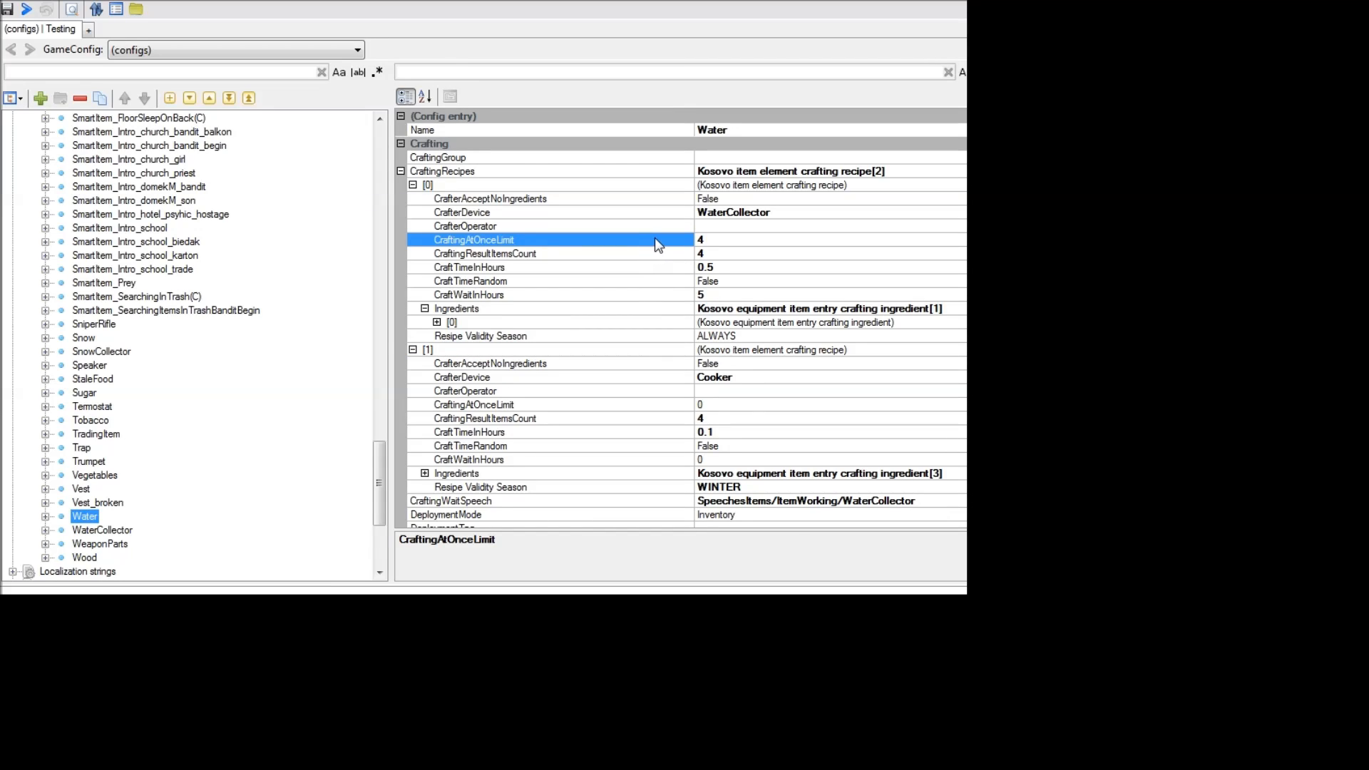
pyautogui.click(703, 239)
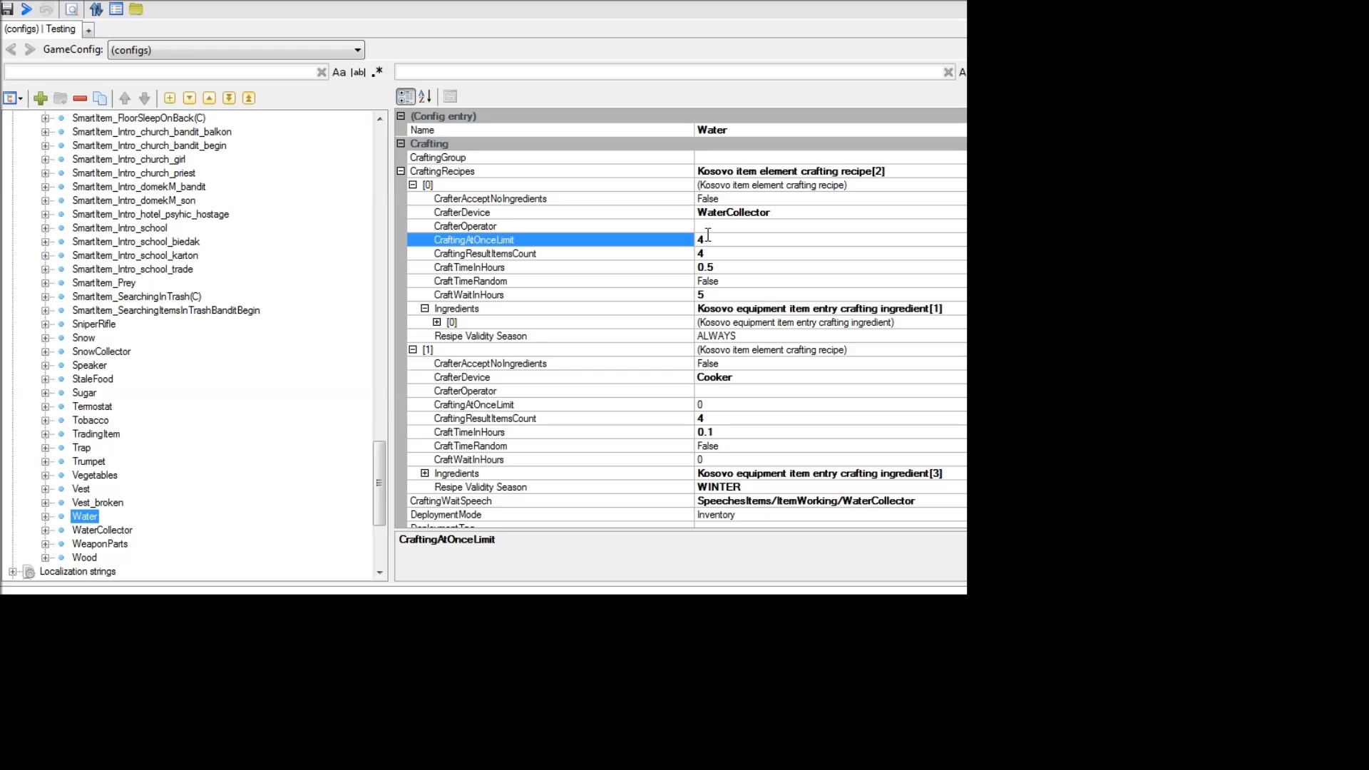
pyautogui.click(485, 254)
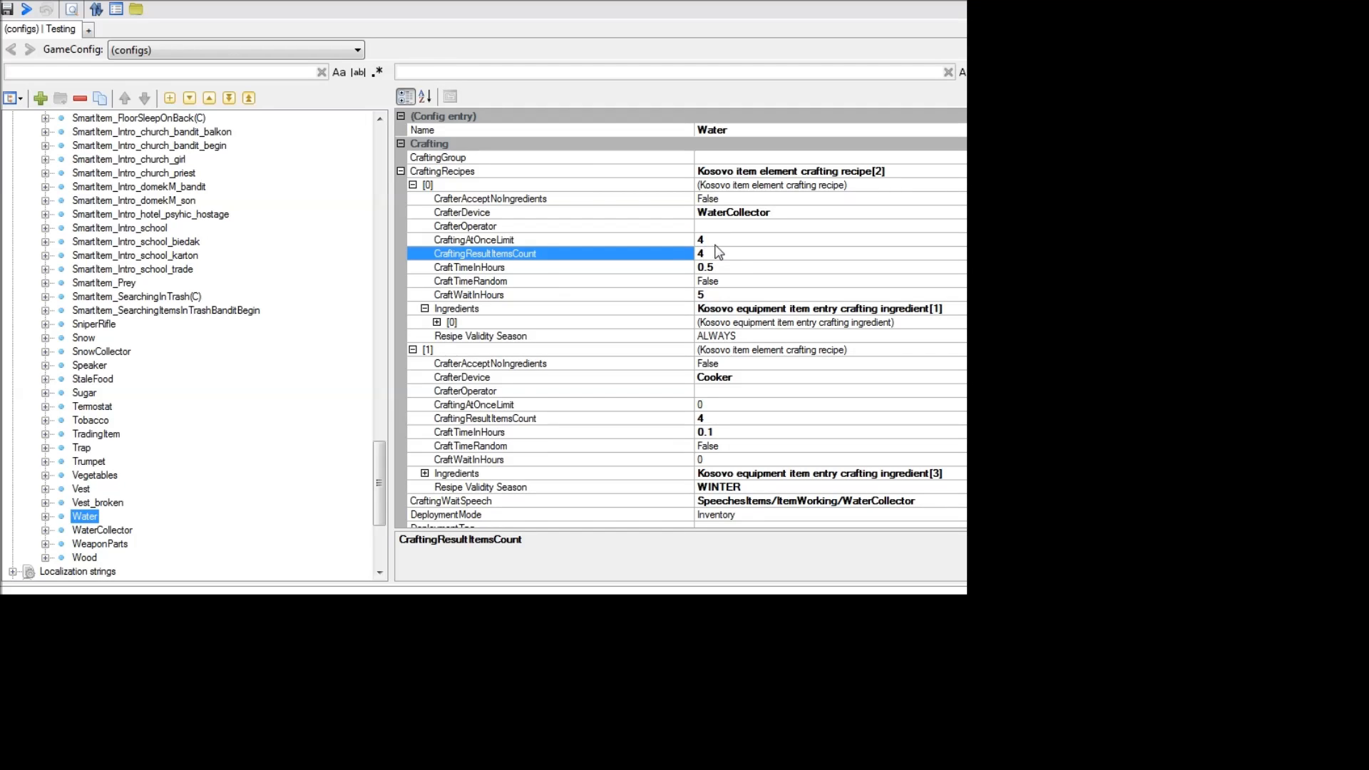
pyautogui.click(473, 239)
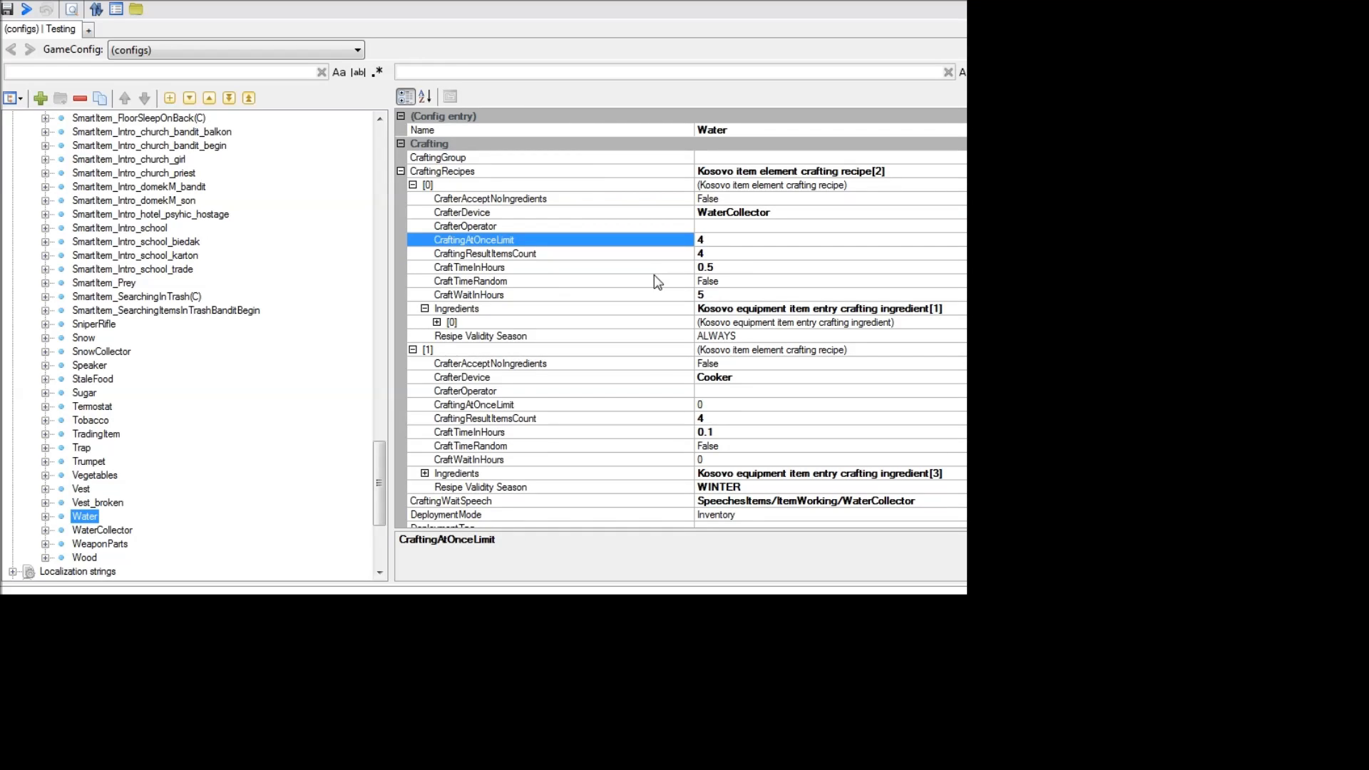
pyautogui.click(469, 294)
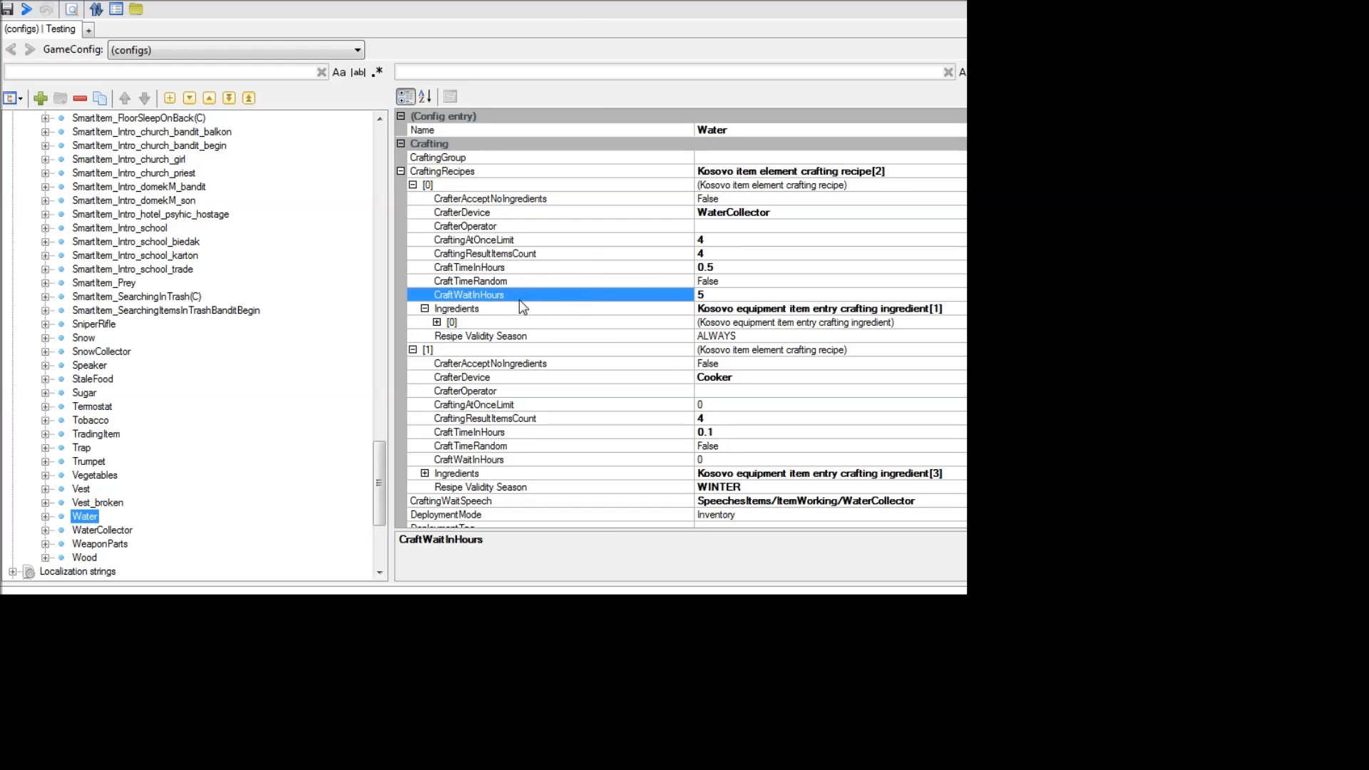
pyautogui.moveTo(528, 293)
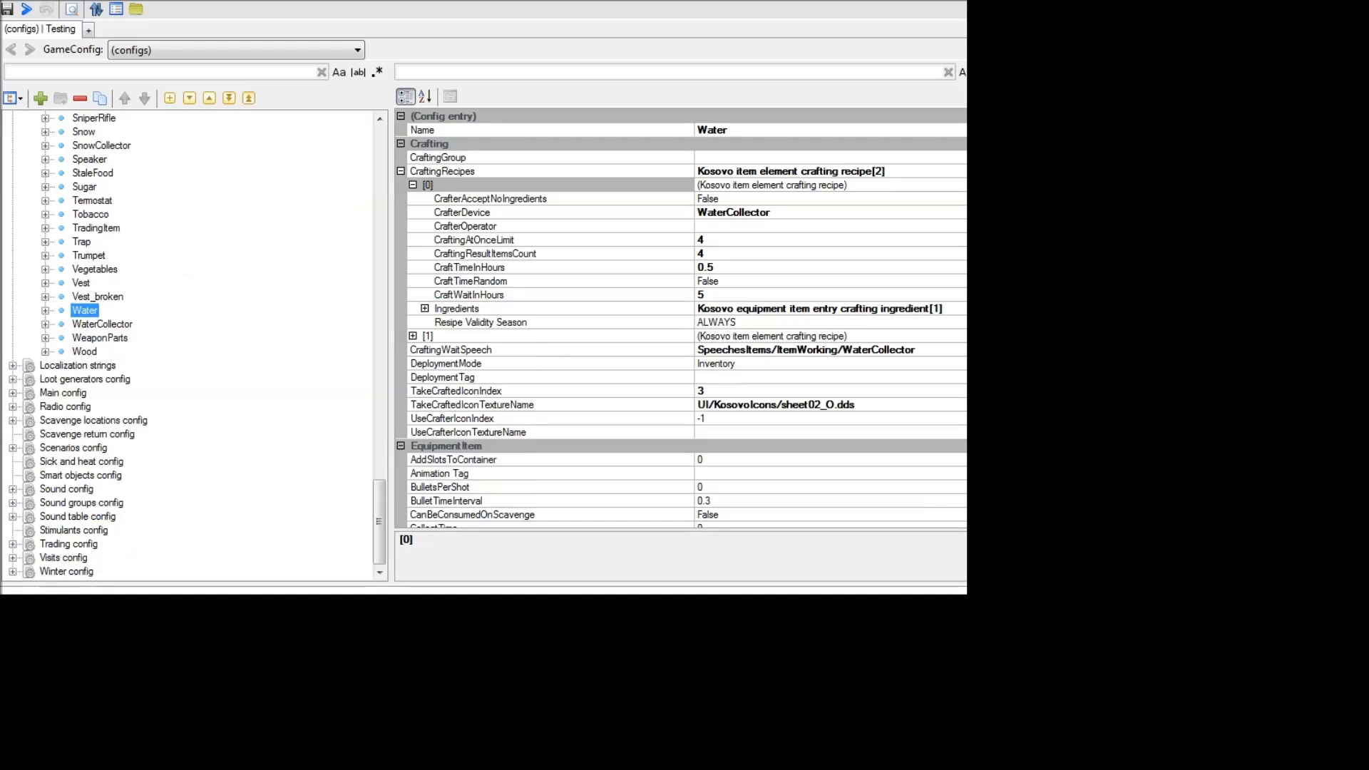
pyautogui.scroll(-3)
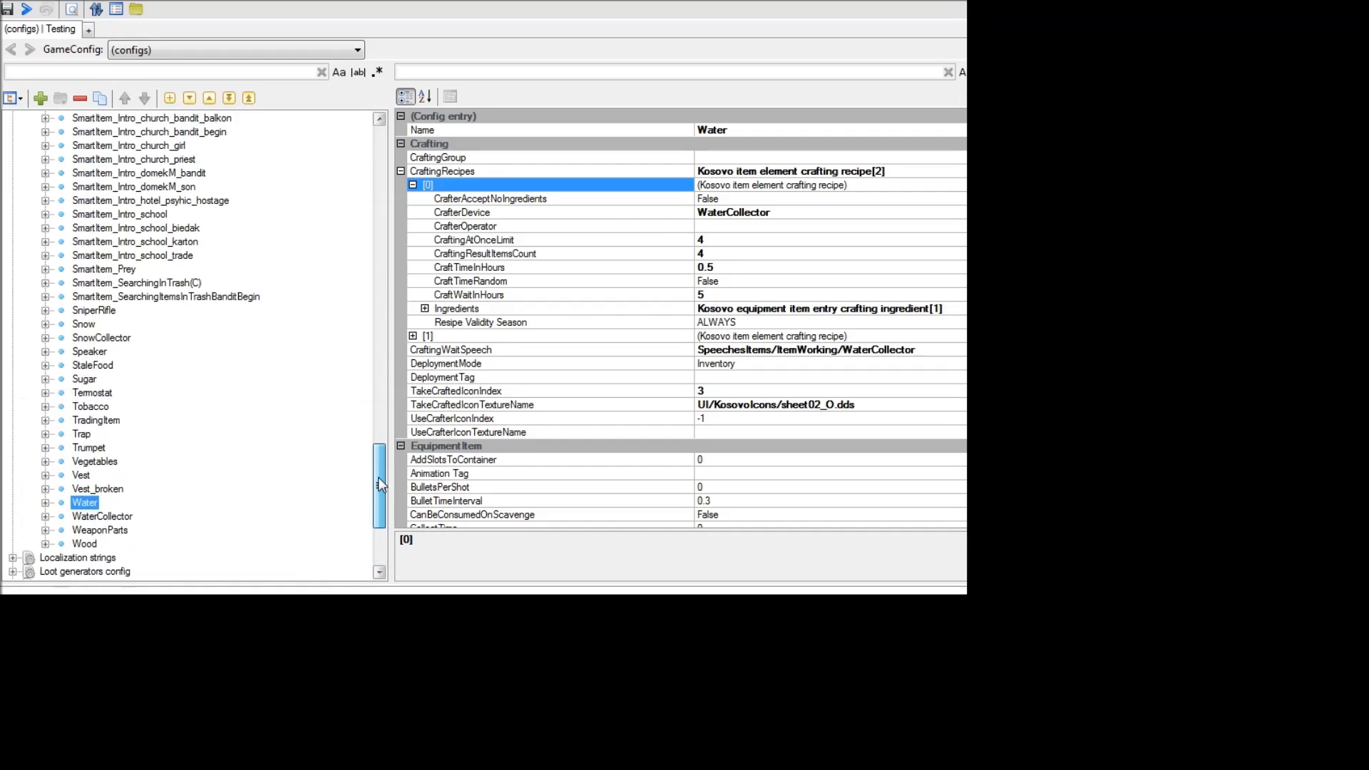
pyautogui.scroll(3)
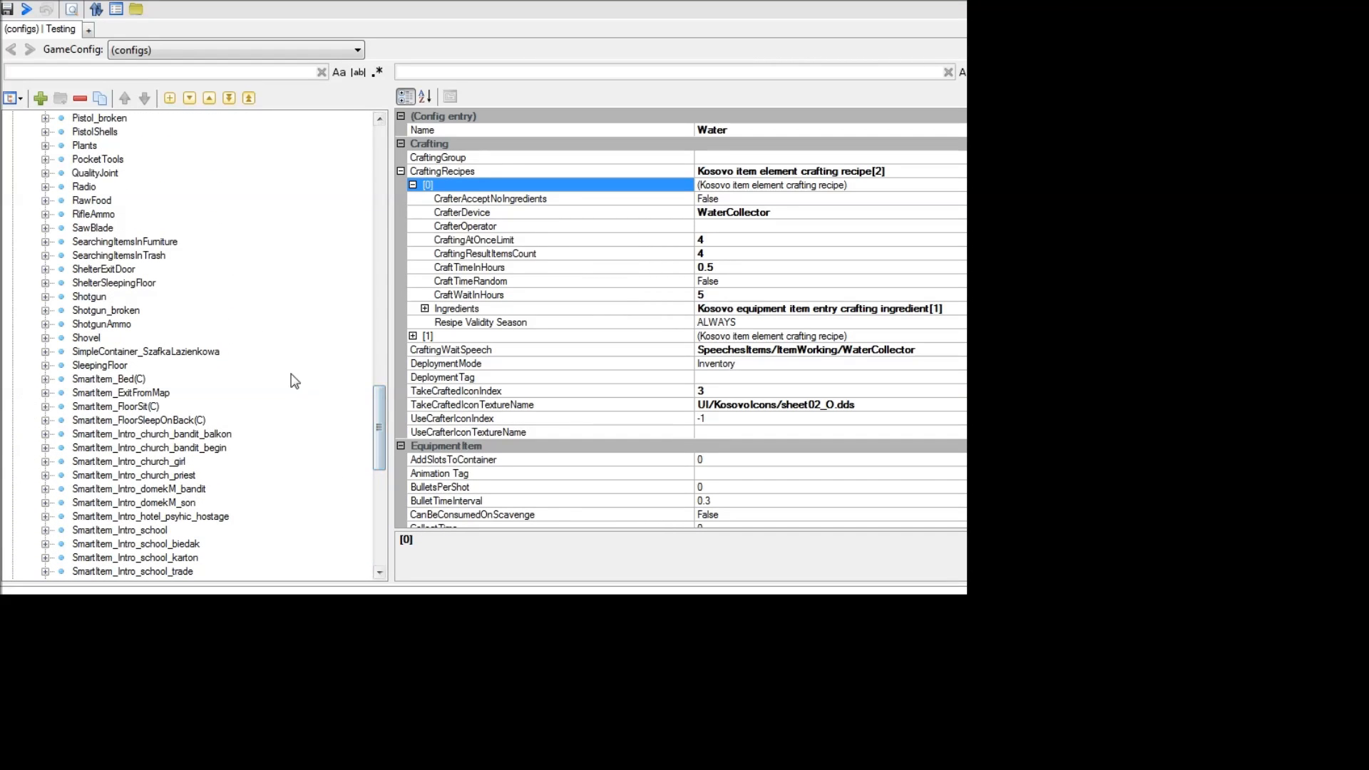
pyautogui.click(91, 200)
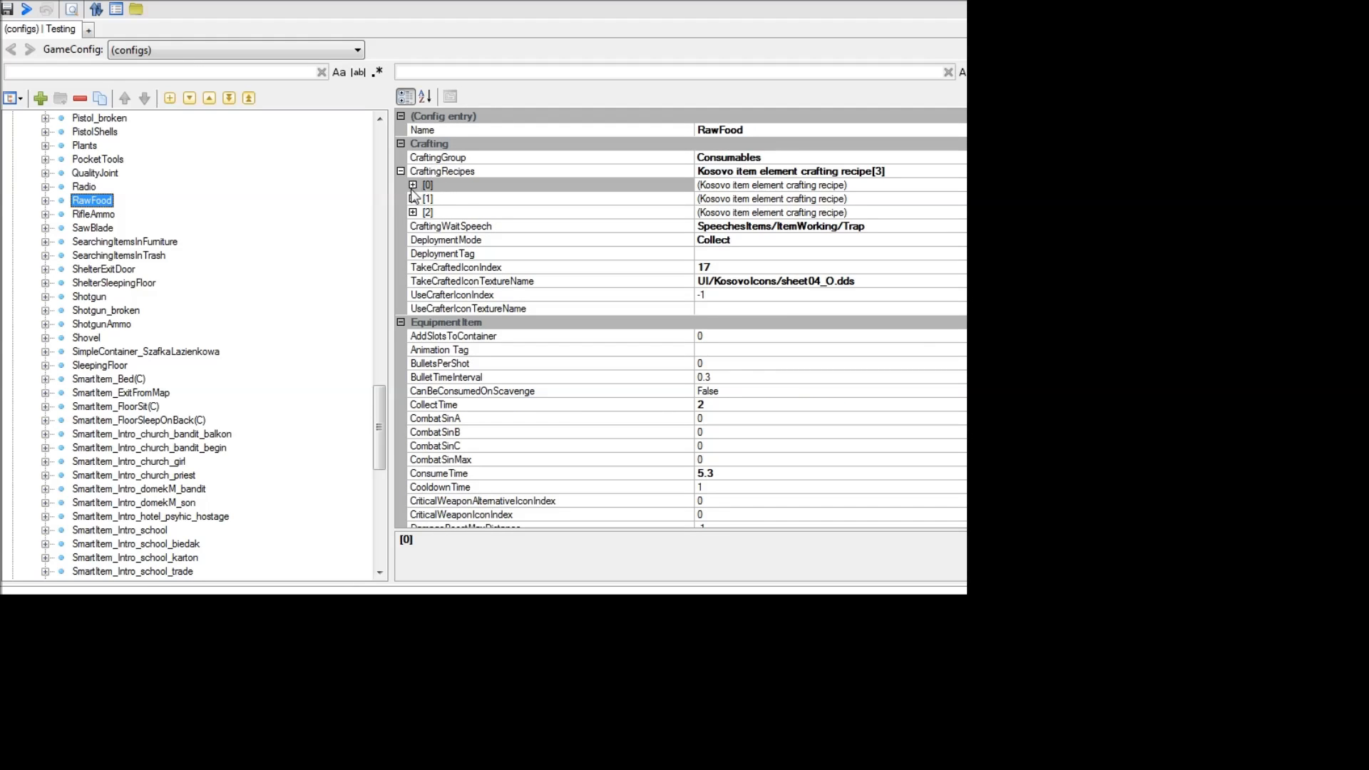
# Review RawFood's Trap recipe, then load the Main config settings (Animations, Camera, CloseCombat).
pyautogui.click(412, 184)
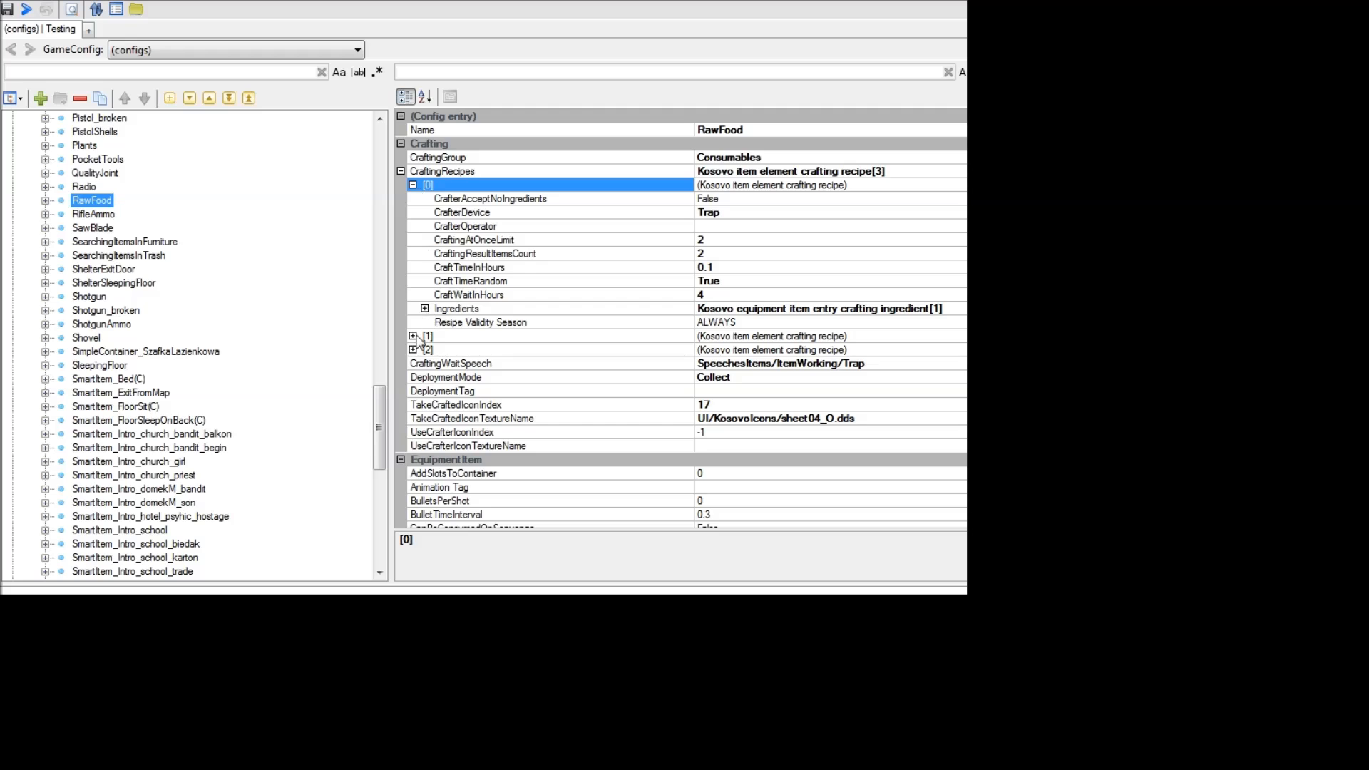
pyautogui.moveTo(552, 247)
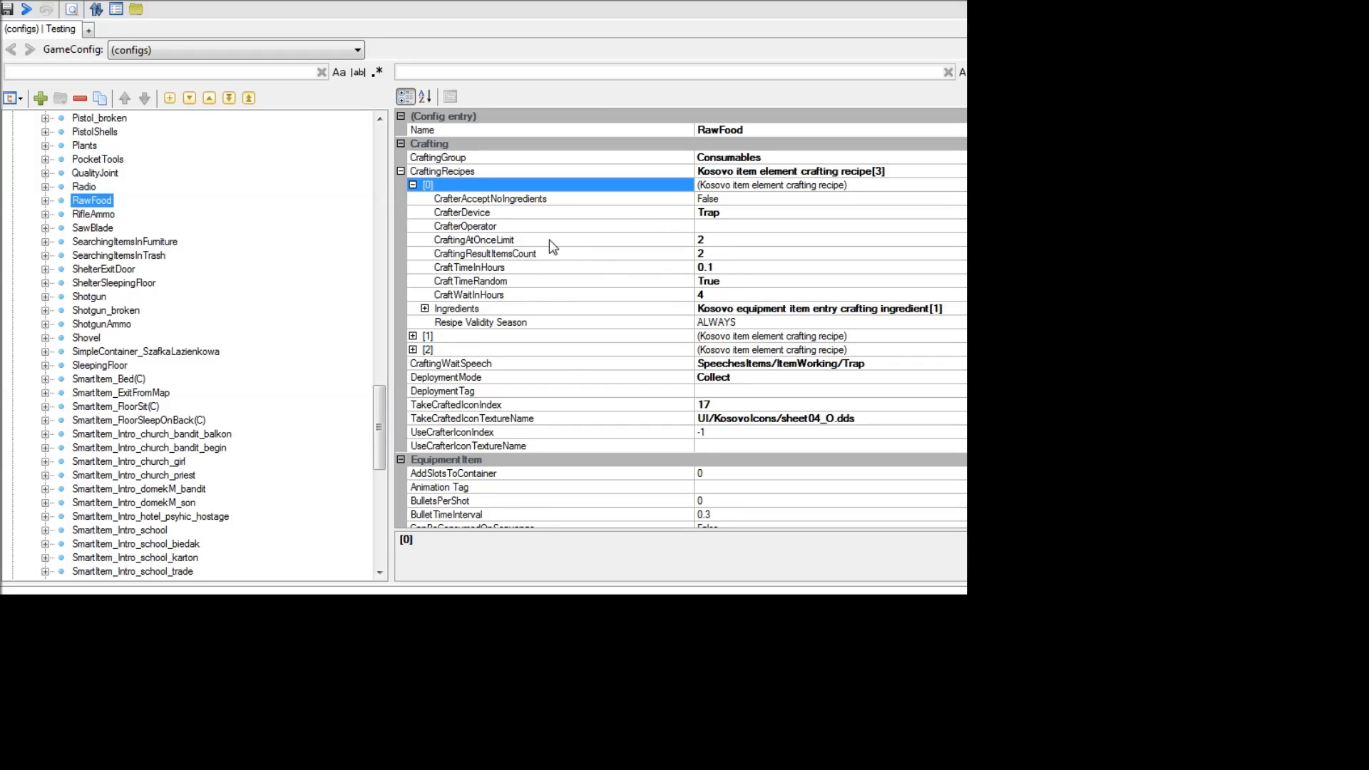
pyautogui.click(473, 240)
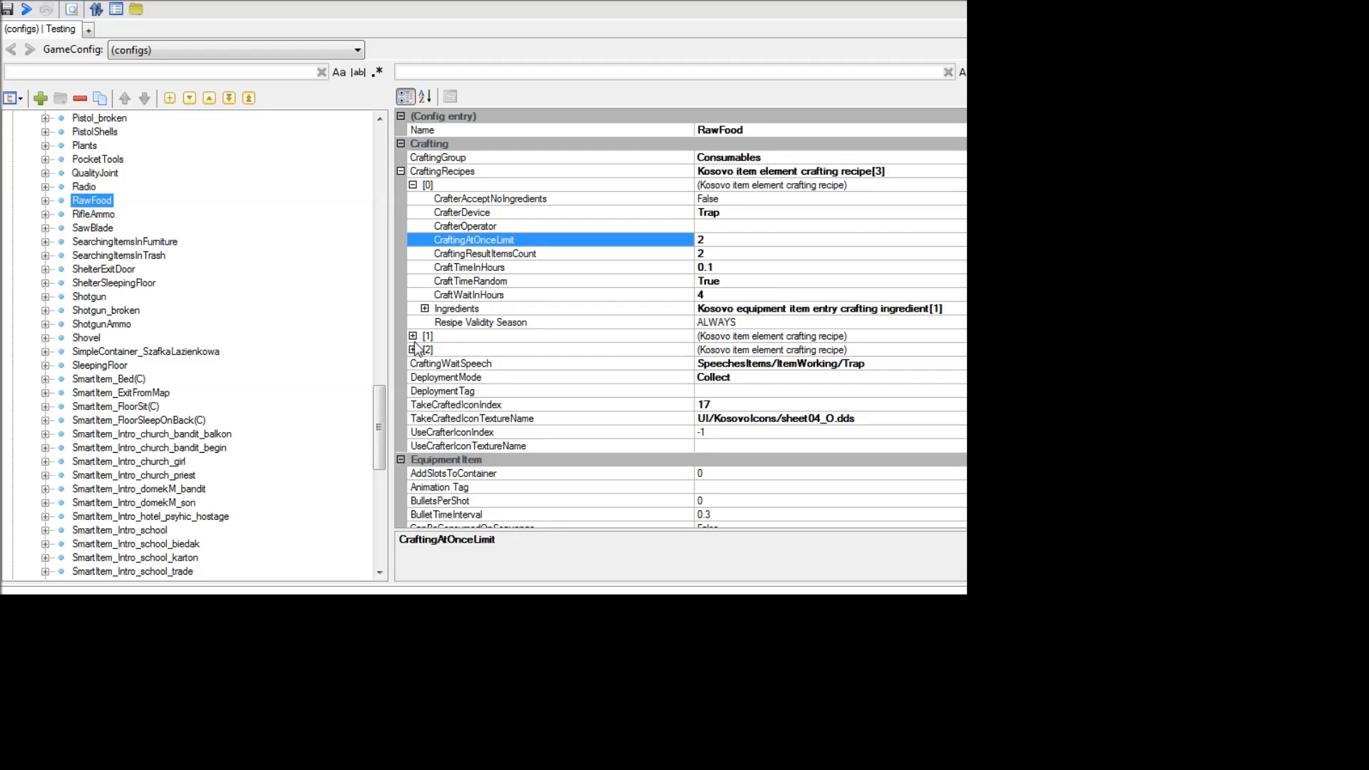
pyautogui.moveTo(418, 356)
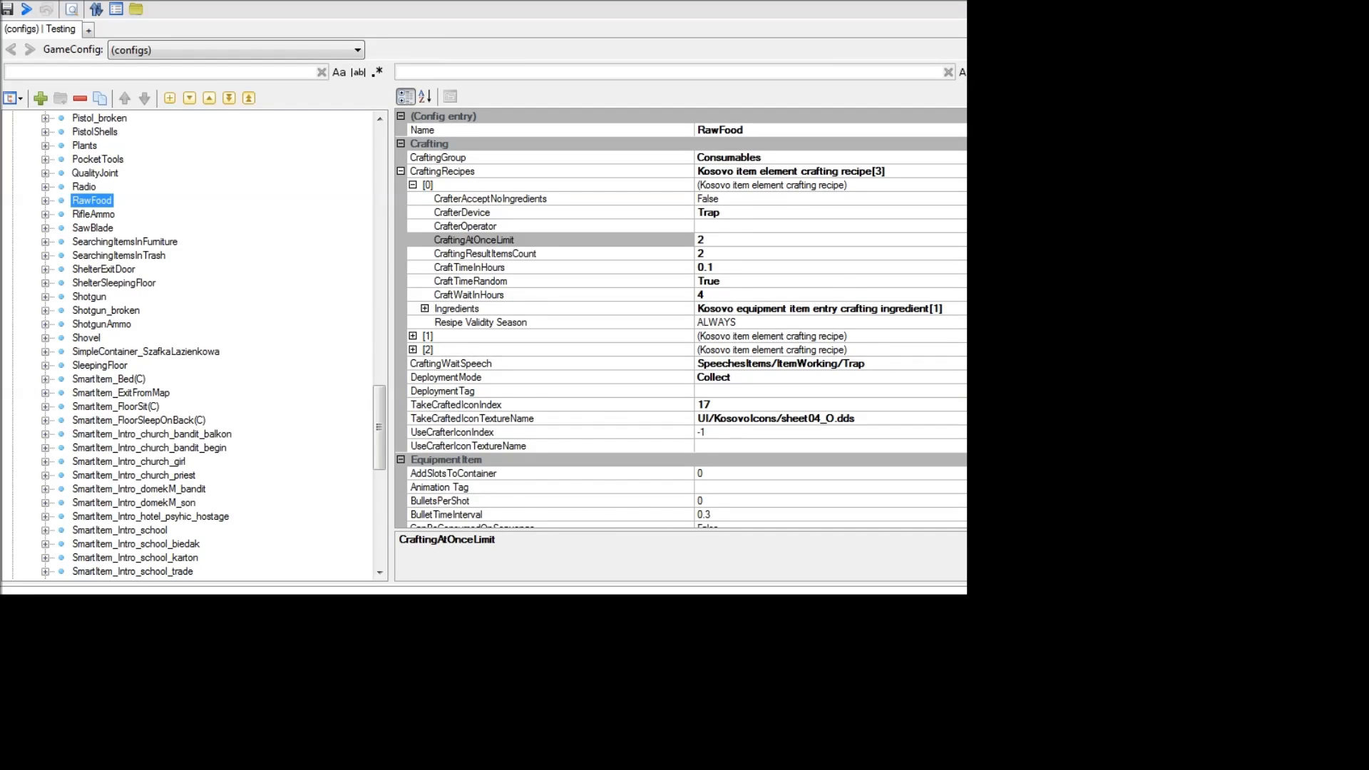
pyautogui.click(63, 241)
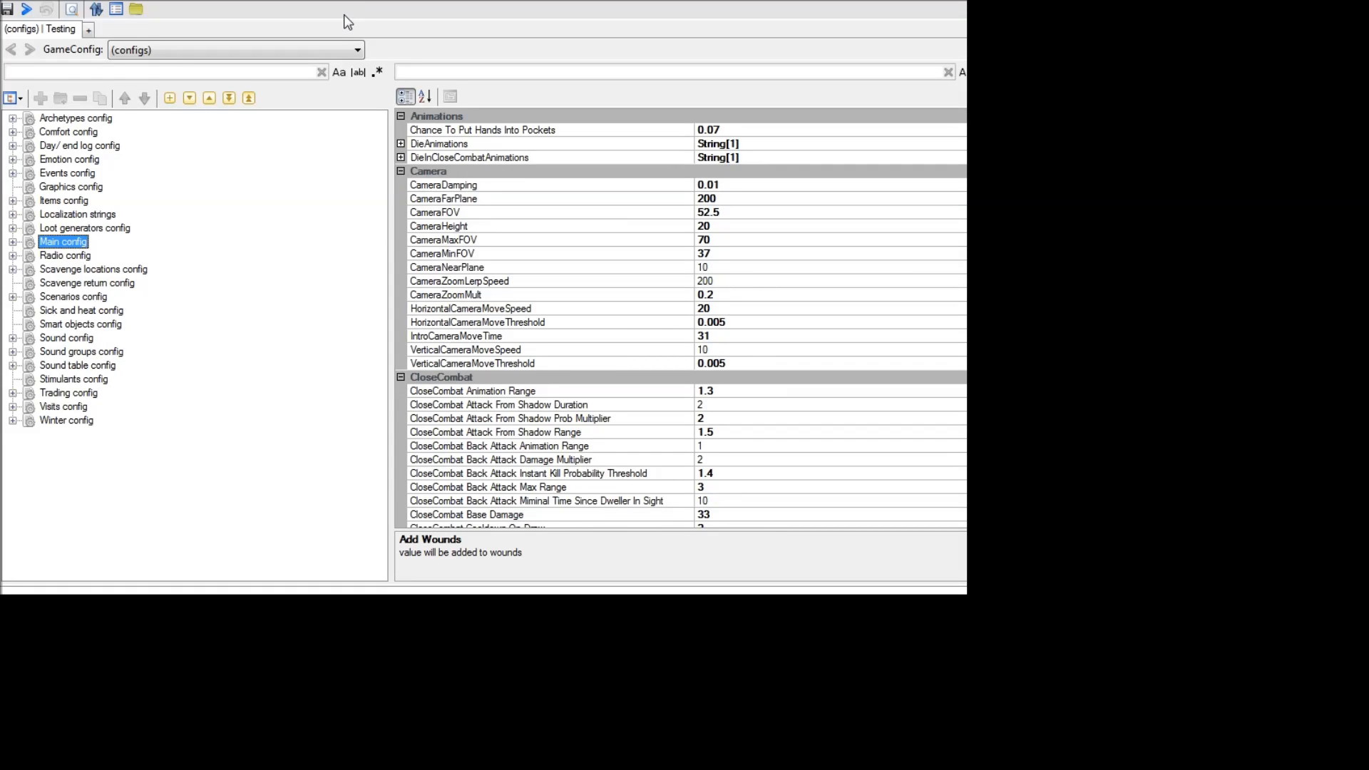
pyautogui.moveTo(64, 243)
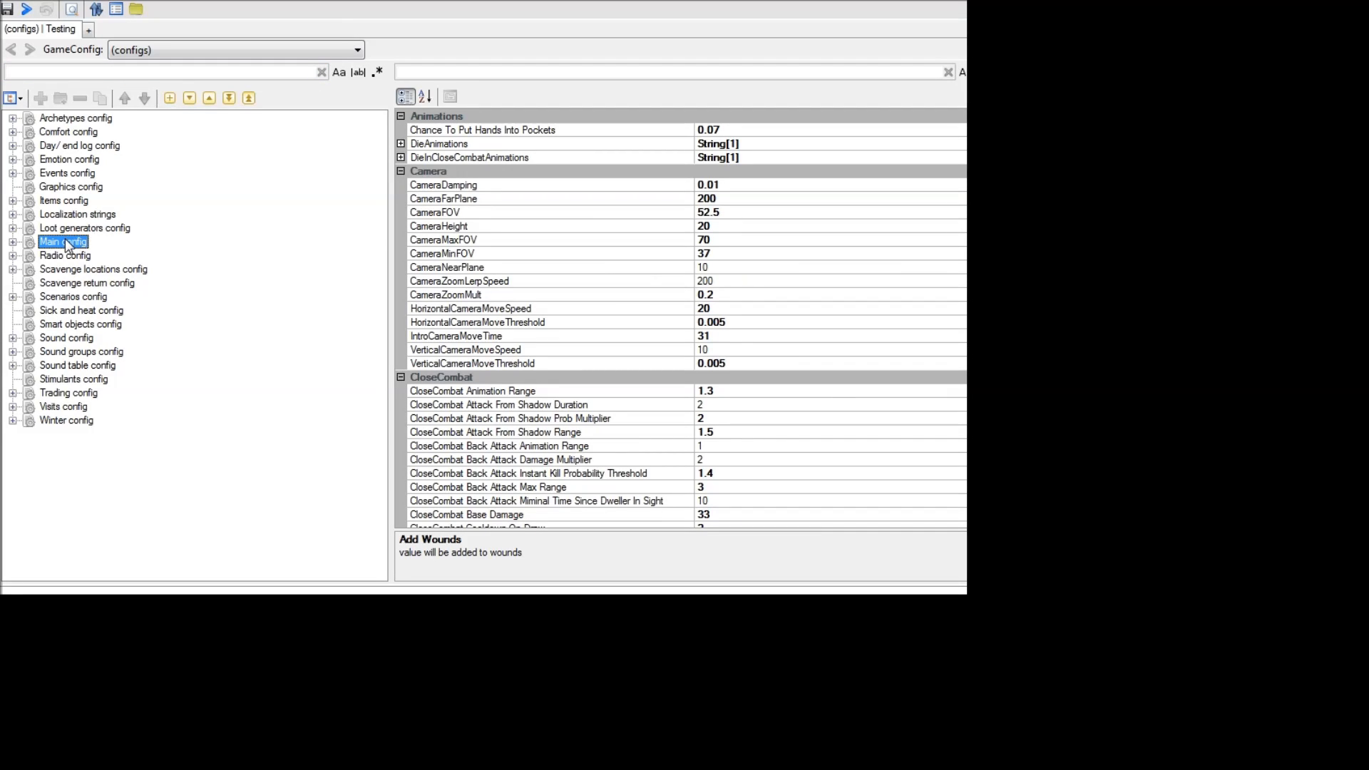
pyautogui.scroll(-3)
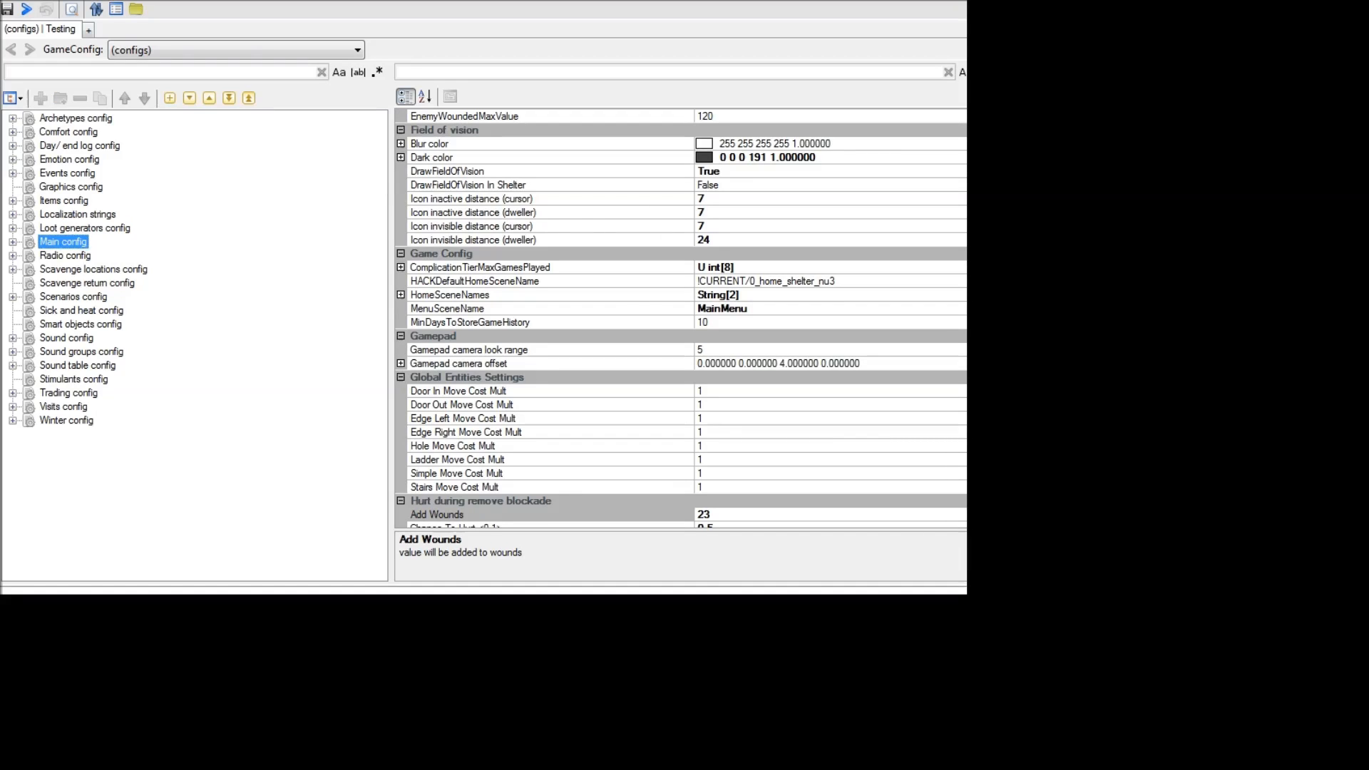
pyautogui.moveTo(444, 626)
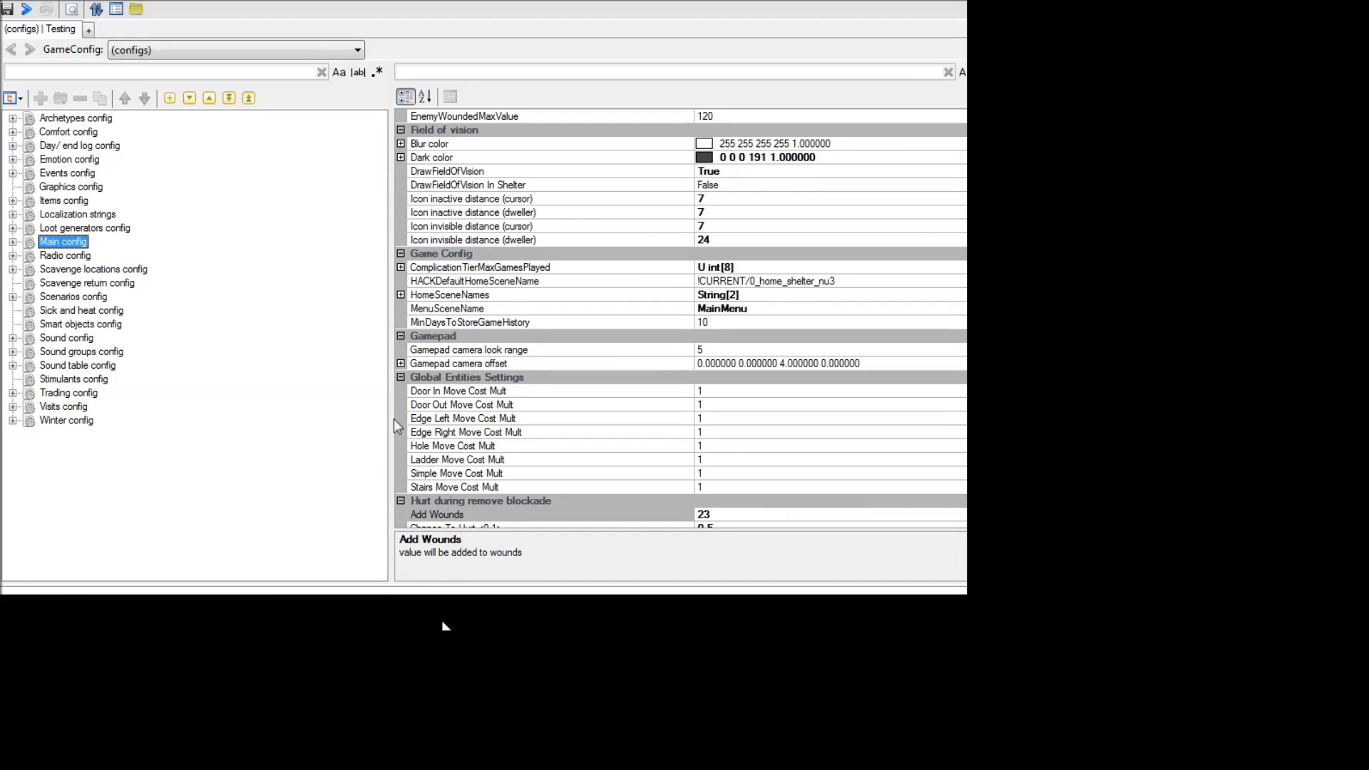
pyautogui.scroll(3)
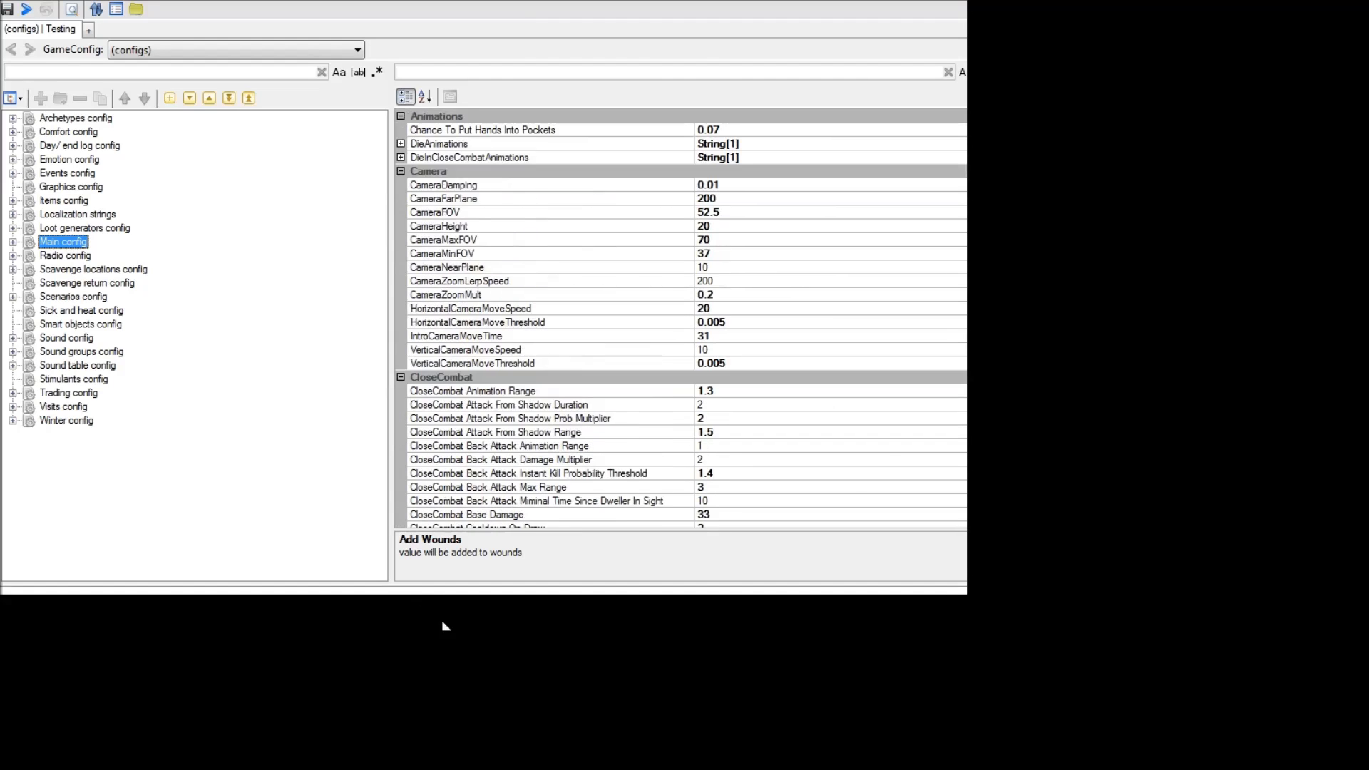
pyautogui.scroll(-3)
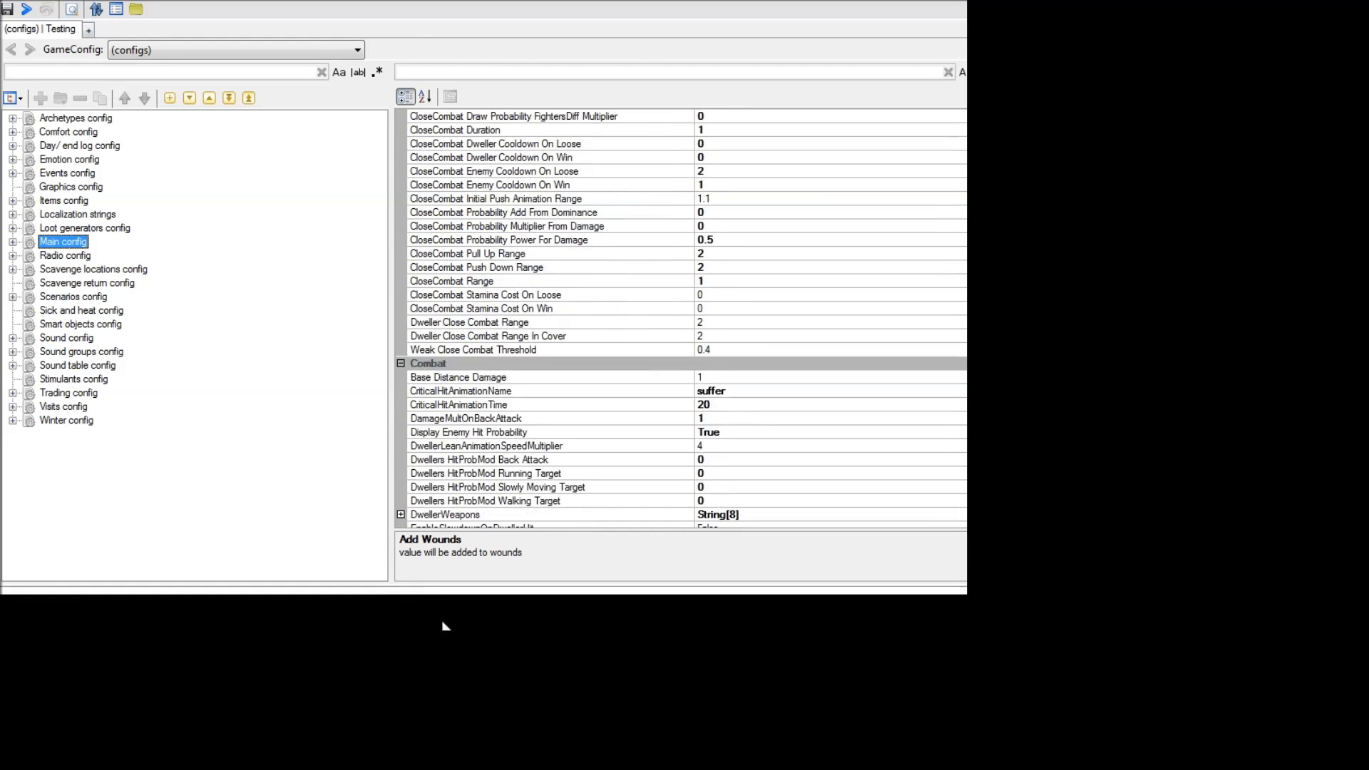
pyautogui.scroll(-3)
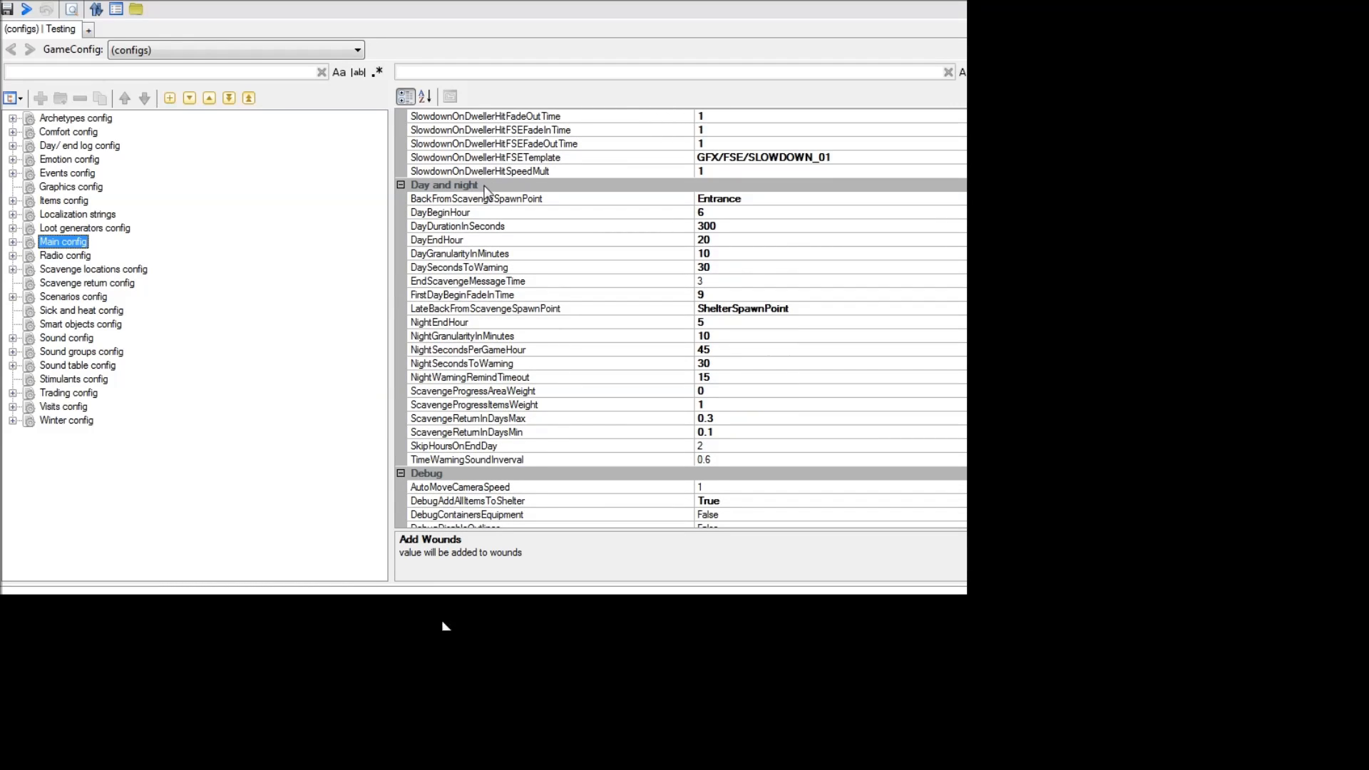
pyautogui.click(440, 212)
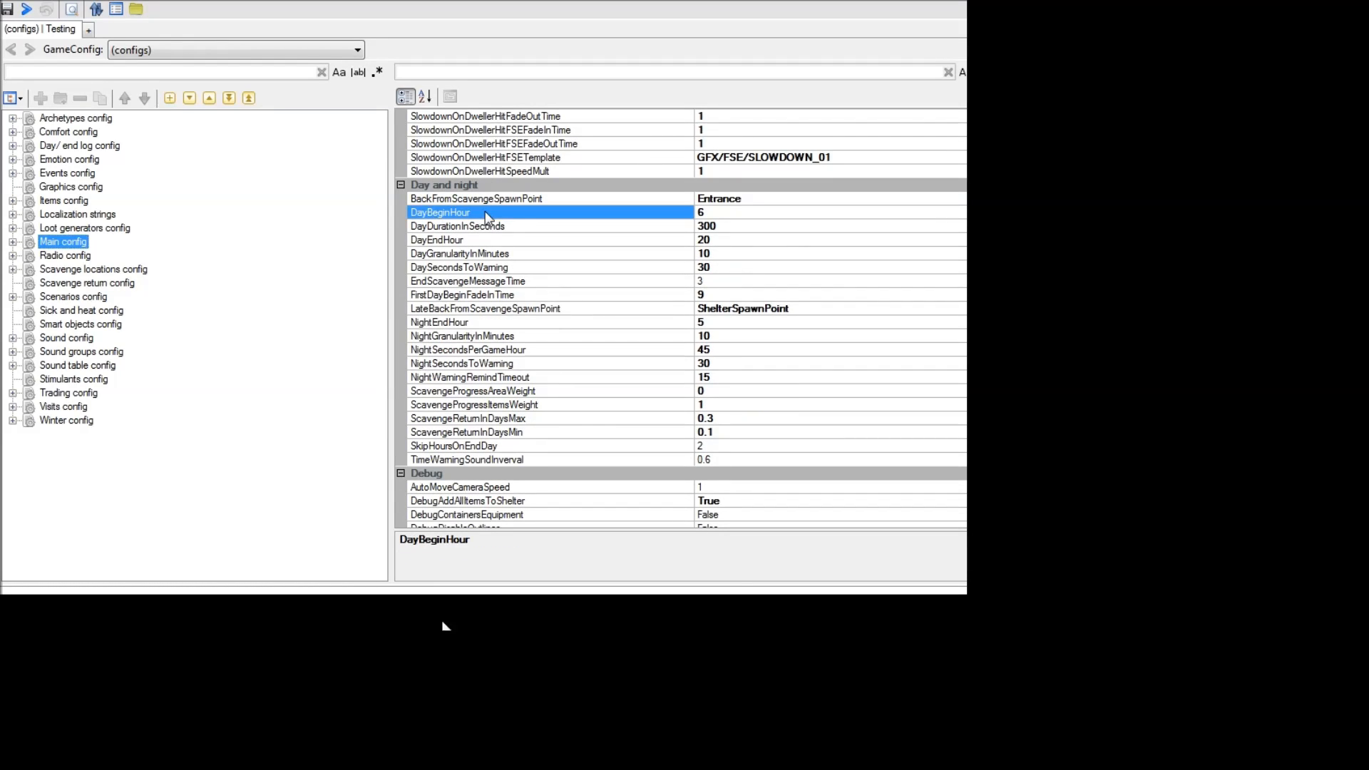
pyautogui.click(437, 240)
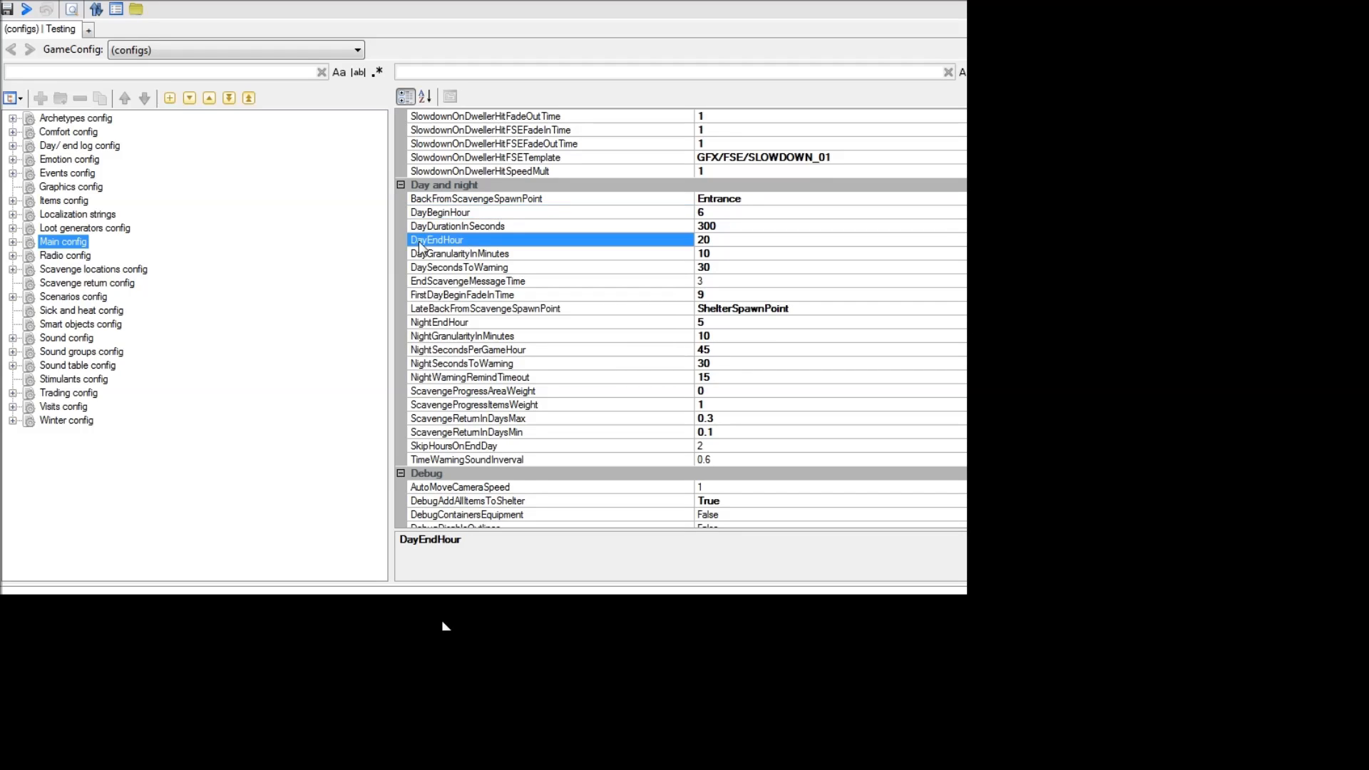
pyautogui.moveTo(483, 267)
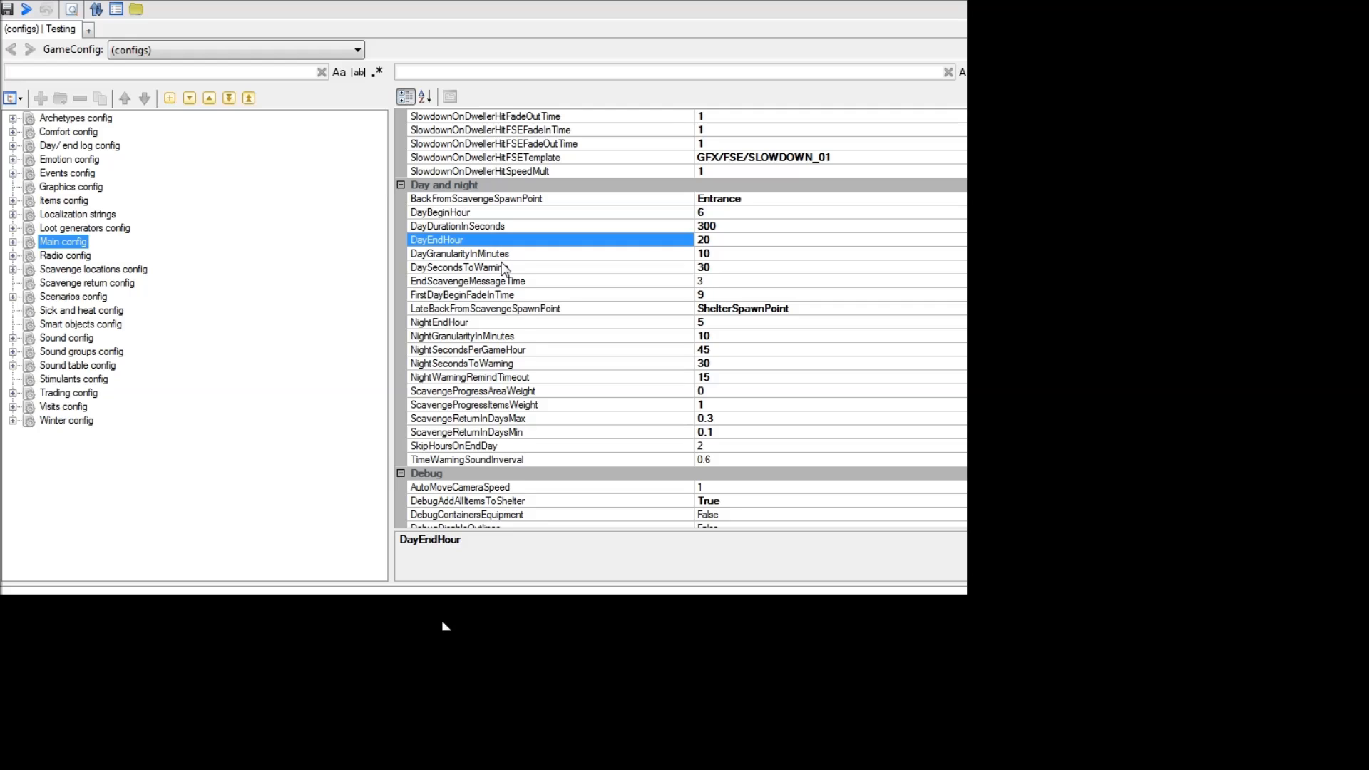
pyautogui.moveTo(532, 380)
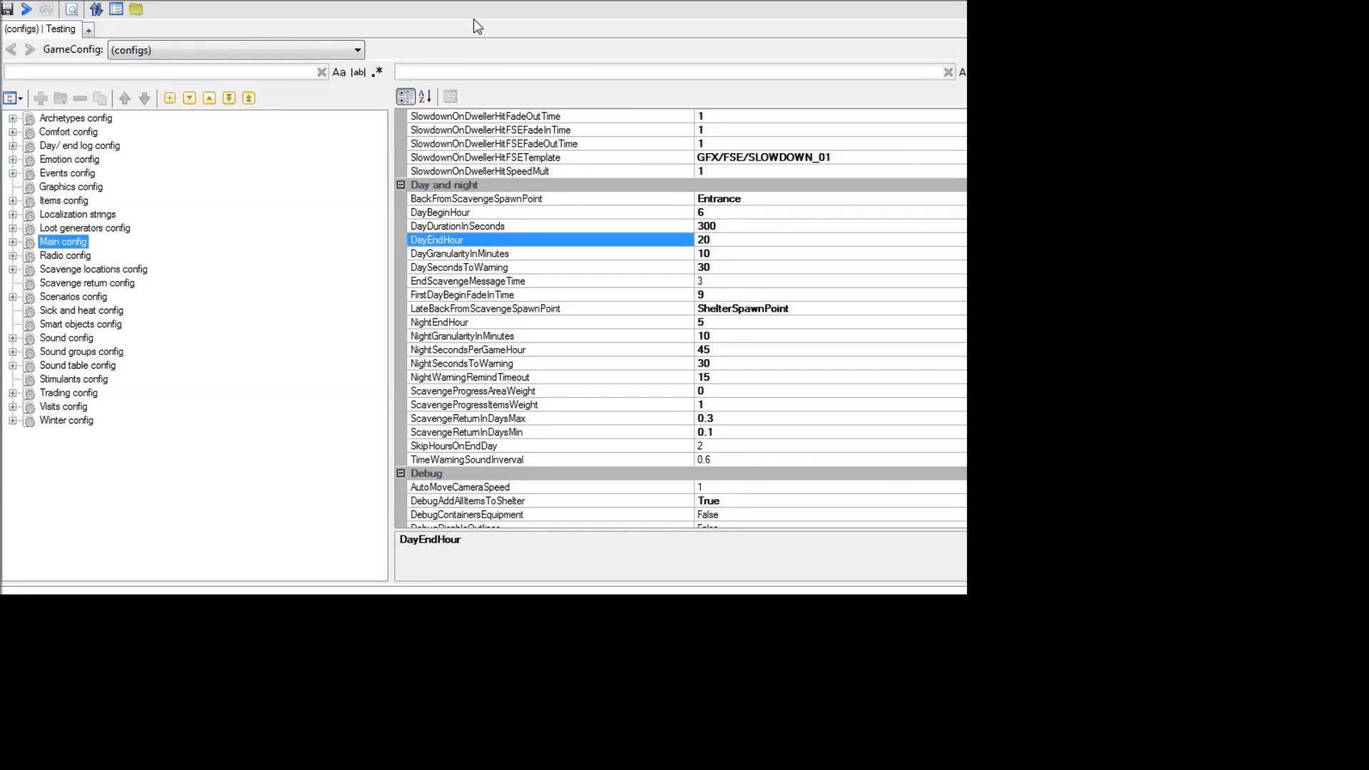
pyautogui.moveTo(837, 266)
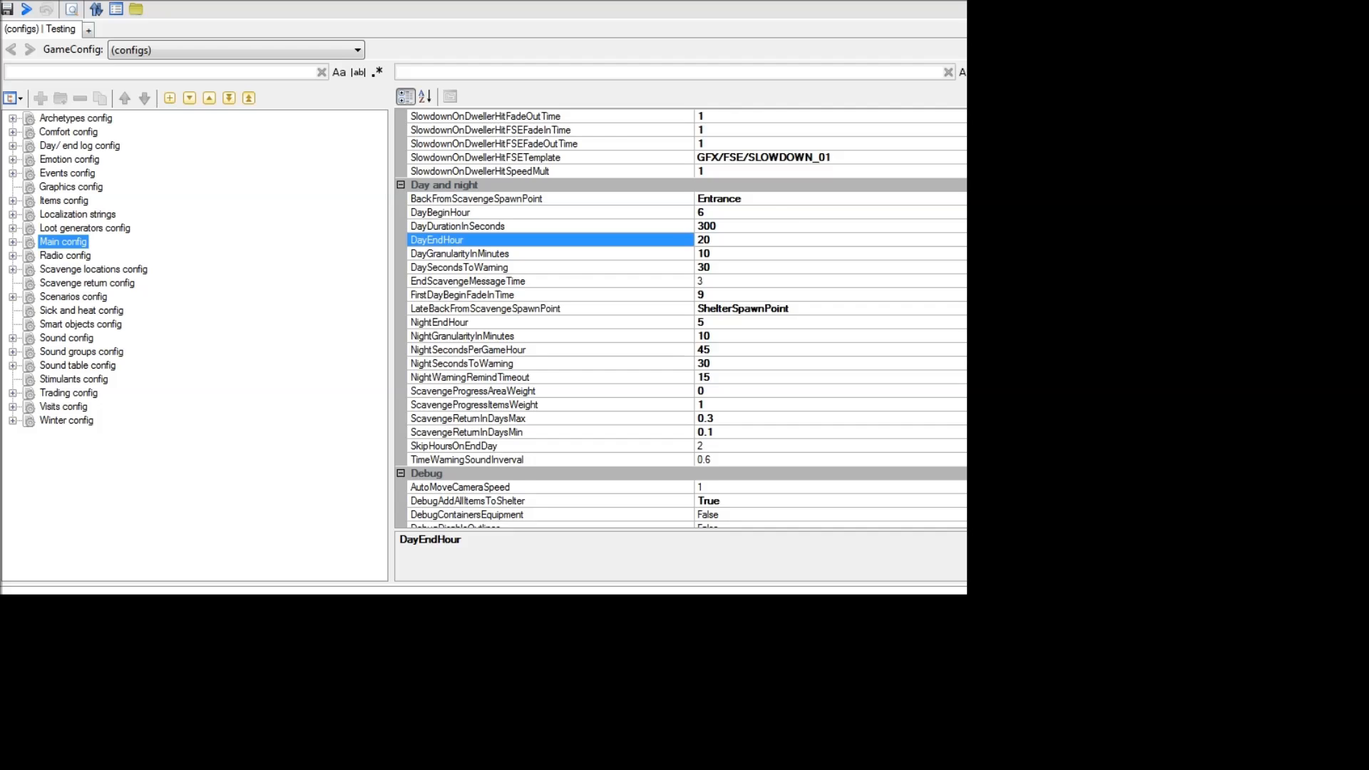
pyautogui.scroll(-3)
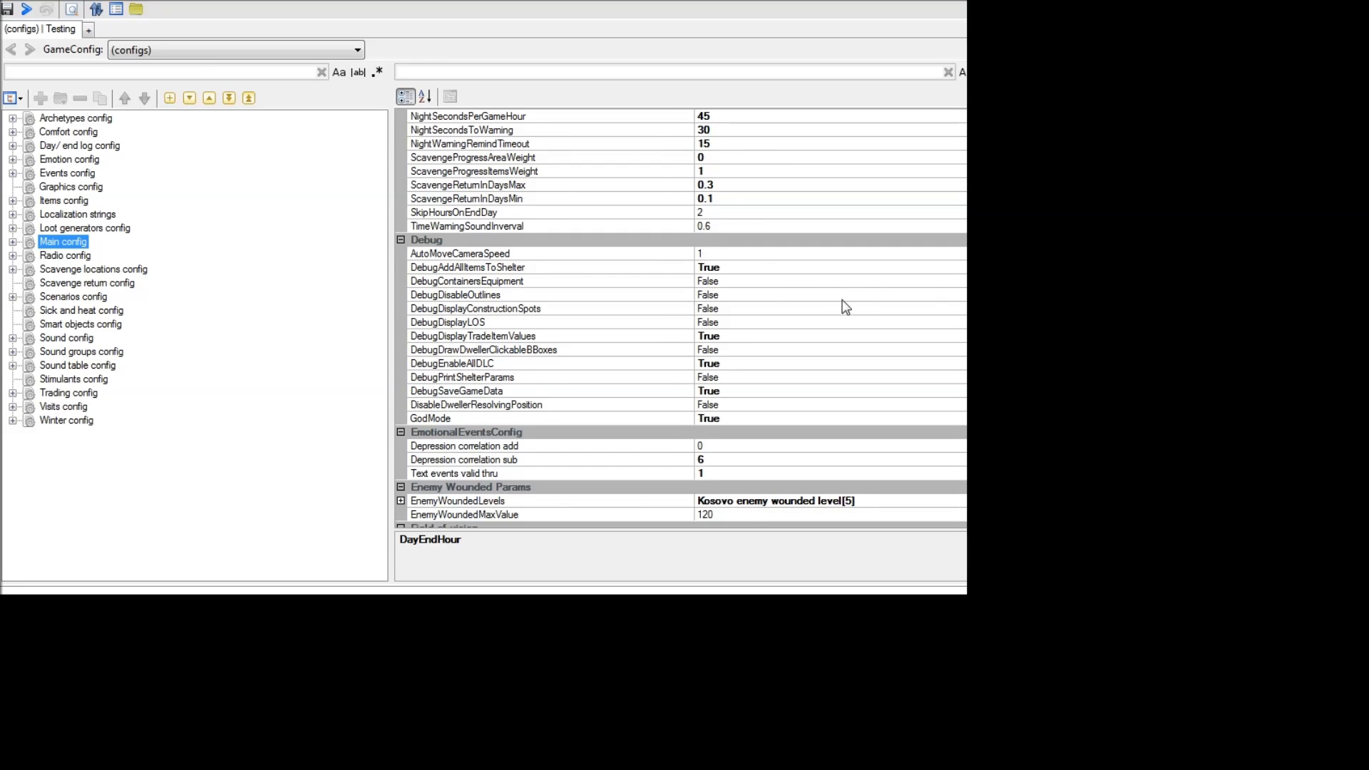
pyautogui.click(468, 267)
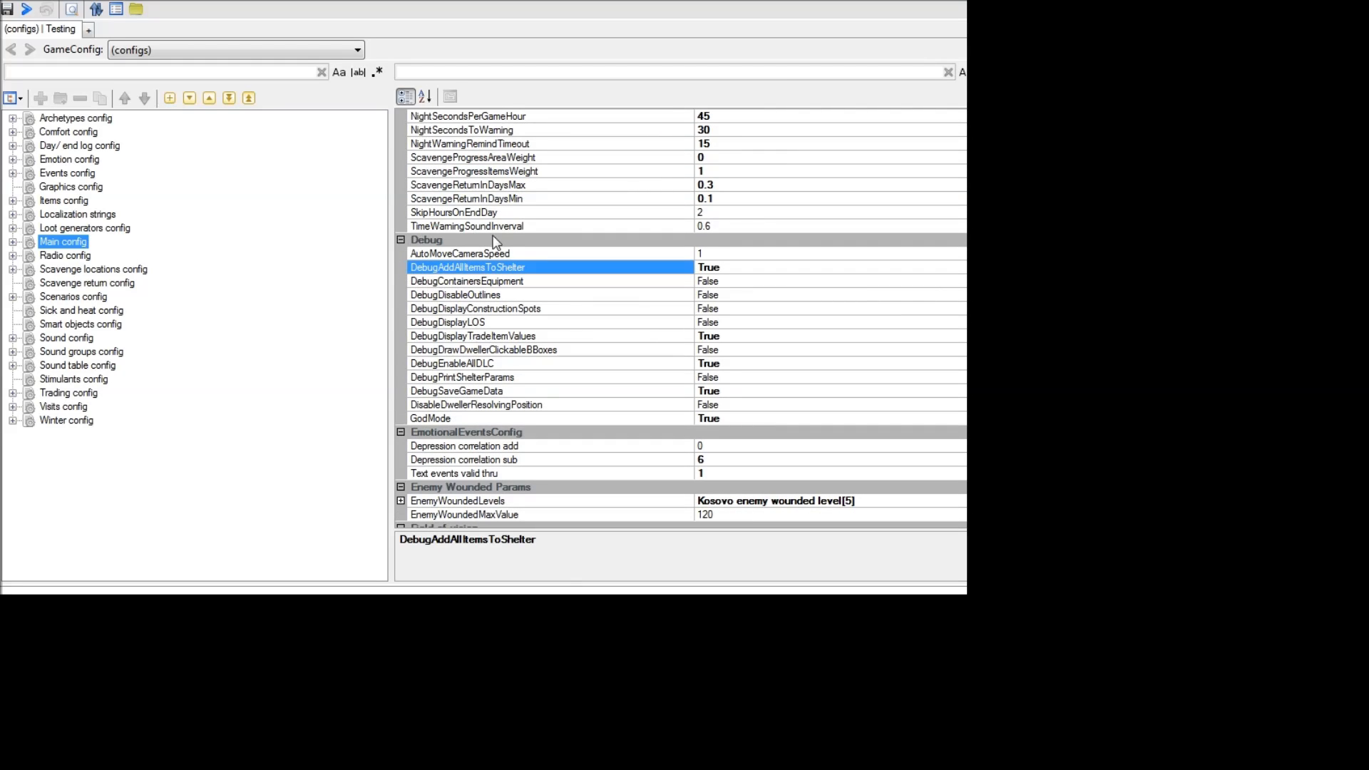
pyautogui.moveTo(526, 291)
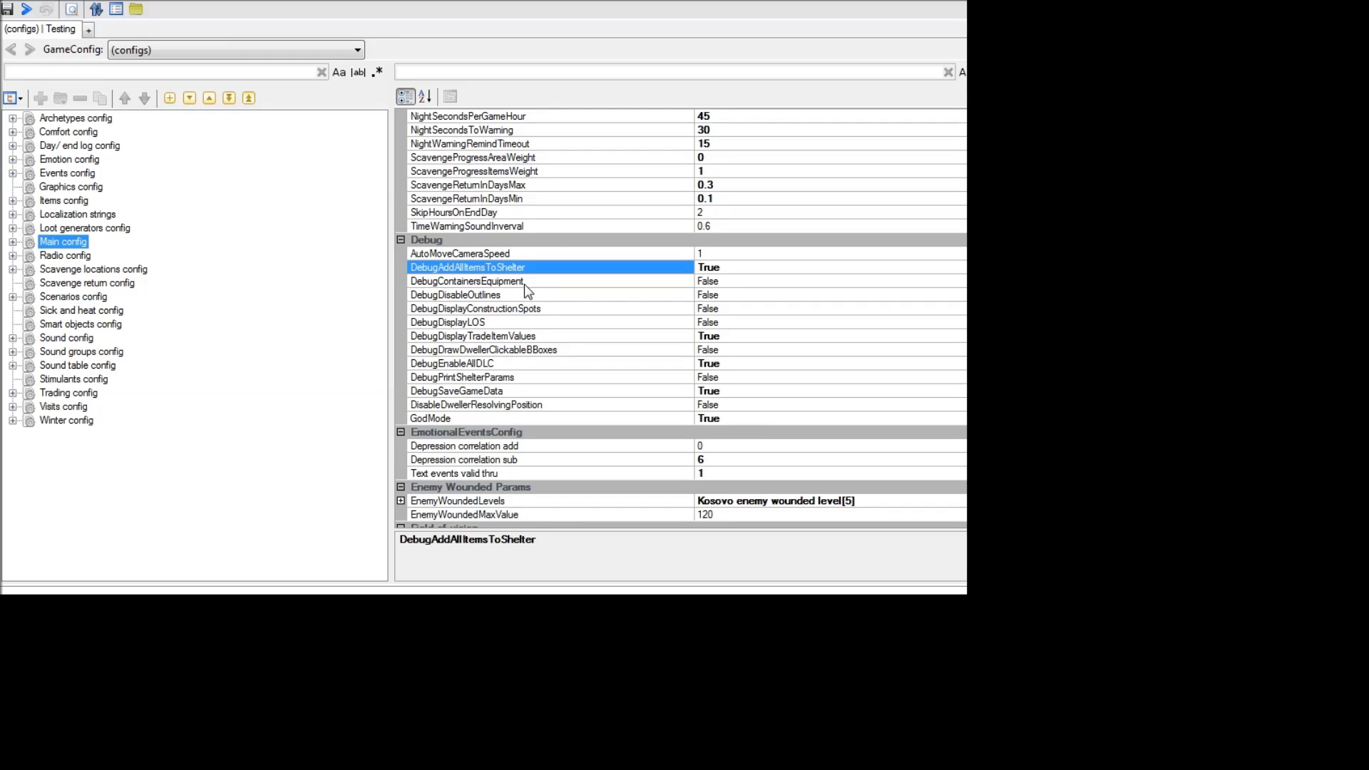
pyautogui.moveTo(452, 278)
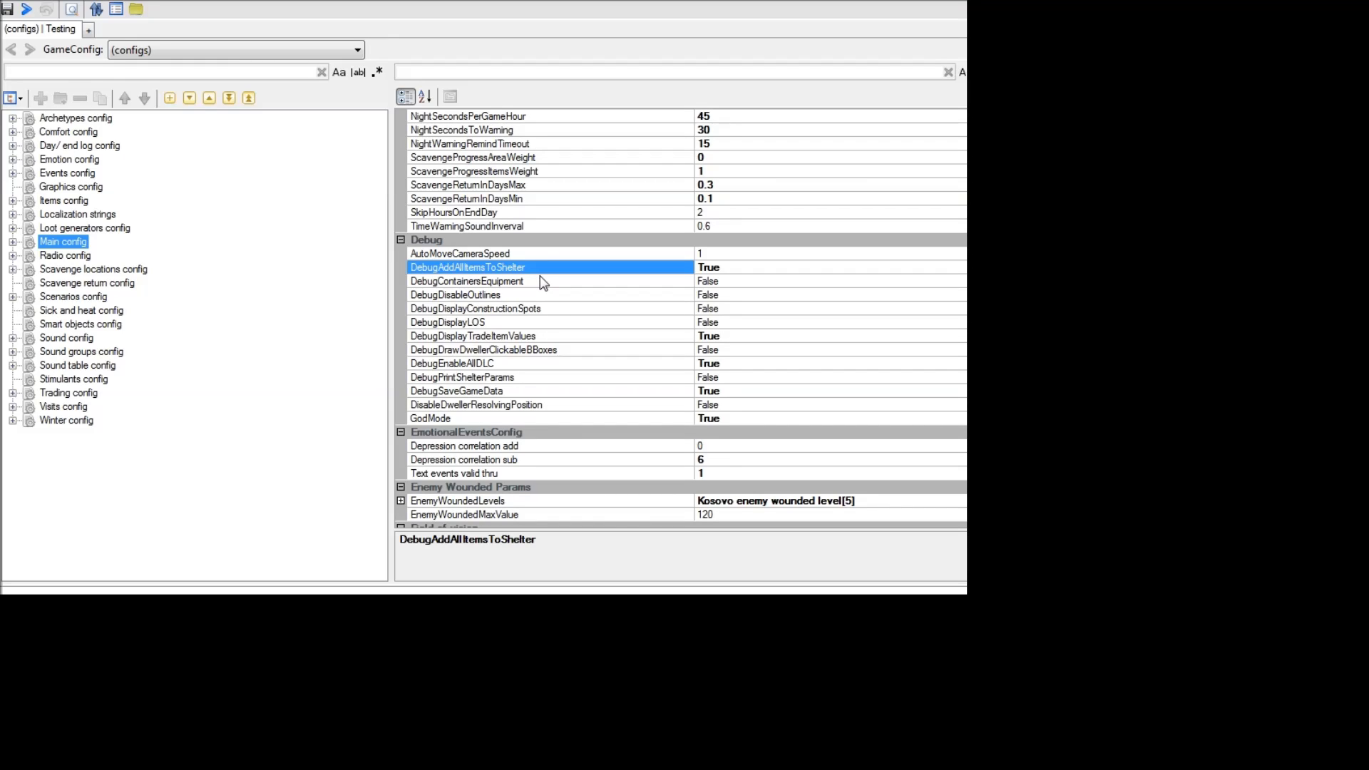
pyautogui.moveTo(526, 295)
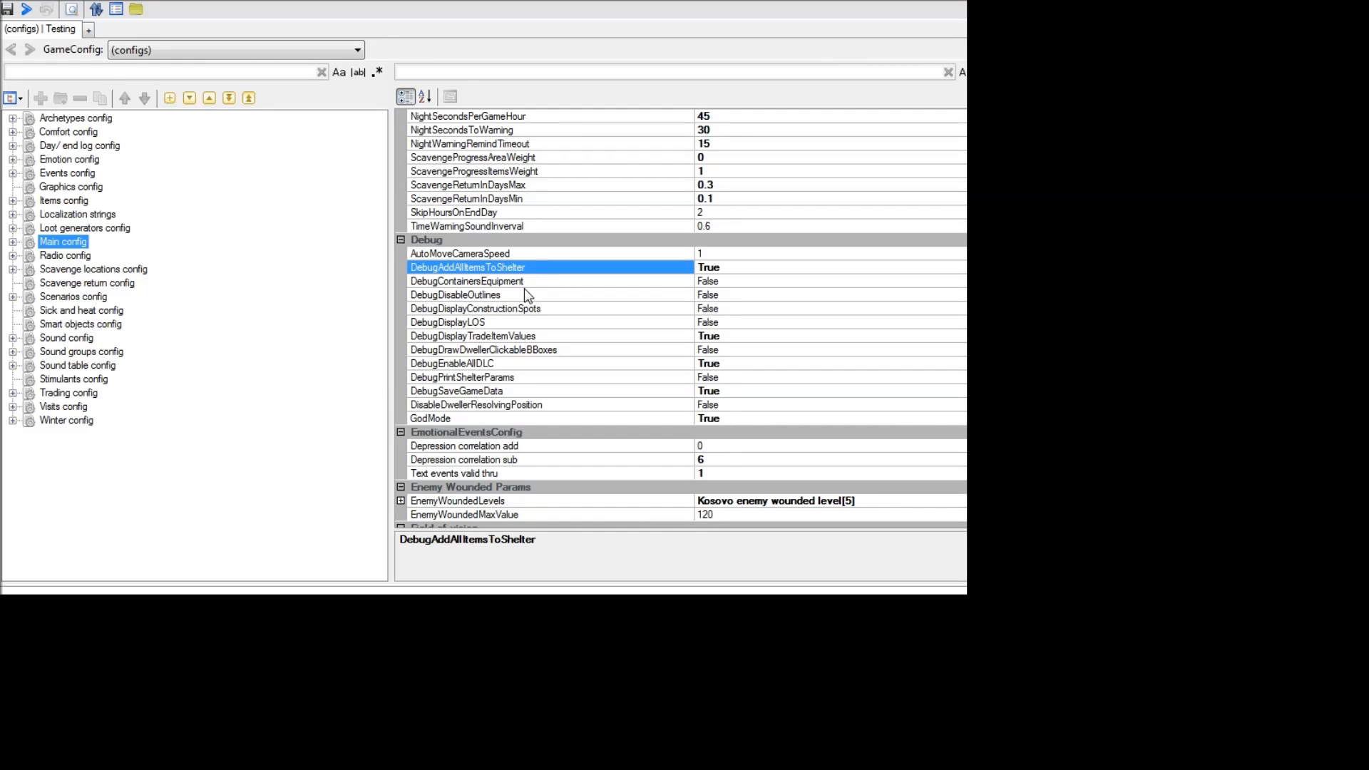
pyautogui.moveTo(522, 322)
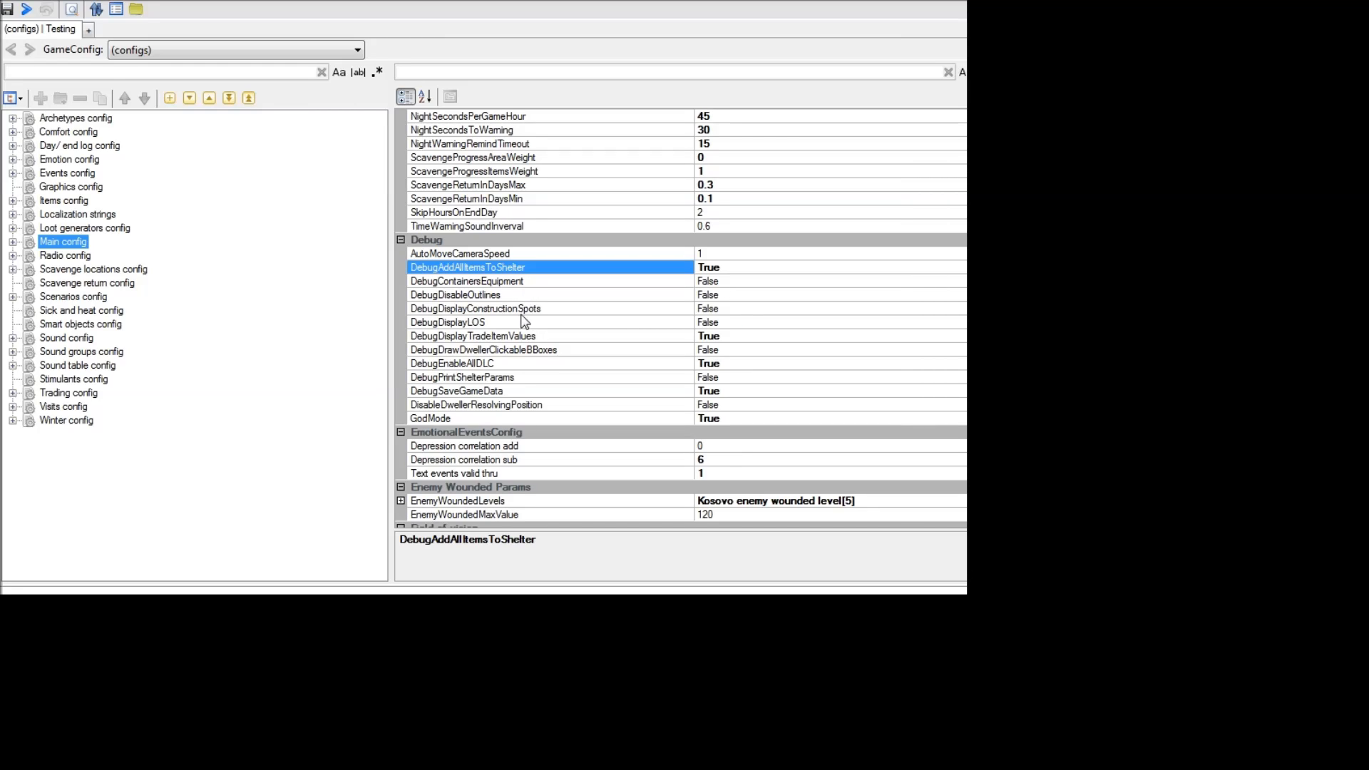
pyautogui.click(523, 418)
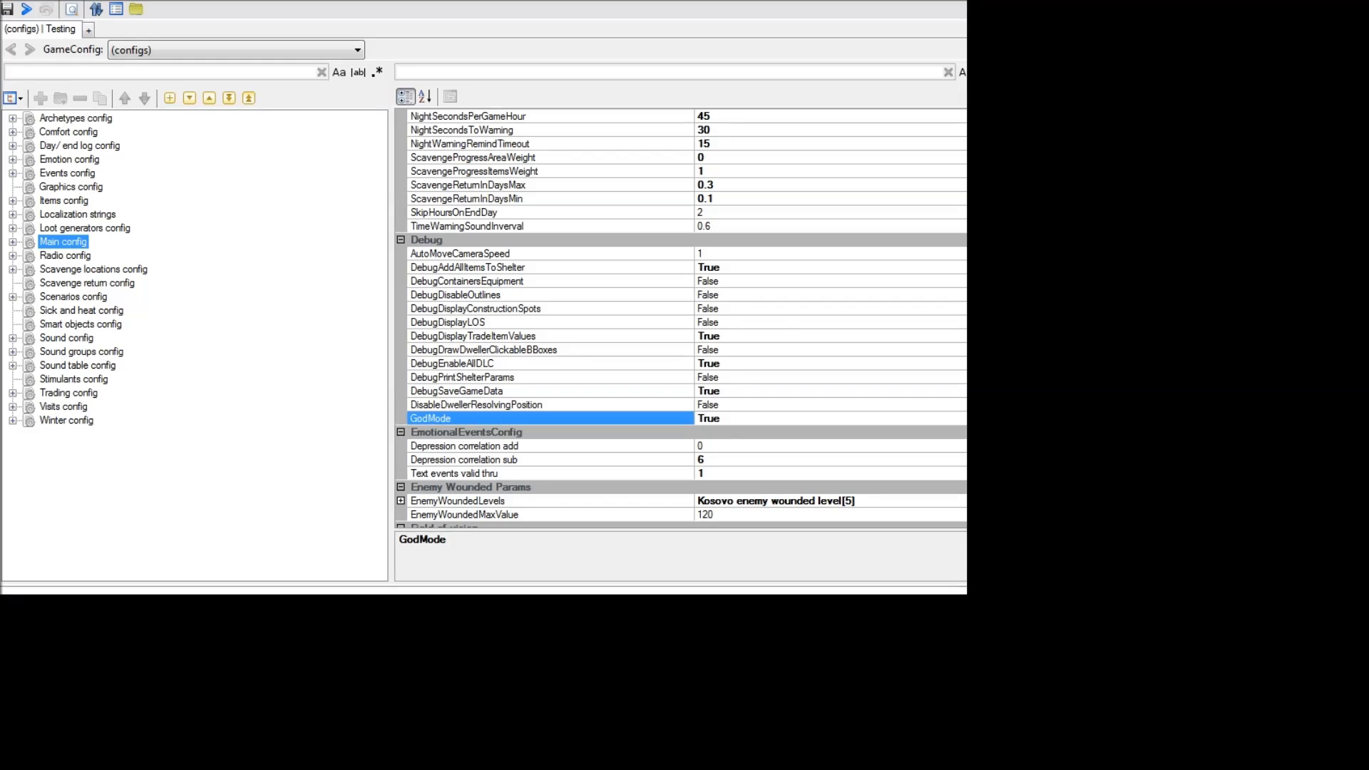
pyautogui.moveTo(840, 623)
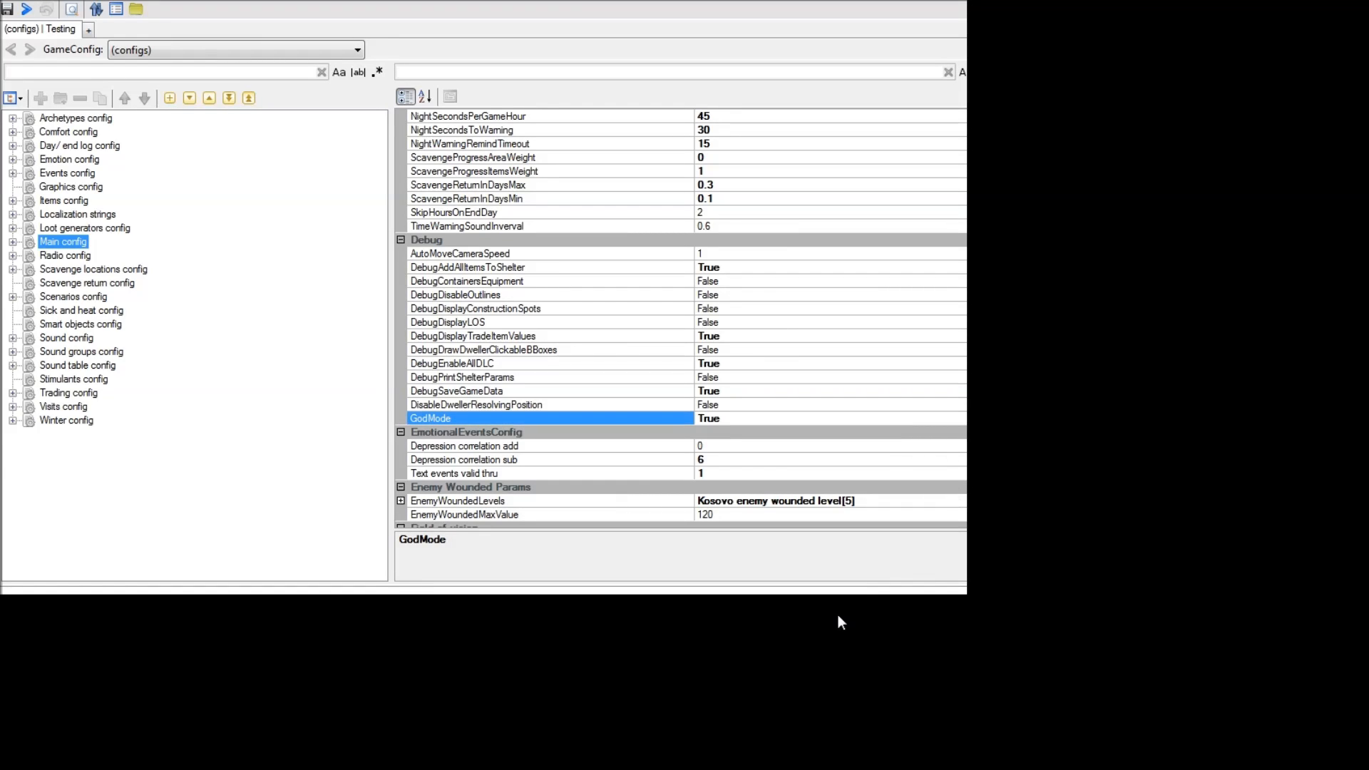
pyautogui.scroll(-3)
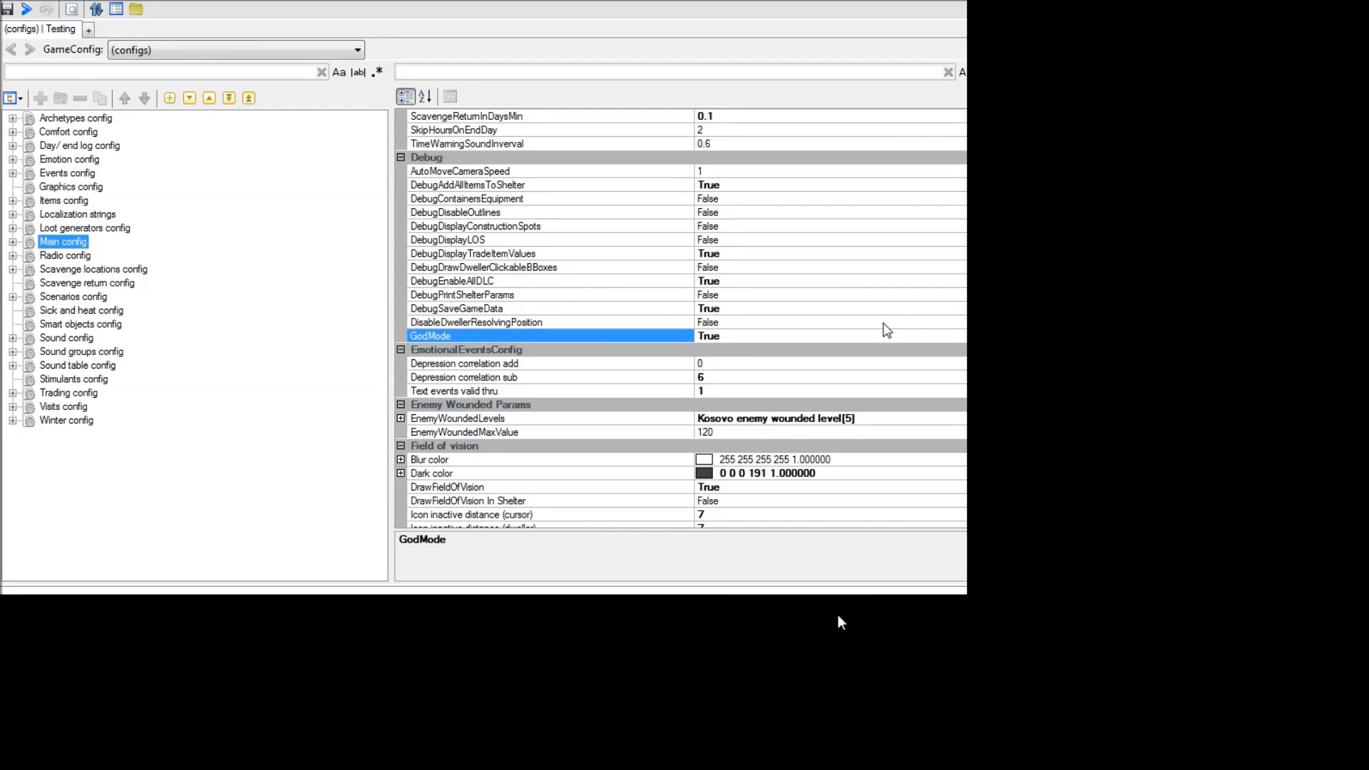
pyautogui.moveTo(525, 371)
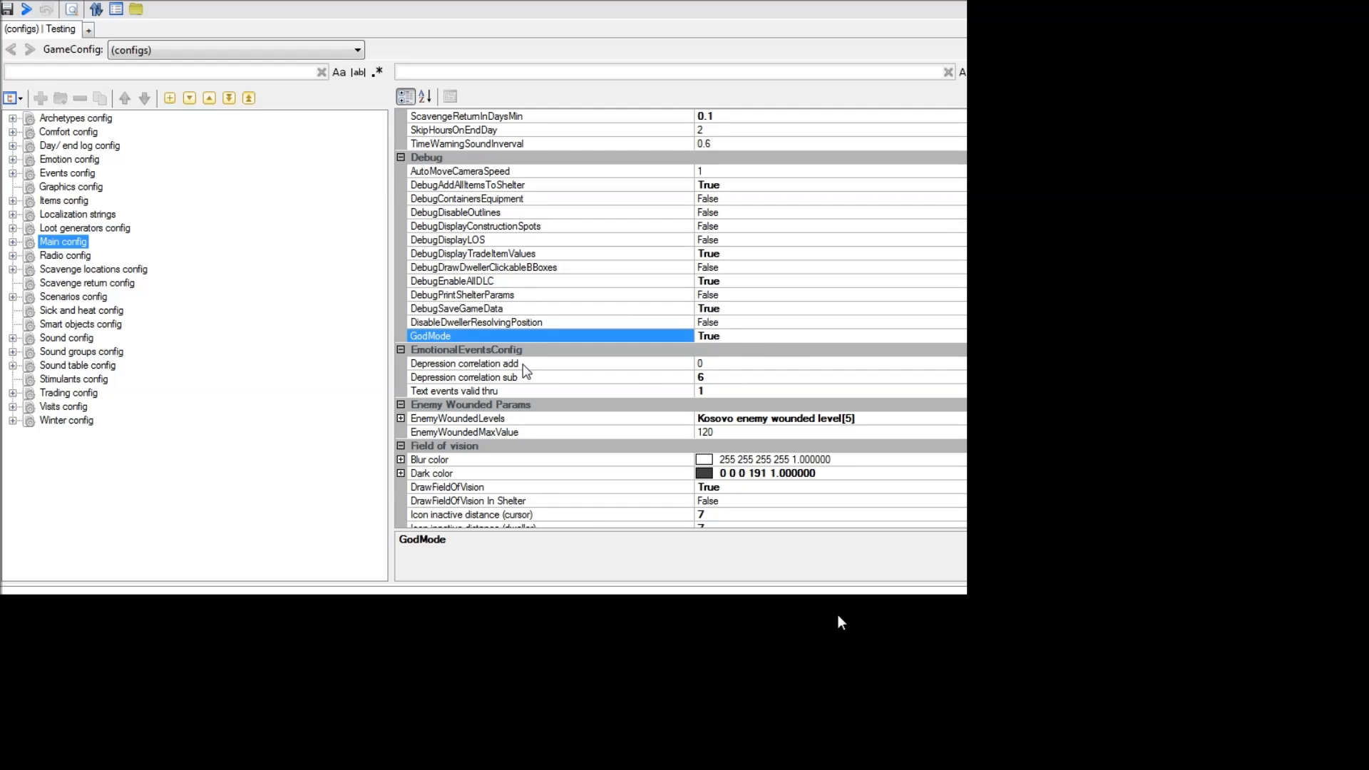
pyautogui.click(464, 363)
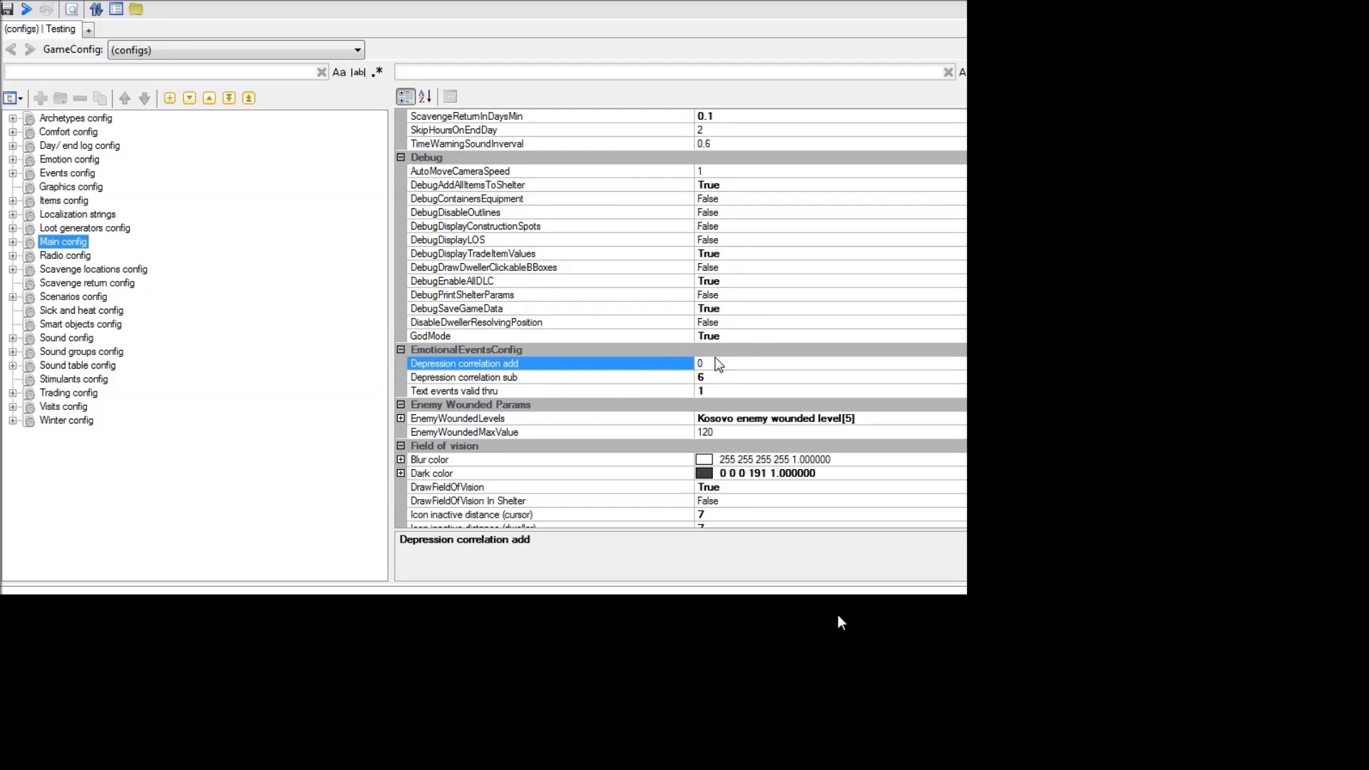
pyautogui.write('4')
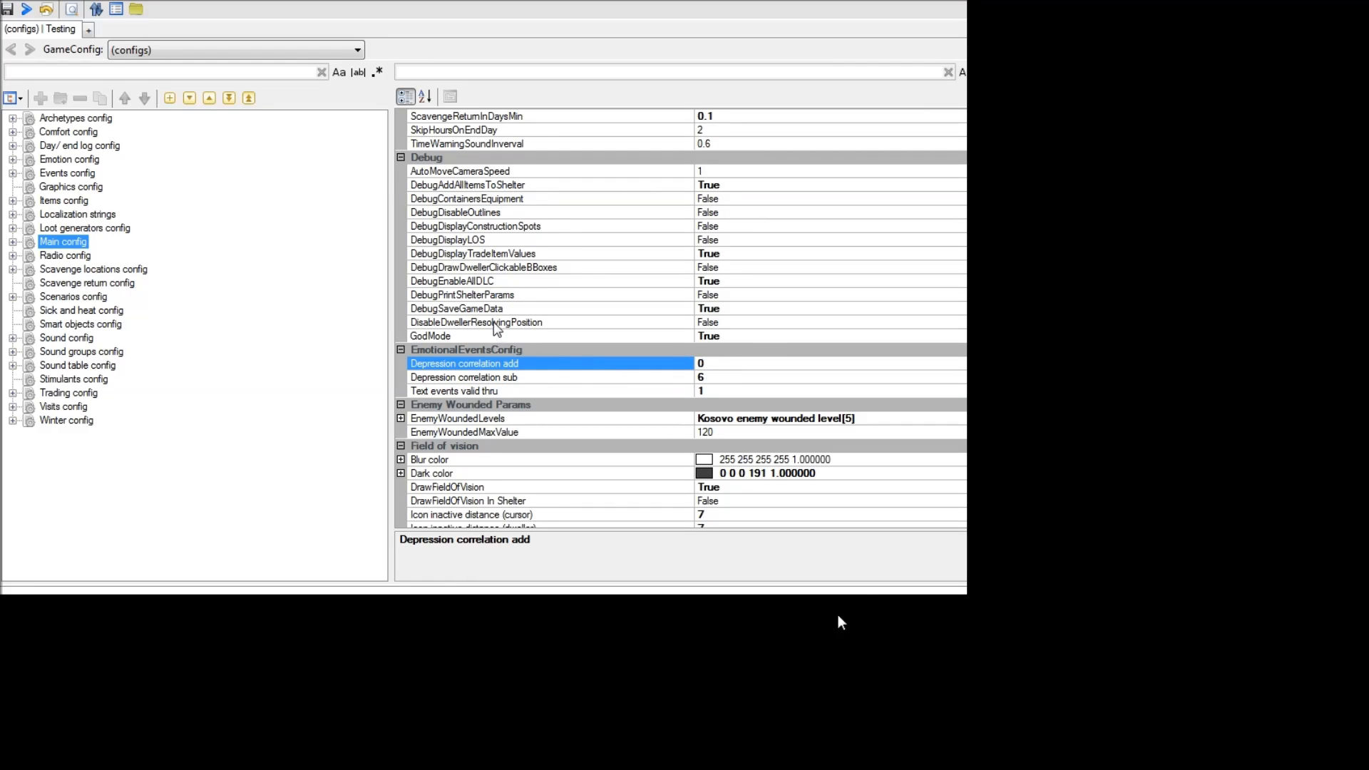
pyautogui.click(477, 322)
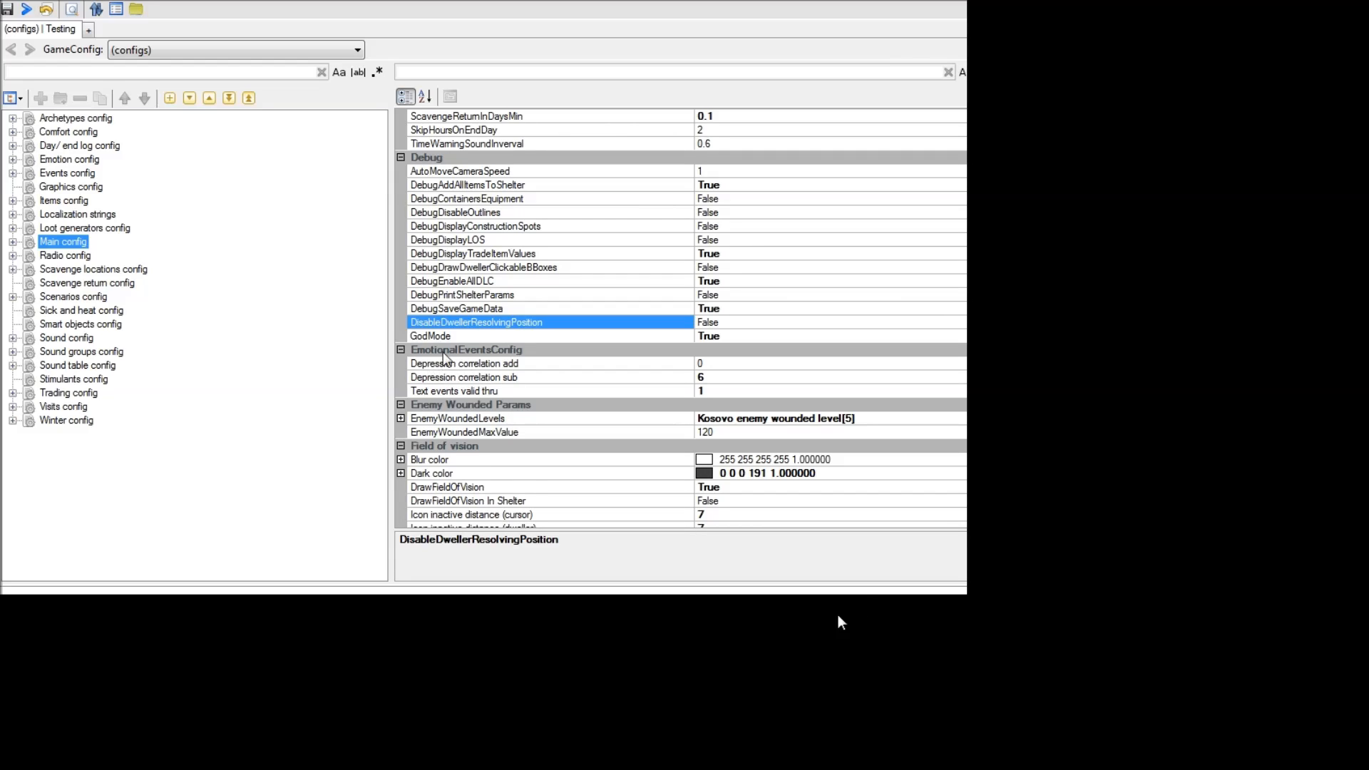
pyautogui.moveTo(550, 379)
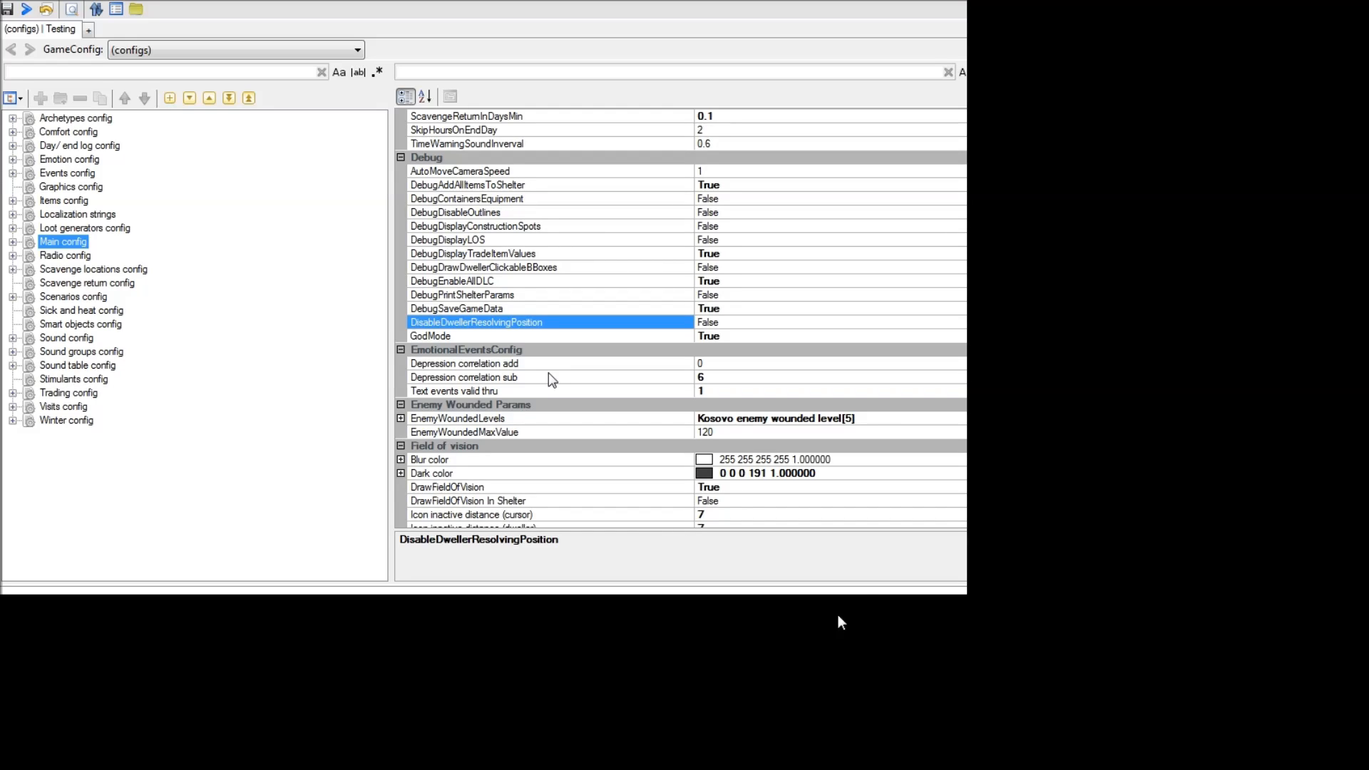
pyautogui.moveTo(864, 607)
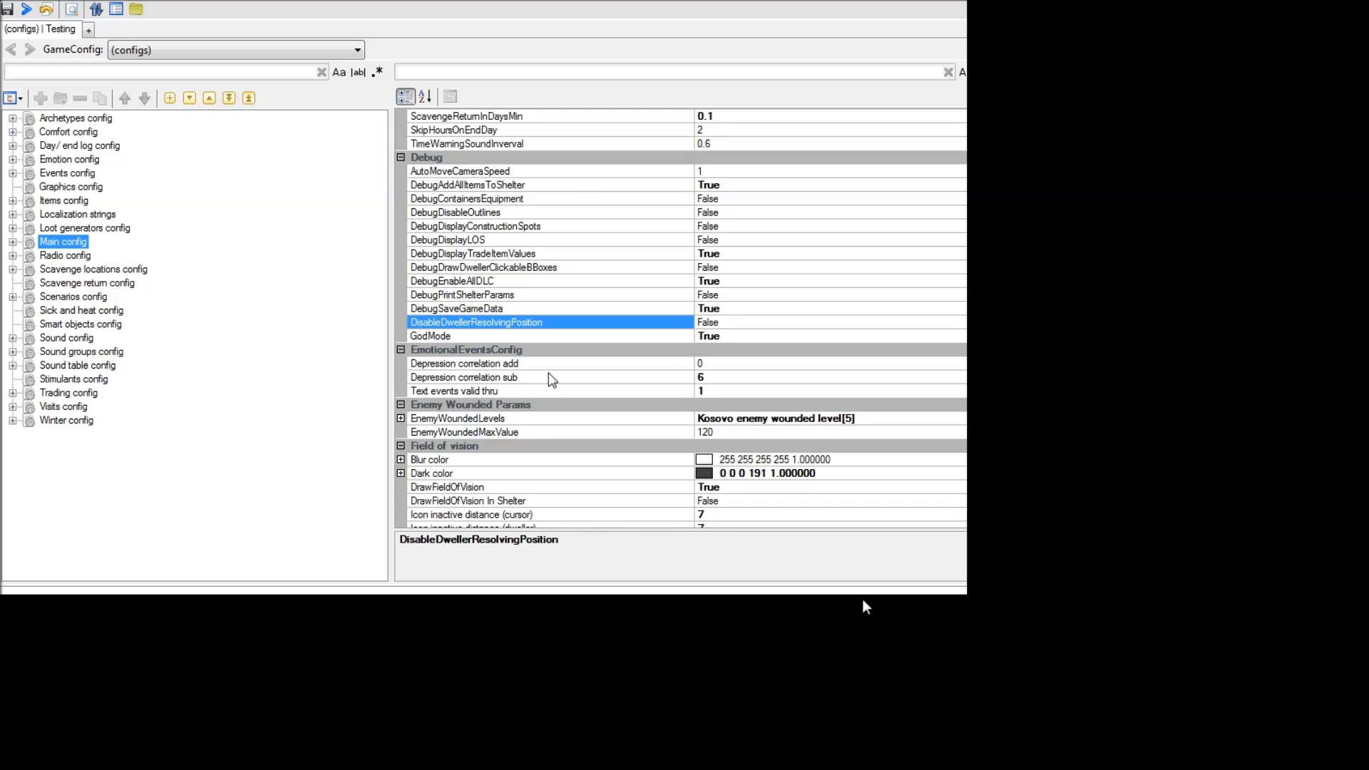
pyautogui.moveTo(841, 623)
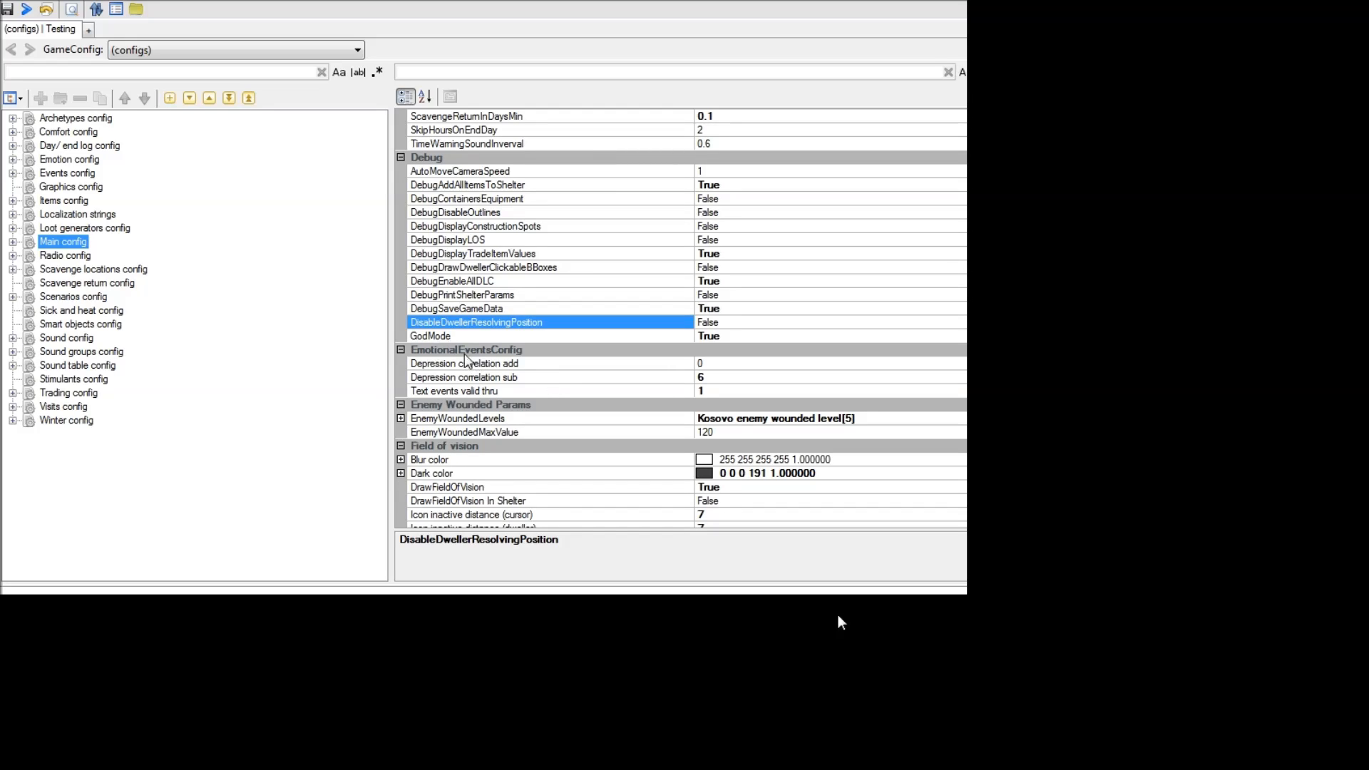
pyautogui.moveTo(531, 337)
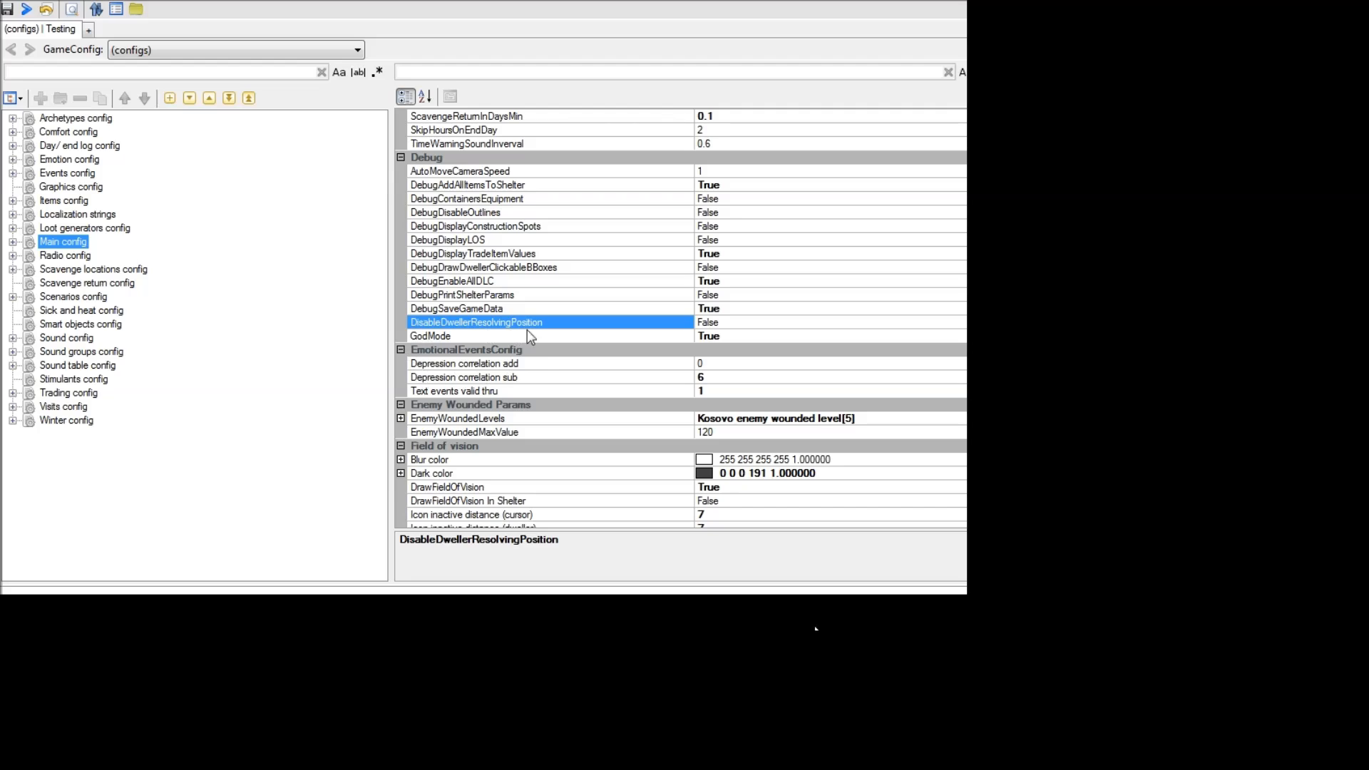
pyautogui.moveTo(535, 348)
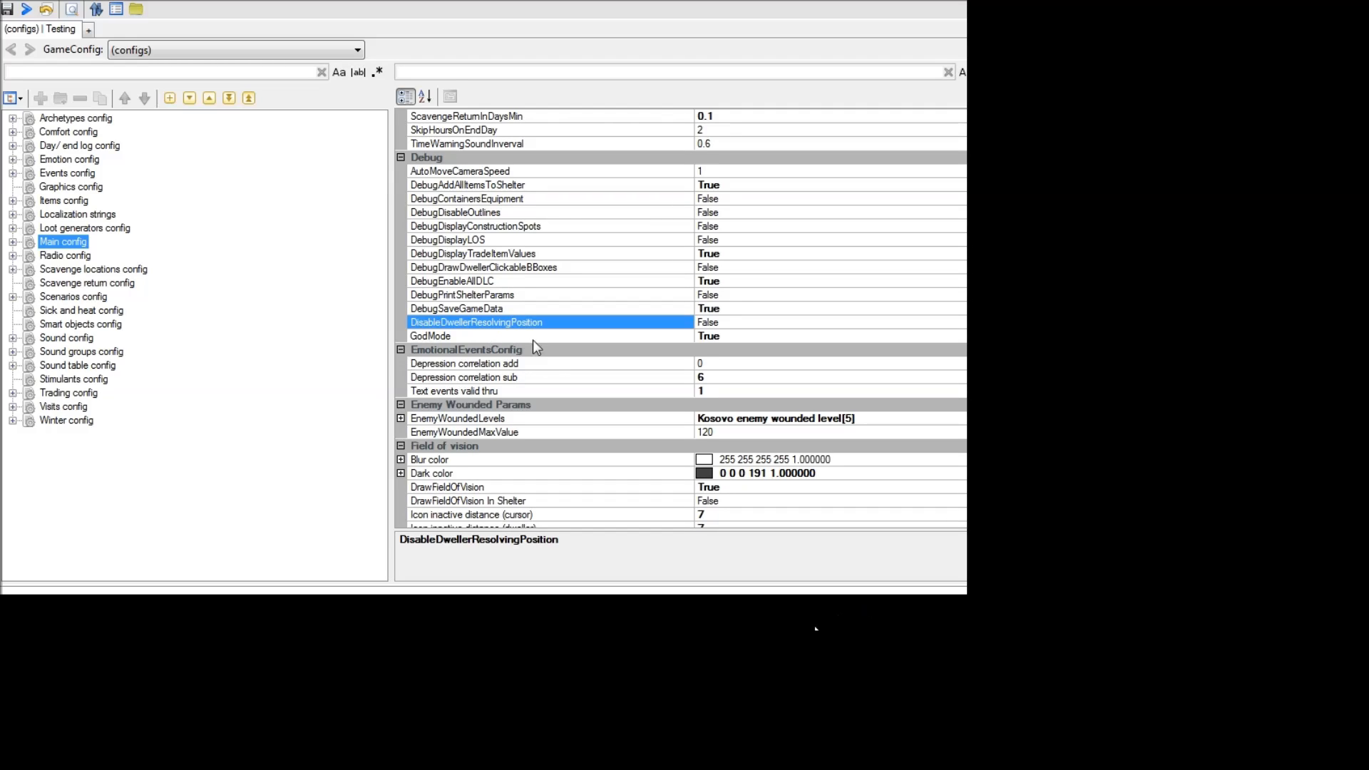
pyautogui.moveTo(561, 371)
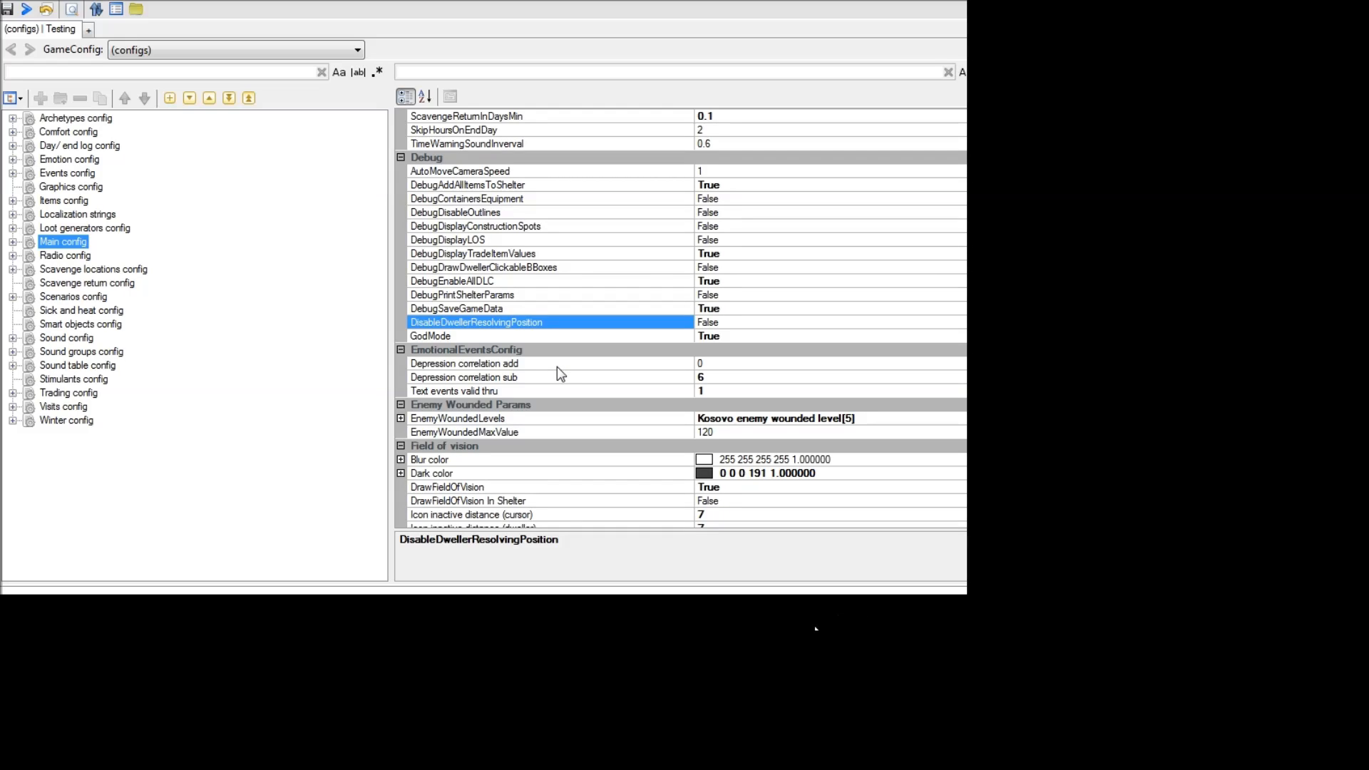
# Show the Scenarios config and expand the Kosovo shelter attack rules down to Early1 intervals.
pyautogui.click(75, 119)
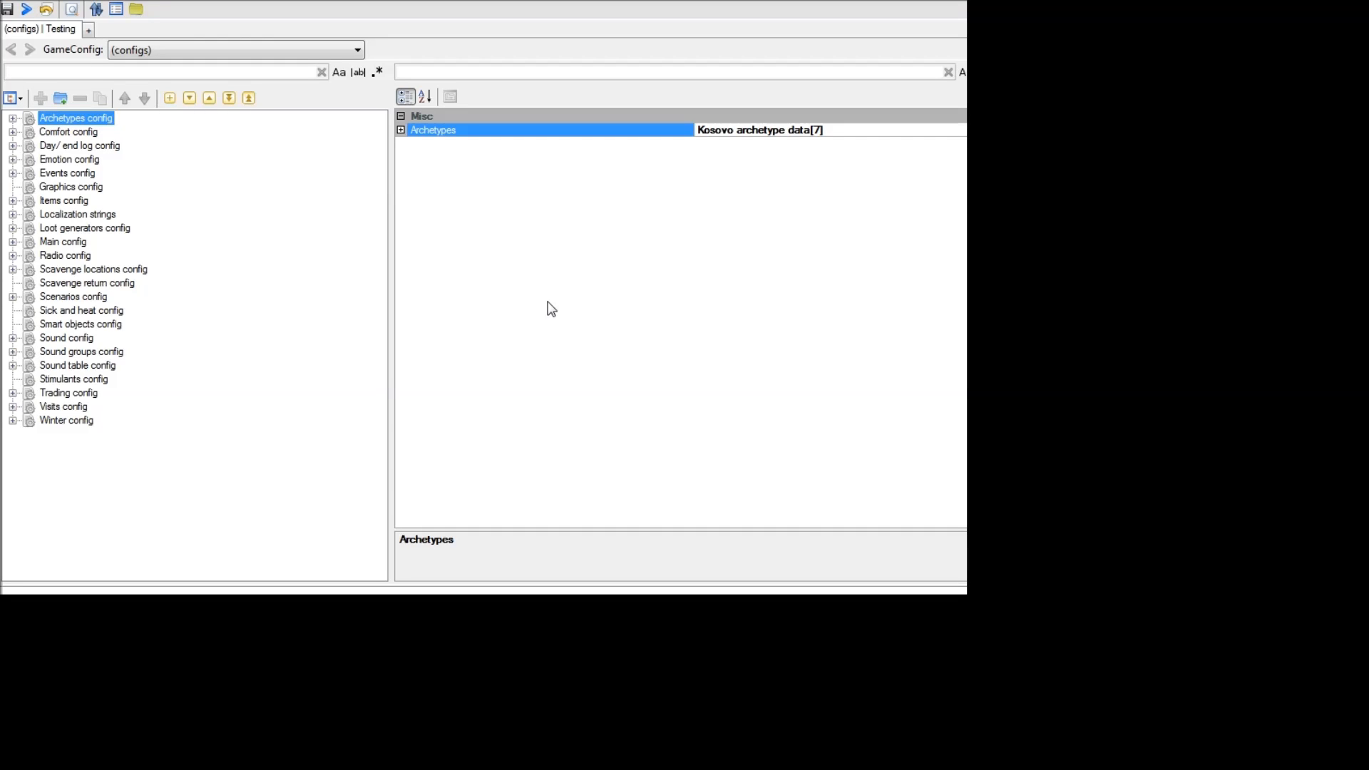
pyautogui.moveTo(69, 301)
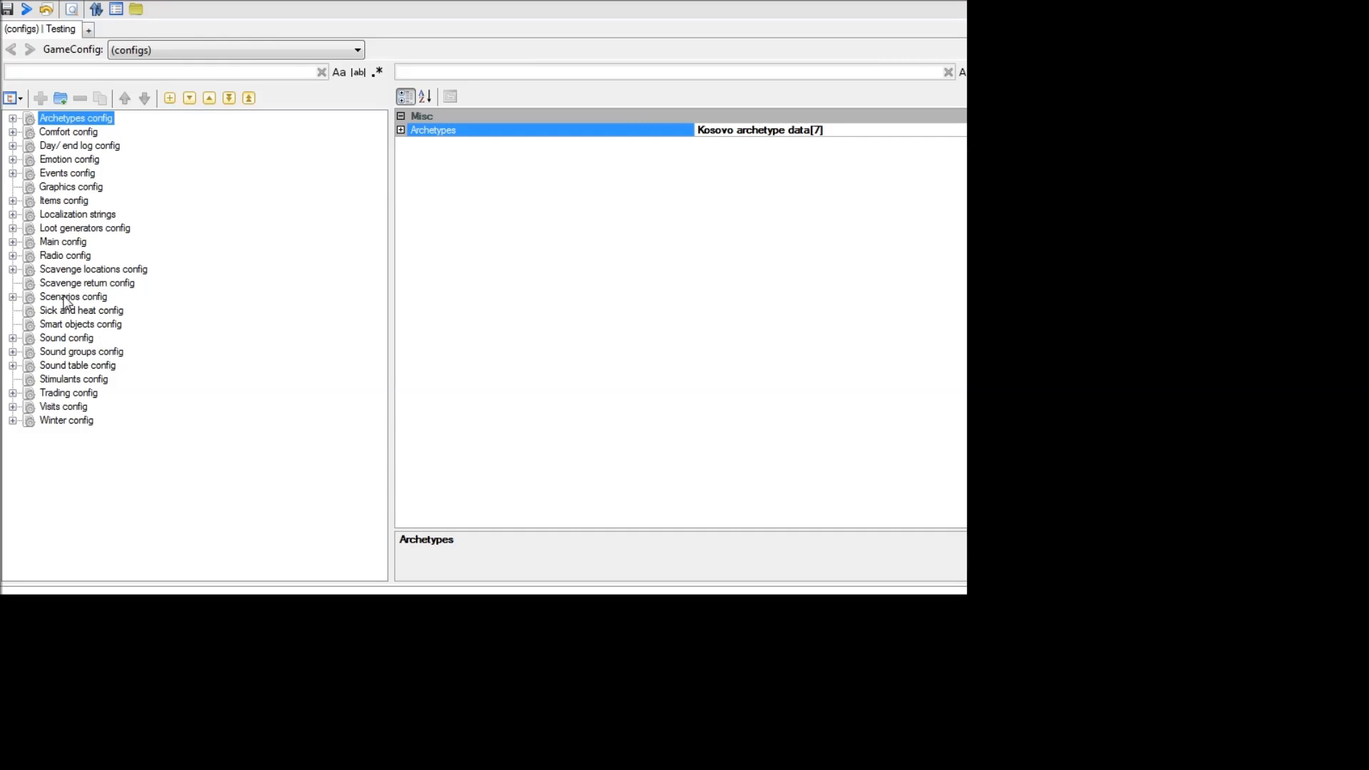
pyautogui.click(72, 296)
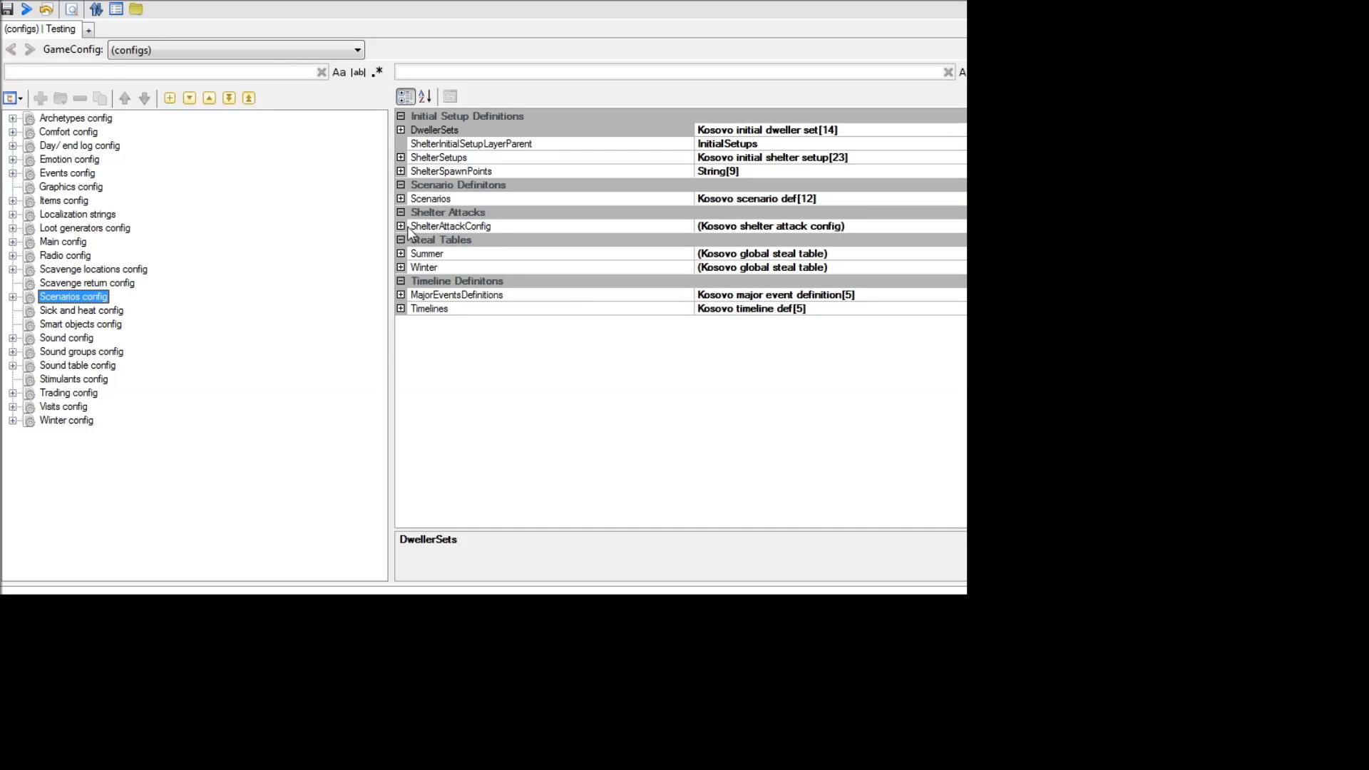
pyautogui.click(400, 225)
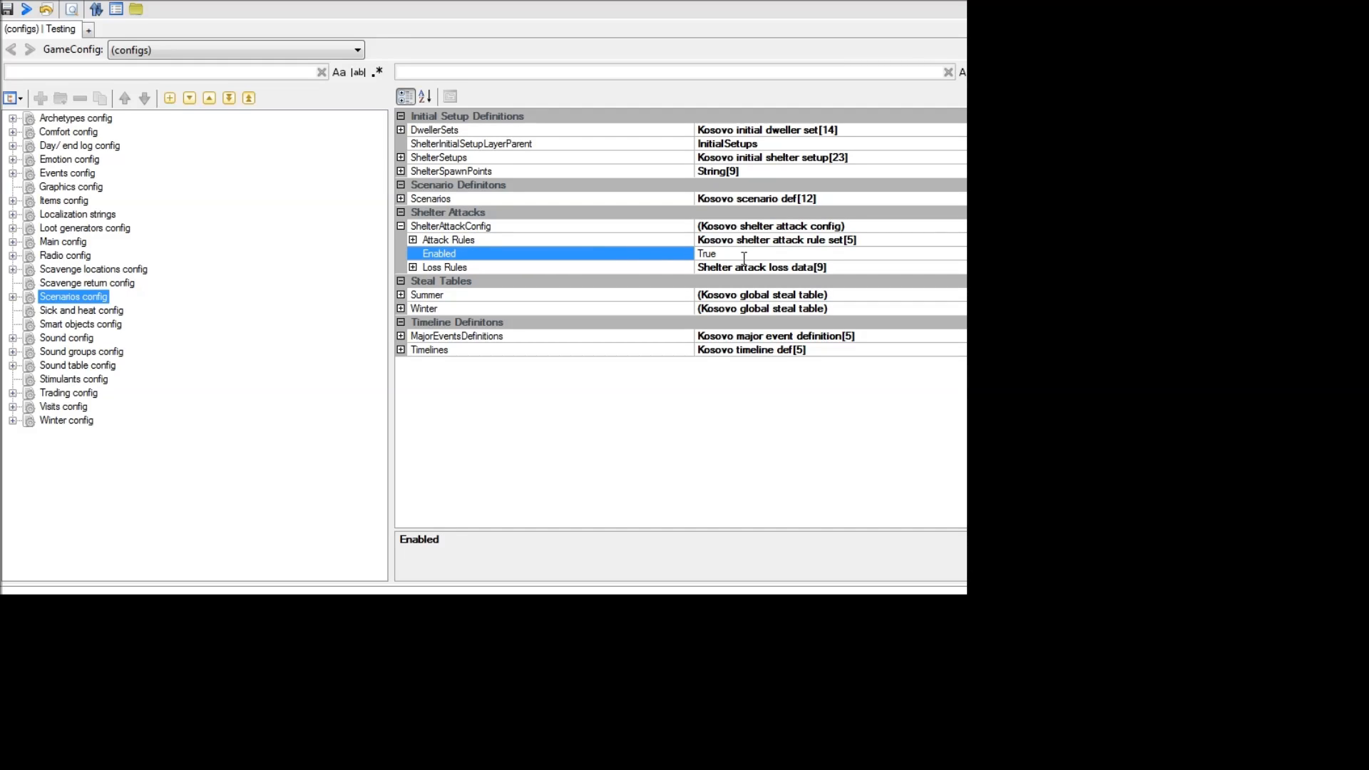
pyautogui.click(412, 240)
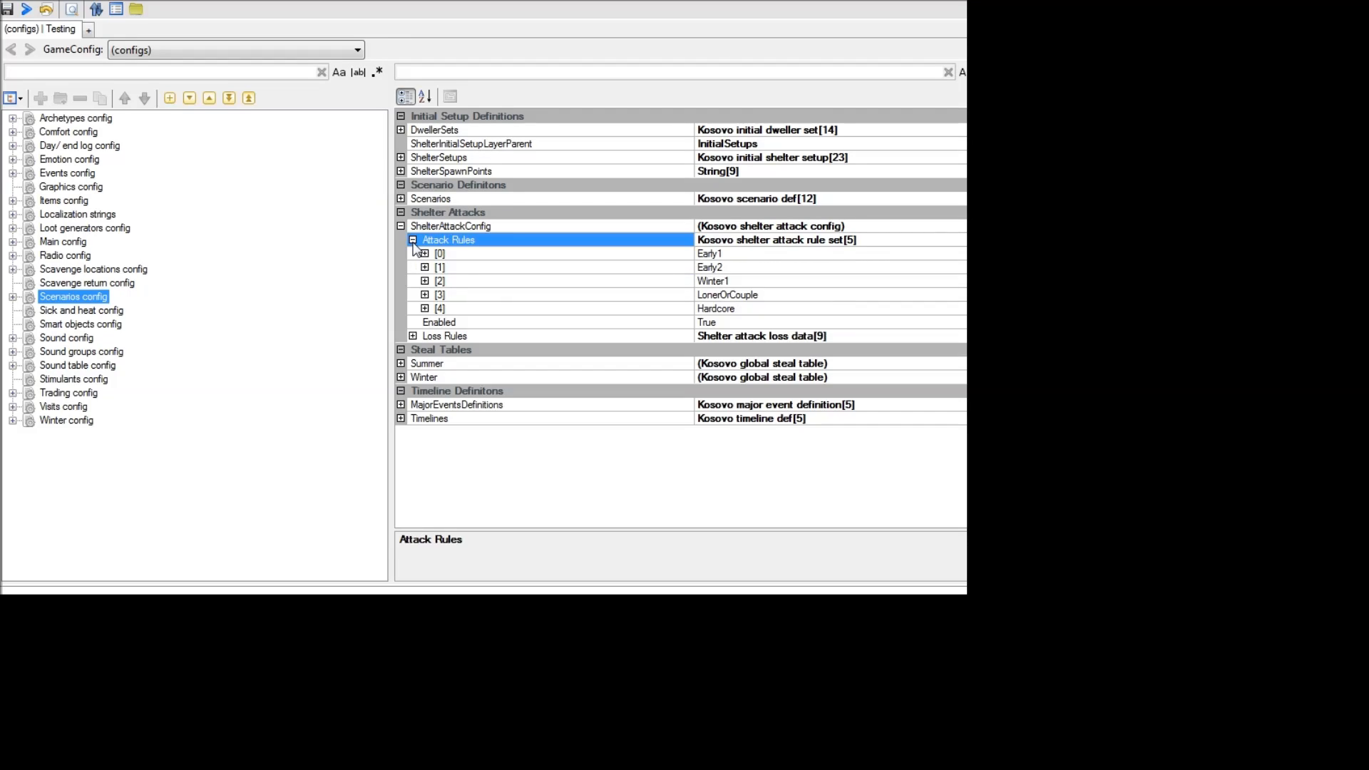
pyautogui.click(425, 253)
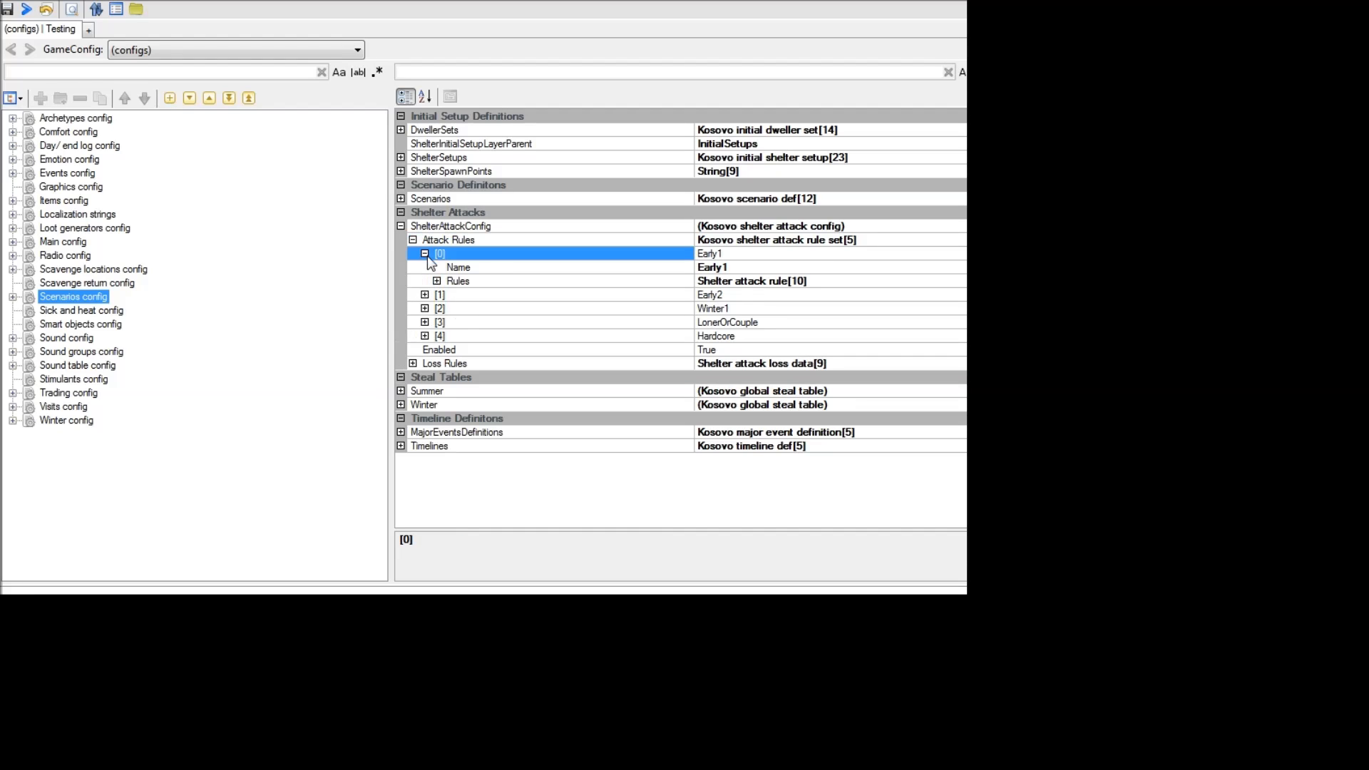
pyautogui.click(437, 281)
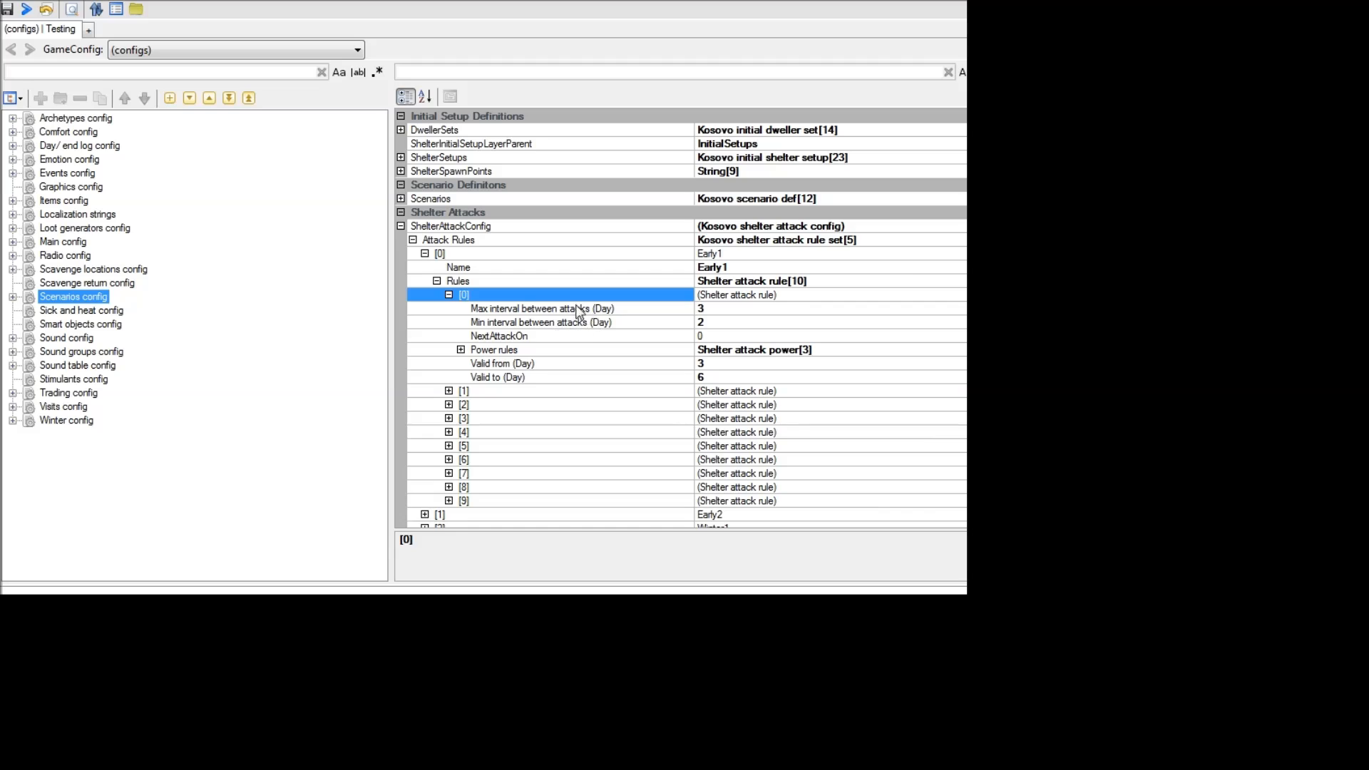
pyautogui.moveTo(557, 362)
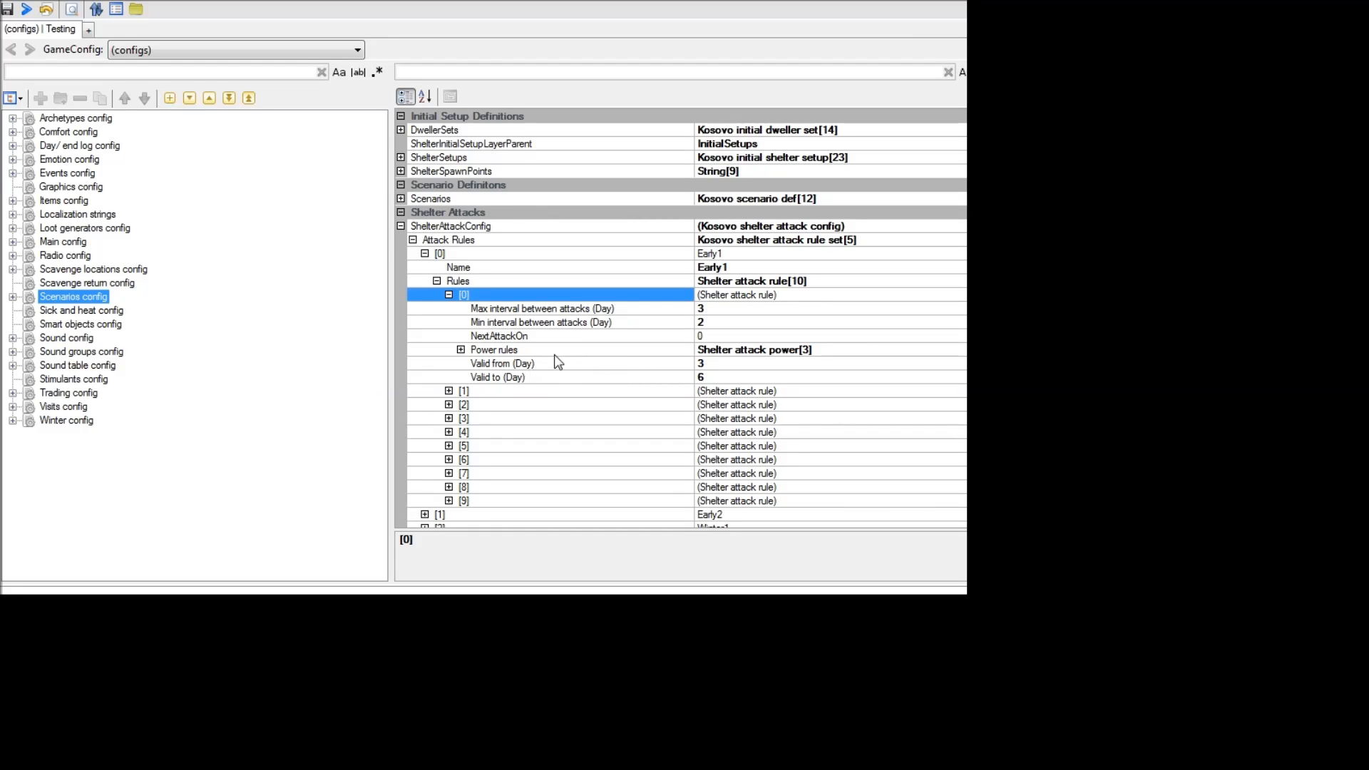
pyautogui.moveTo(639, 321)
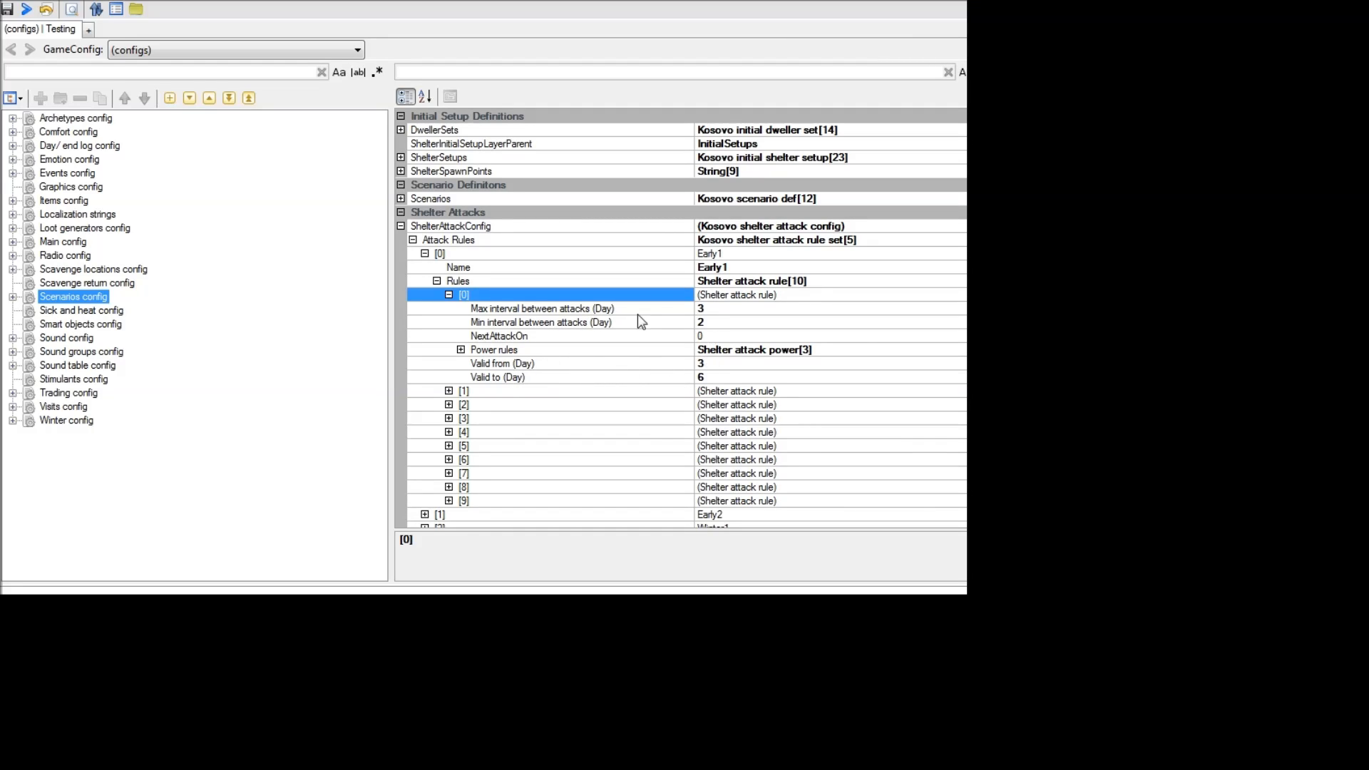
pyautogui.moveTo(496, 442)
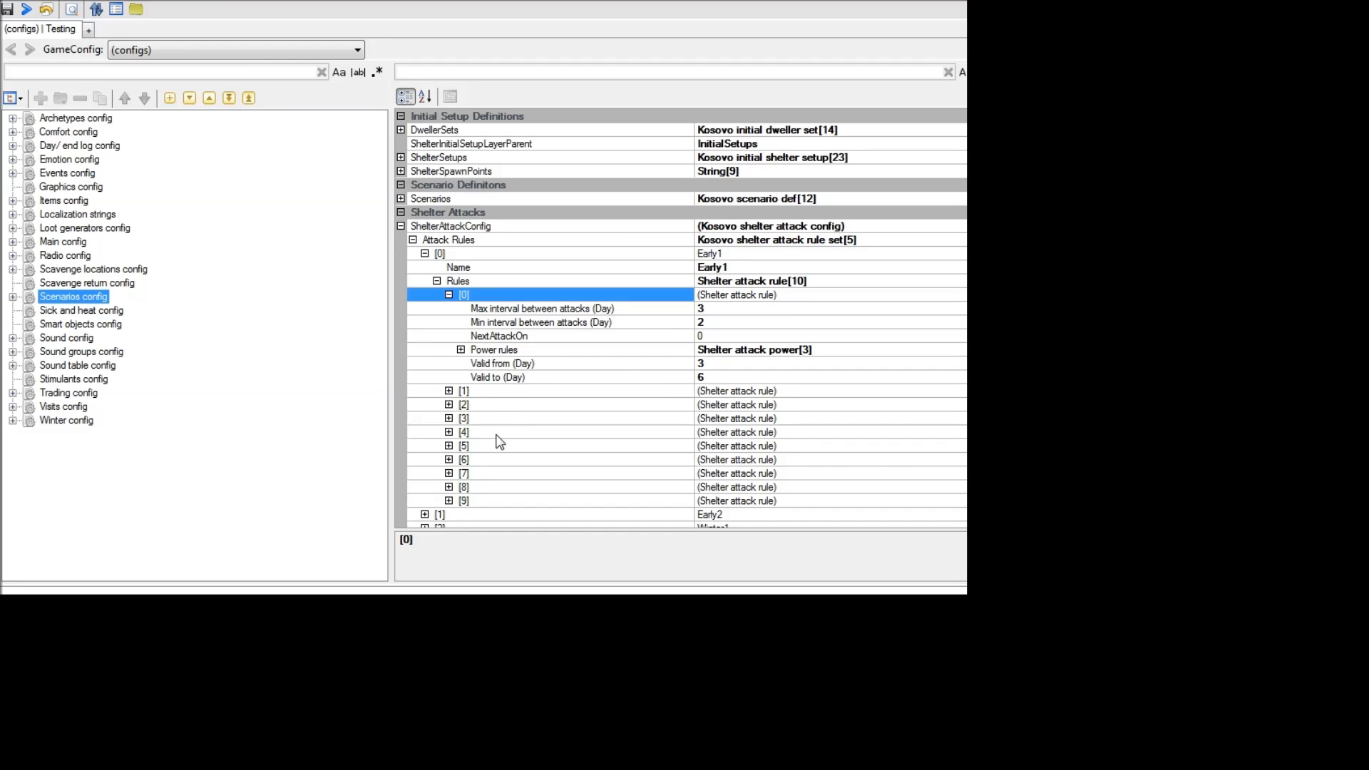
# Collapse the attack rules and highlight shelter attacks Enabled reading True.
pyautogui.click(414, 240)
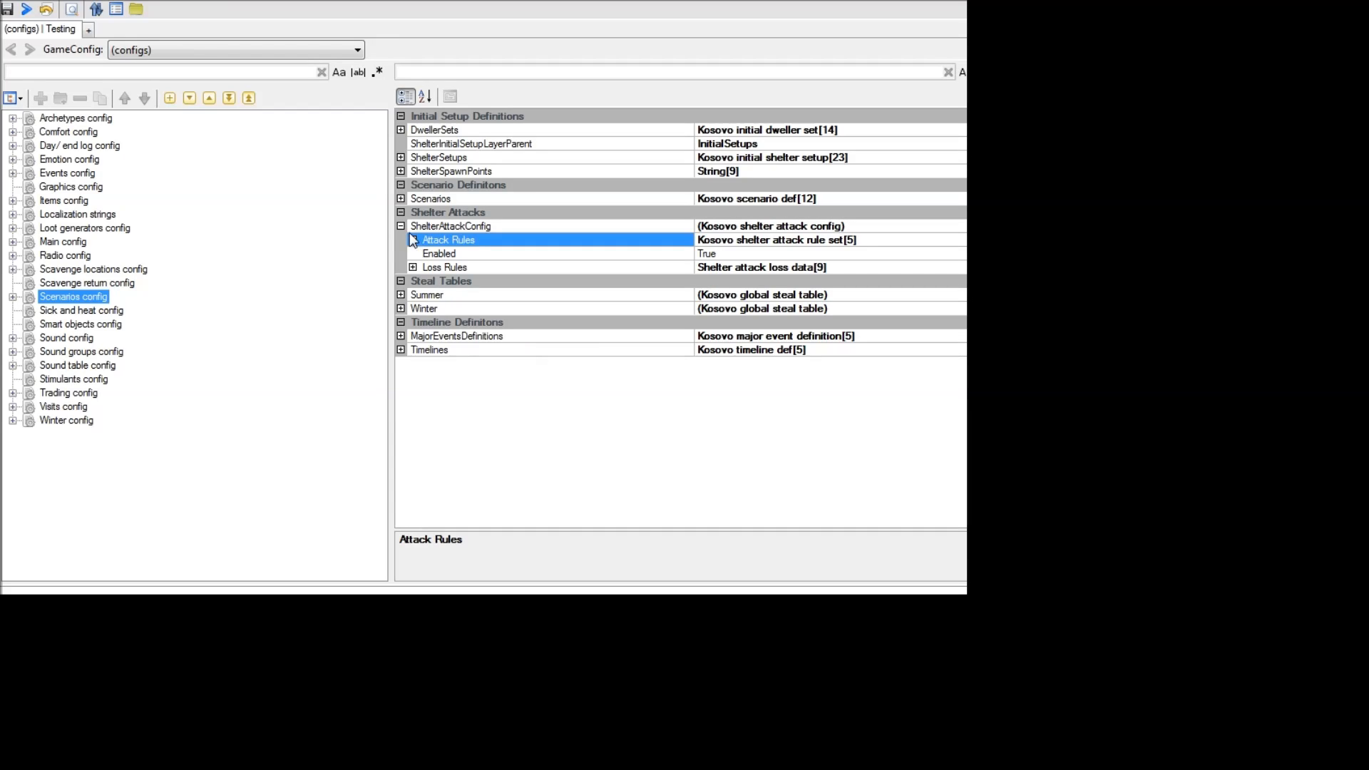
pyautogui.click(451, 226)
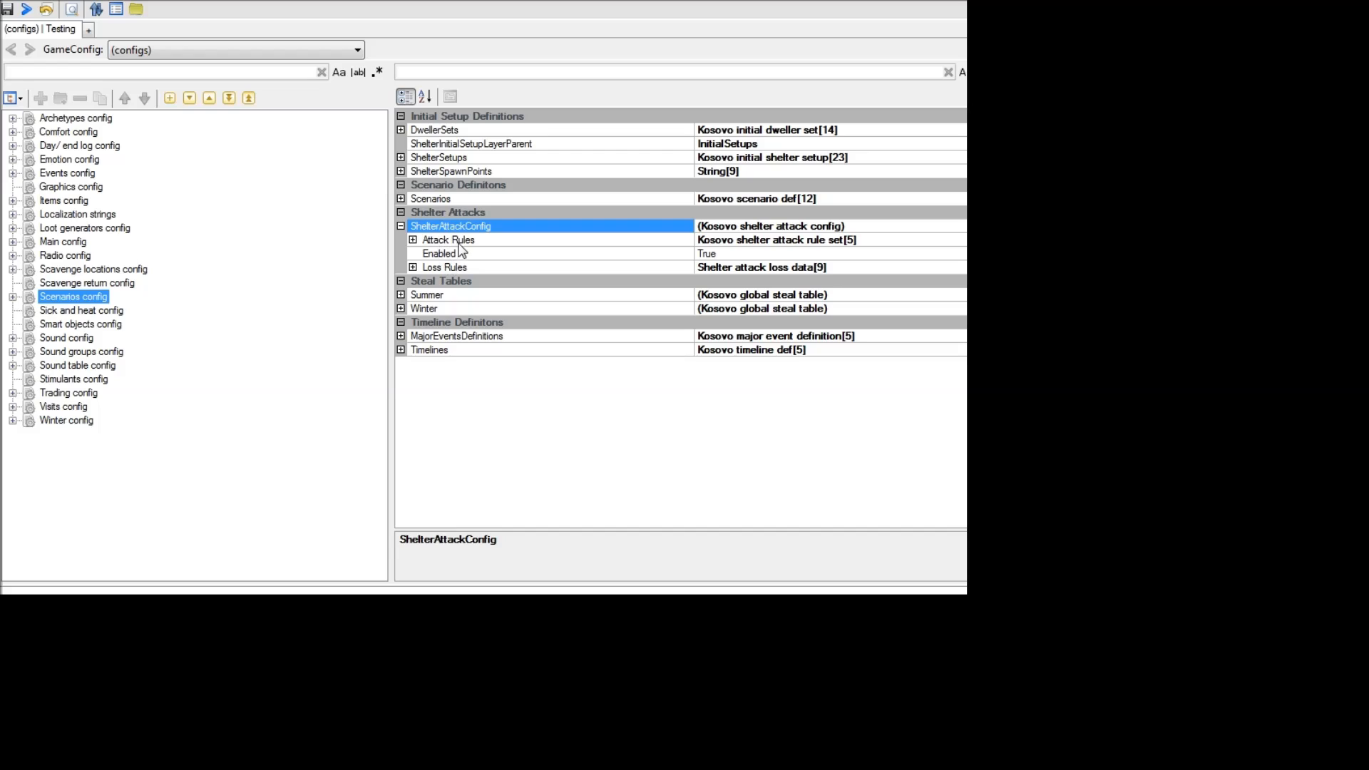
pyautogui.click(439, 254)
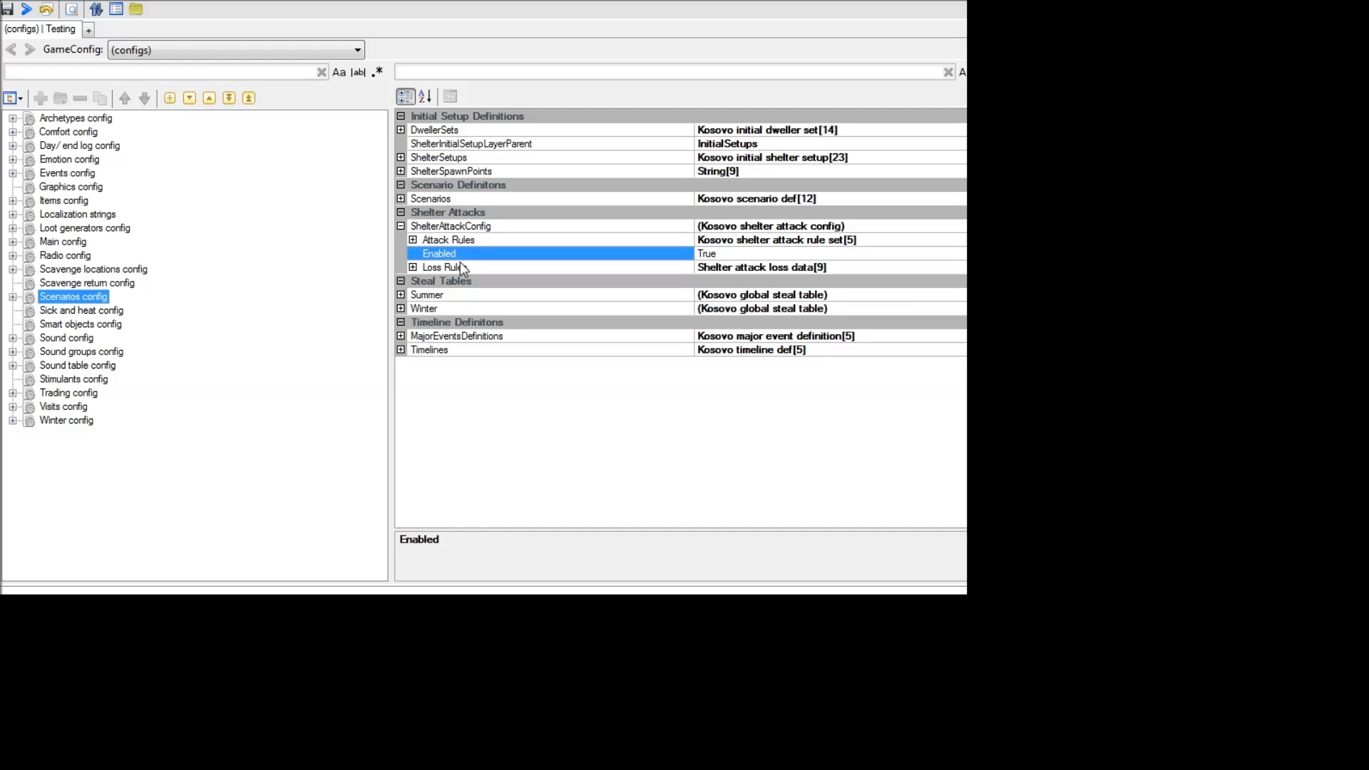
pyautogui.moveTo(457, 268)
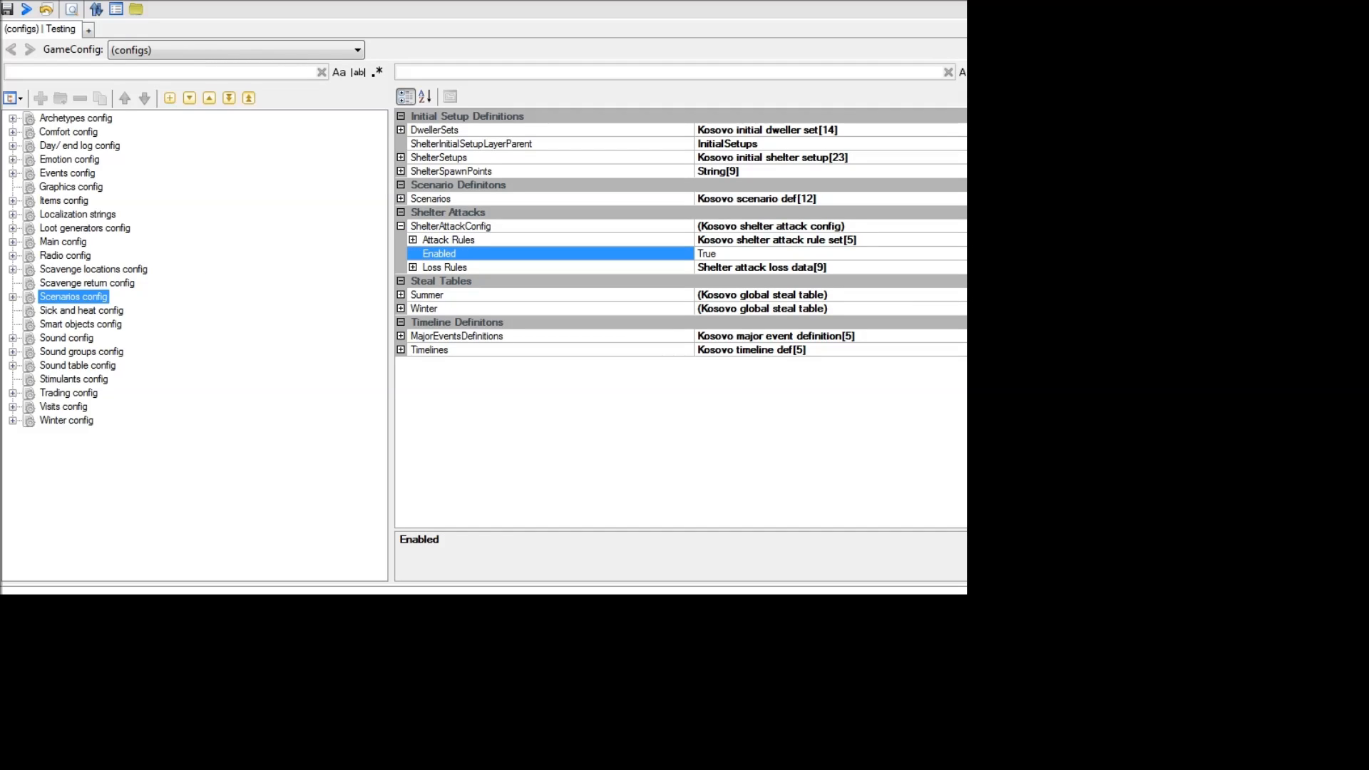
pyautogui.moveTo(174, 332)
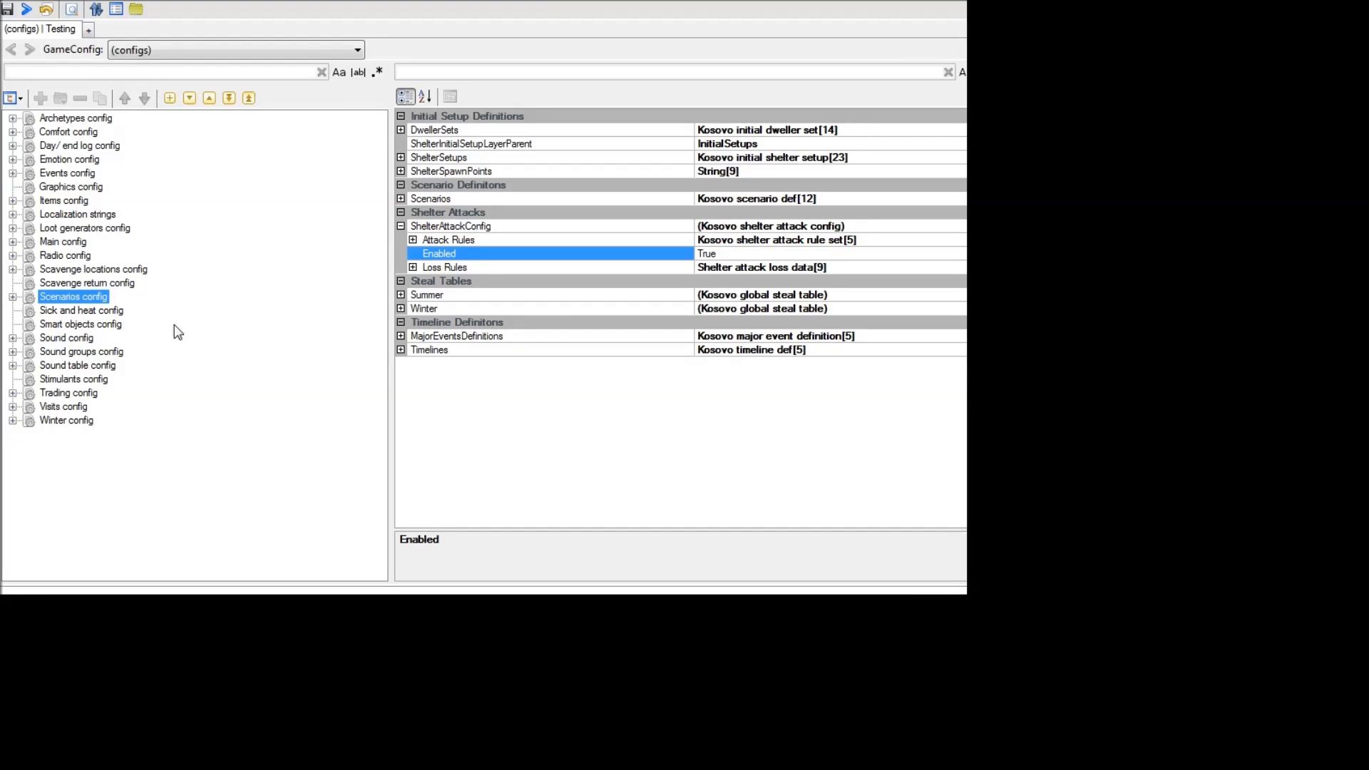
# Show the Sick and heat config with Min Sick Probability 0.01 highlighted.
pyautogui.click(81, 309)
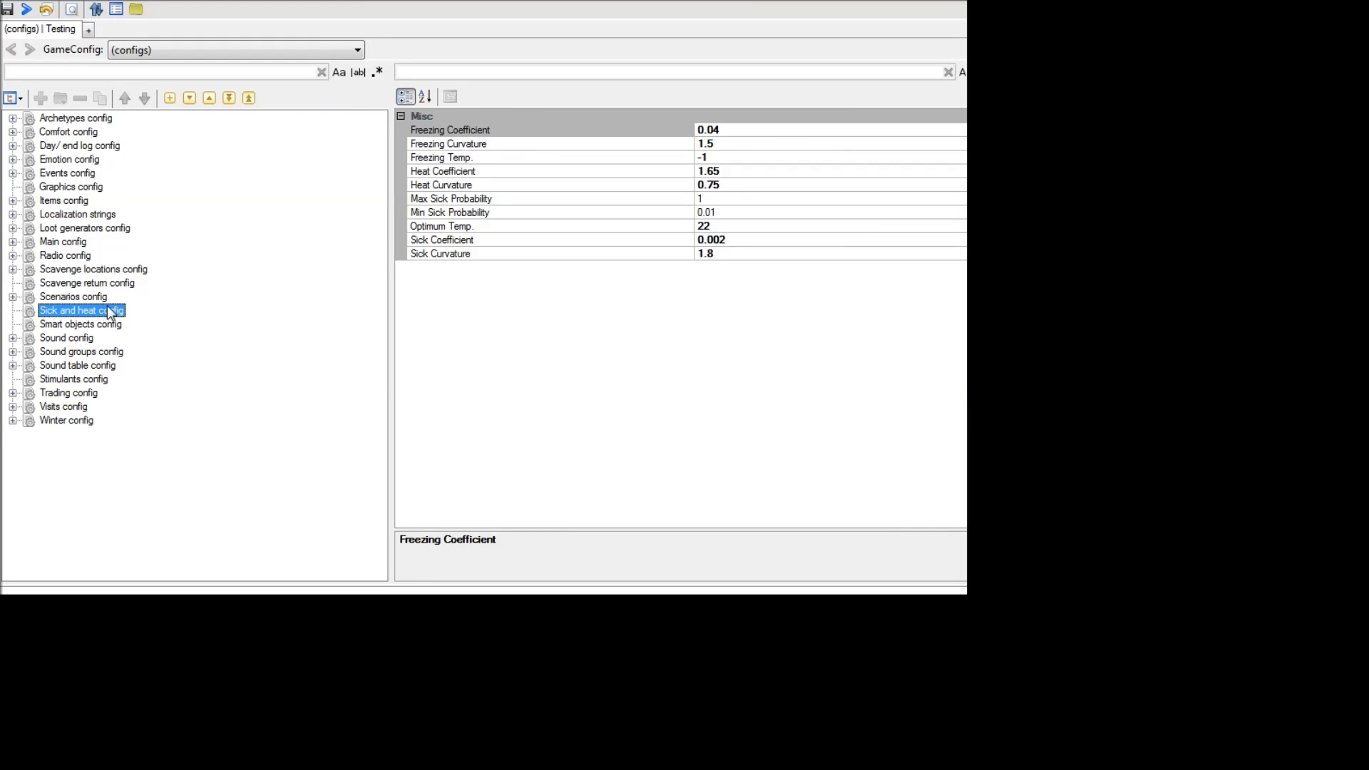
pyautogui.moveTo(646, 281)
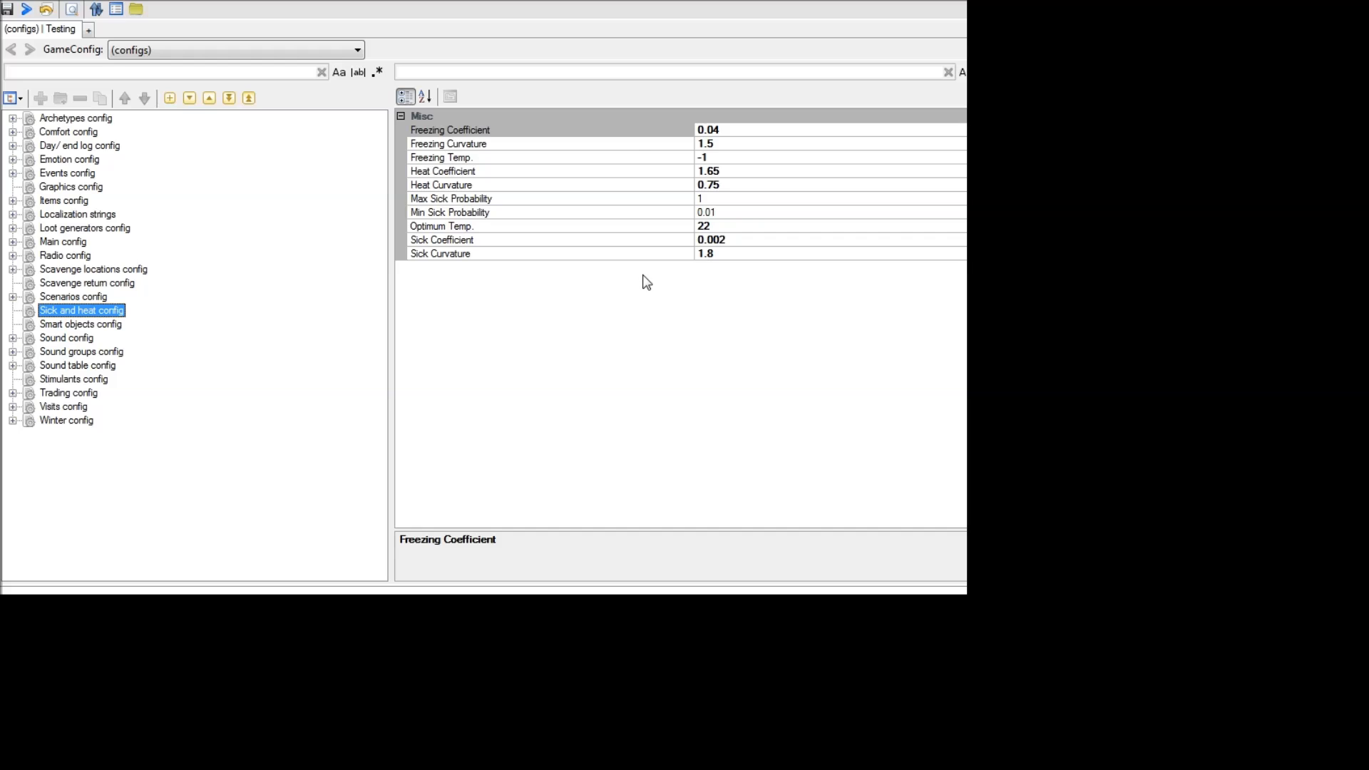
pyautogui.moveTo(512, 160)
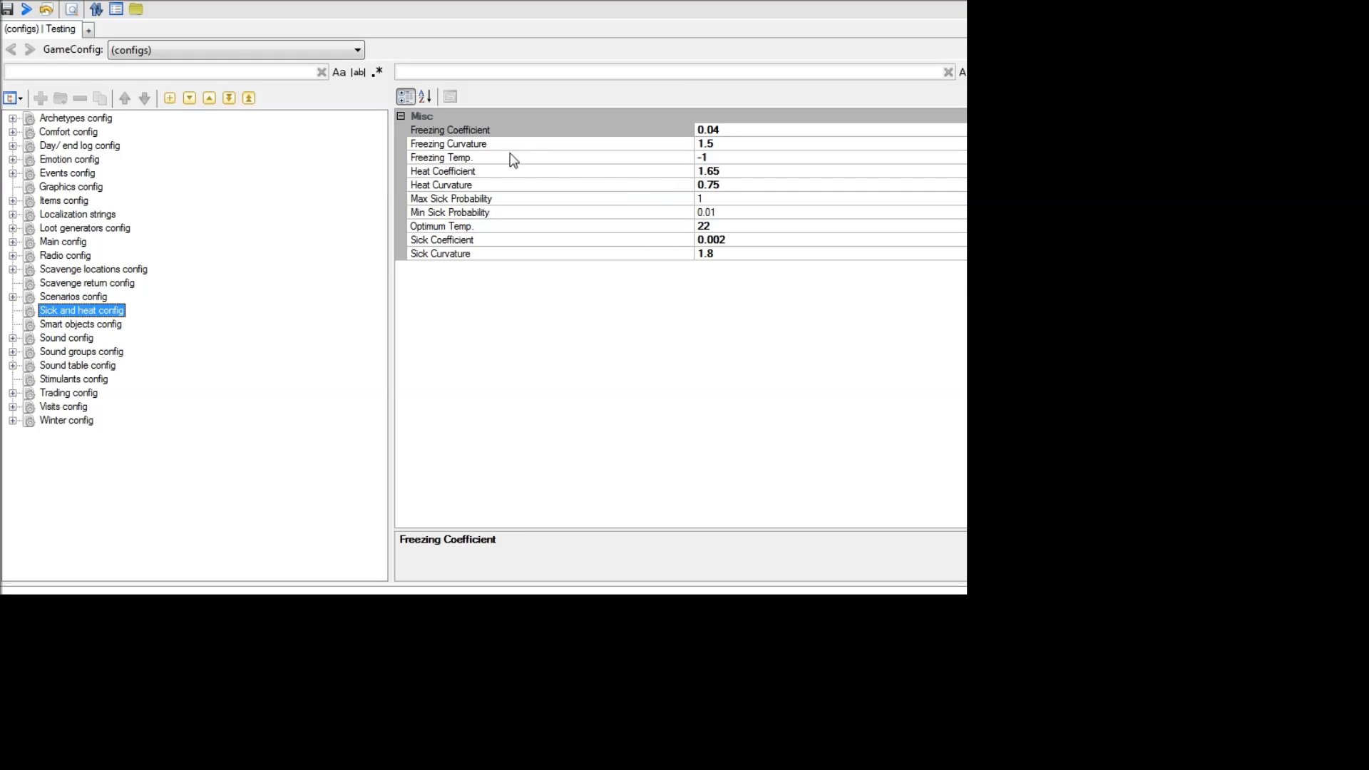
pyautogui.moveTo(490, 165)
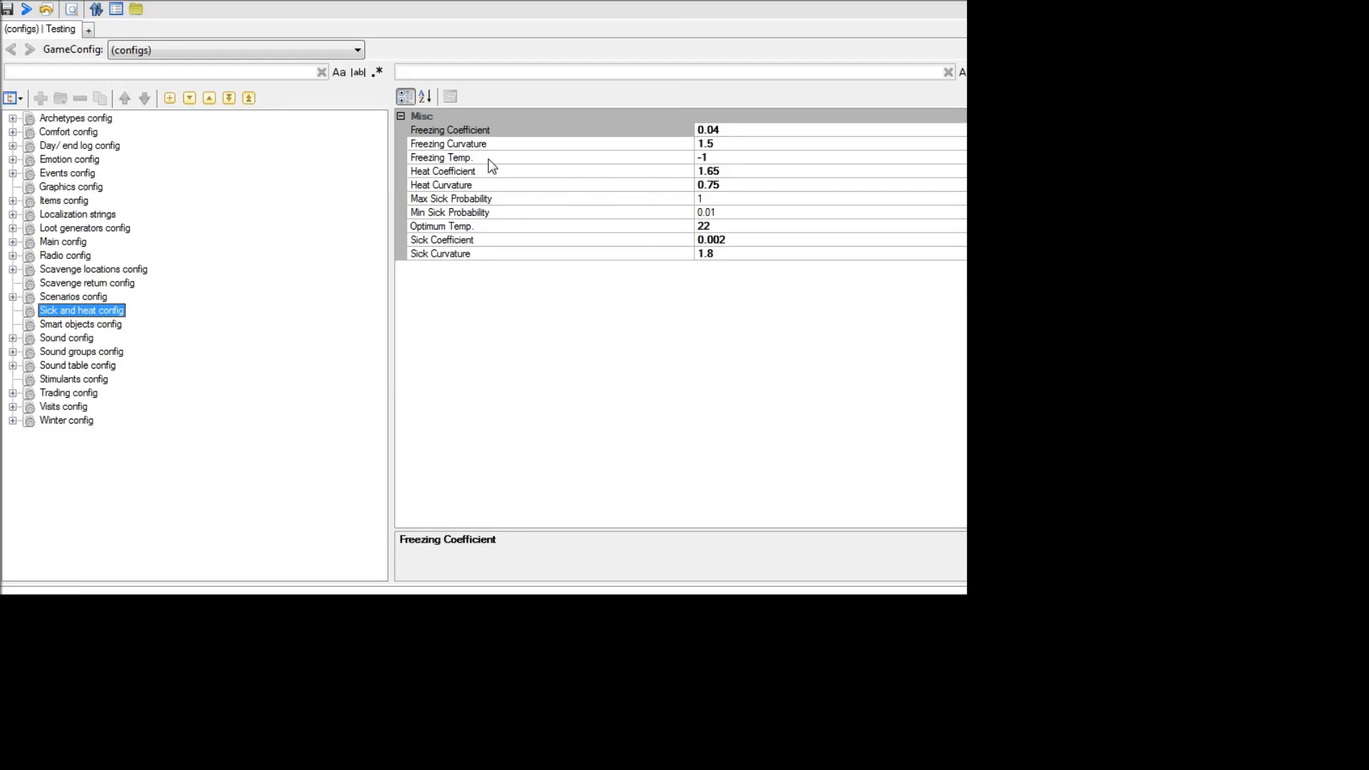
pyautogui.moveTo(485, 231)
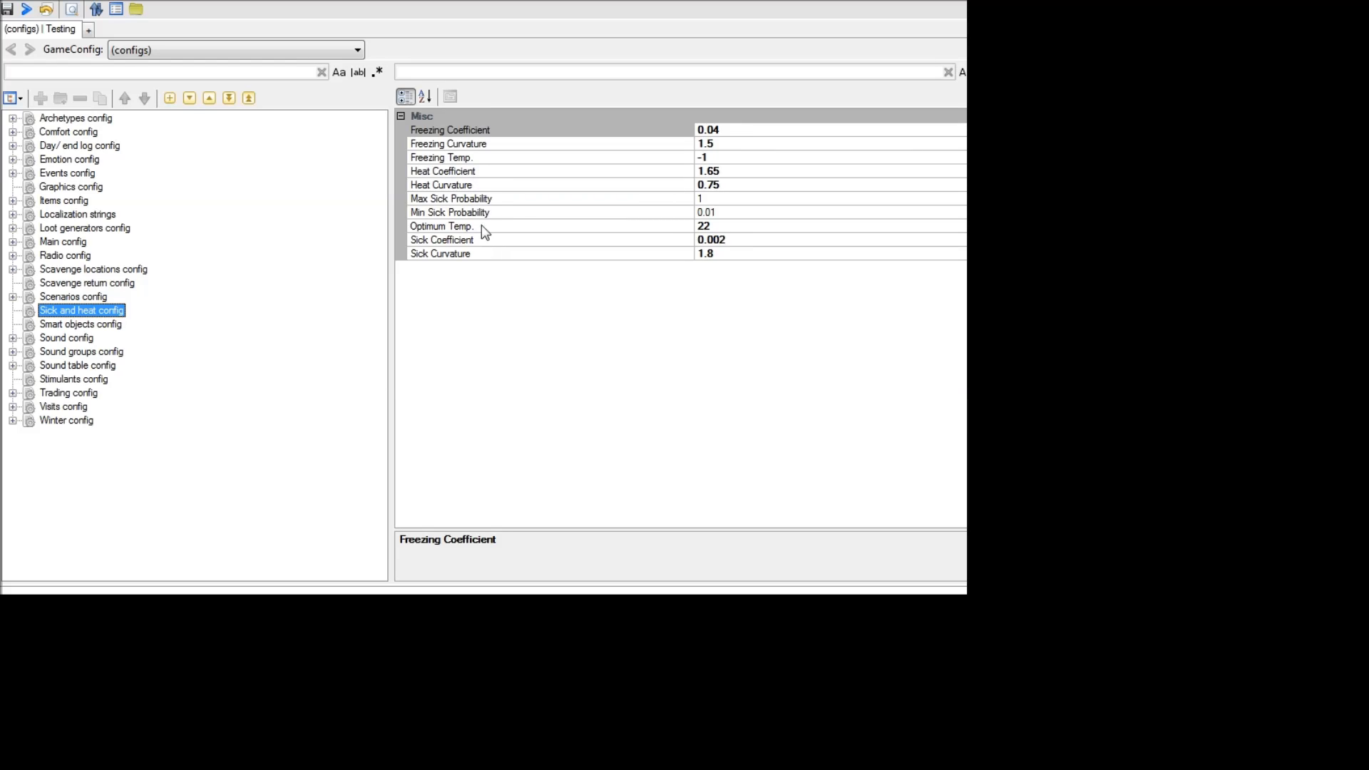
pyautogui.click(449, 213)
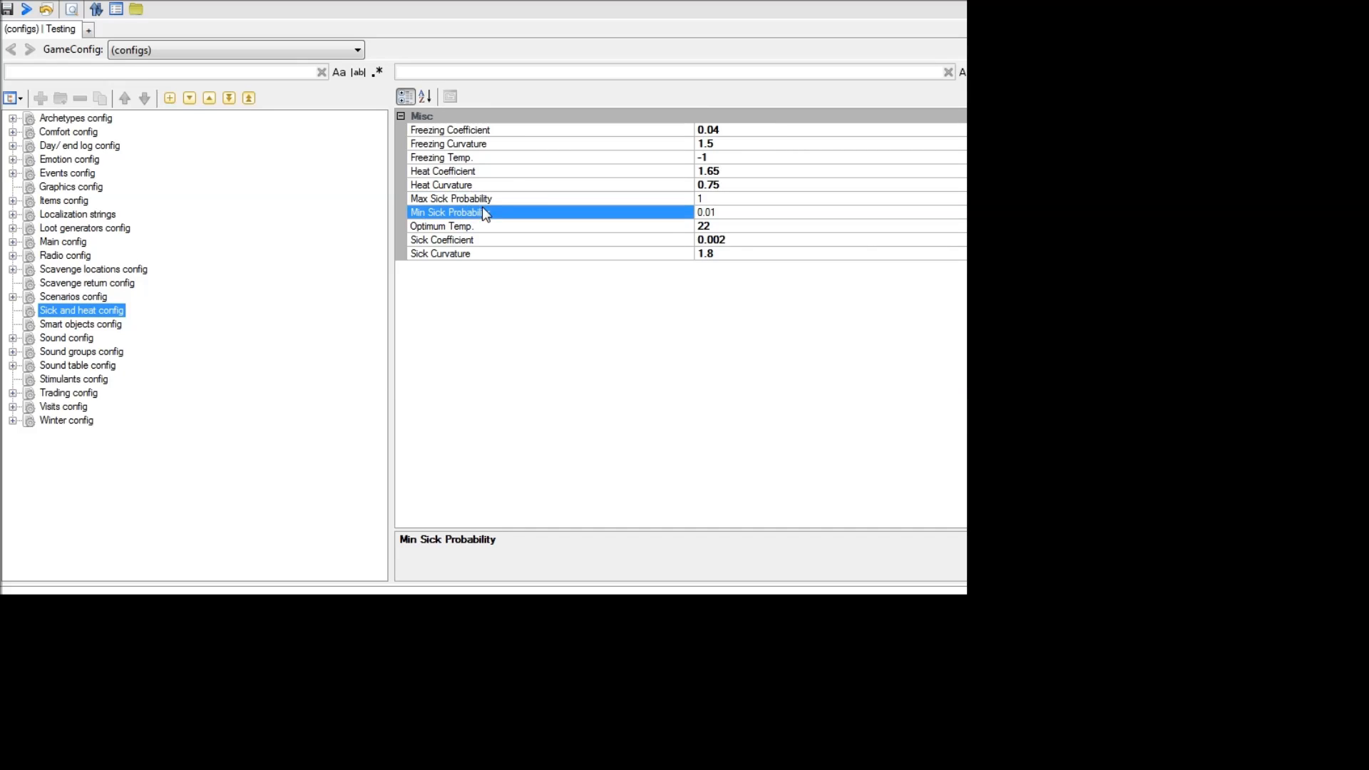
pyautogui.moveTo(528, 218)
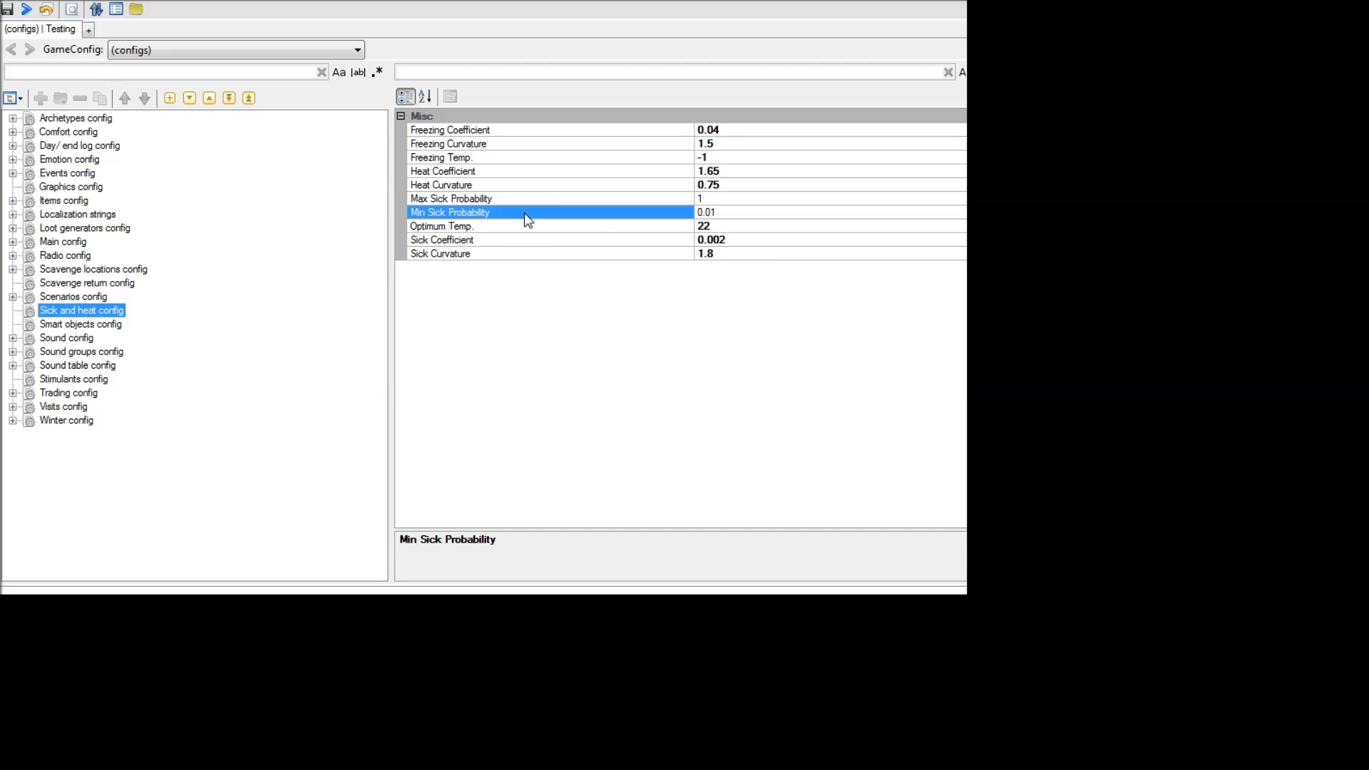
pyautogui.moveTo(542, 178)
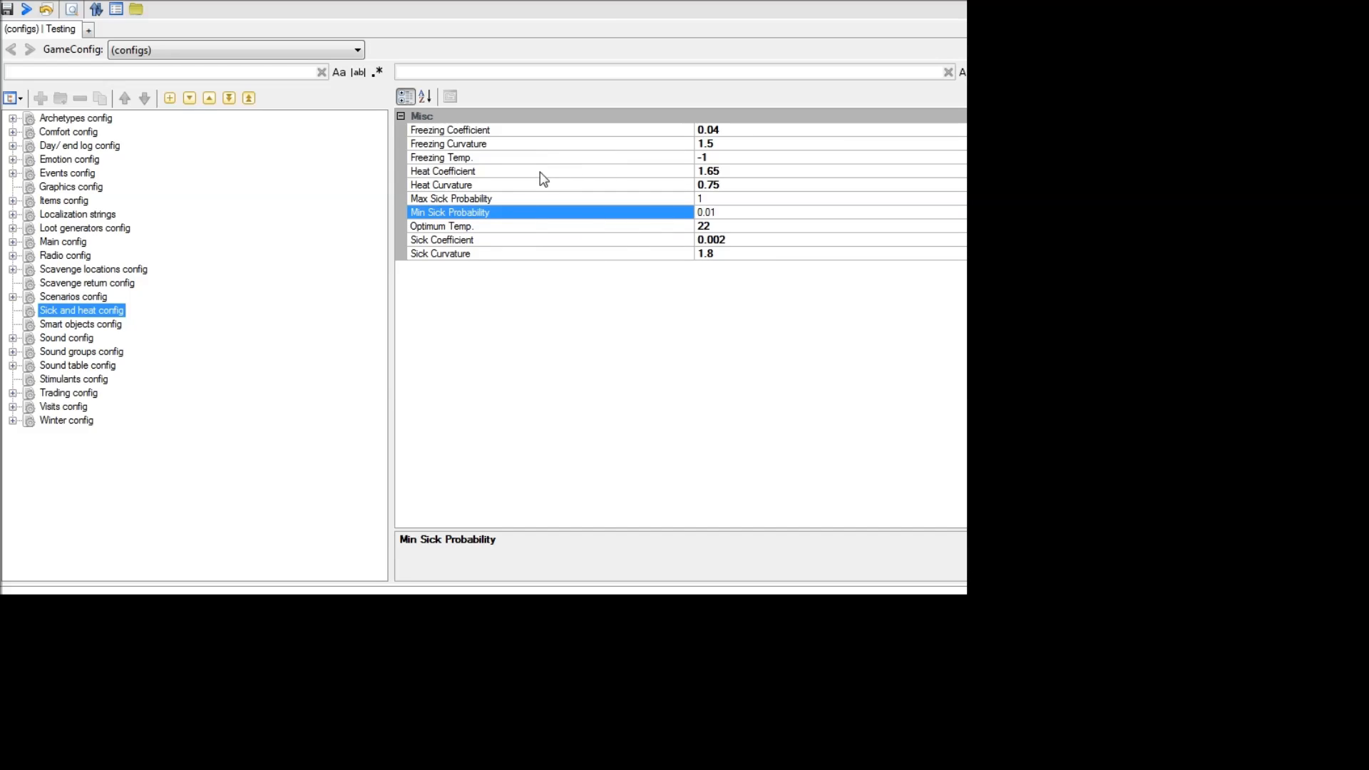
pyautogui.moveTo(516, 216)
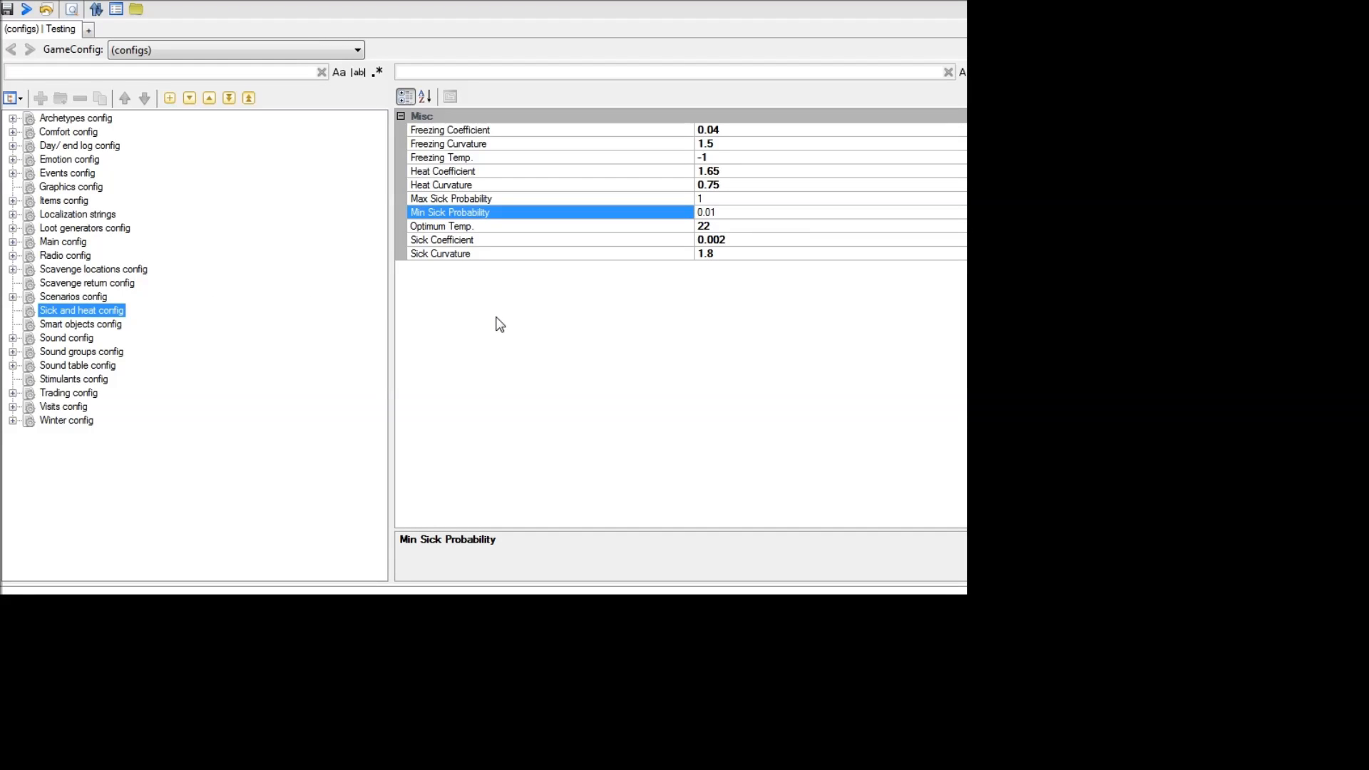
pyautogui.moveTo(486, 320)
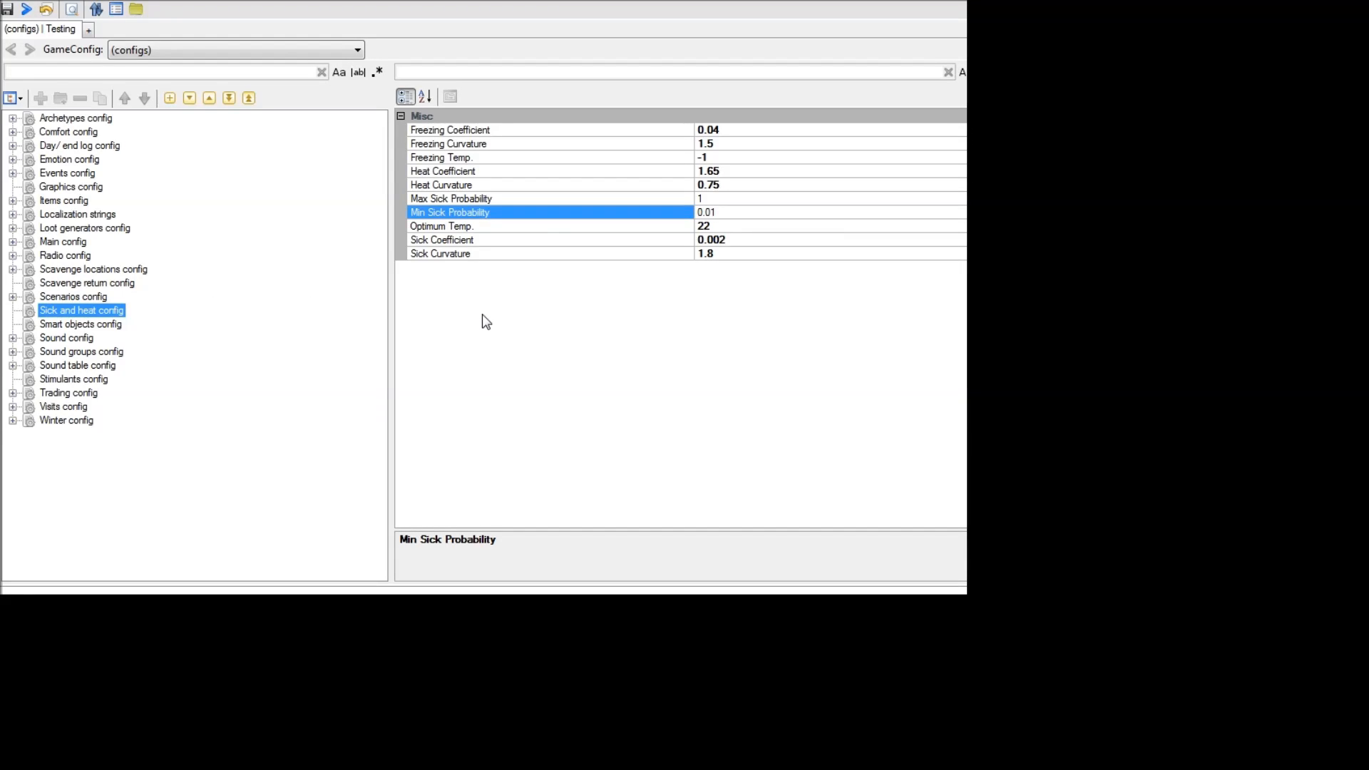